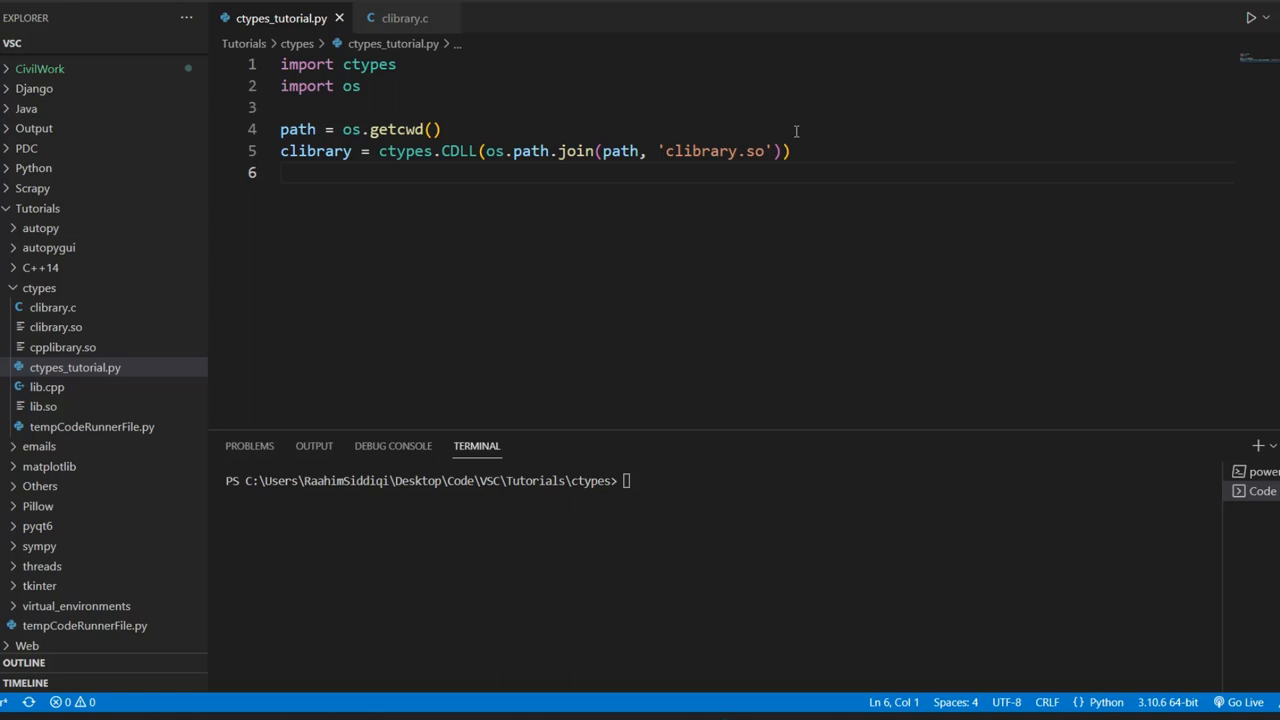
mouse_move(956, 48)
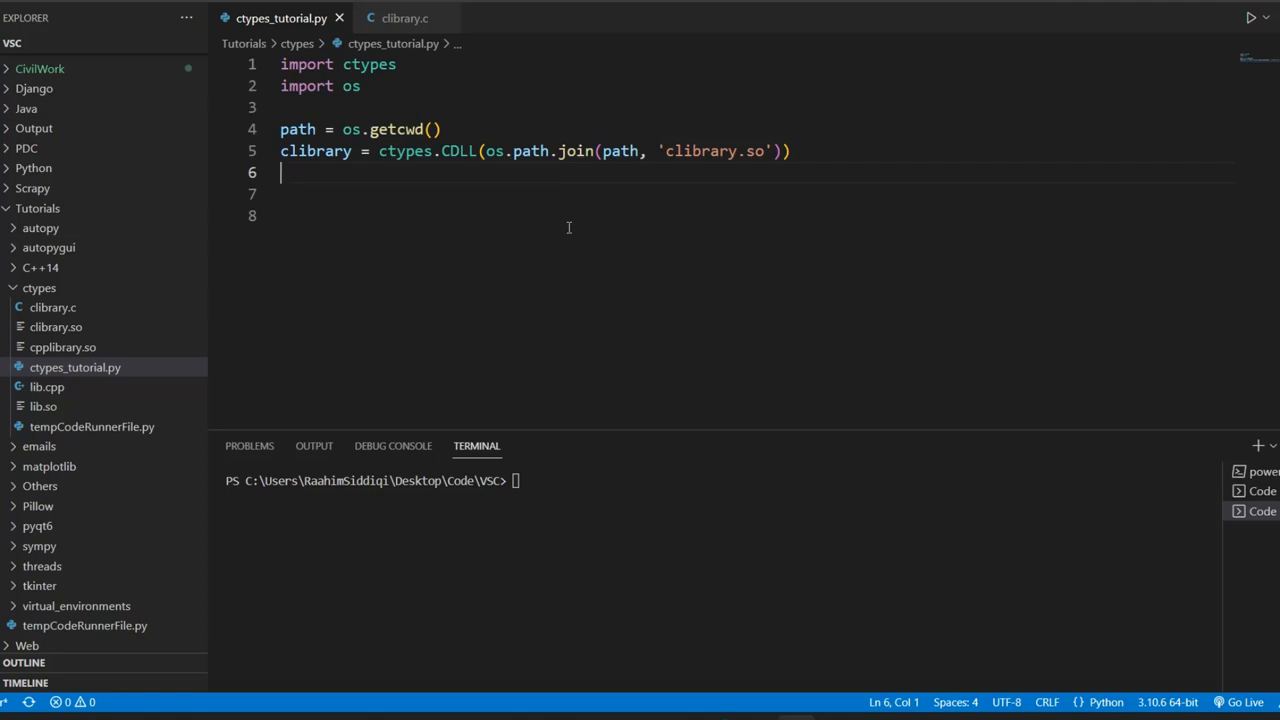
Write values = ctypes.c_int * 10 on line 7 and save the script
type("val")
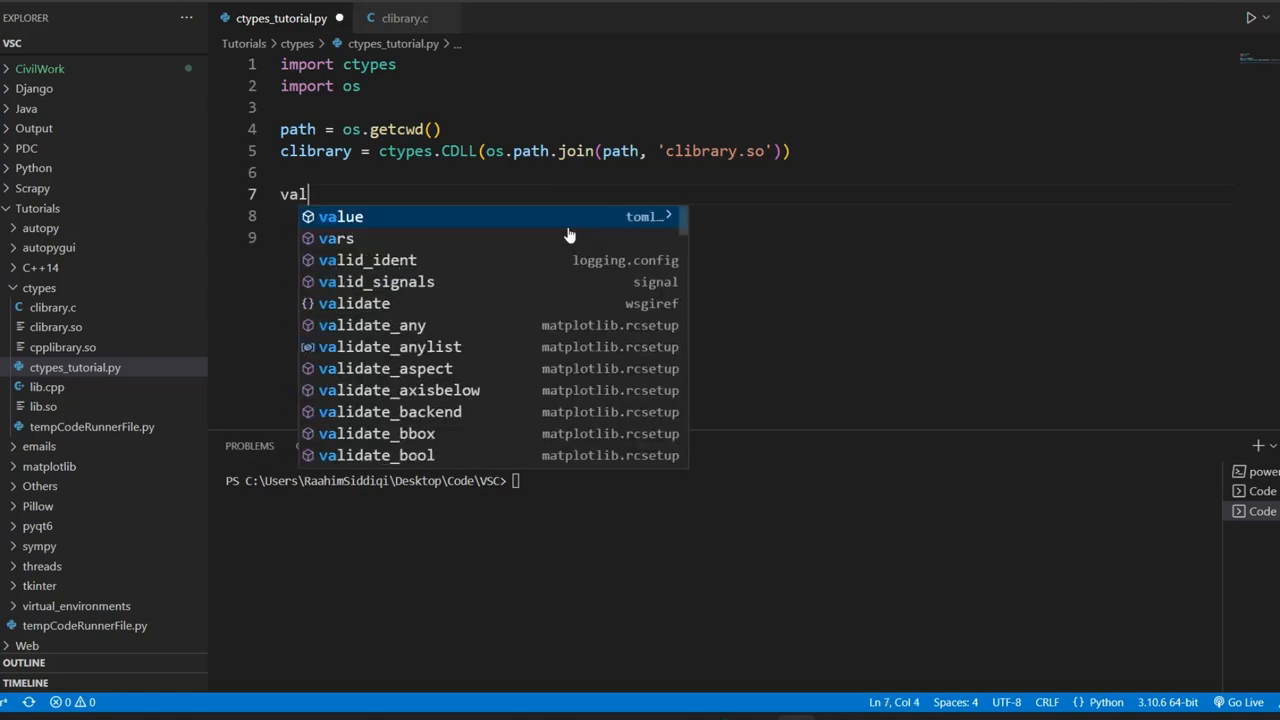
type("ues")
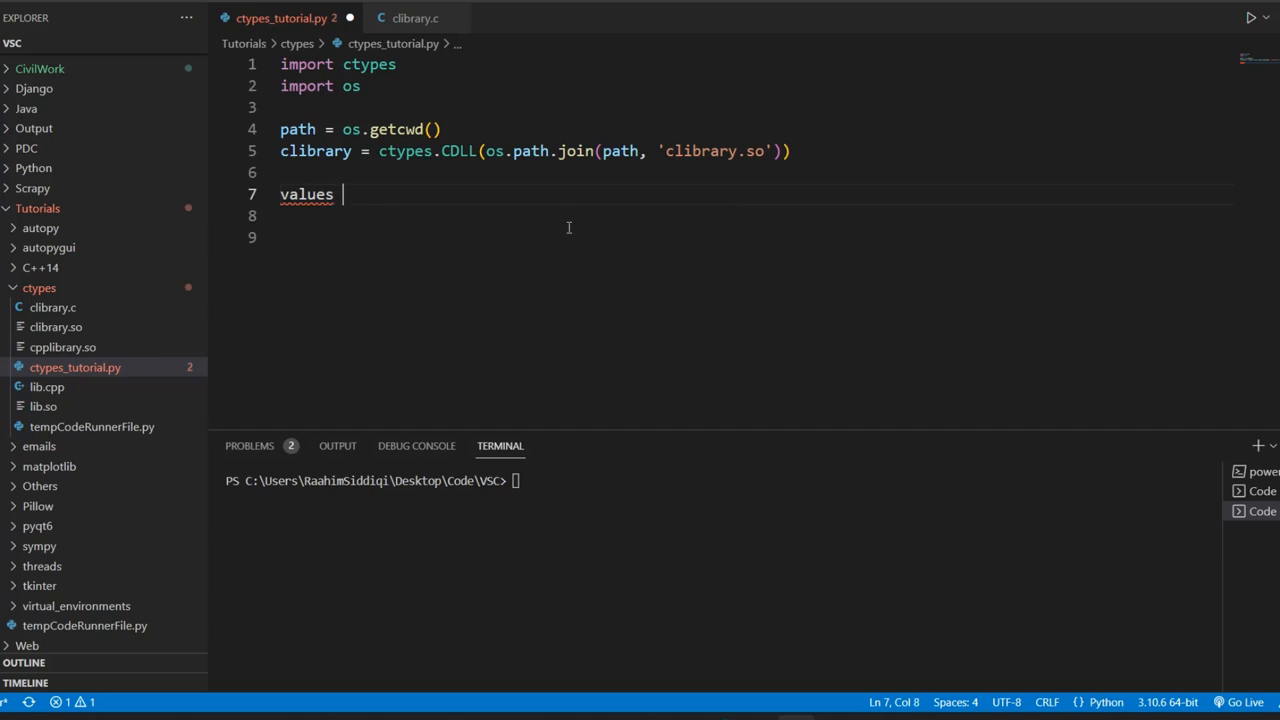
type("= ct")
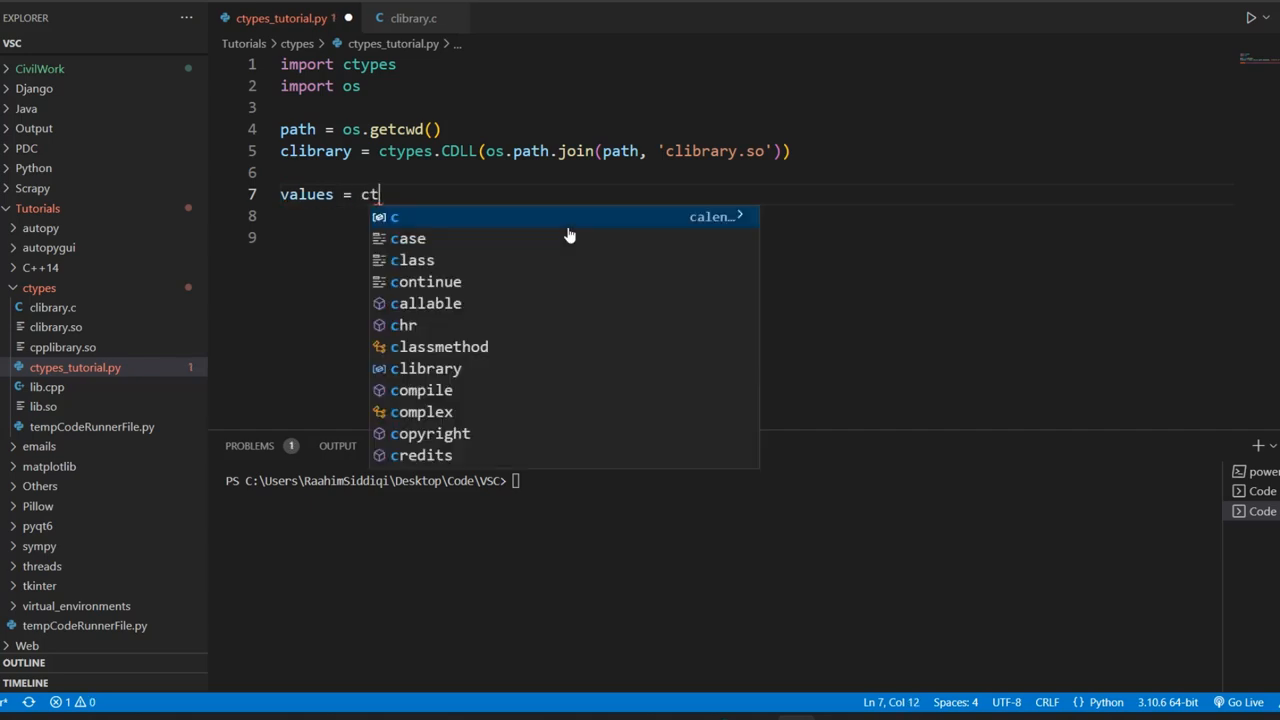
type("ypes.c")
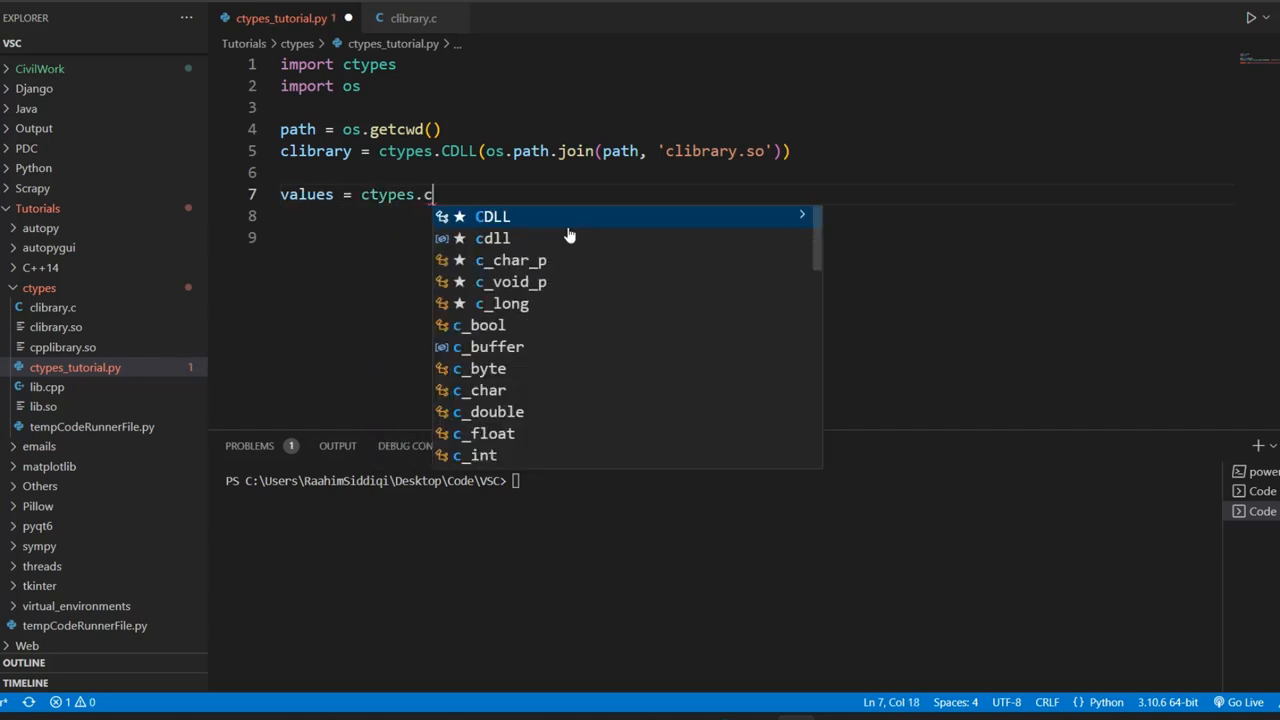
type("_")
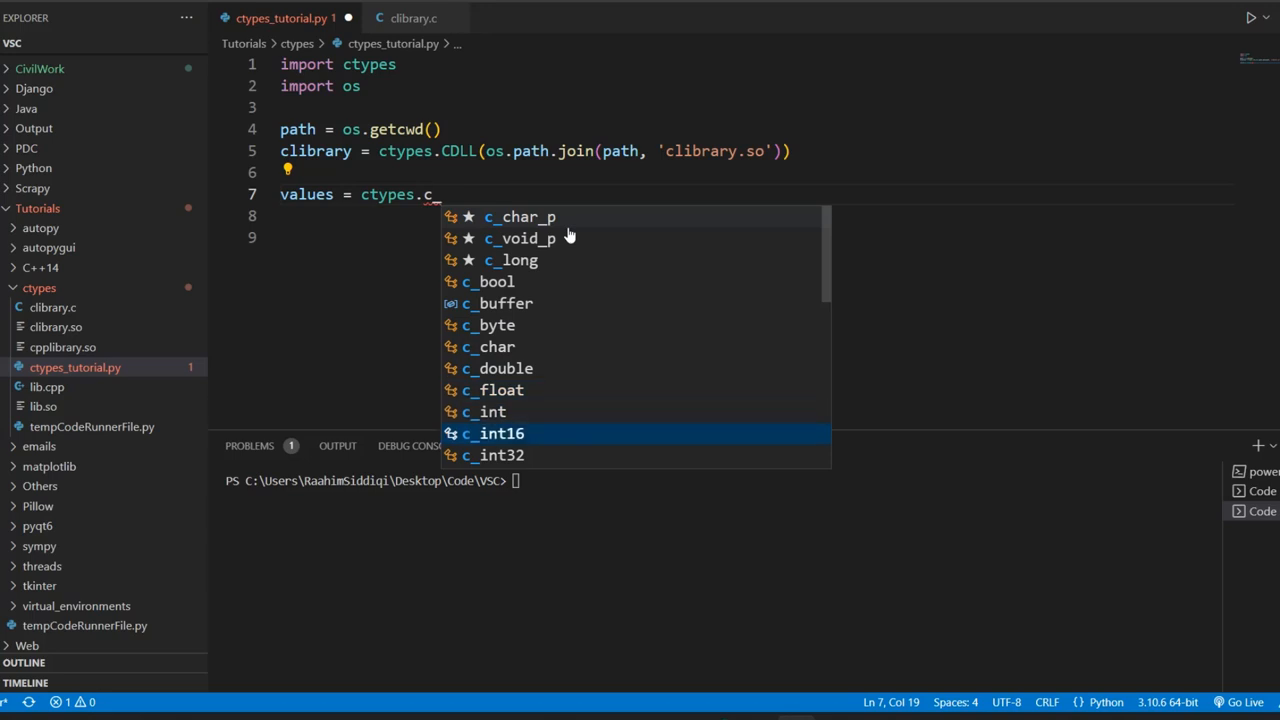
type("int")
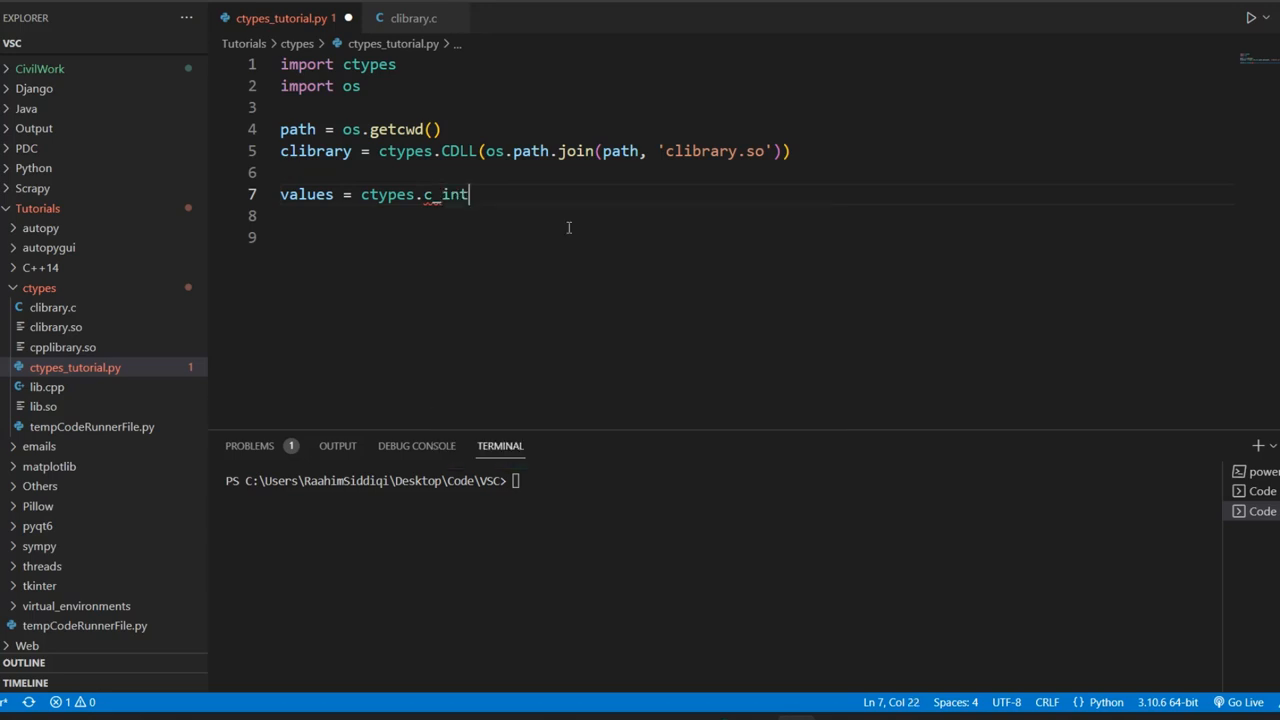
type("* 10")
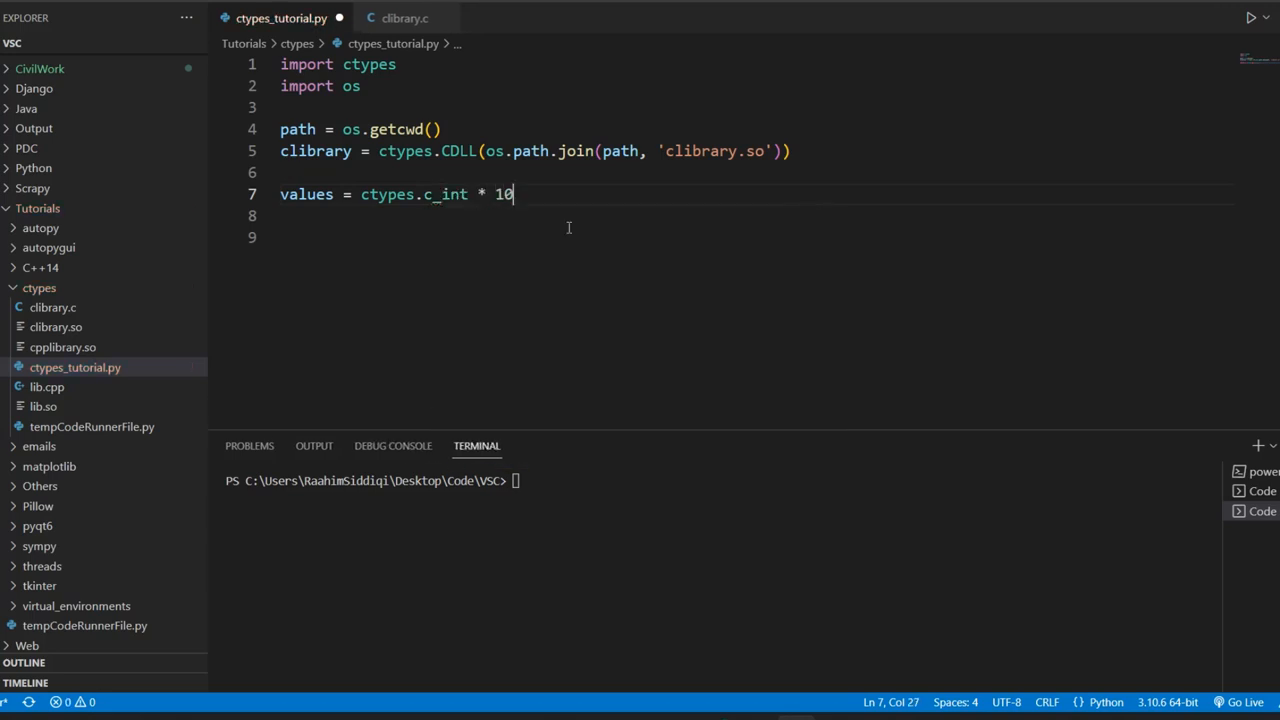
key("ctrl+s")
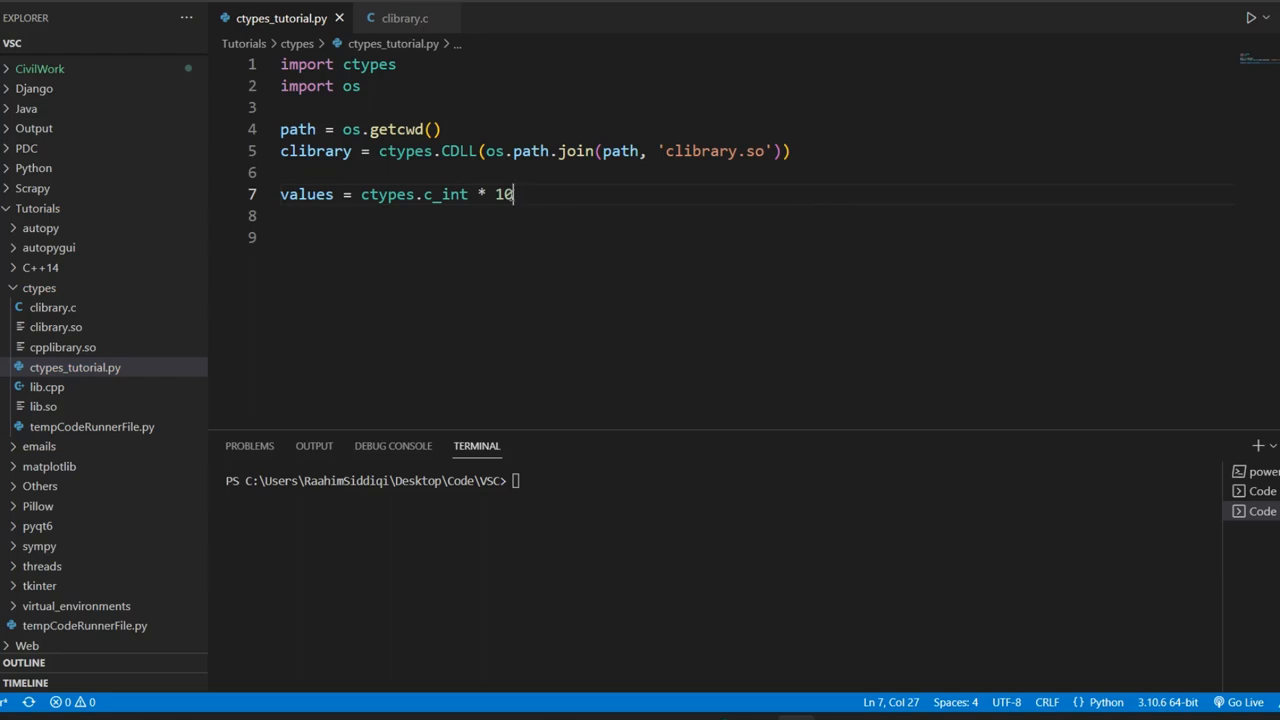
Wrap the type expression as (ctypes.c_int * 10)() to instantiate the array, then begin a for loop
left_click_drag(360, 194, 512, 194)
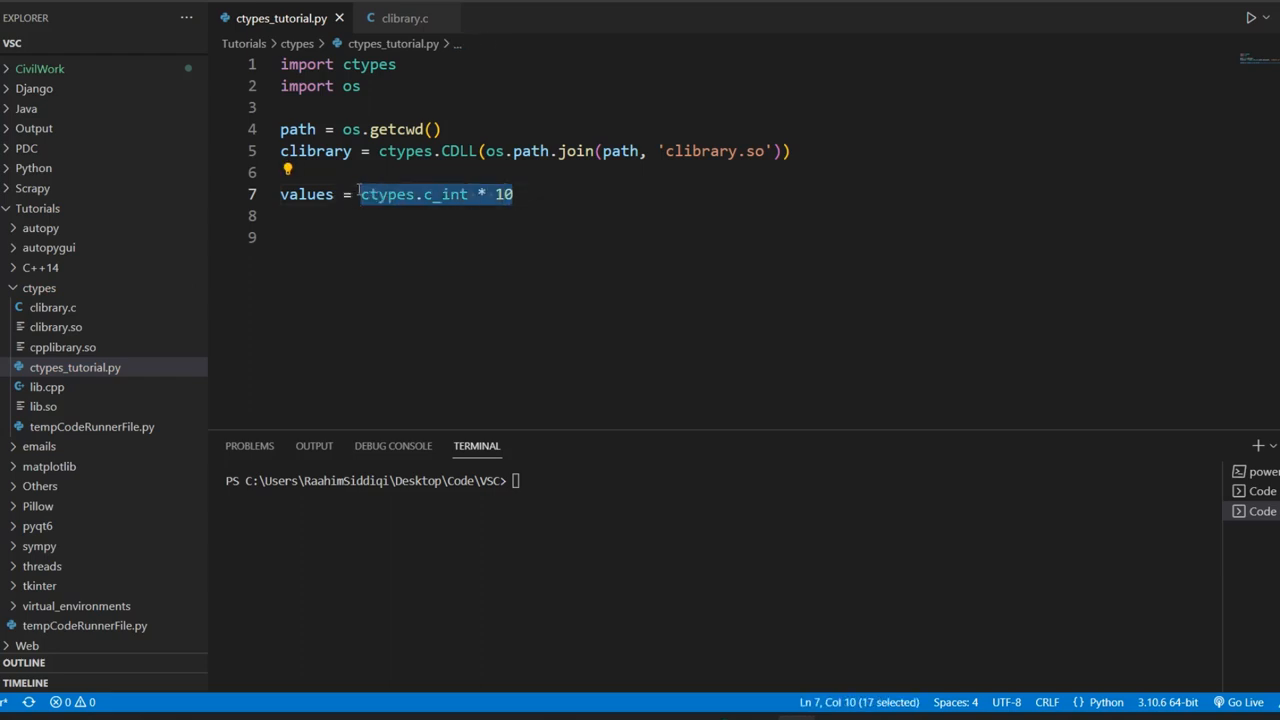
mouse_move(358, 238)
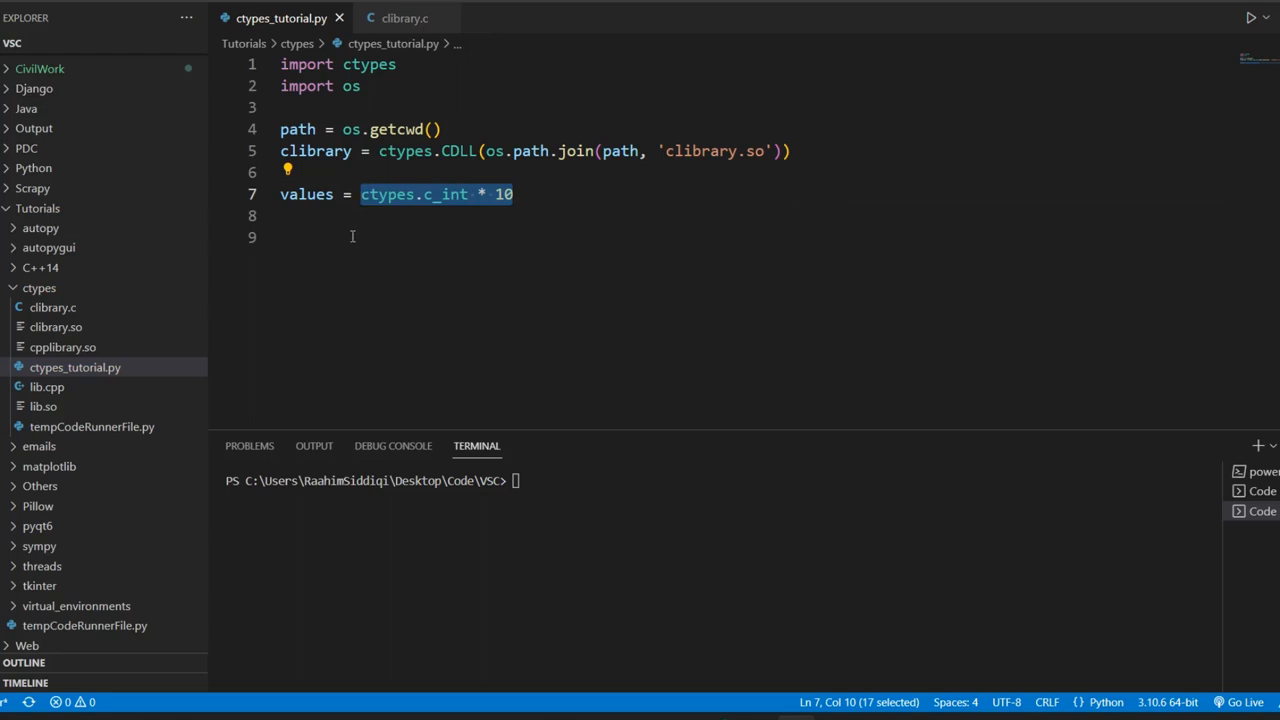
left_click(400, 212)
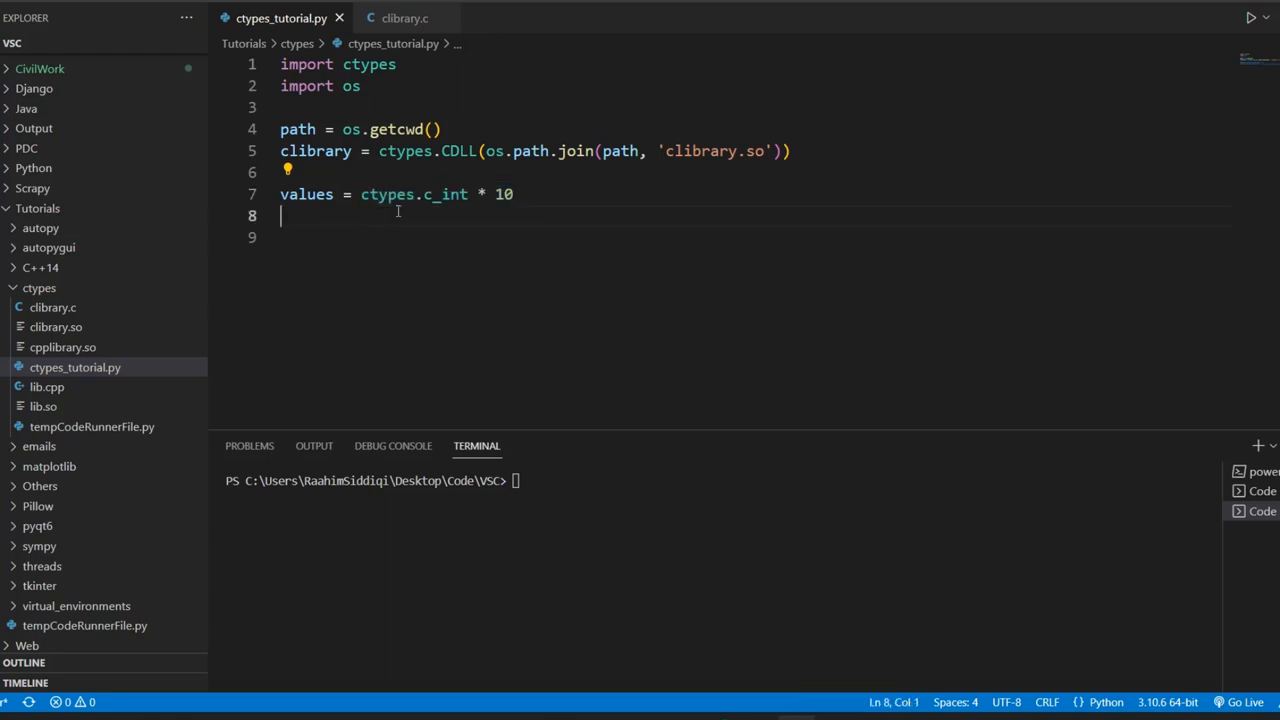
type("()")
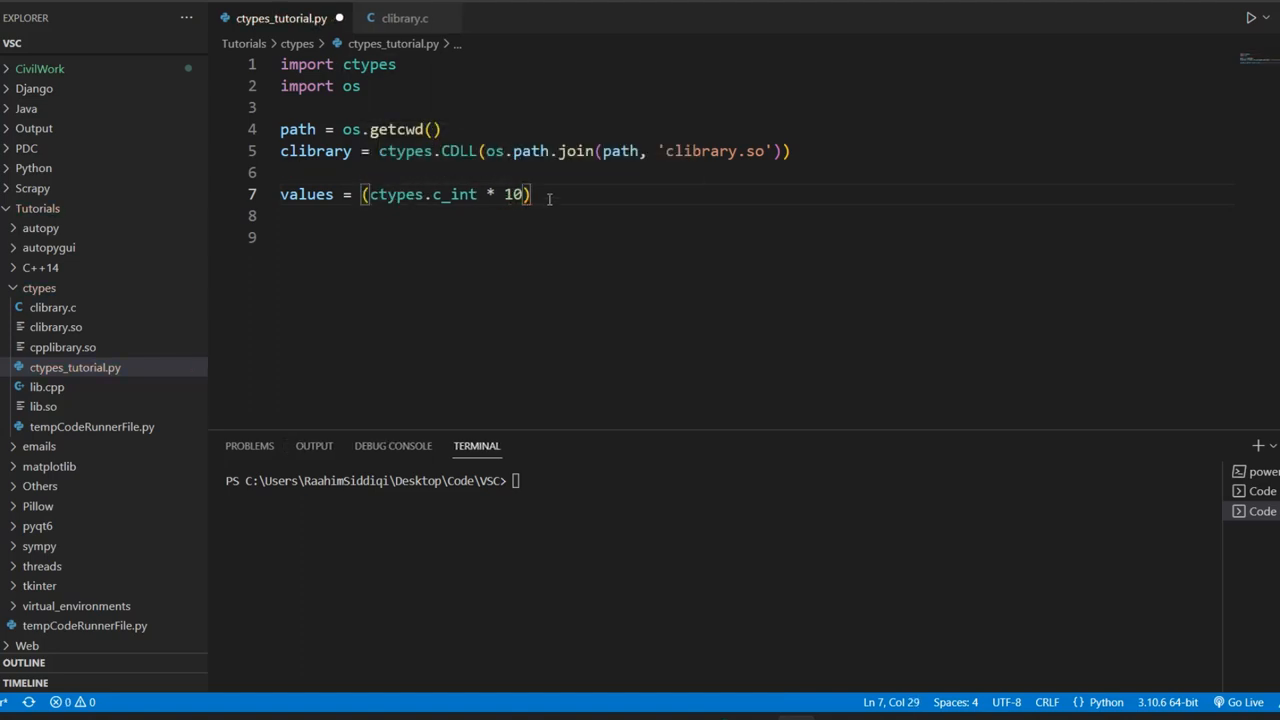
type("()")
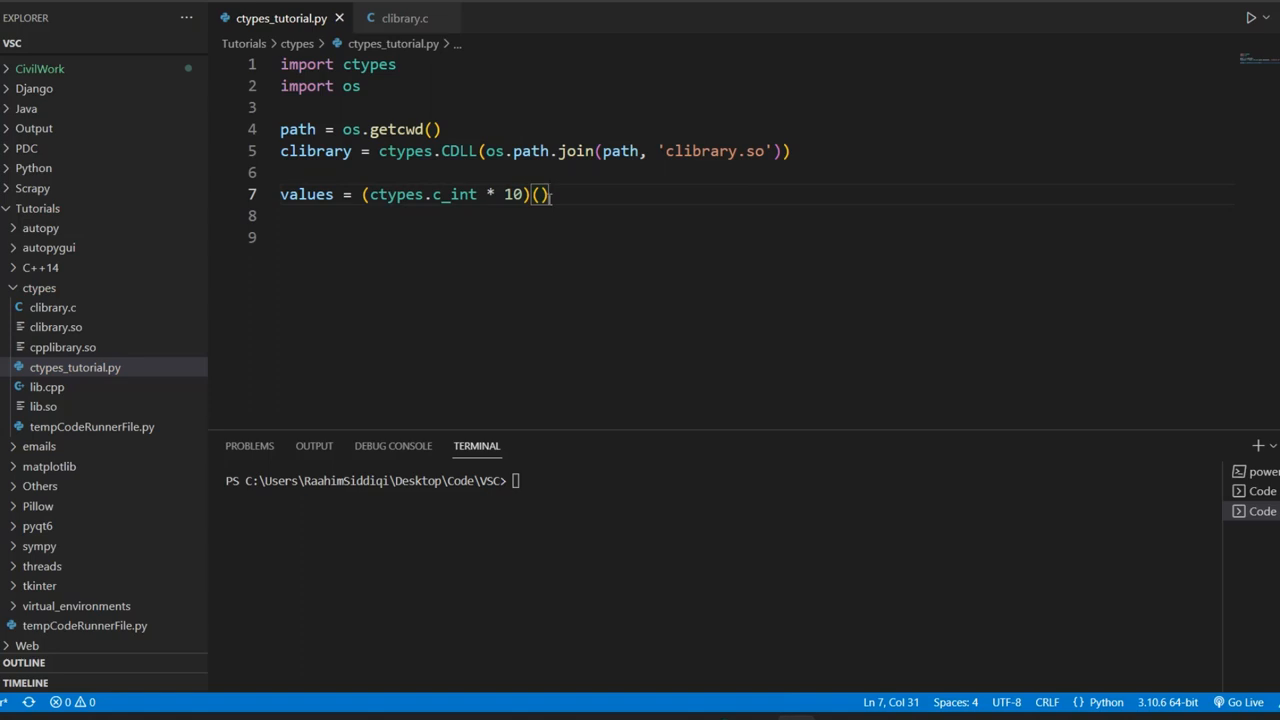
type("for i inn")
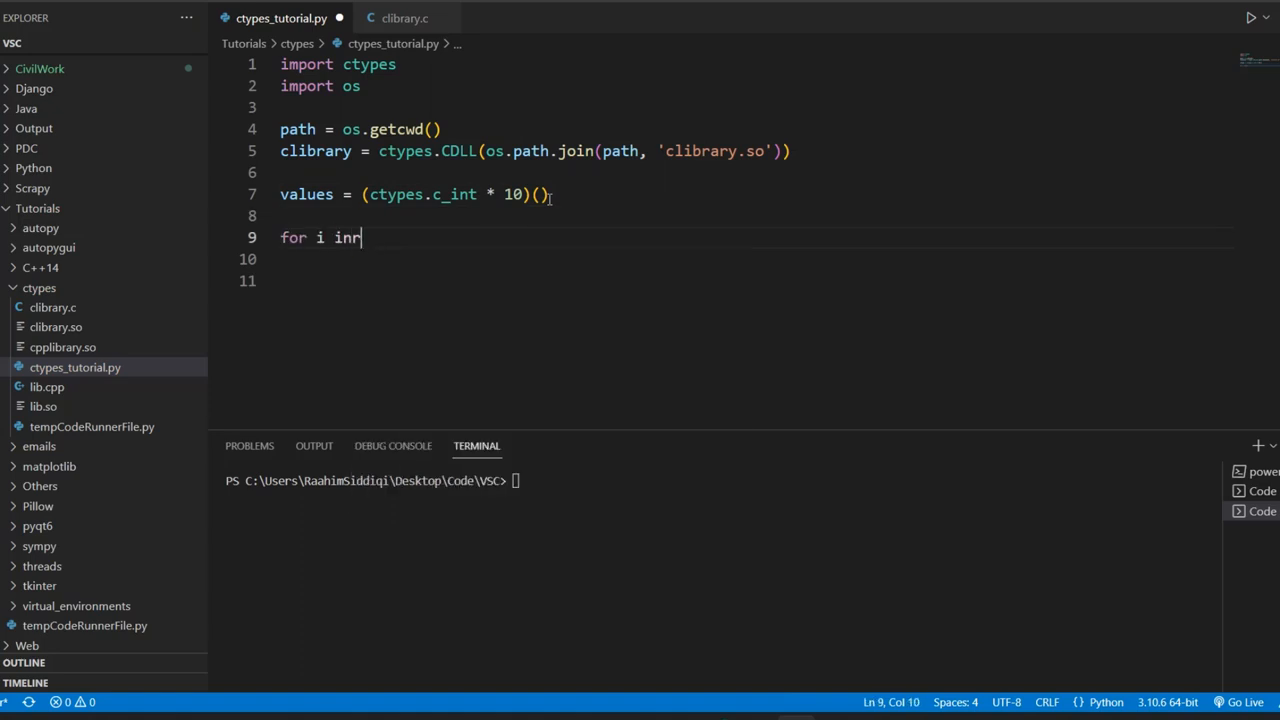
Loop over range printing values[i], run it with loading commented out to get ten zeros, and select lines 4–5
type("range()")
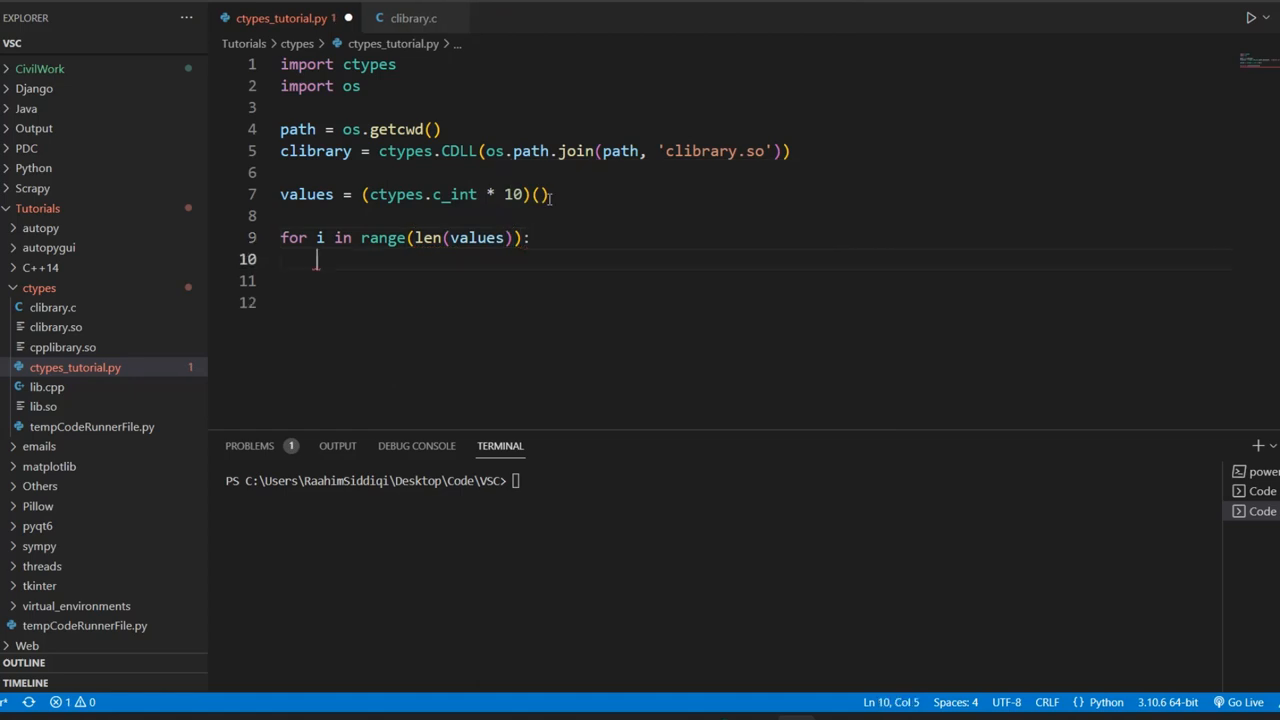
type("print(values[])")
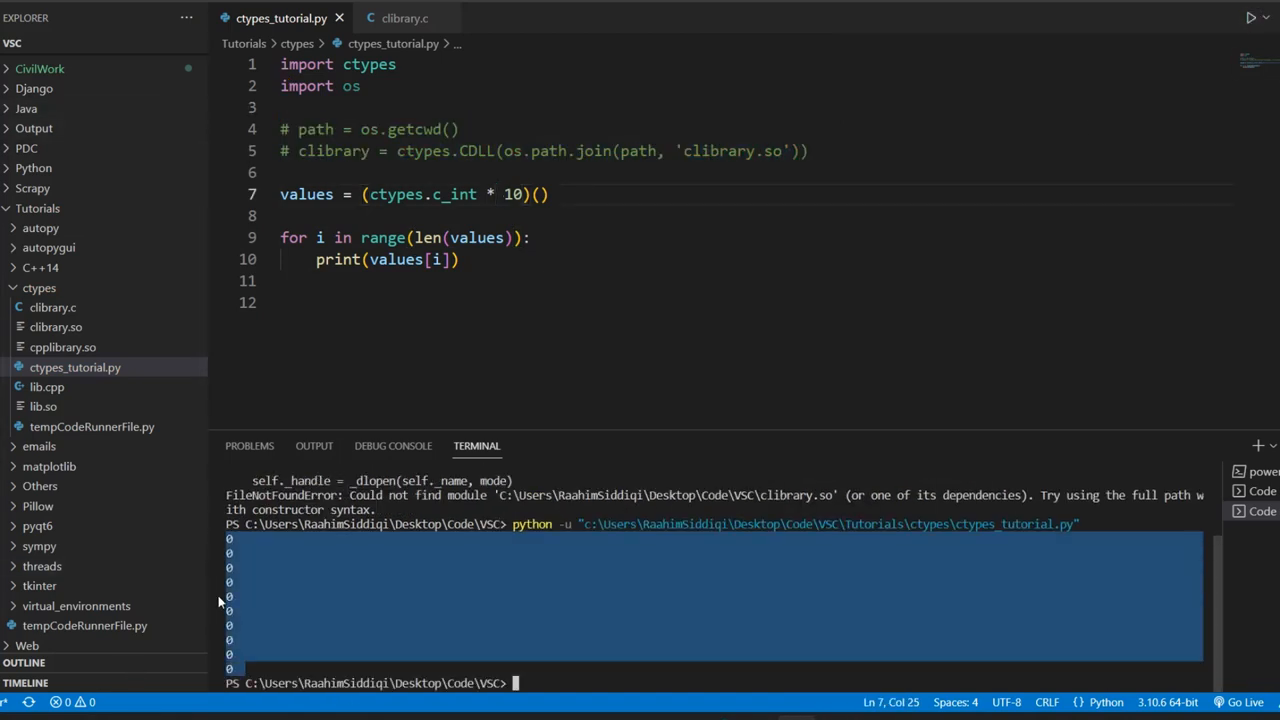
left_click(414, 300)
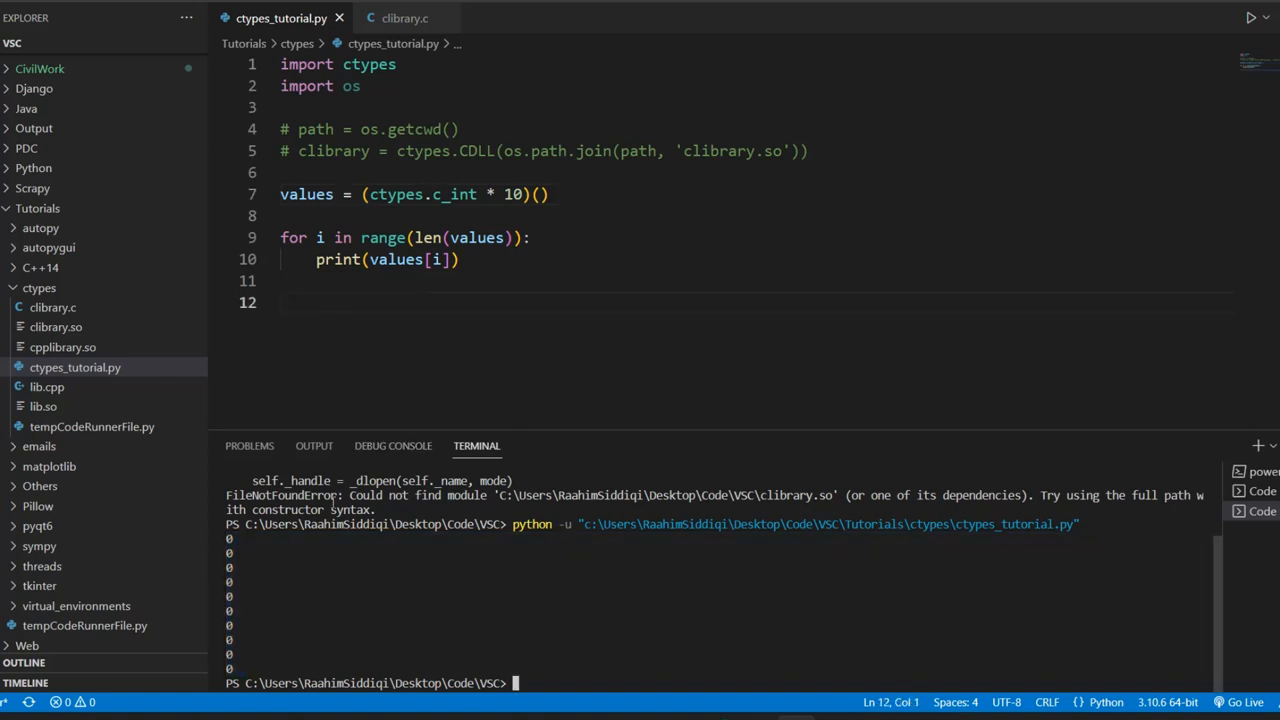
left_click_drag(280, 128, 808, 152)
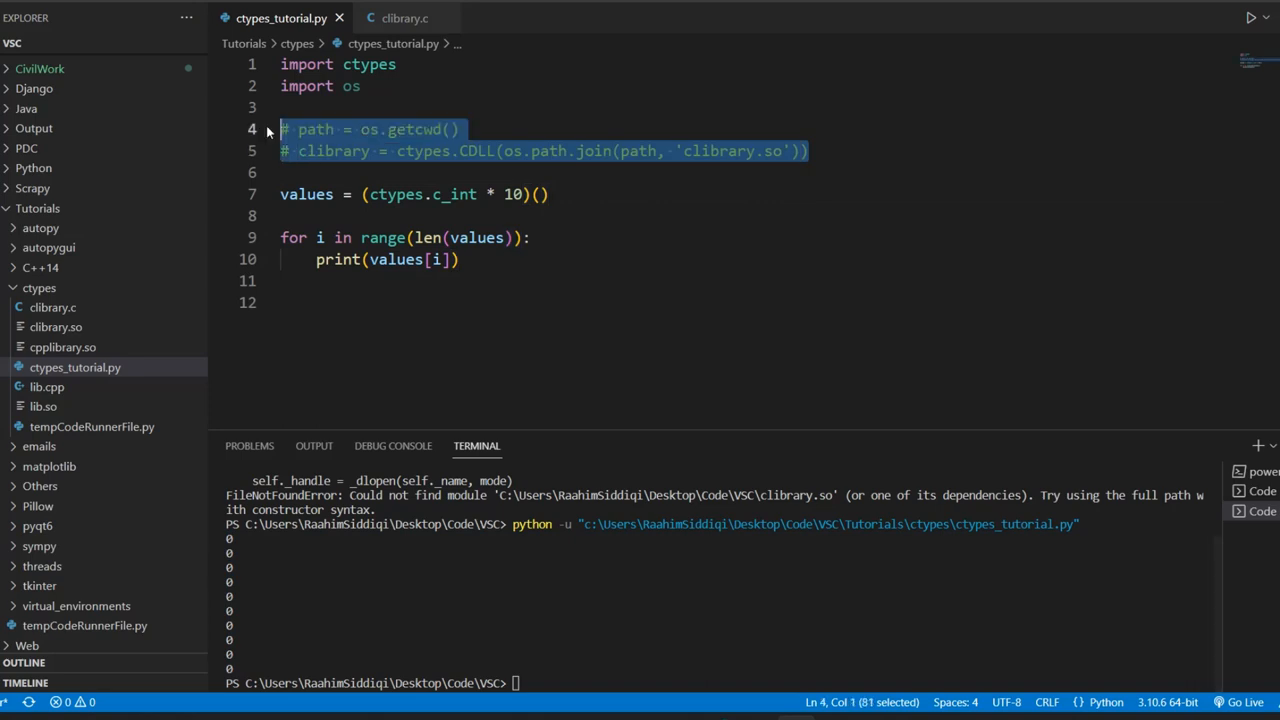
Uncomment the library-loading lines and change the loop body to values[i] = i
key("ctrl+/")
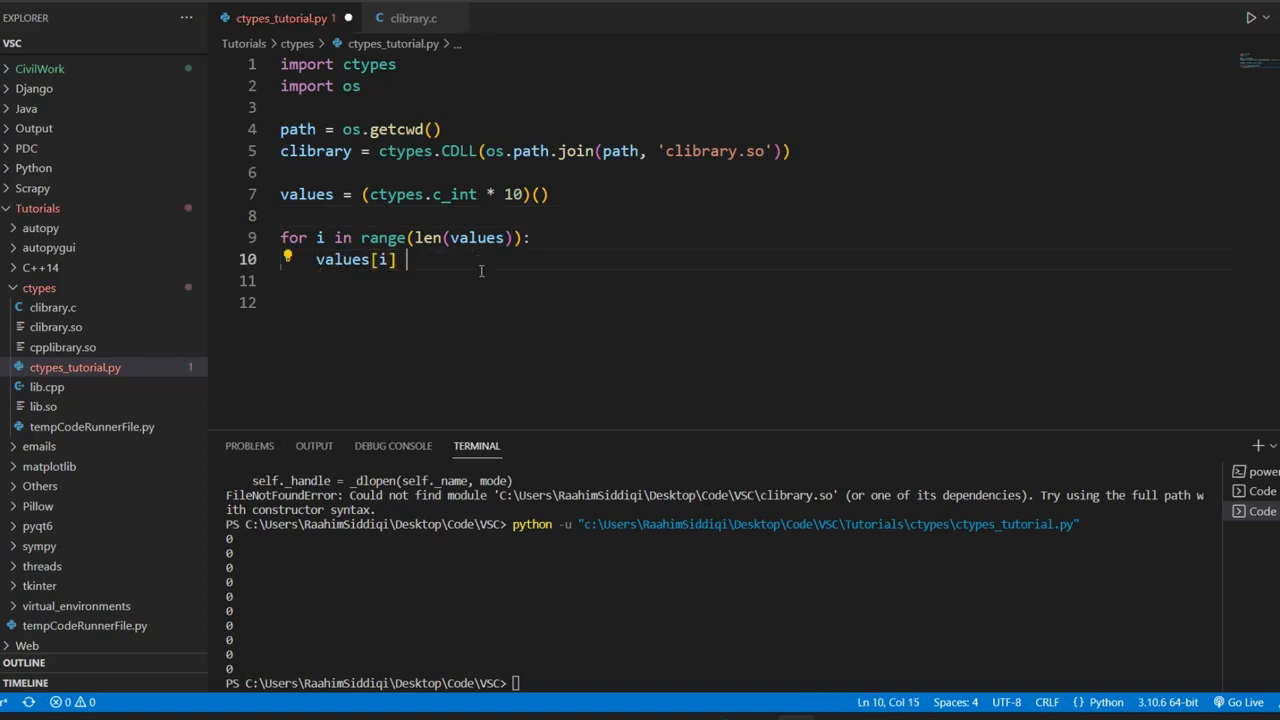
type("= i")
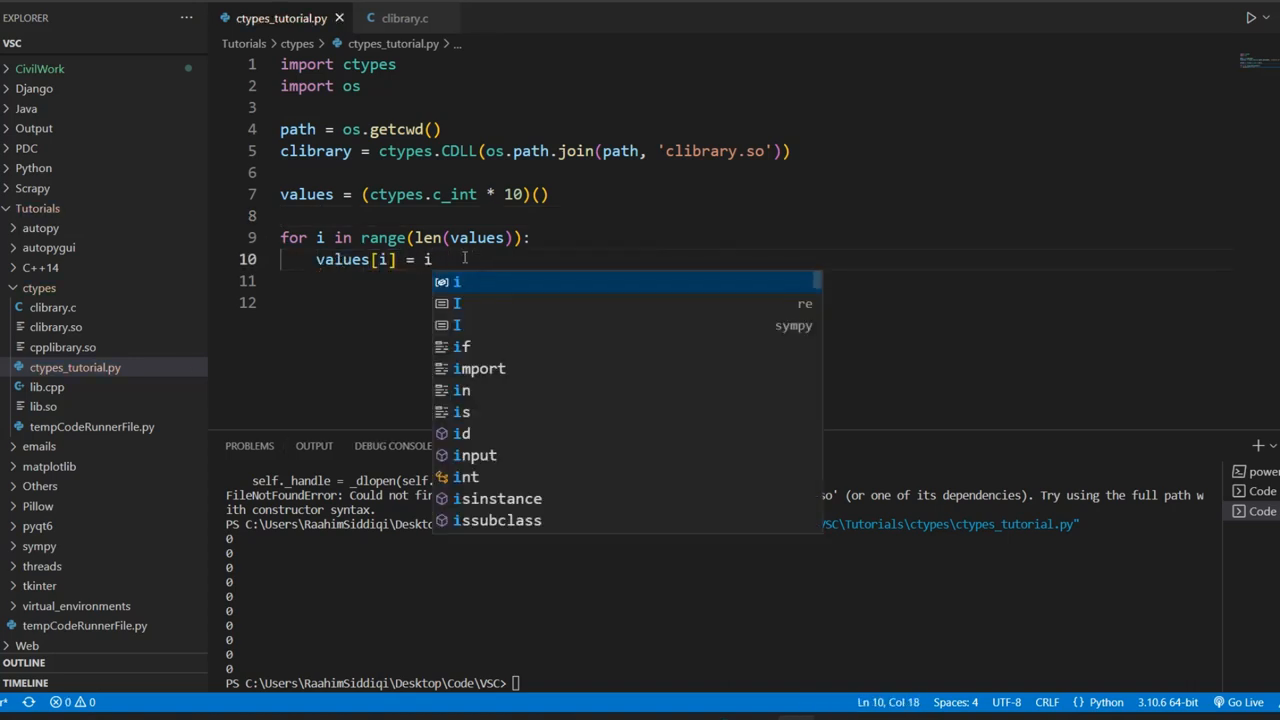
key("Escape")
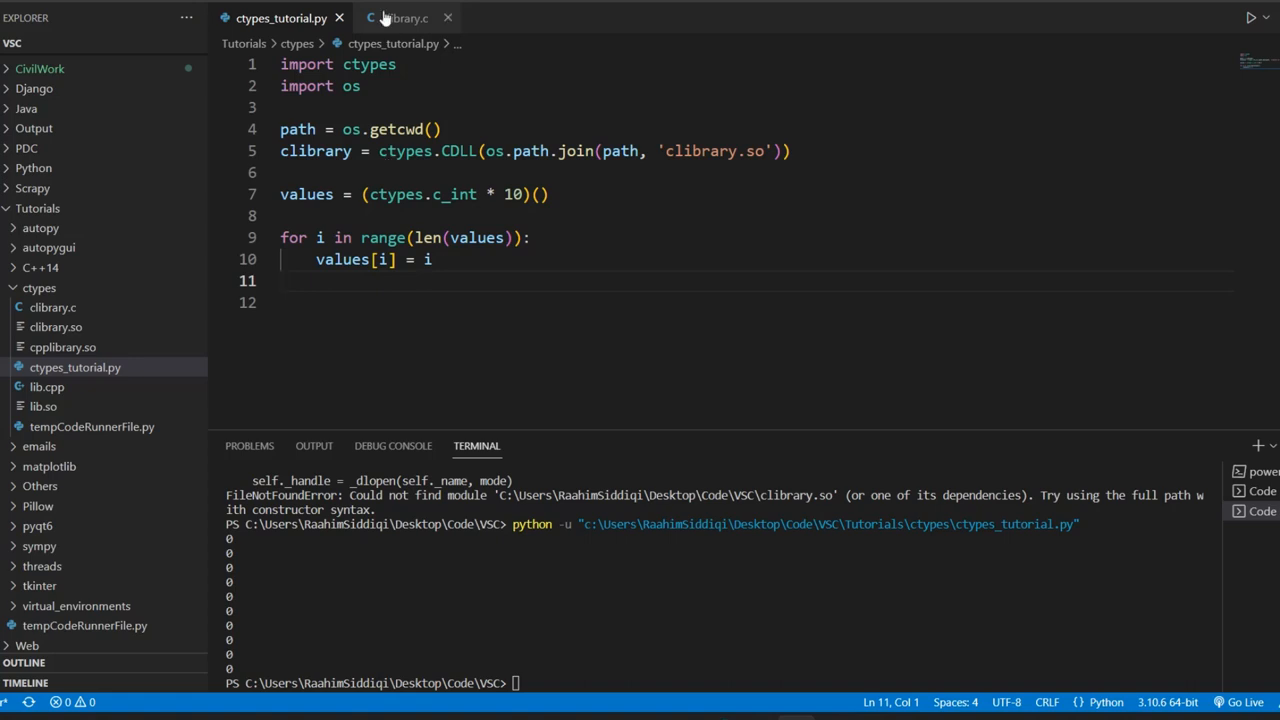
In clibrary.c declare int sumArray(int *arr, int size)
left_click(404, 18)
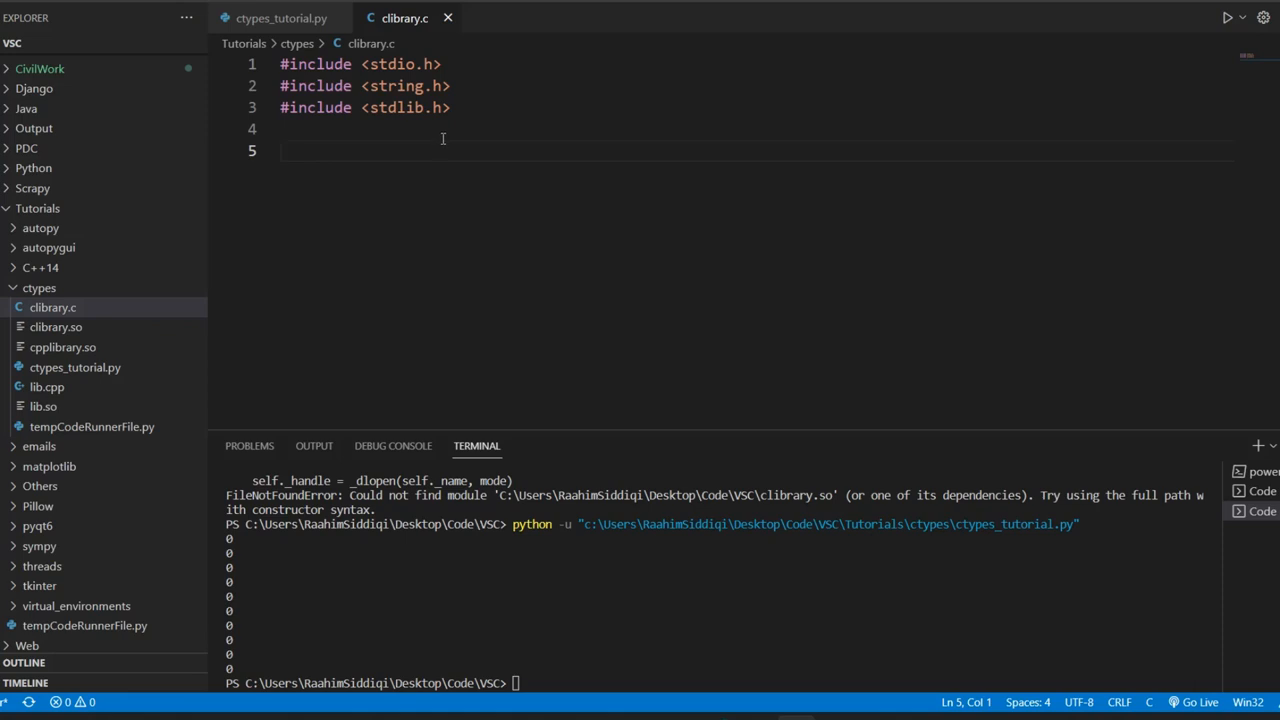
type("vo")
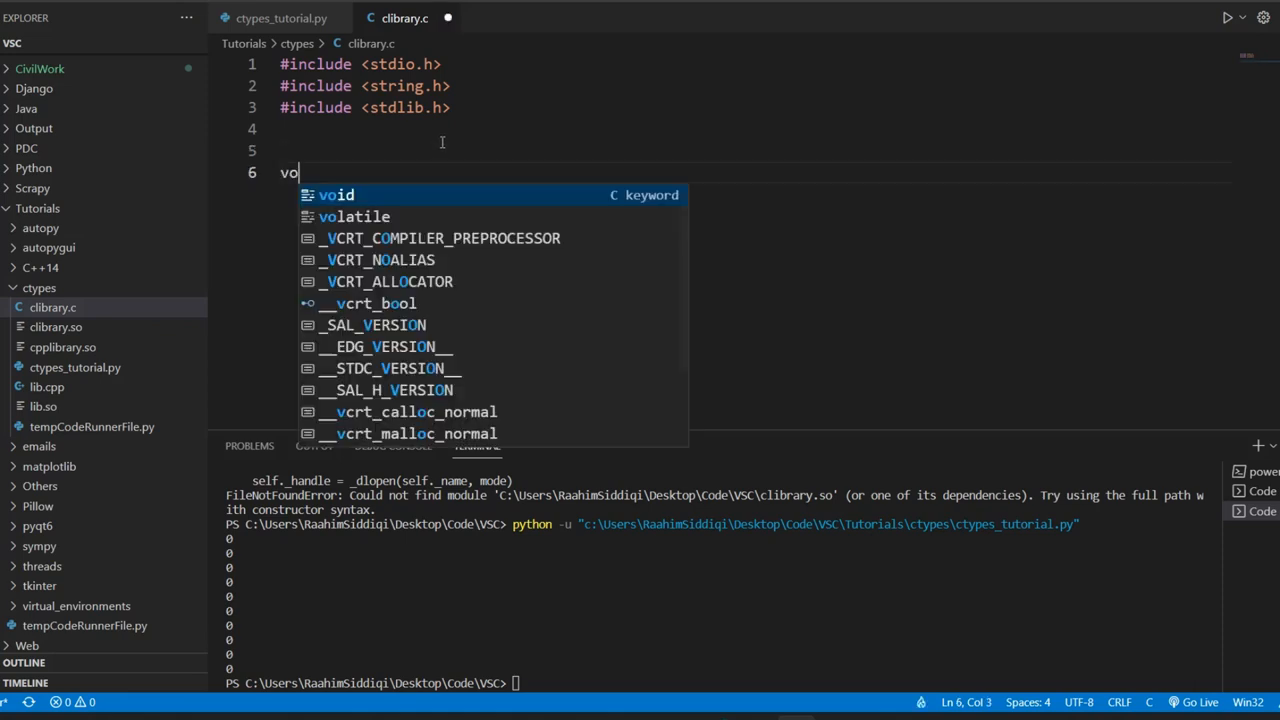
type("int")
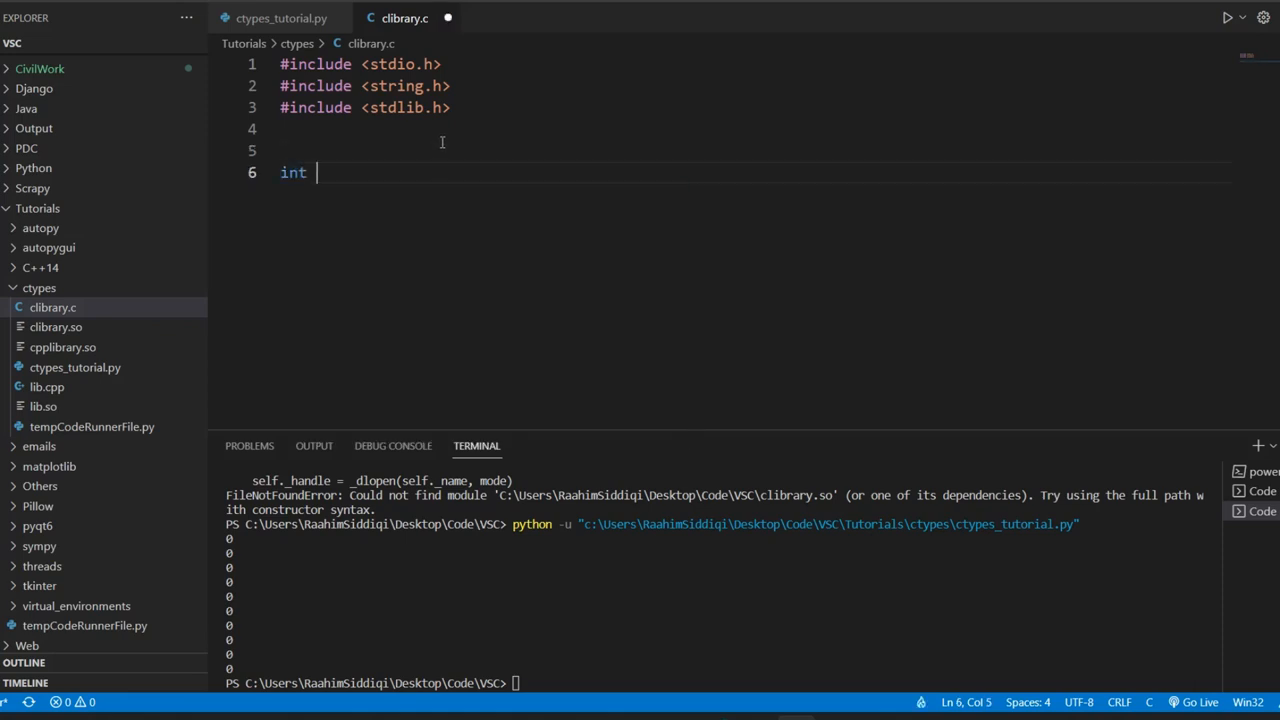
type("sumArray")
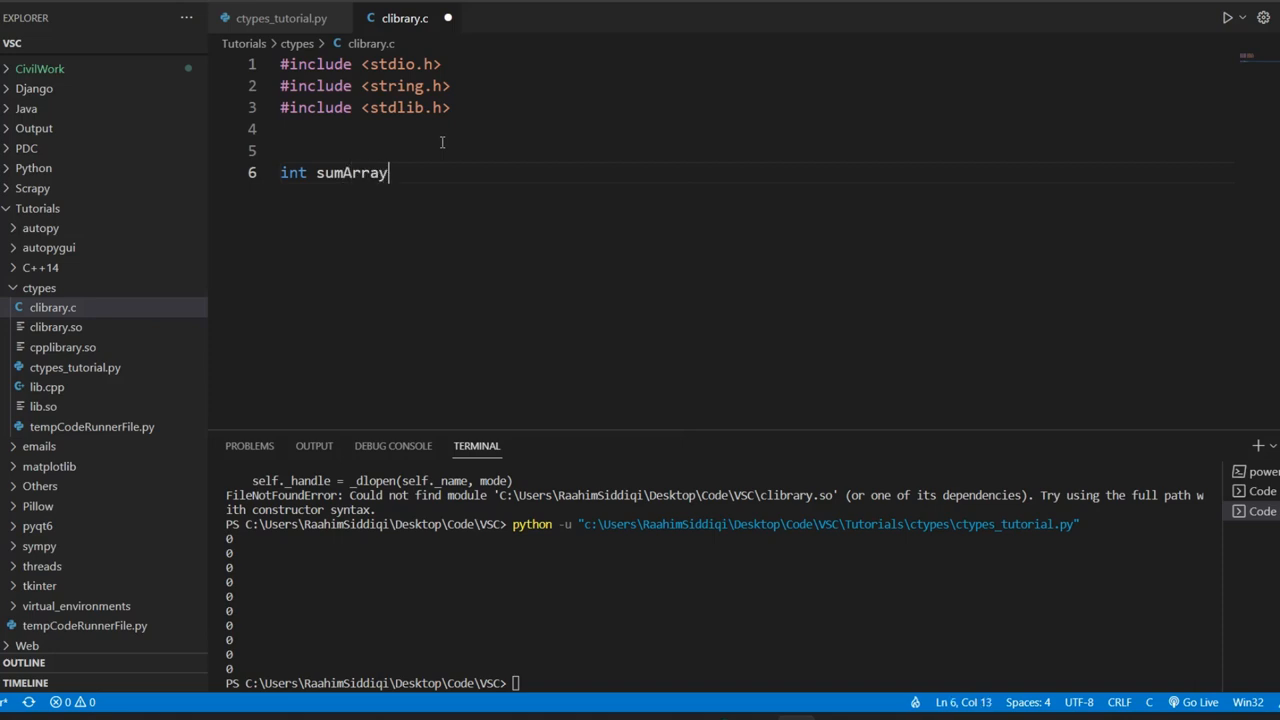
type("(int *")
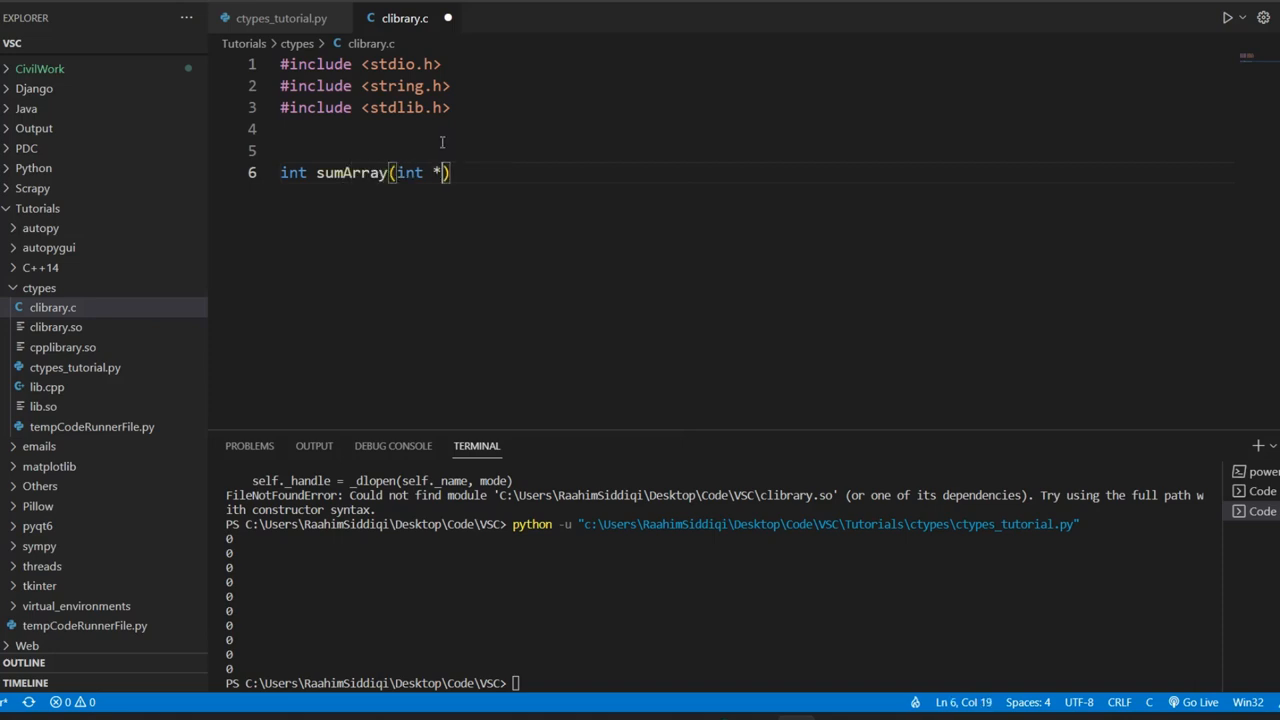
type("ar")
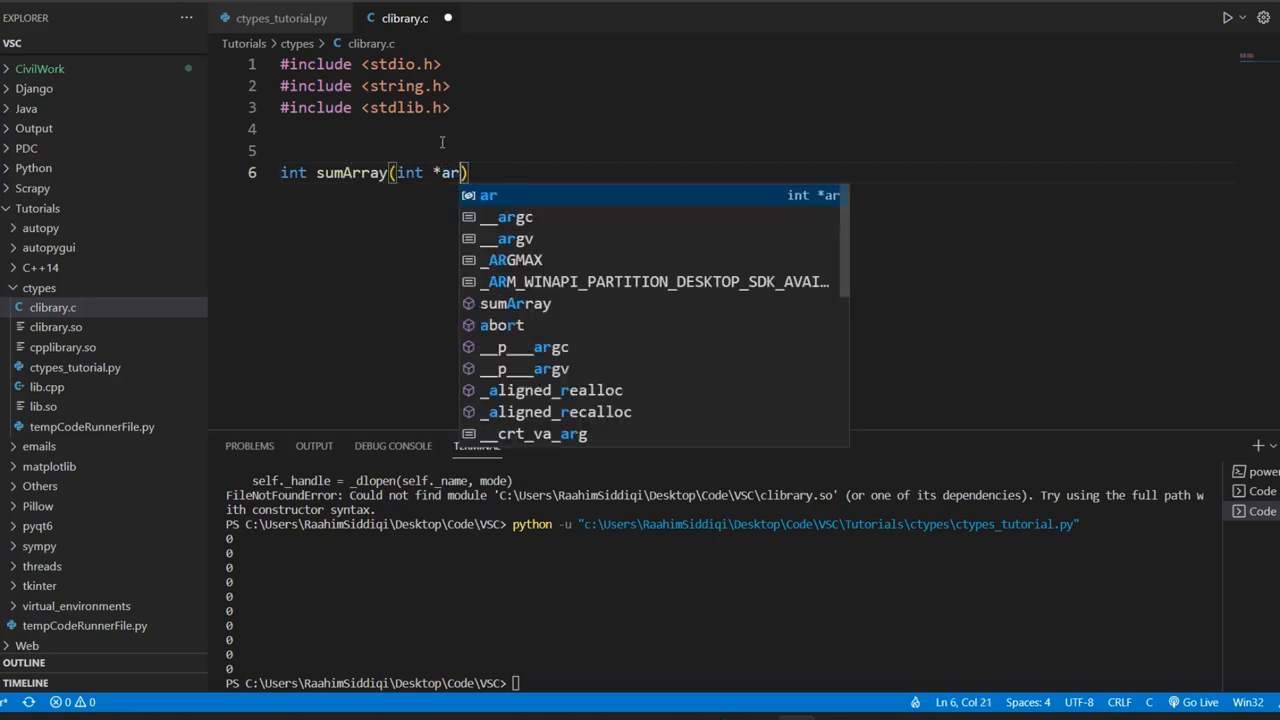
type("r,")
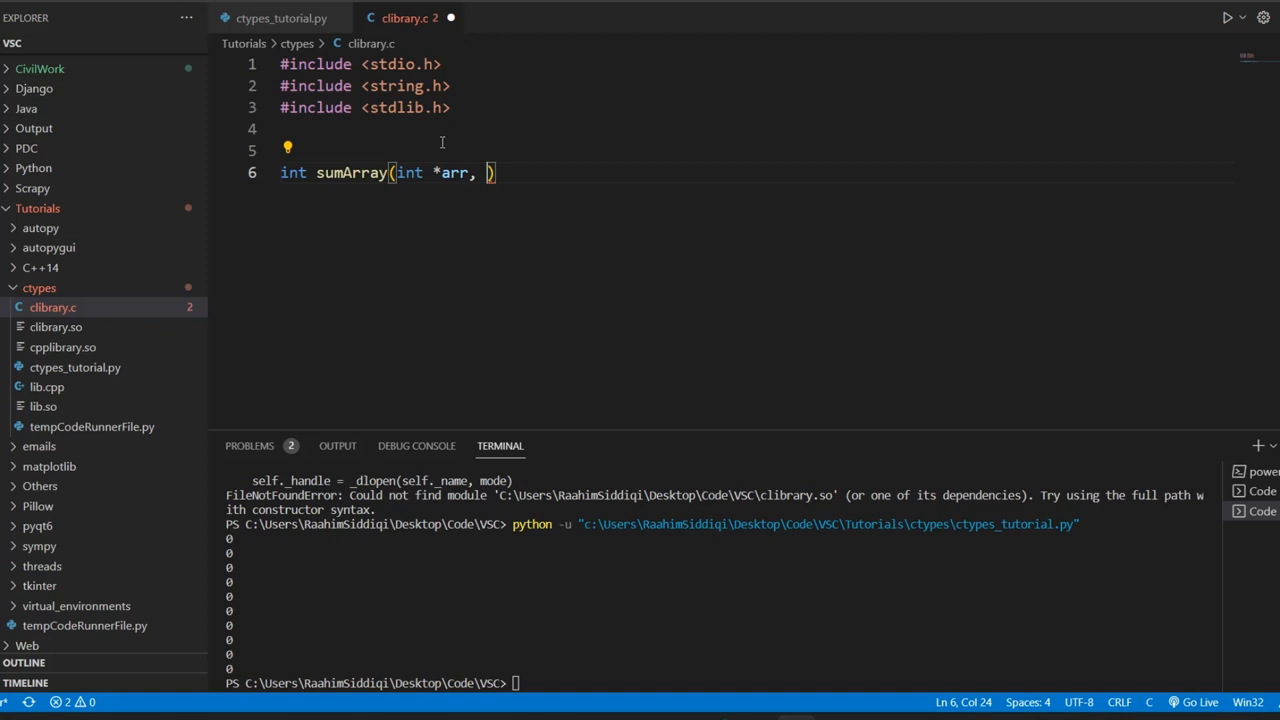
type("int size")
type("for")
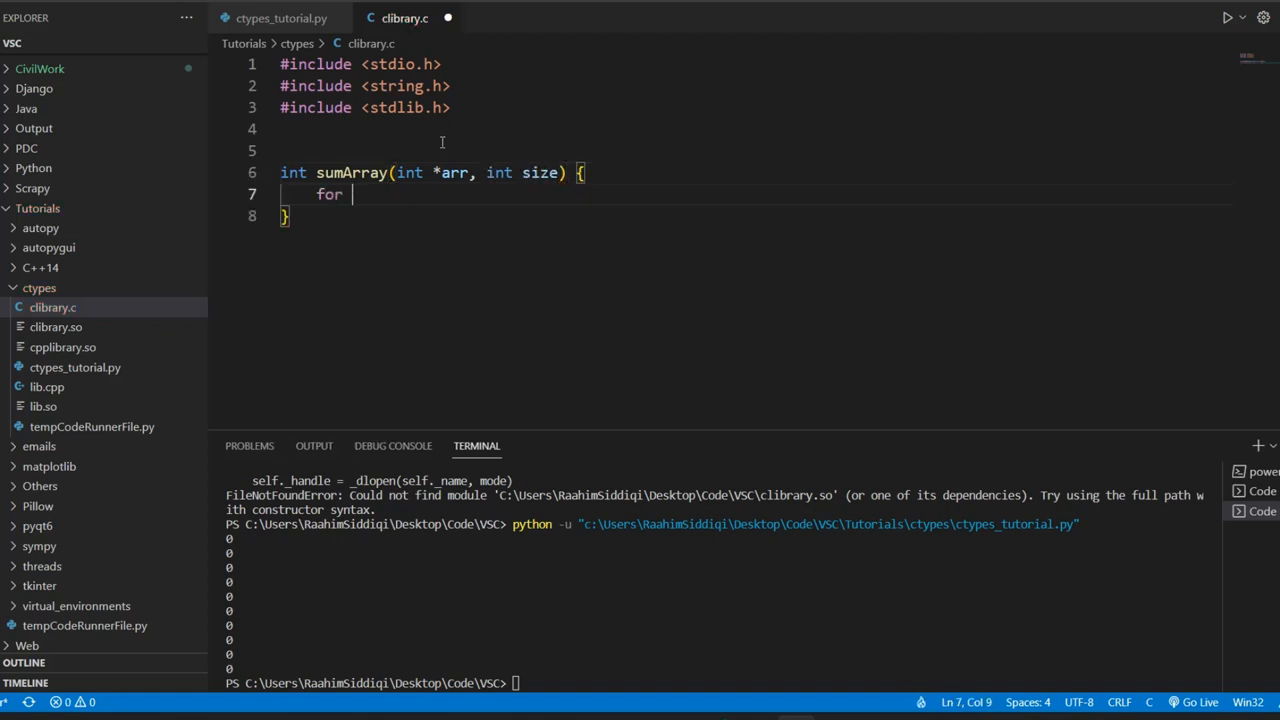
Add a for loop from i = 0 while i < size with an empty body
type("(int i = 0")
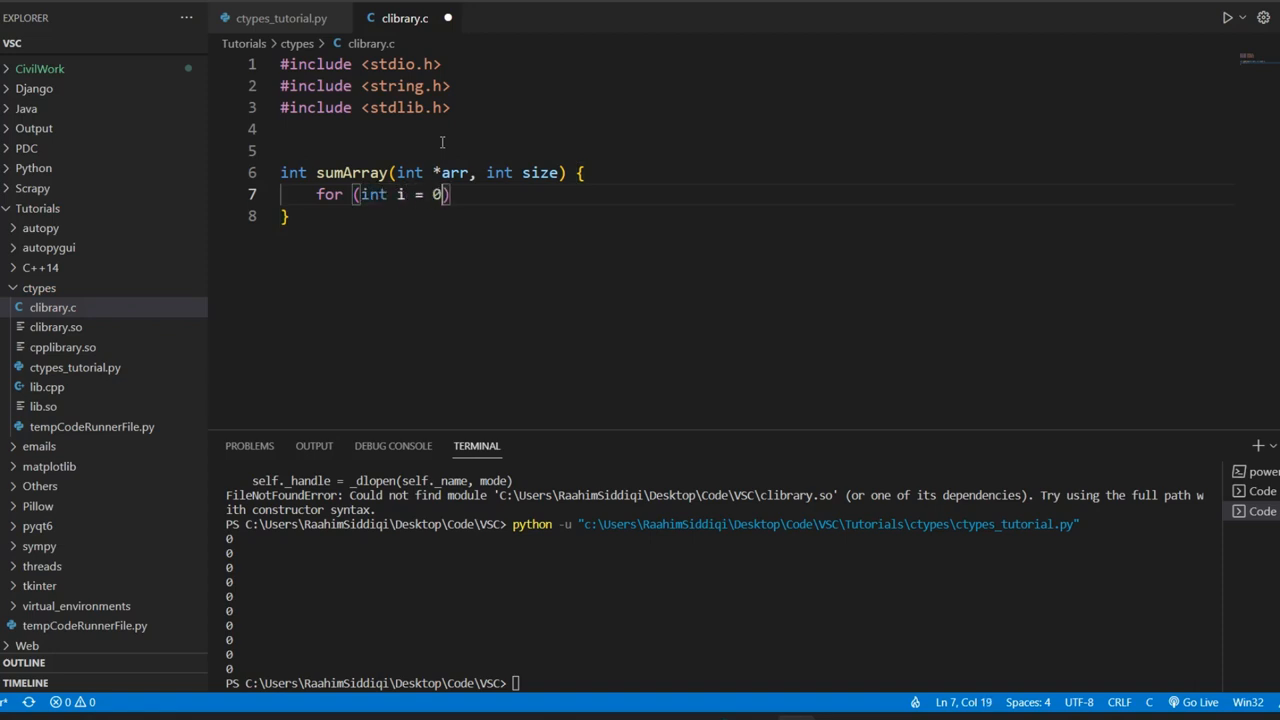
type("; i < siz")
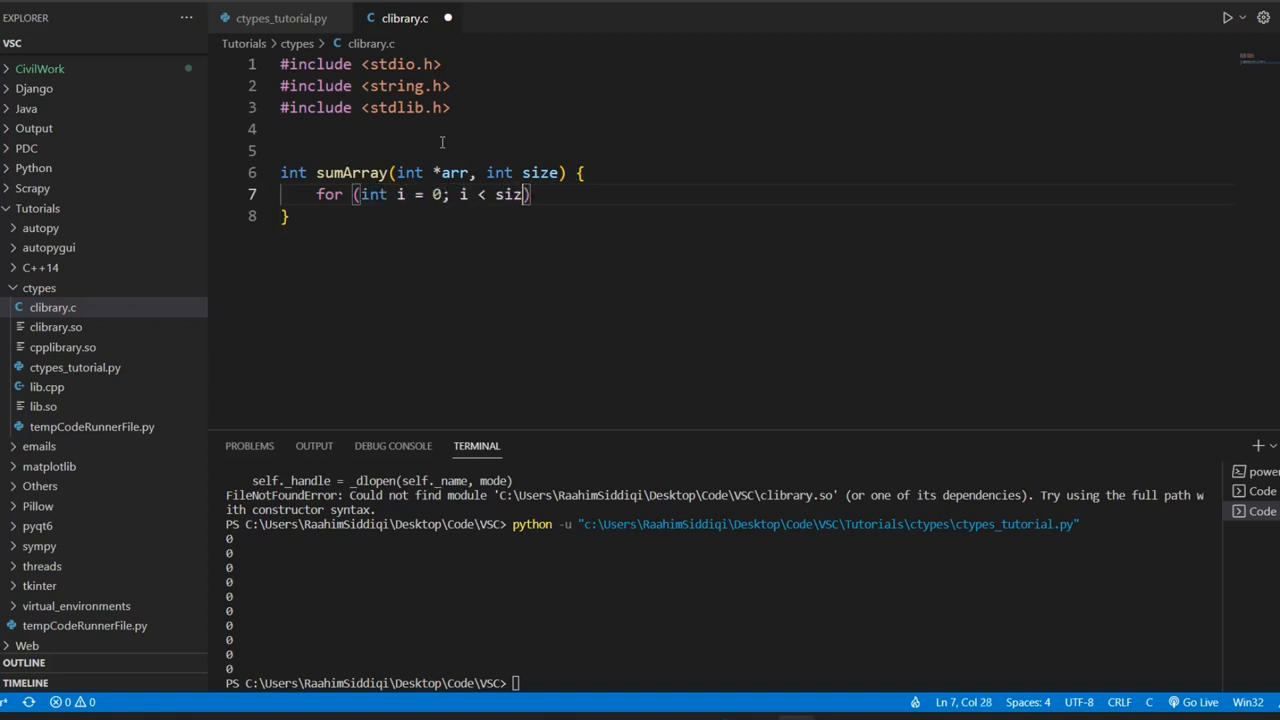
type("e;")
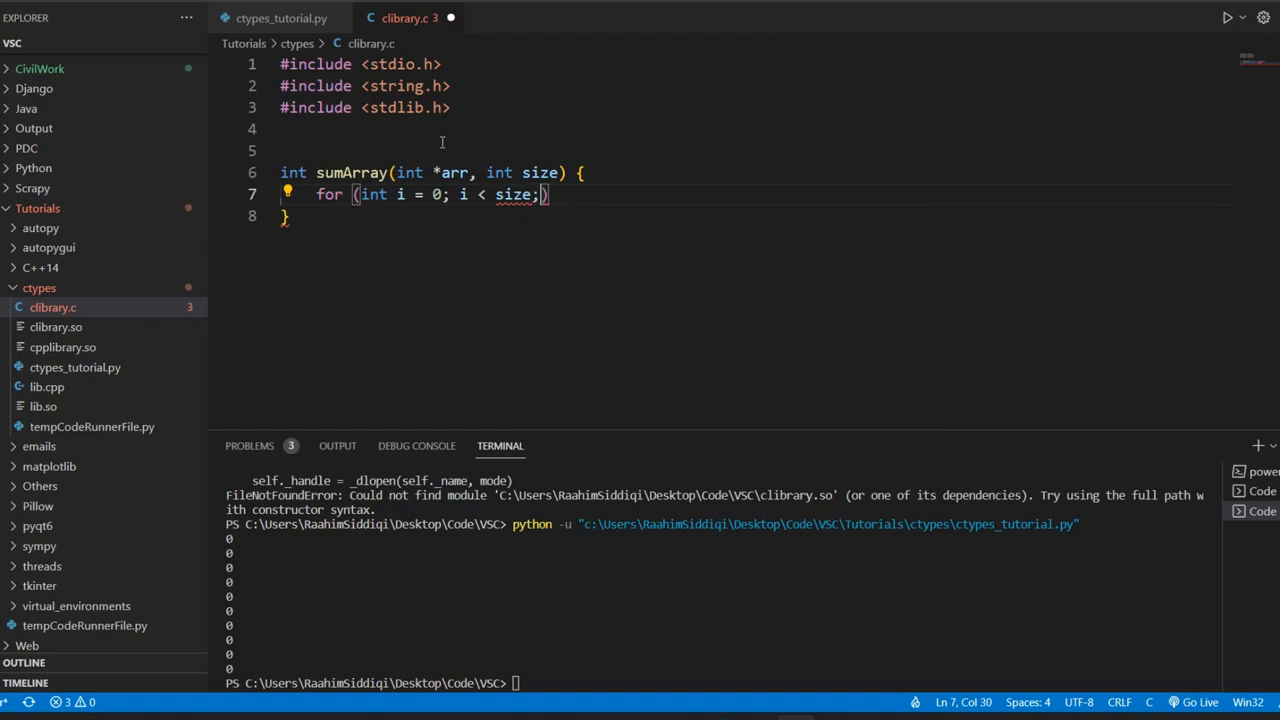
type("i++) {}")
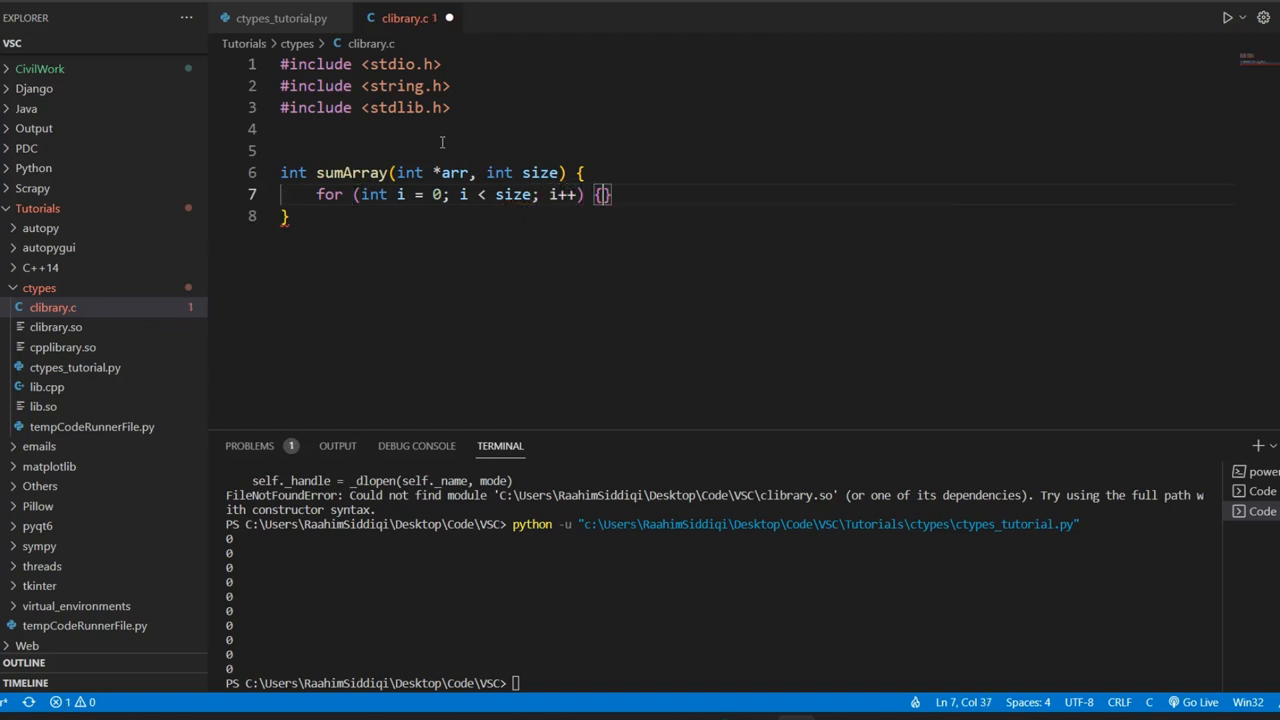
key("Enter")
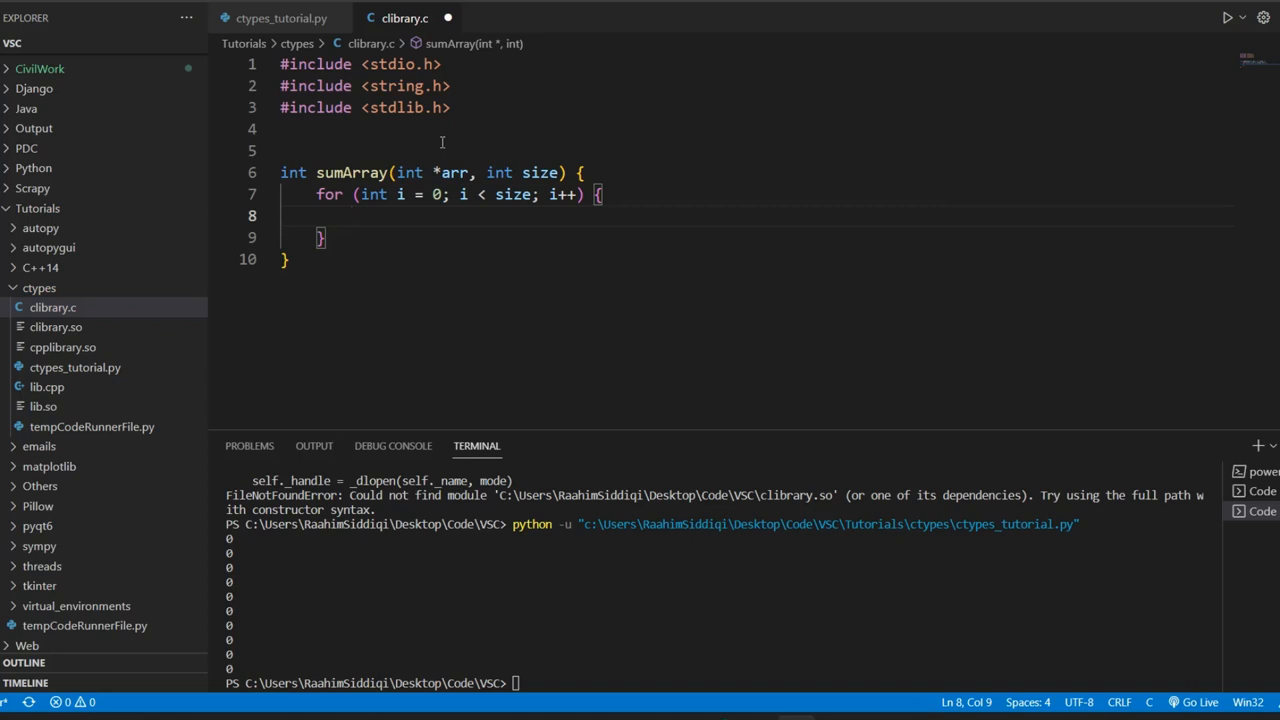
Declare int sum = 0, add arr[i] to sum inside the loop, and return sum
type("int")
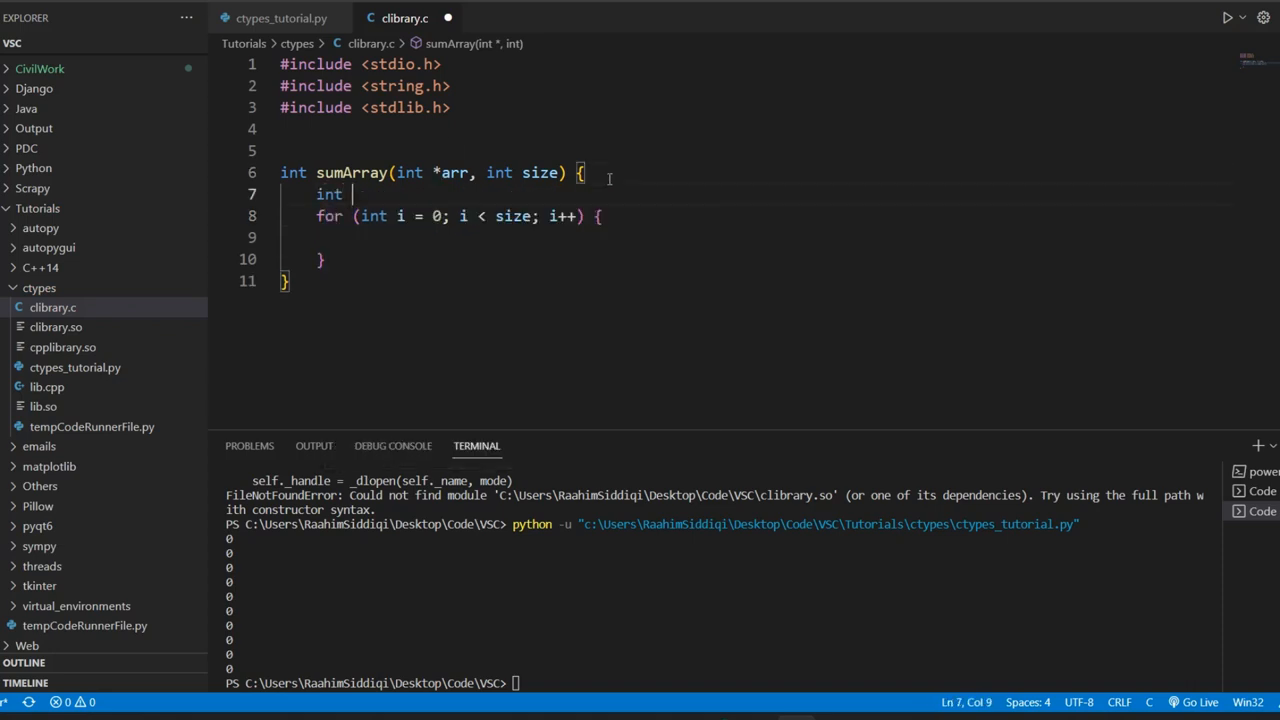
type("sum = 0;")
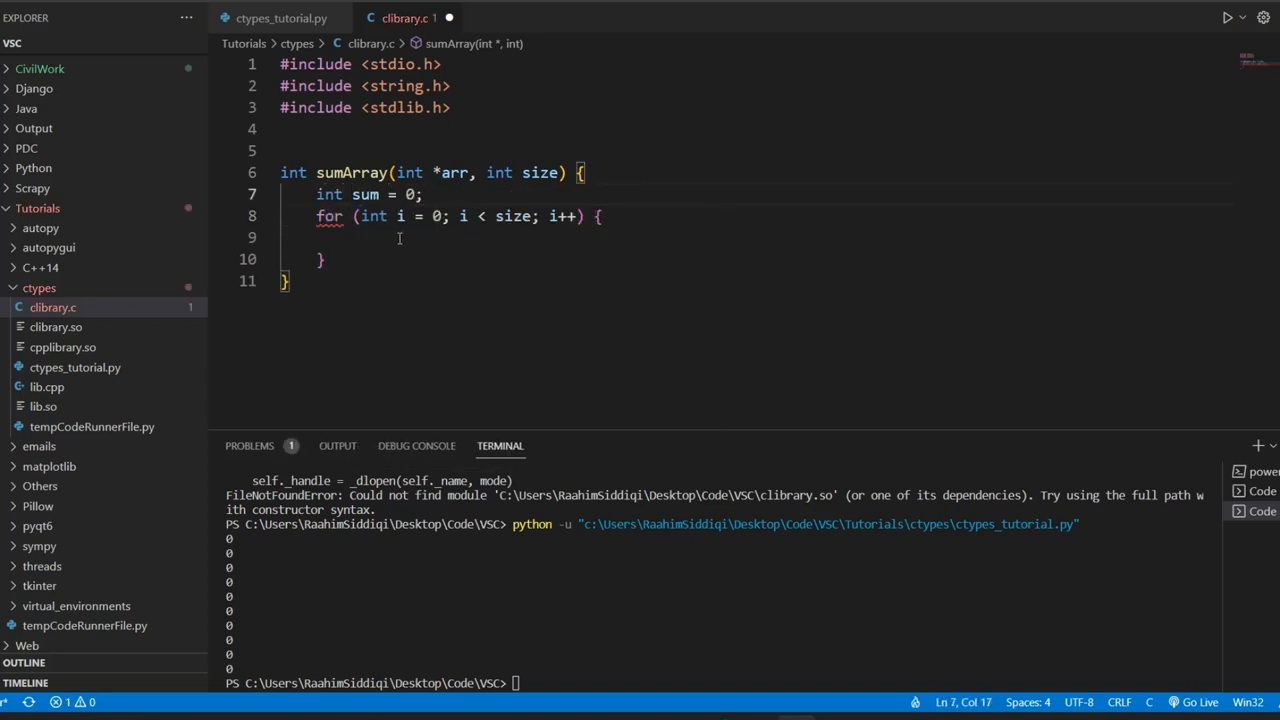
type("su")
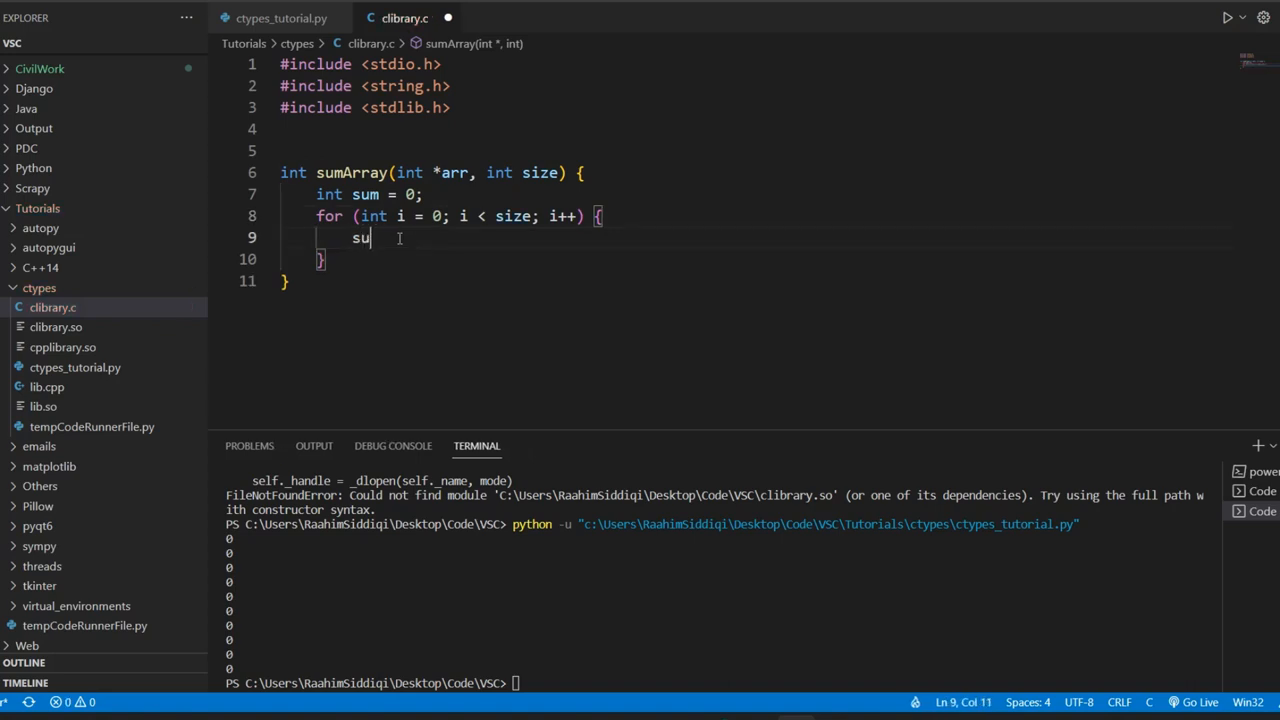
type("m +=")
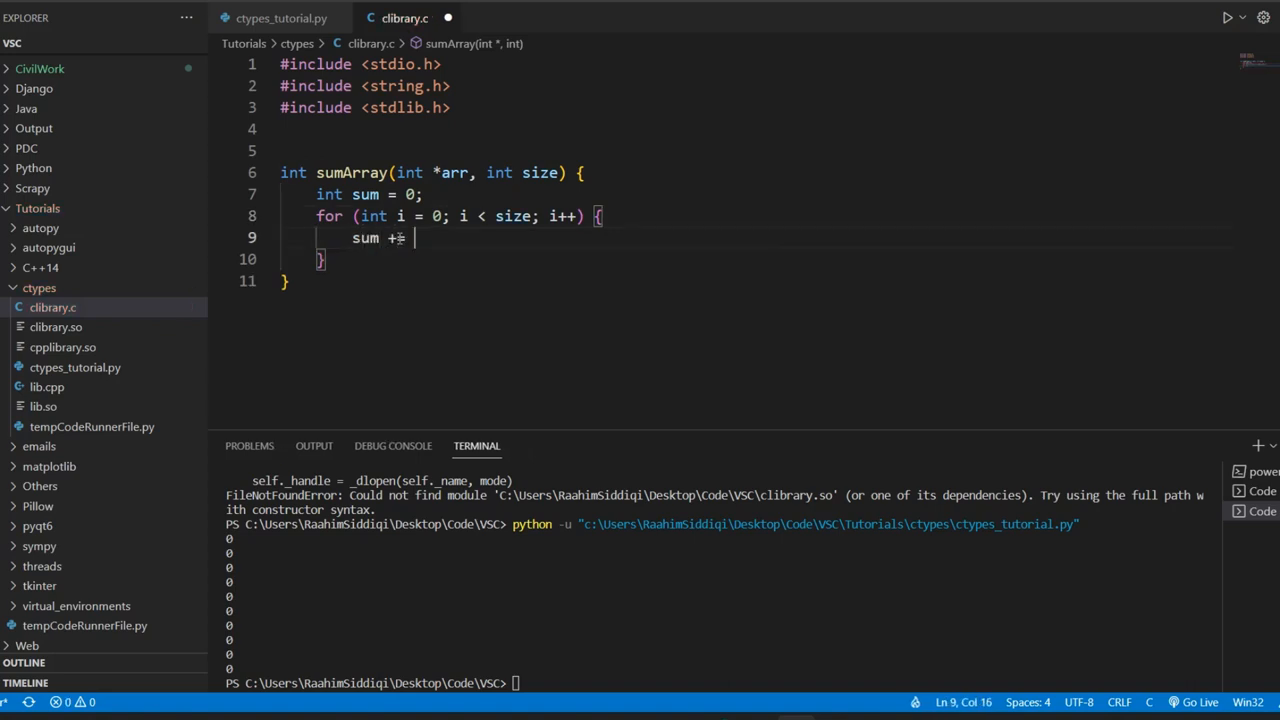
type("arr[i];")
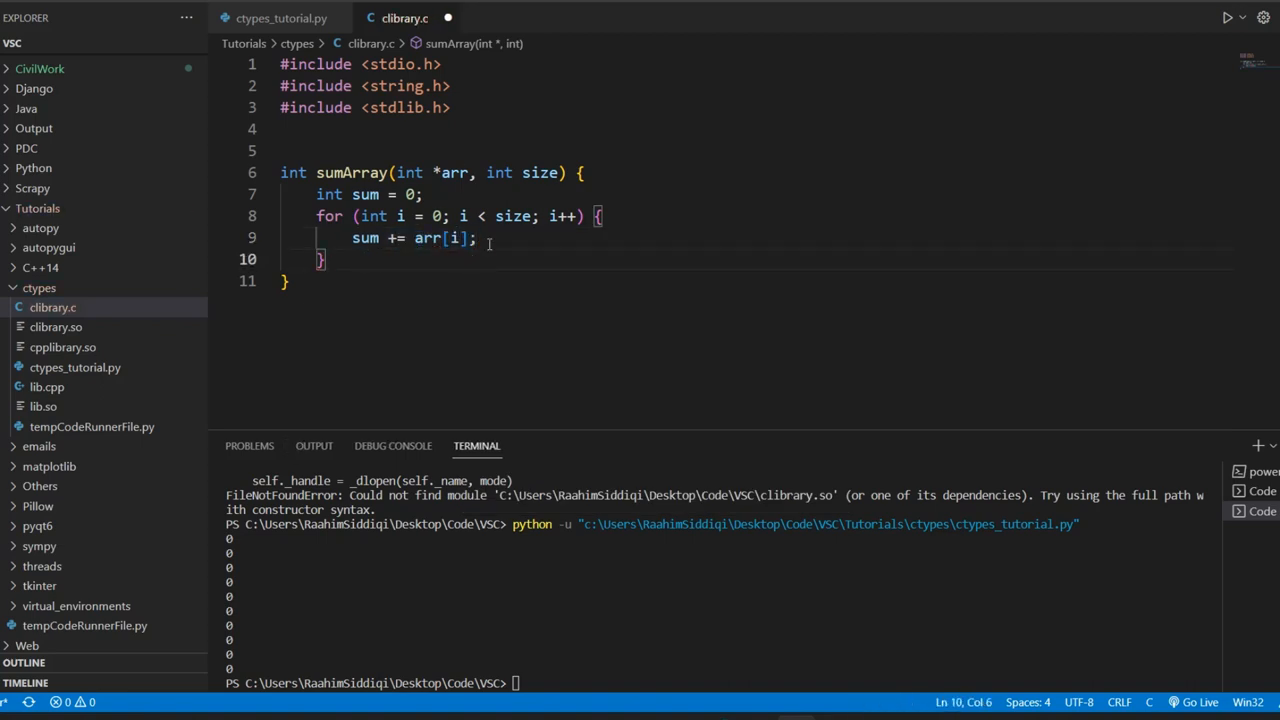
type("re")
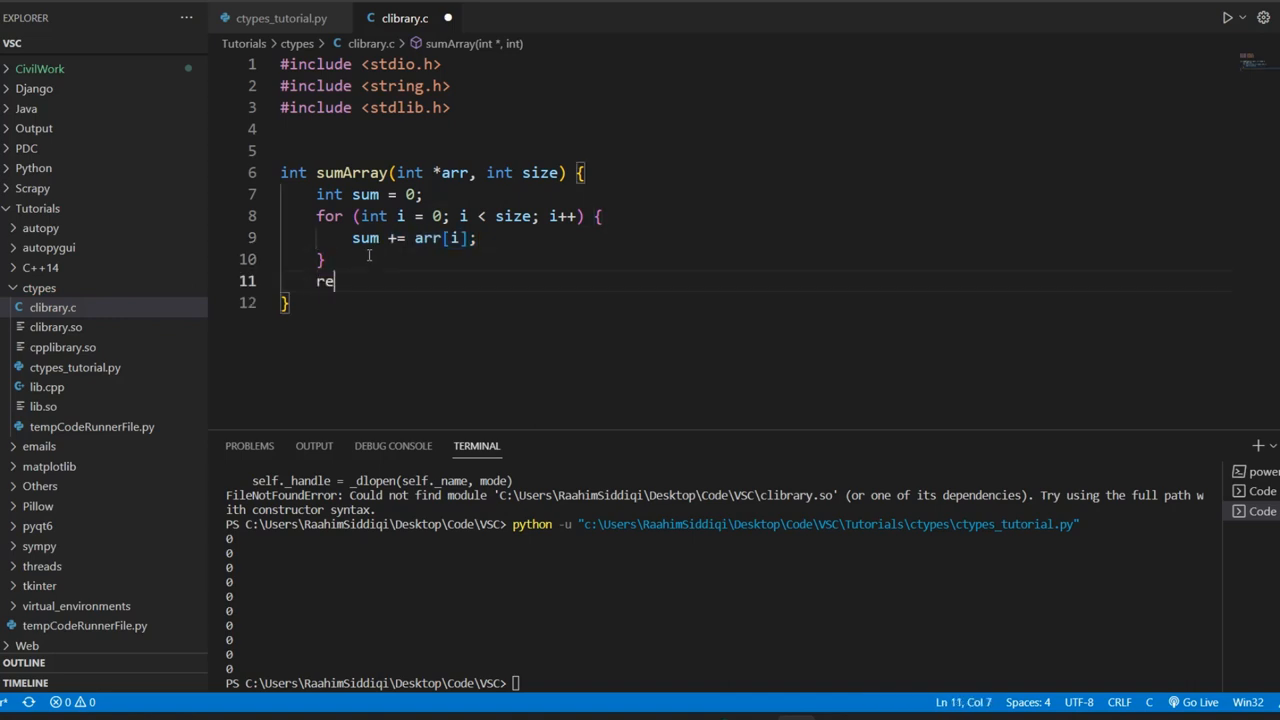
type("turn sum;")
type("gcc -fPIC -shared -o clibrary.so clibrary.c")
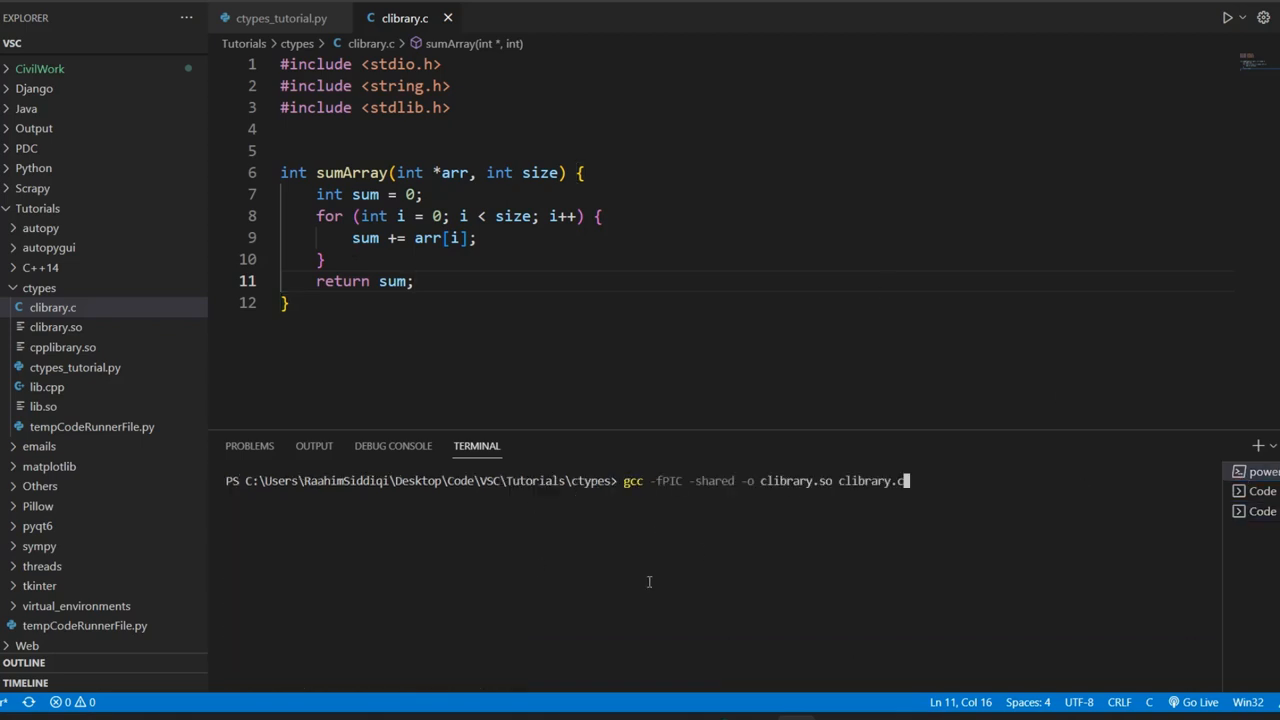
Run the gcc -fPIC -shared build producing clibrary.so and inspect the output option
key("Enter")
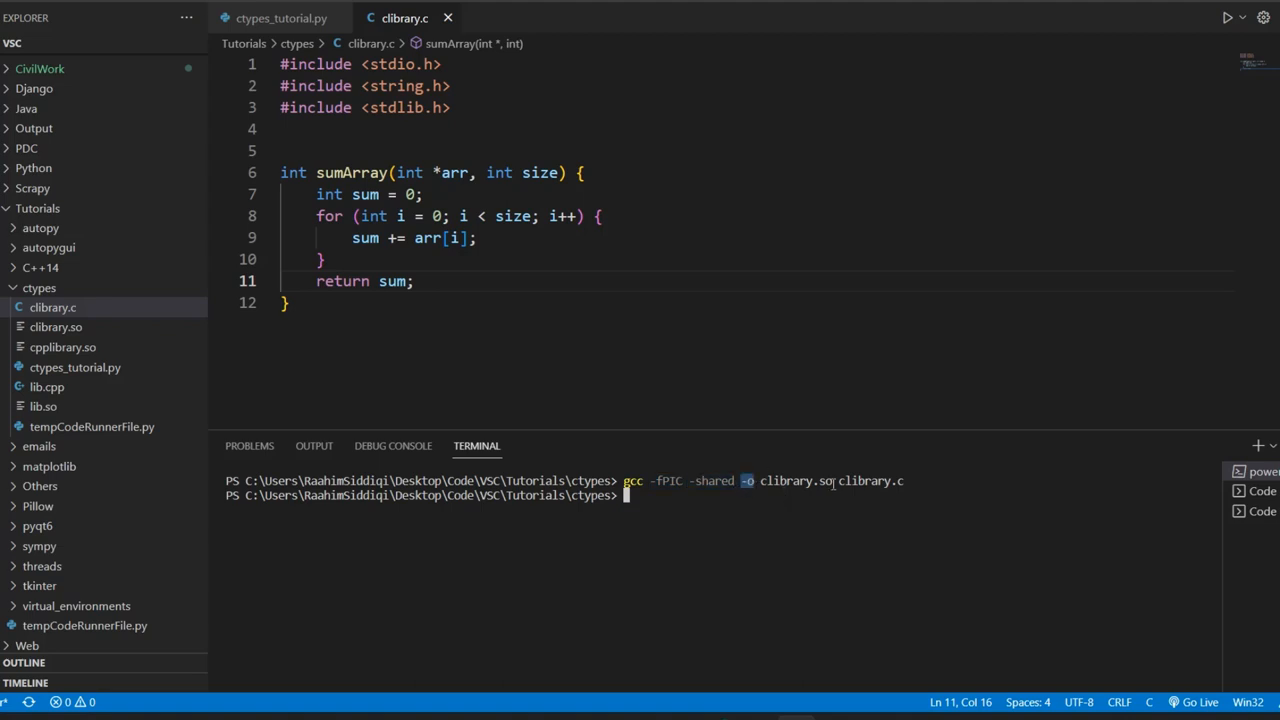
double_click(796, 480)
type("cd")
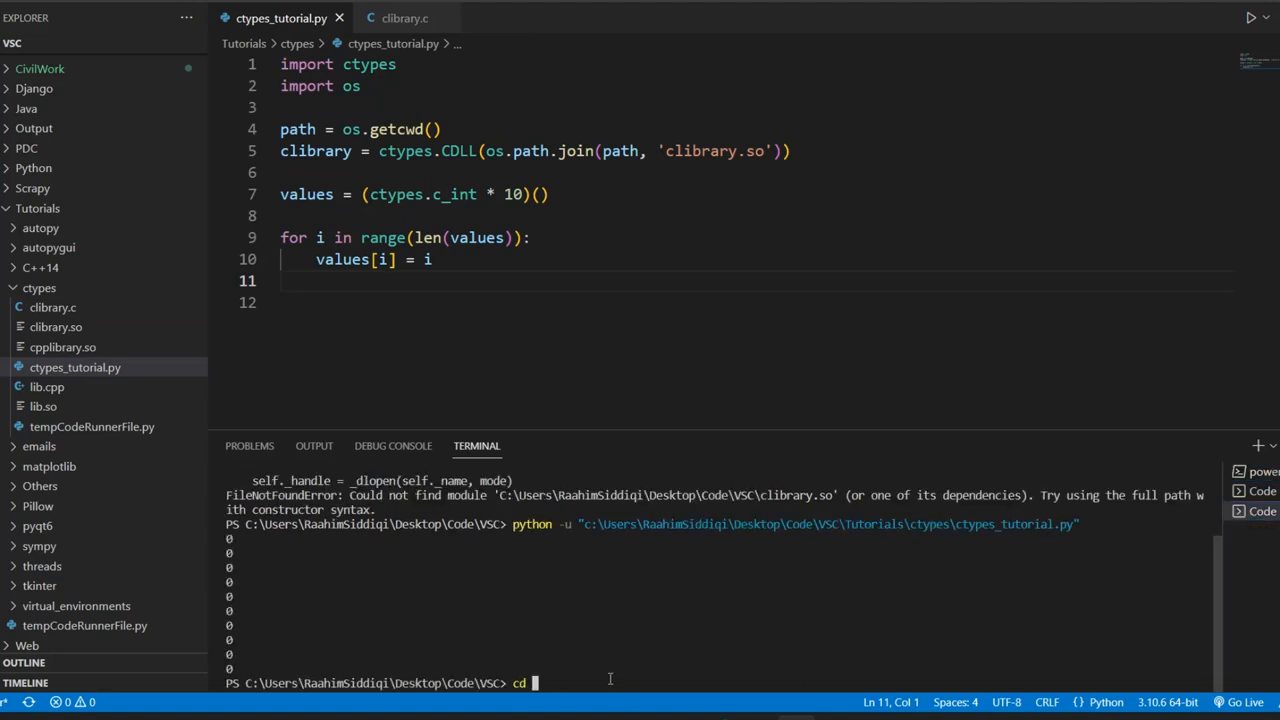
cd into Tutorials/ctypes, briefly edit the library path lines toward C:\, and rerun the script
type("Tutoiral")
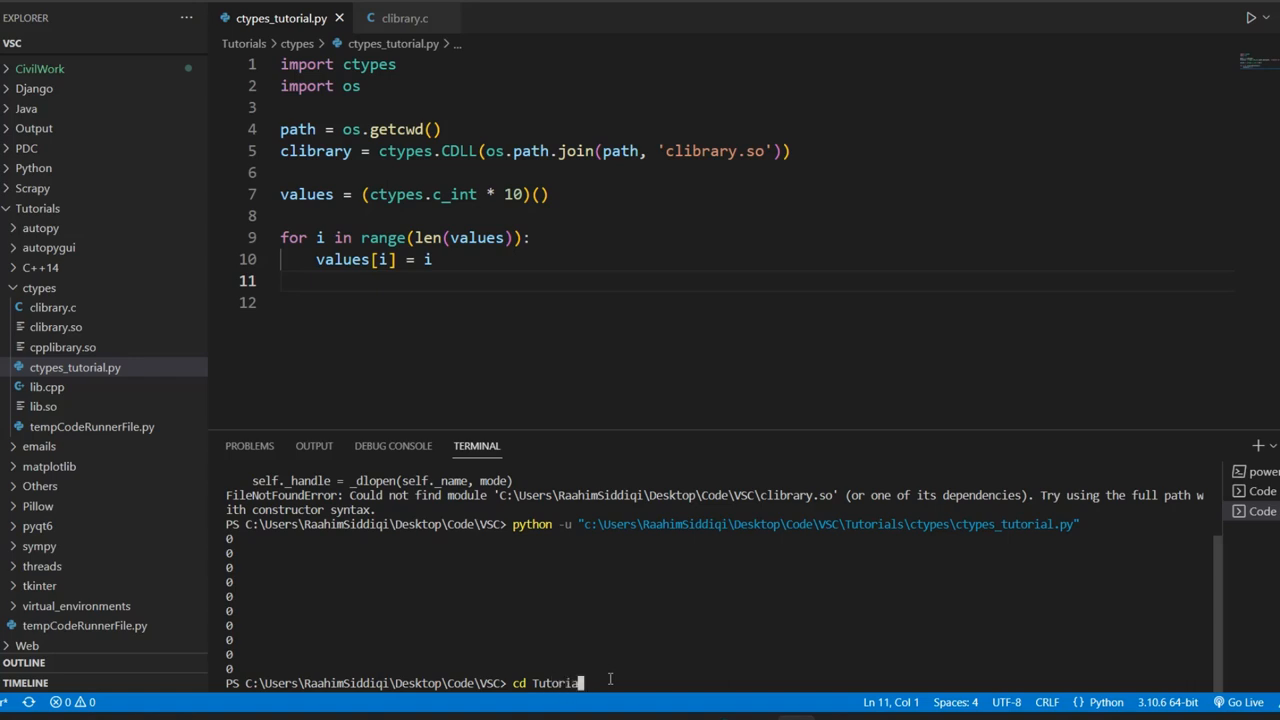
key("Enter")
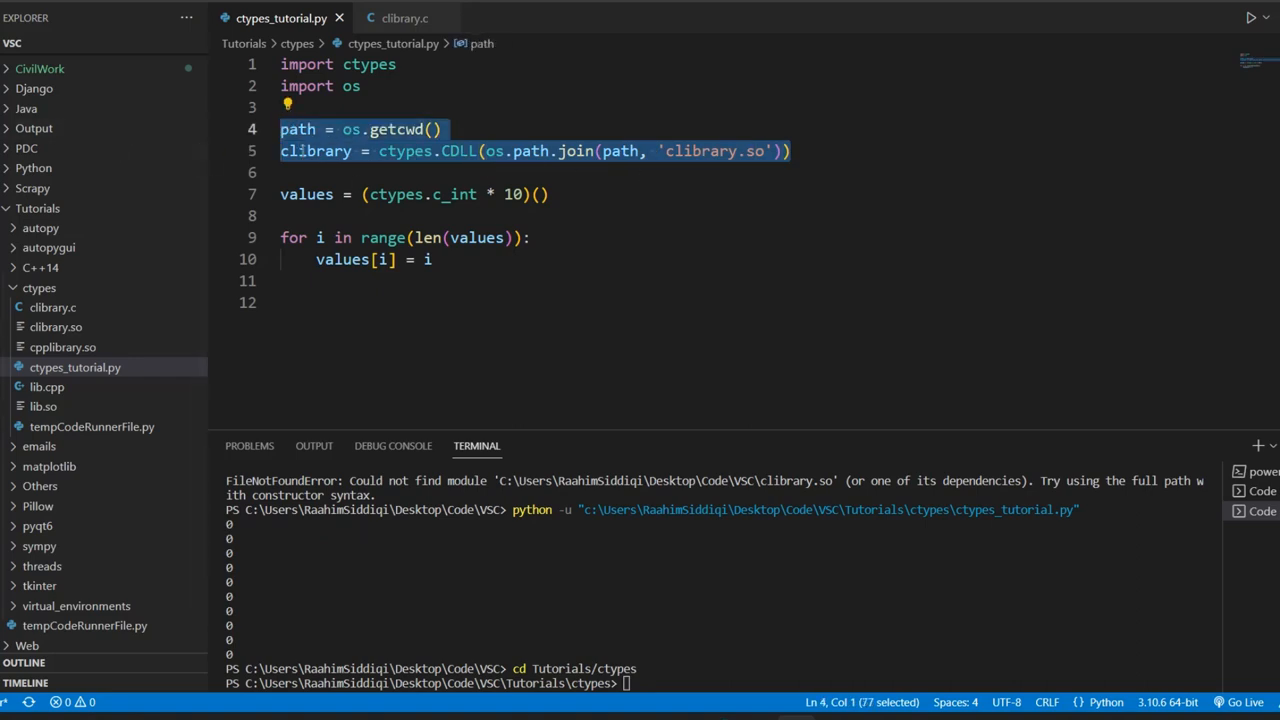
left_click(280, 128)
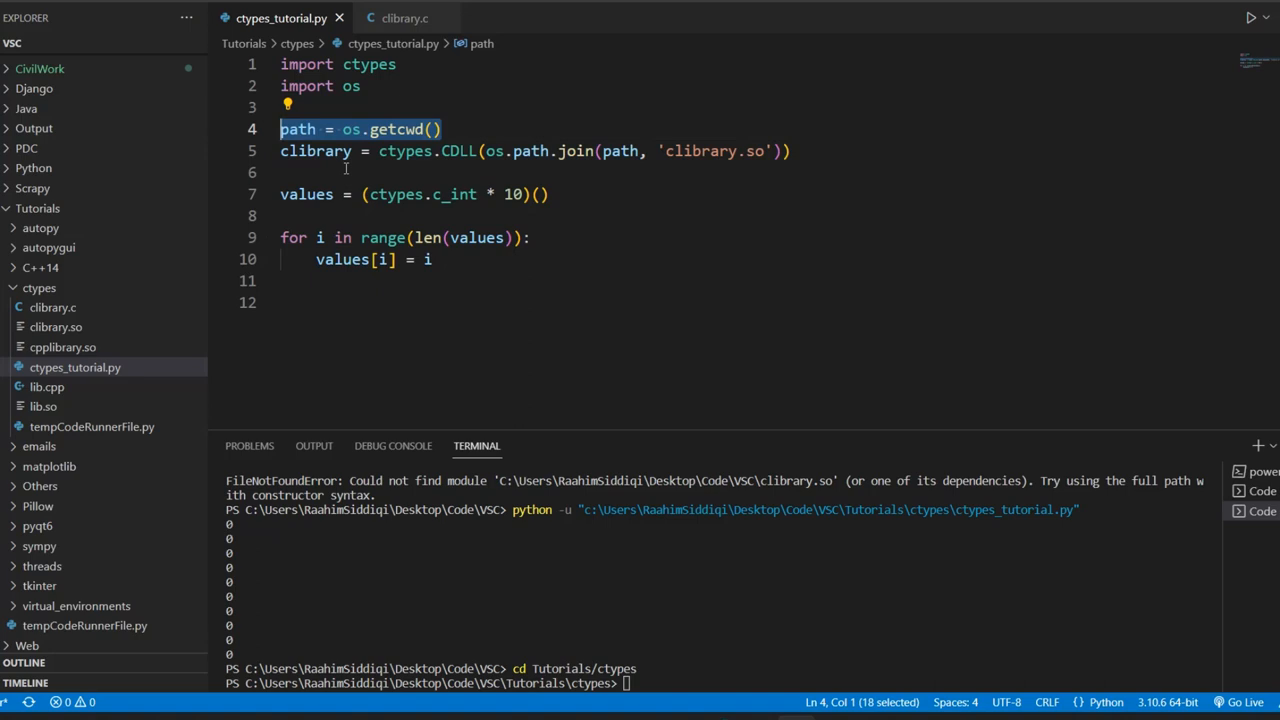
key("Delete")
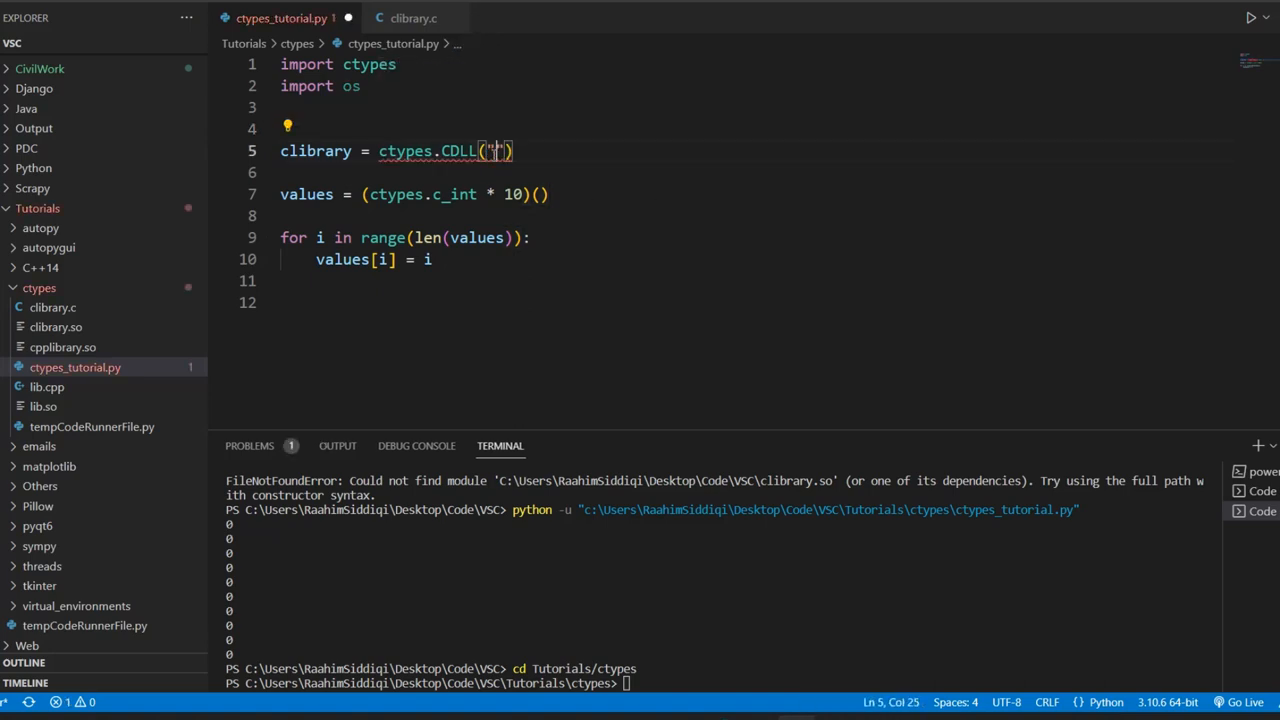
type("C:\\\\")
left_click(752, 128)
type("path = os.getcwd()")
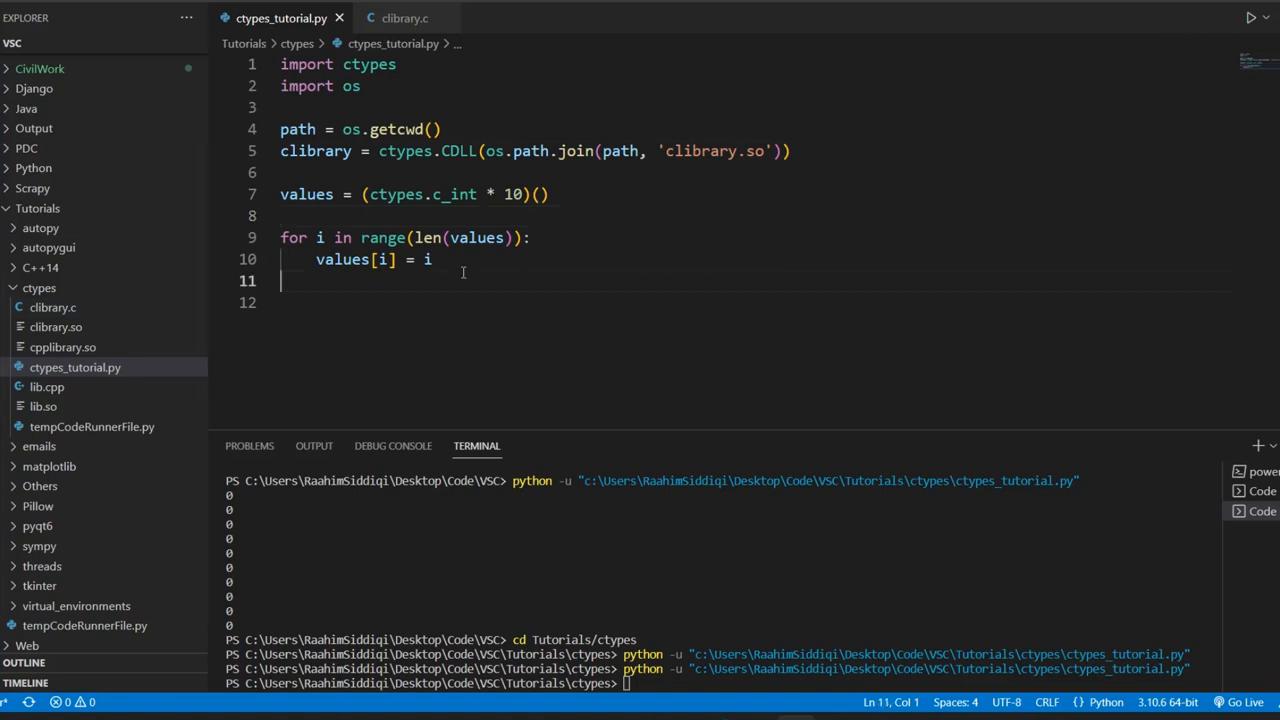
Add sum = clibrary.sumArray(values, len(values)) and print(sum) after the loop
key("Enter")
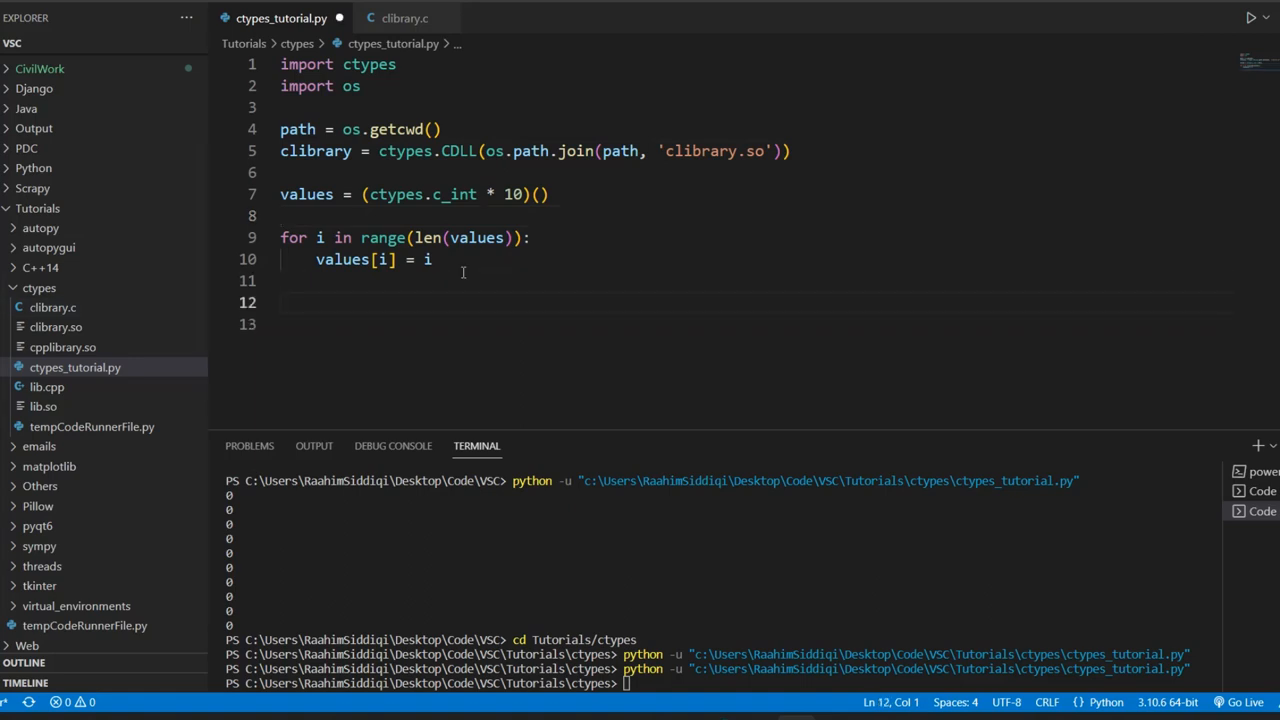
type("sum =")
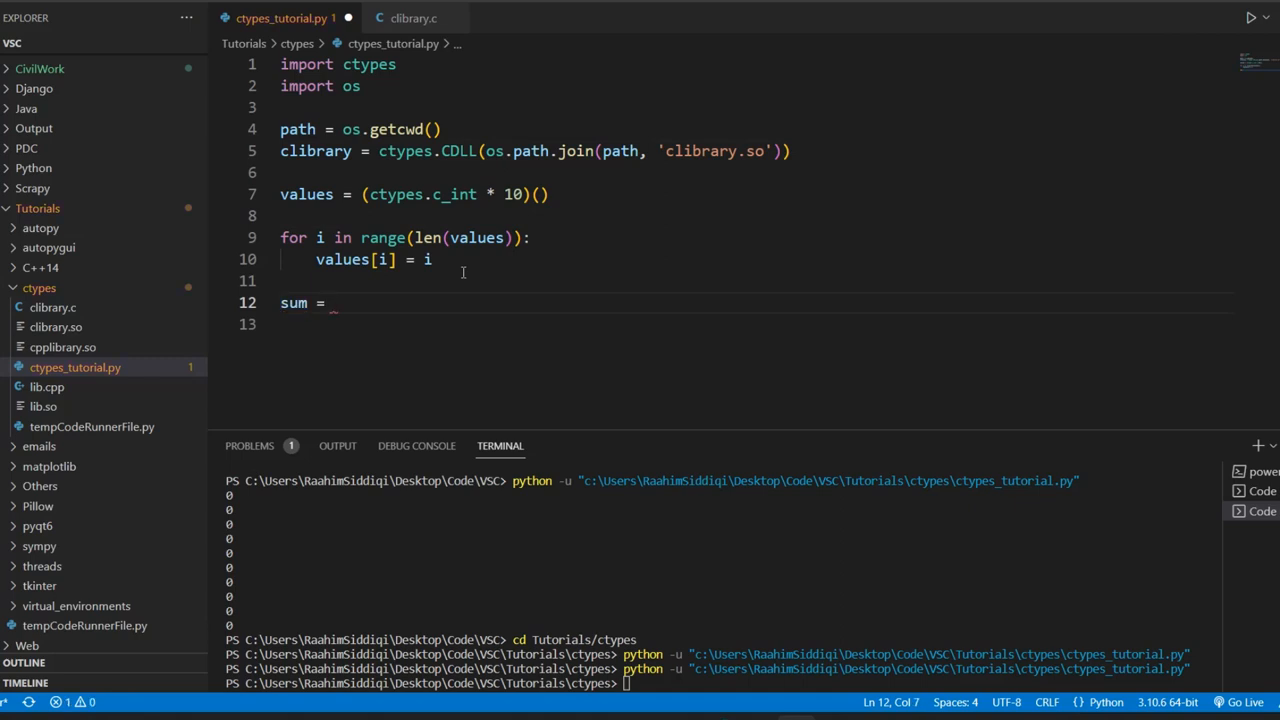
type("cli")
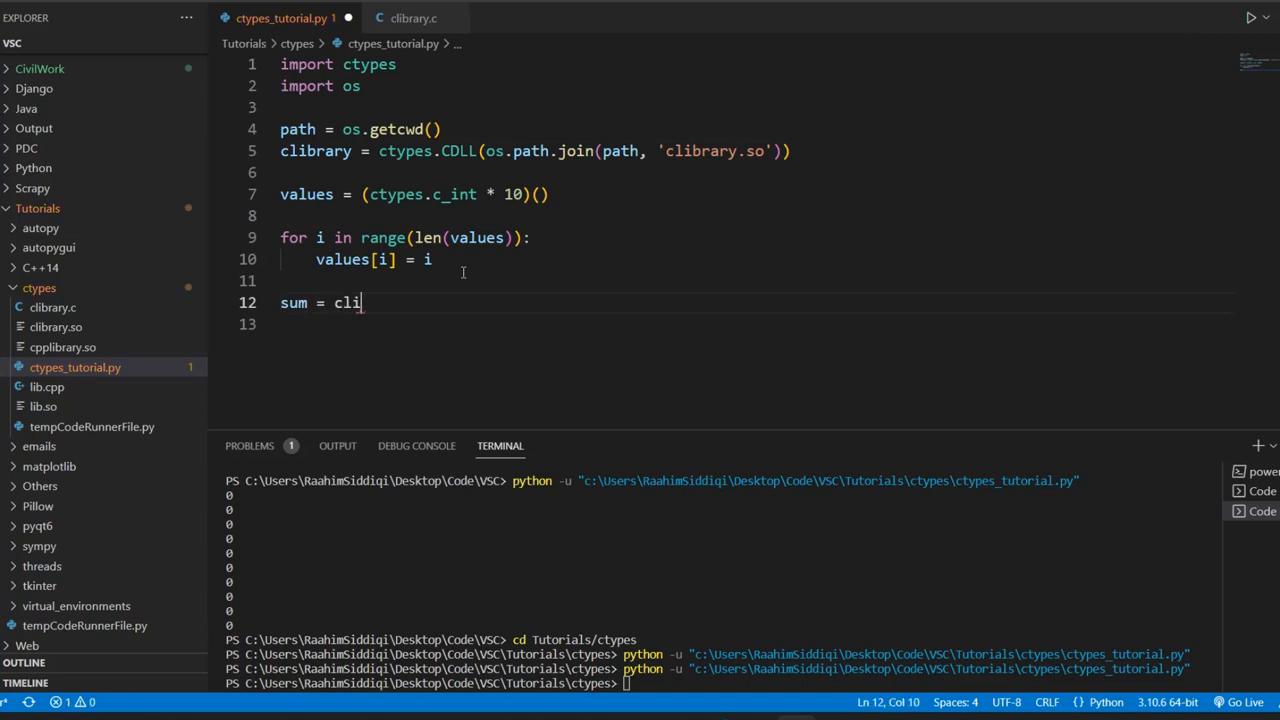
type("brary.")
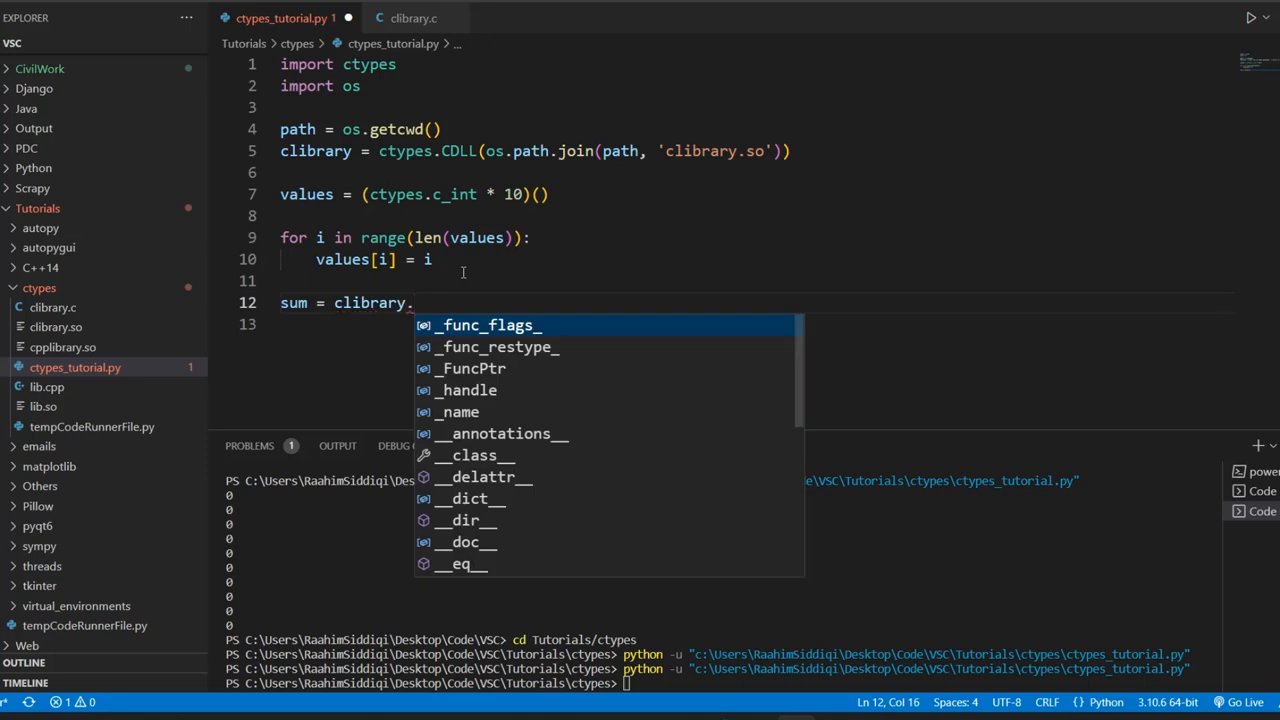
type("sumArray")
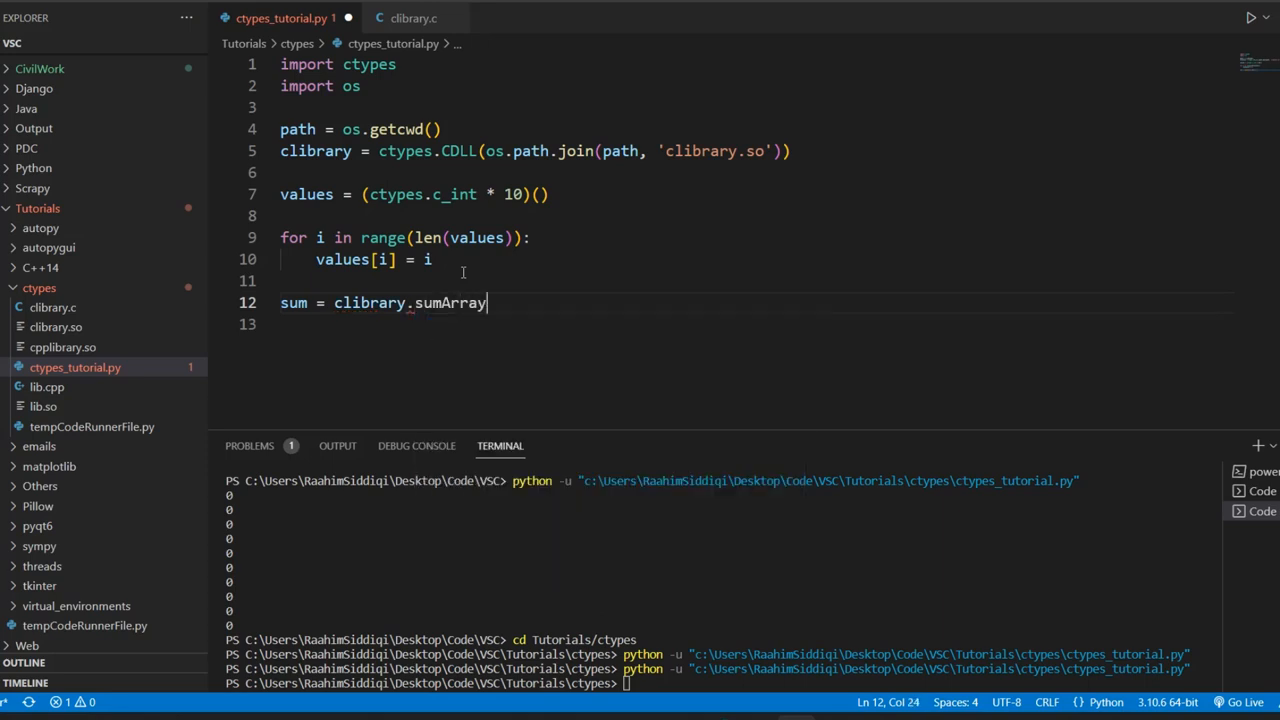
type("(values,")
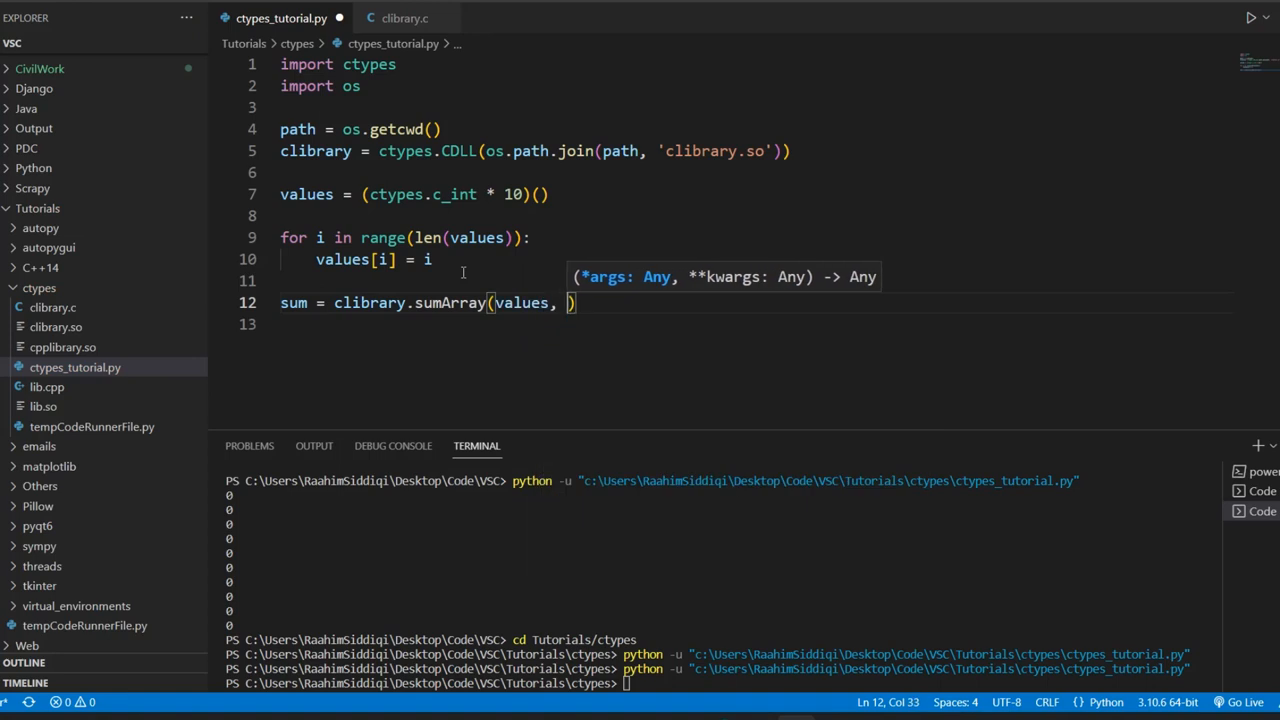
type("len(values")
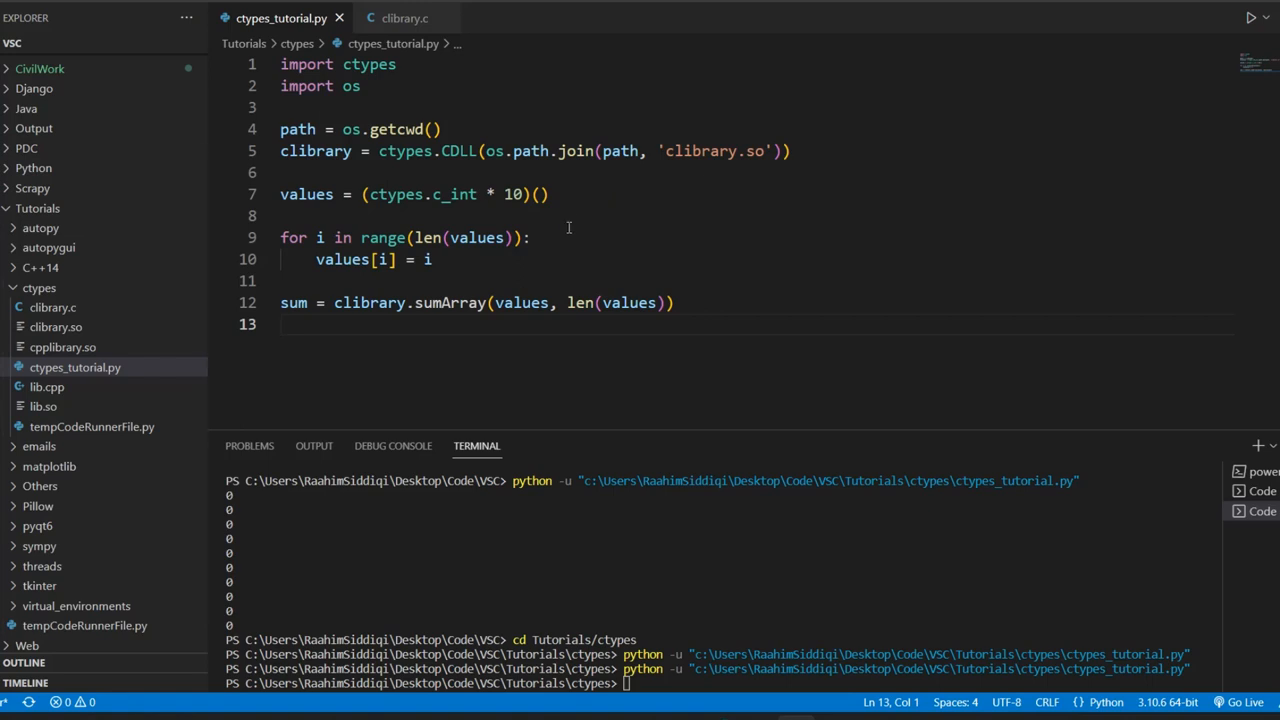
mouse_move(448, 328)
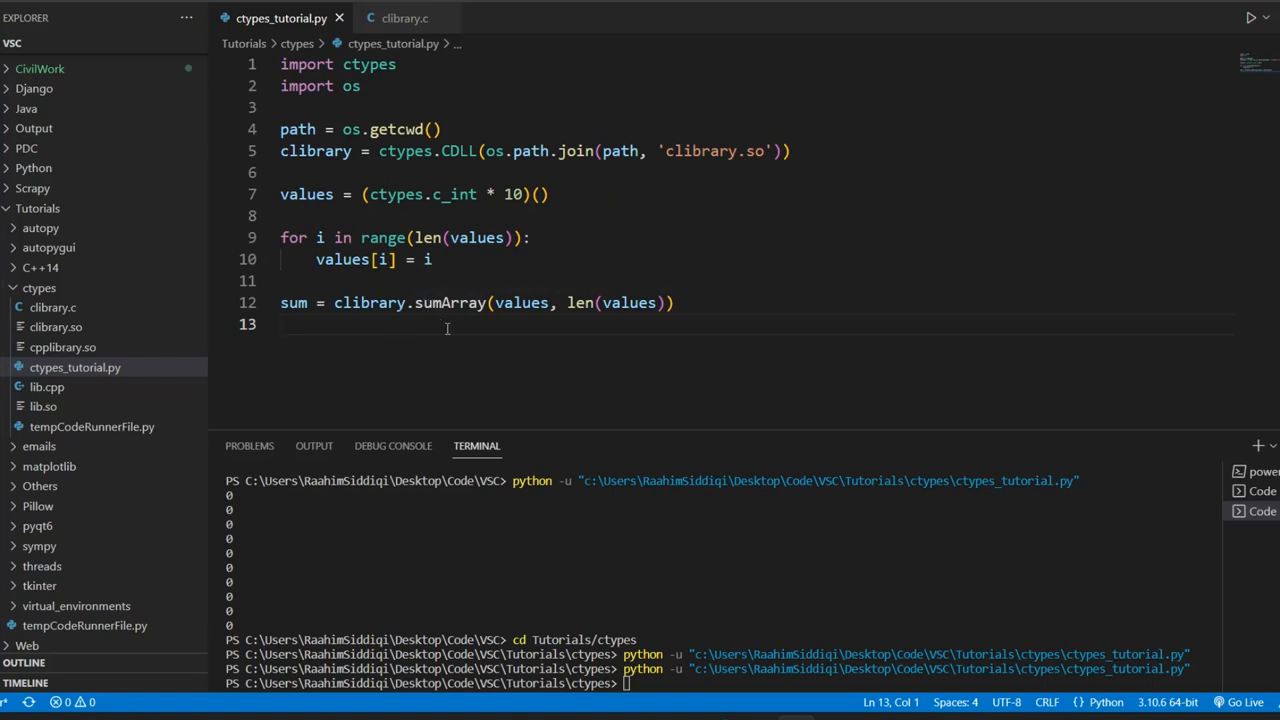
type("print(sum)")
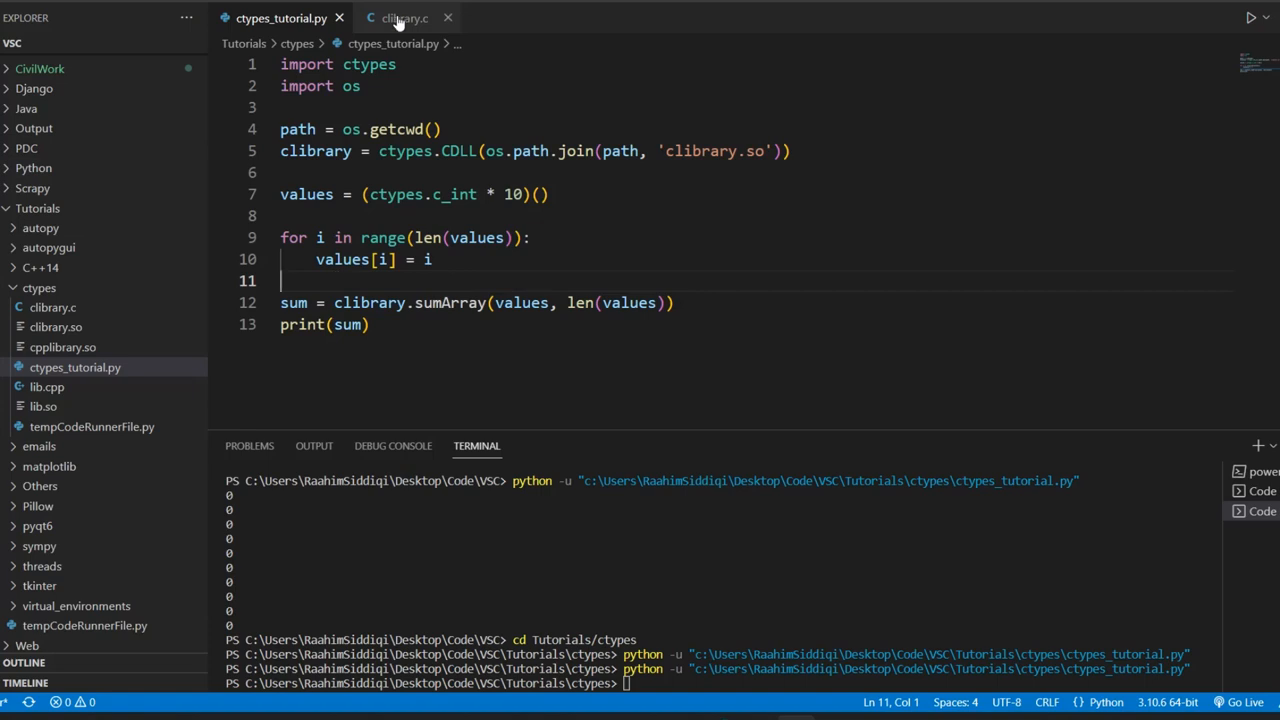
Check sumArray's size parameter in clibrary.c, return to Python and run it to print 45
left_click(398, 18)
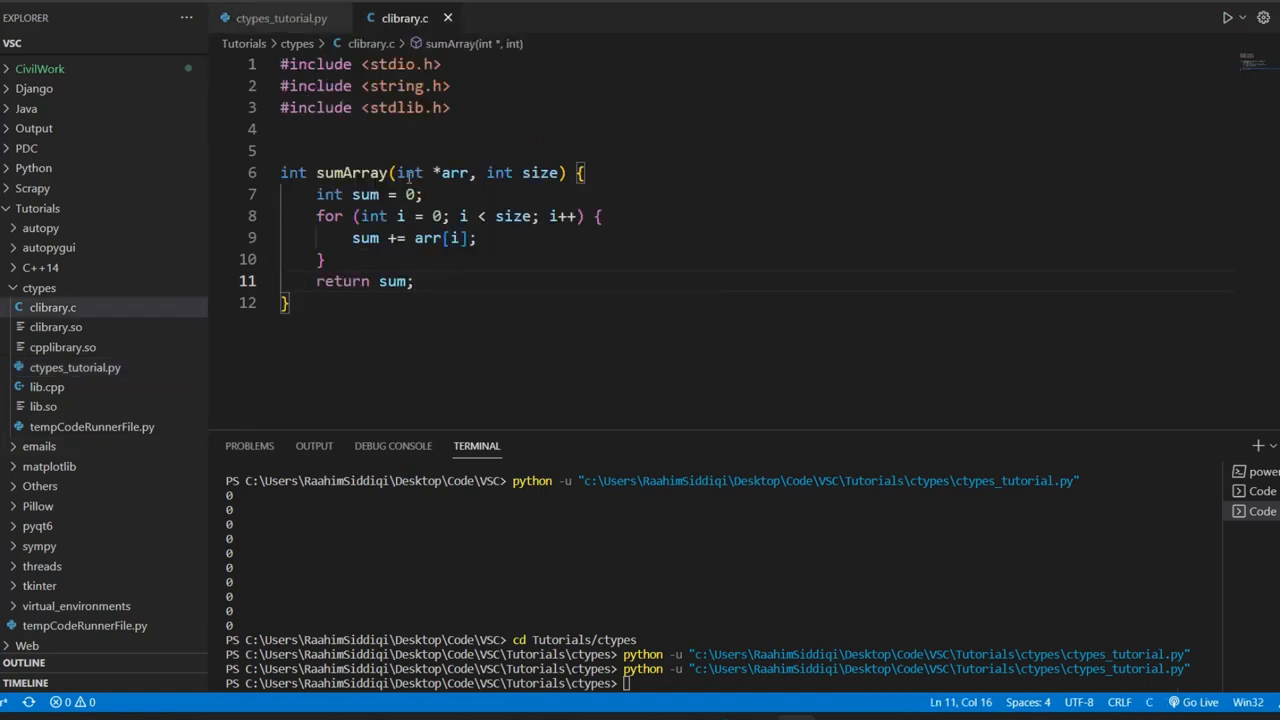
left_click_drag(398, 172, 468, 172)
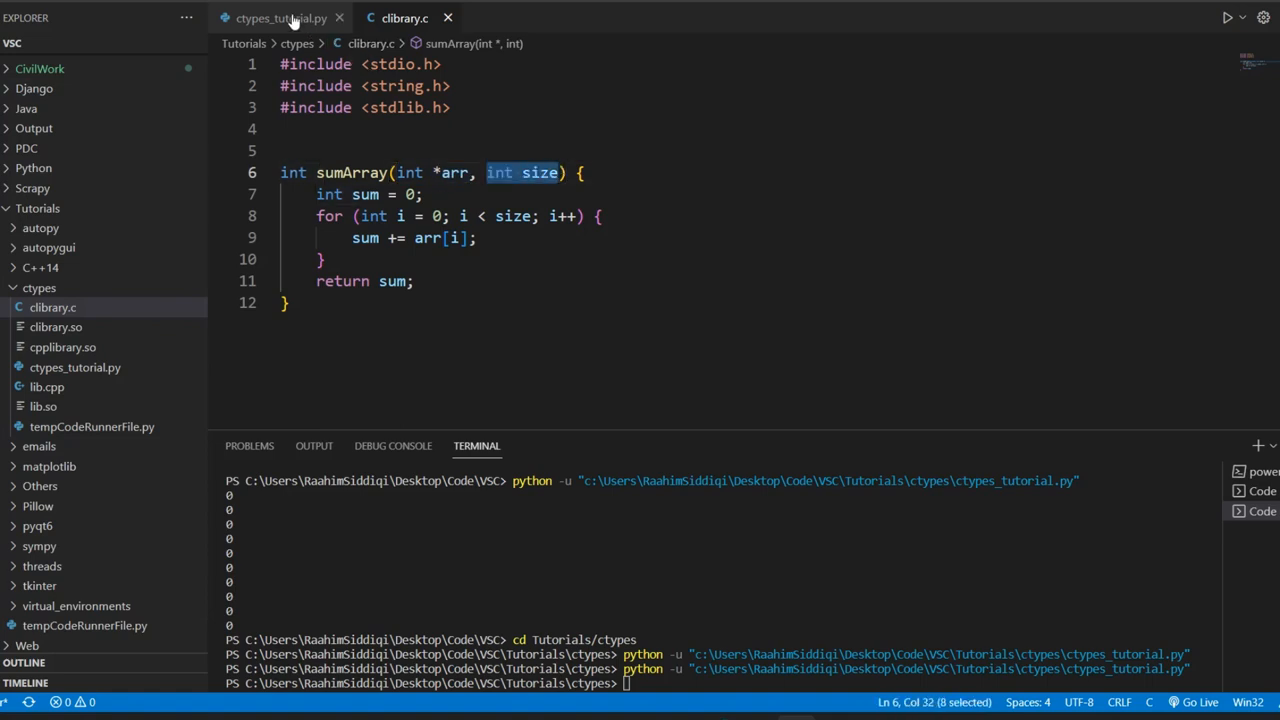
left_click(280, 18)
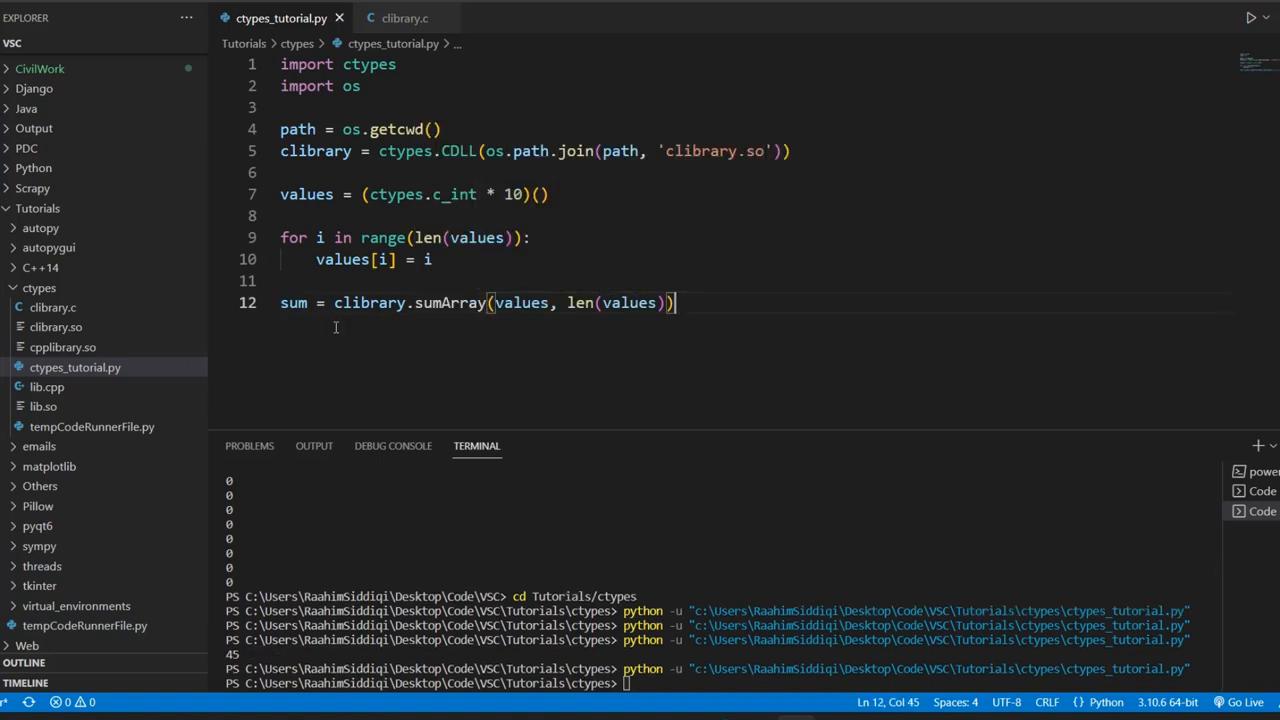
Relabel the output as print("Sum: ", sum), then switch to clibrary.c to rename the function incArray
type("print(\"Sum: \", sum)")
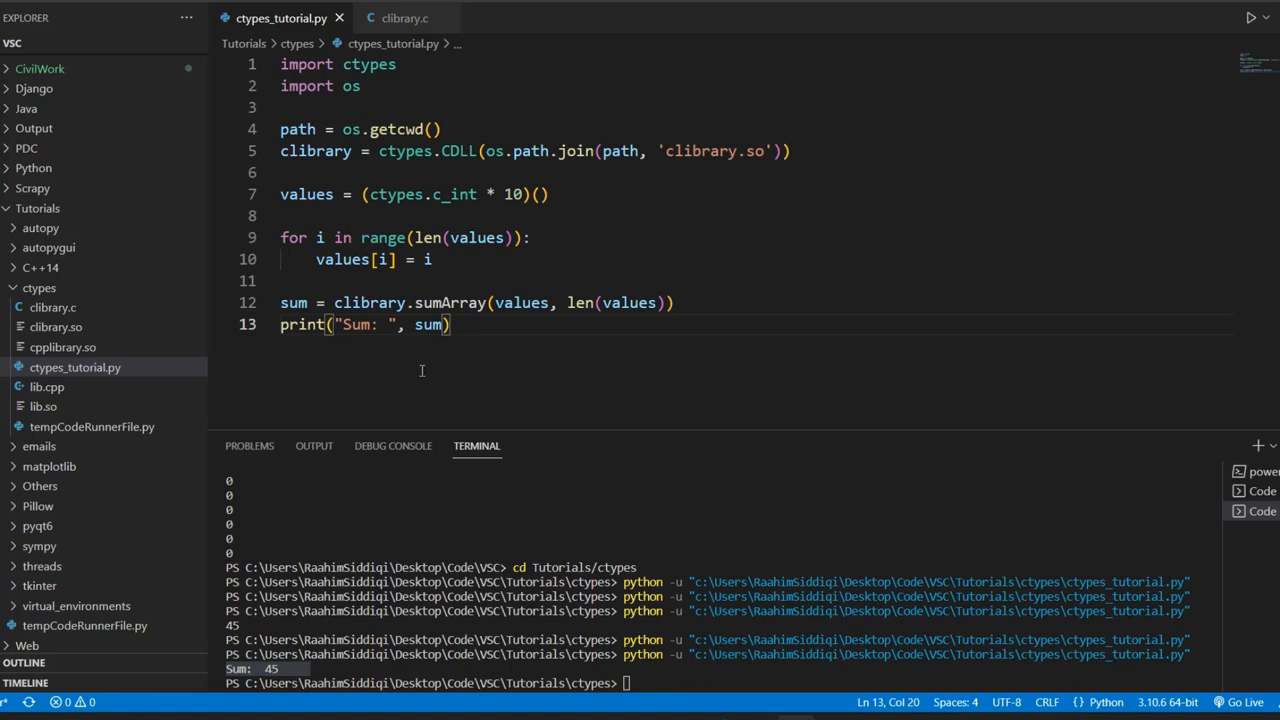
left_click(400, 18)
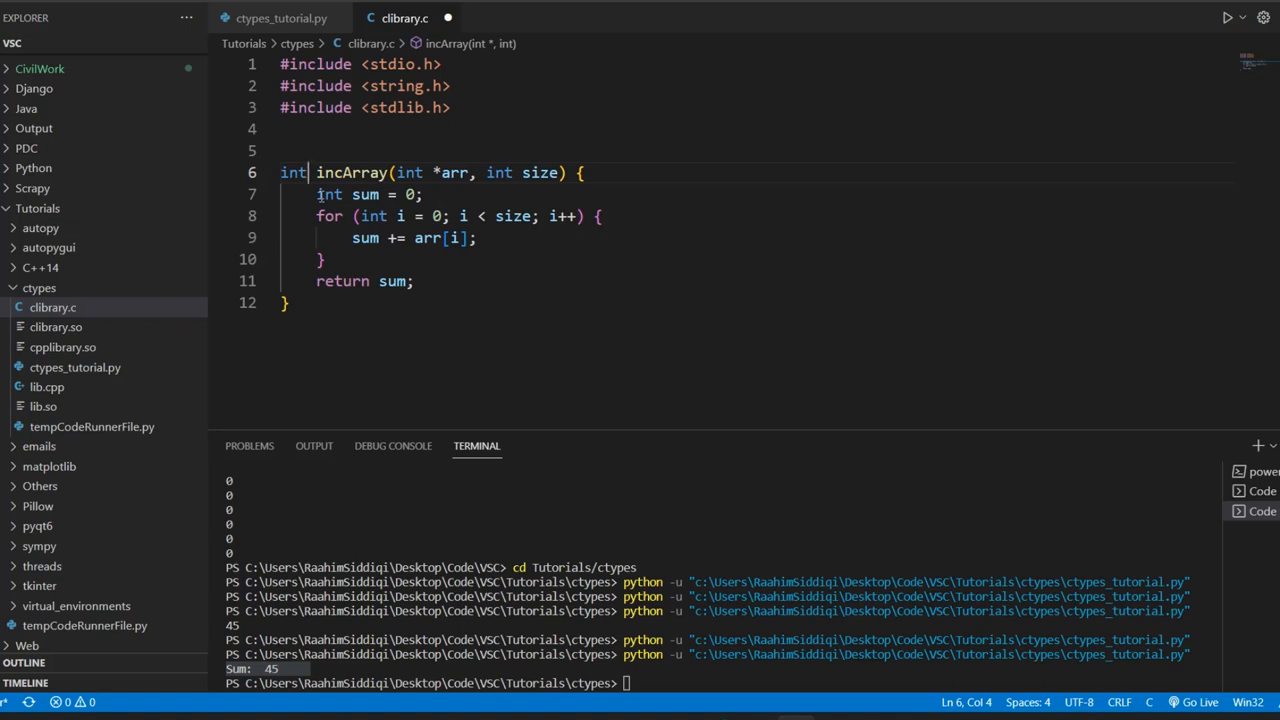
Change incArray to return int*, replace the body with arr[i]++; and return arr instead of sum
type("*")
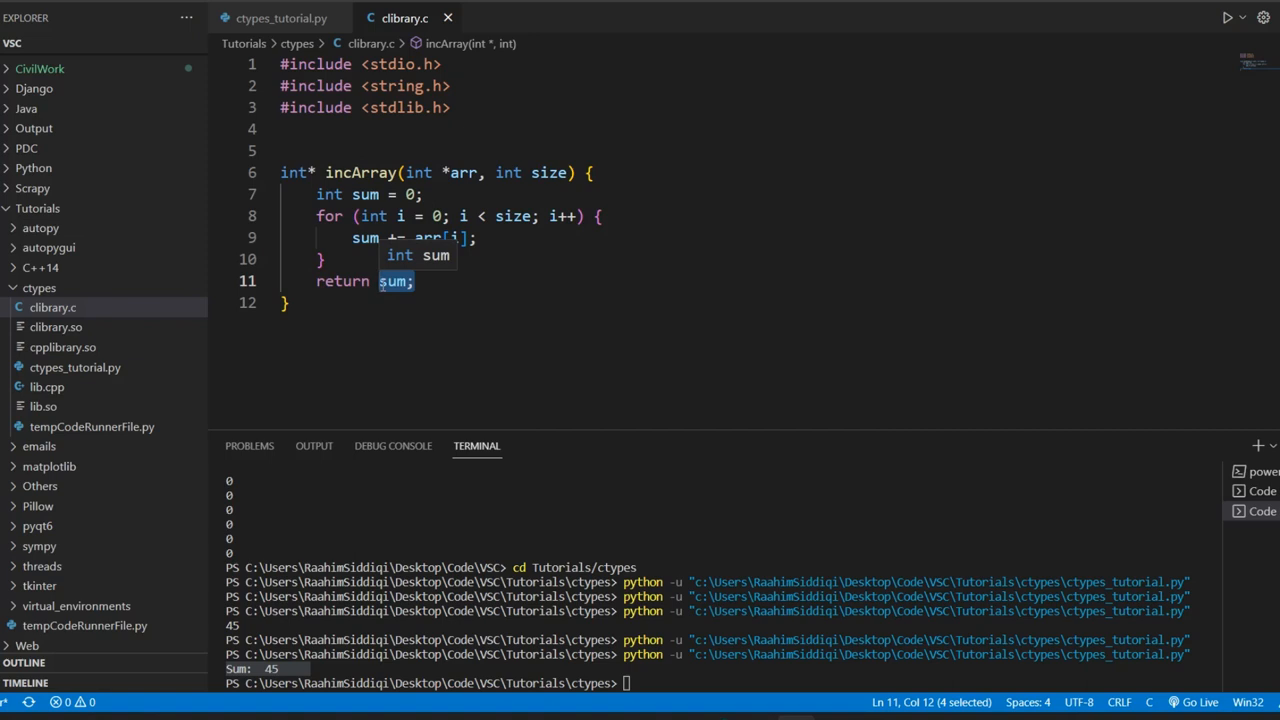
key("Delete")
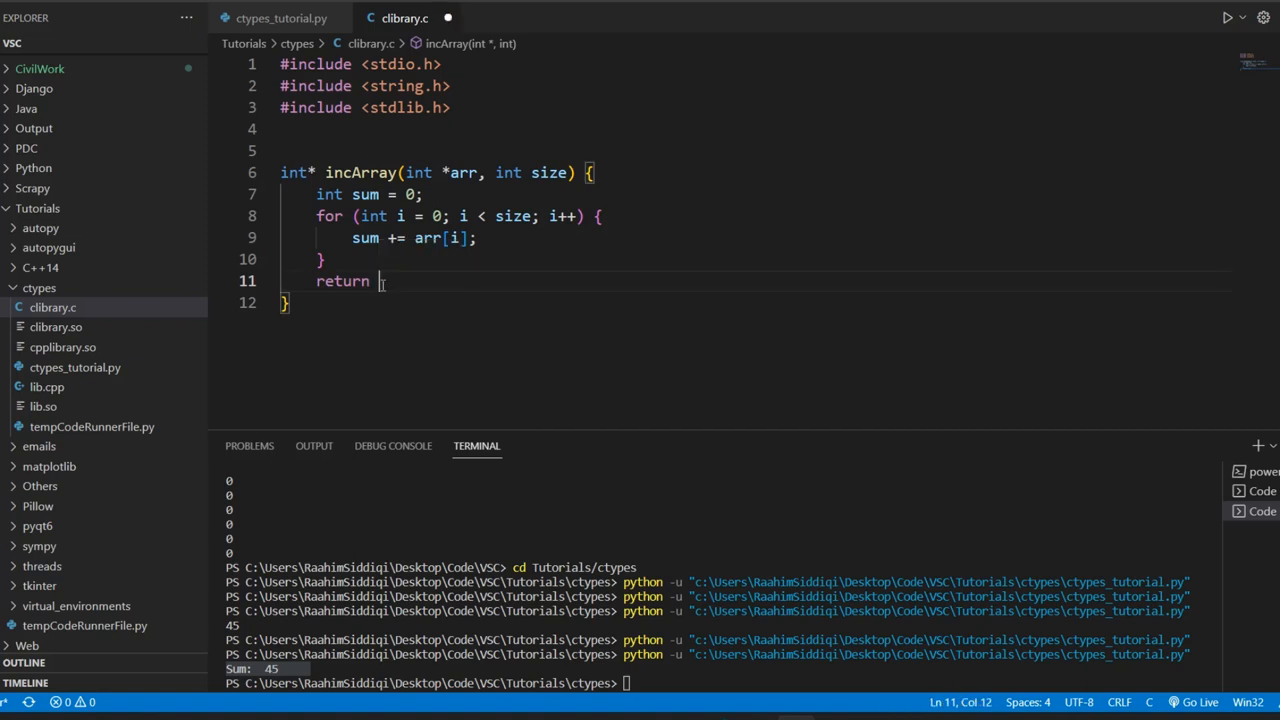
type("arr;")
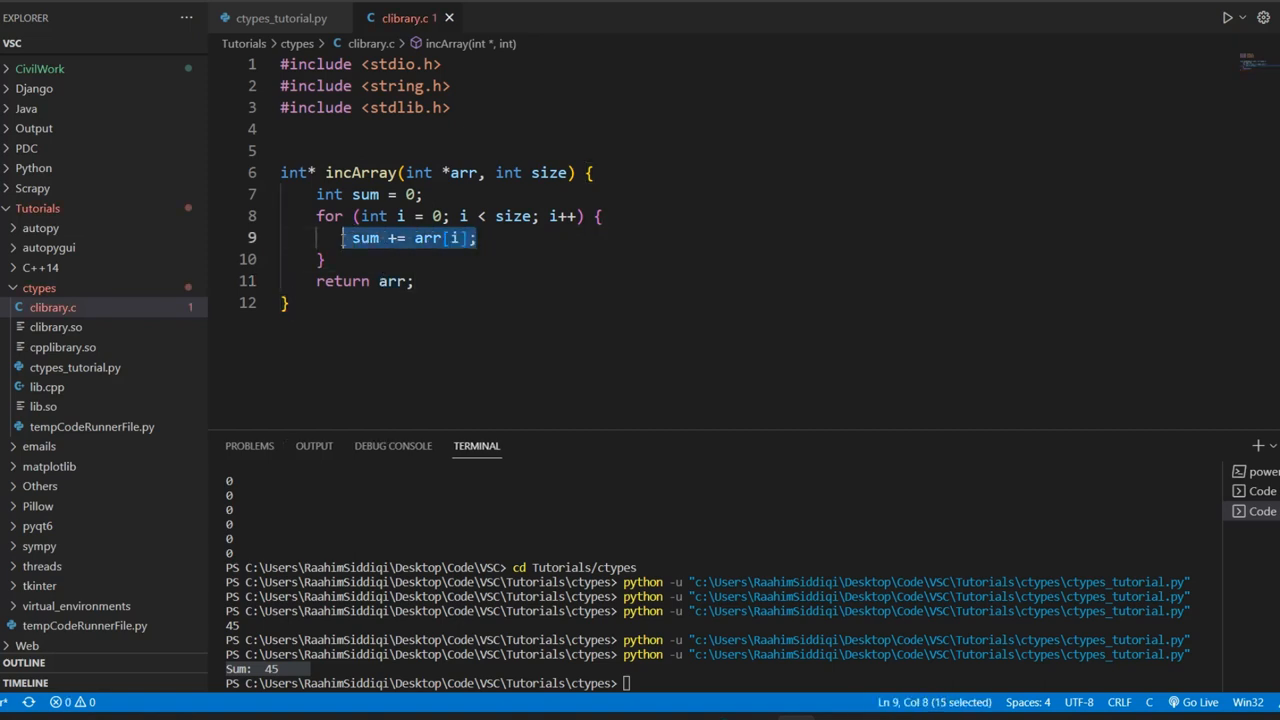
type("arr[]")
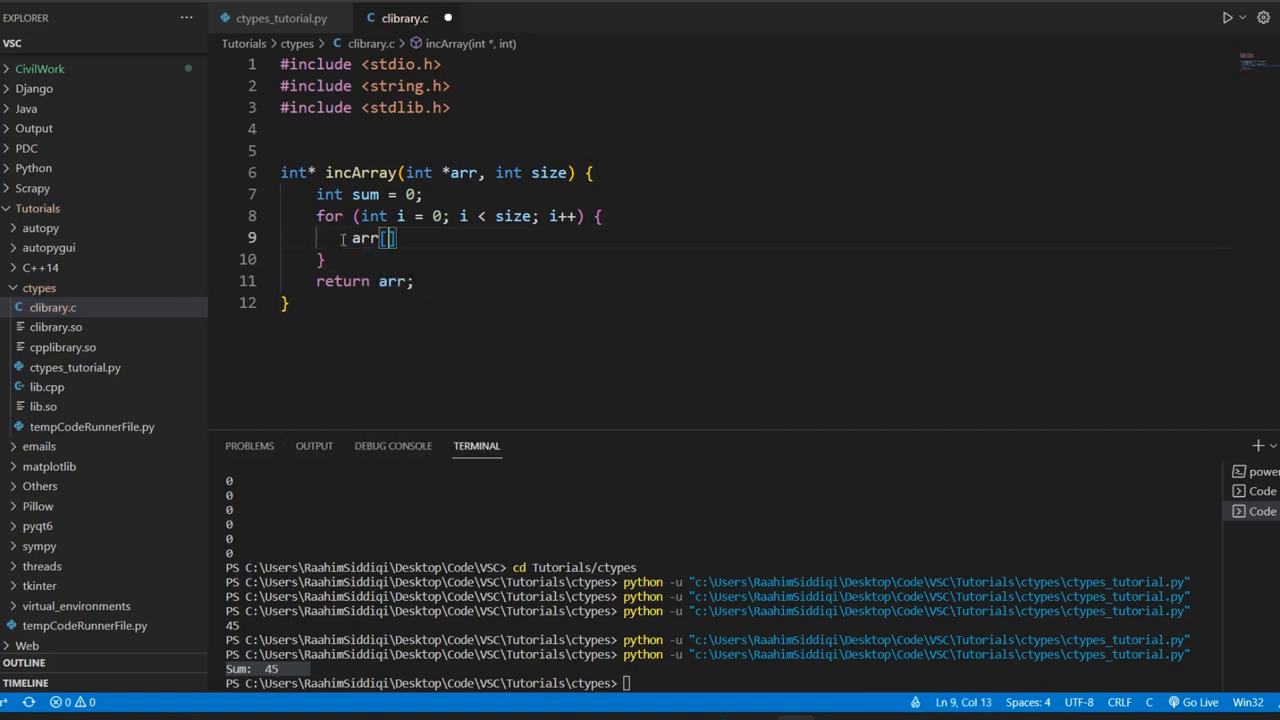
type("i]++;")
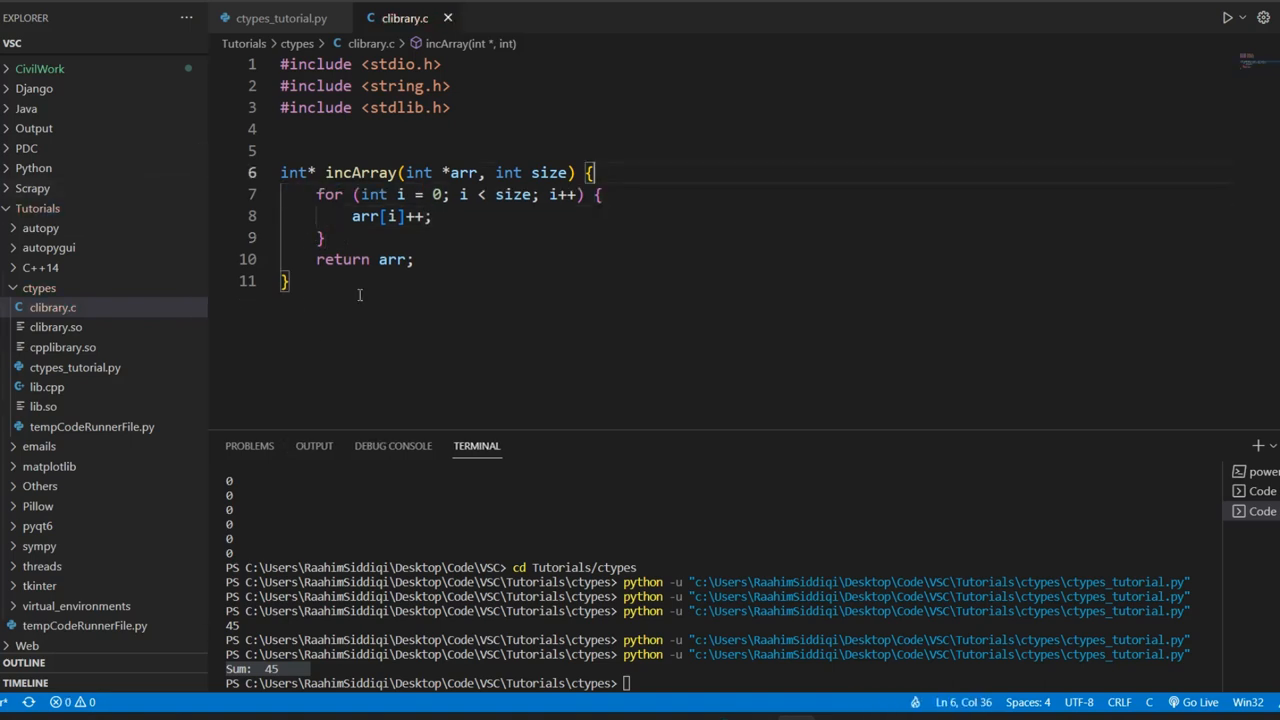
left_click(284, 18)
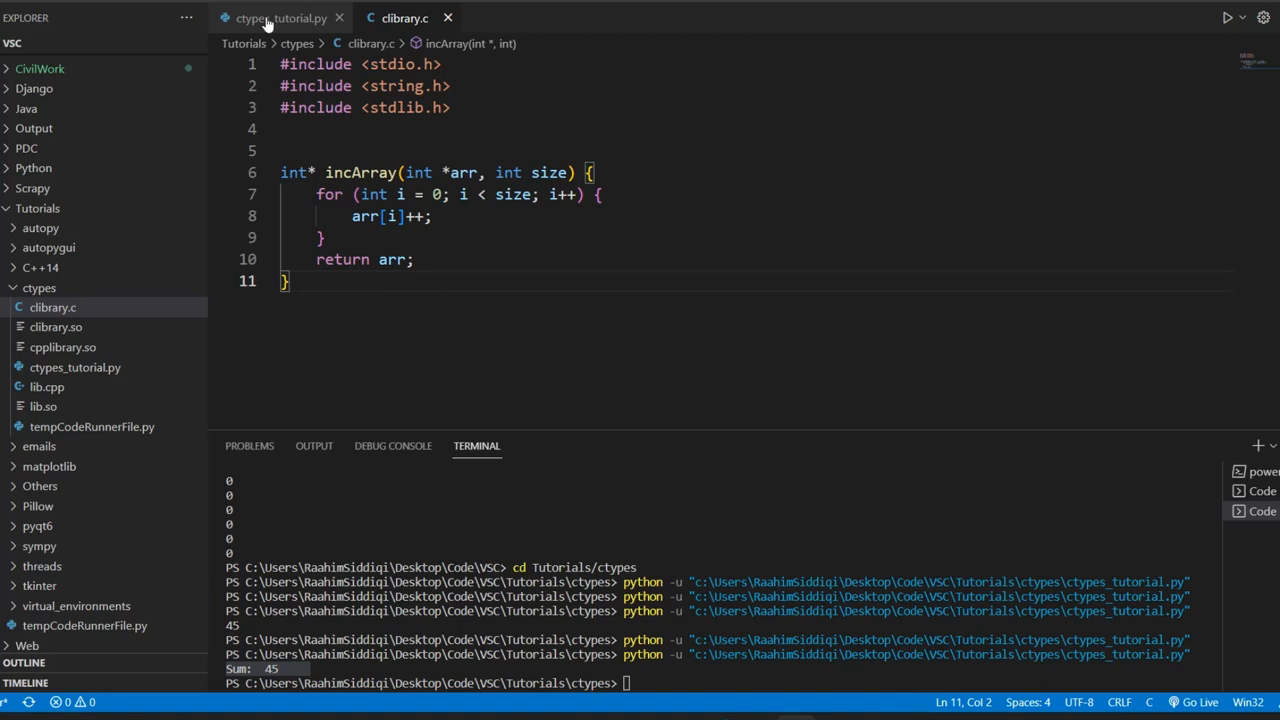
After confirming the C name, change the call to clibrary.incArray and rename sum to result
left_click(280, 18)
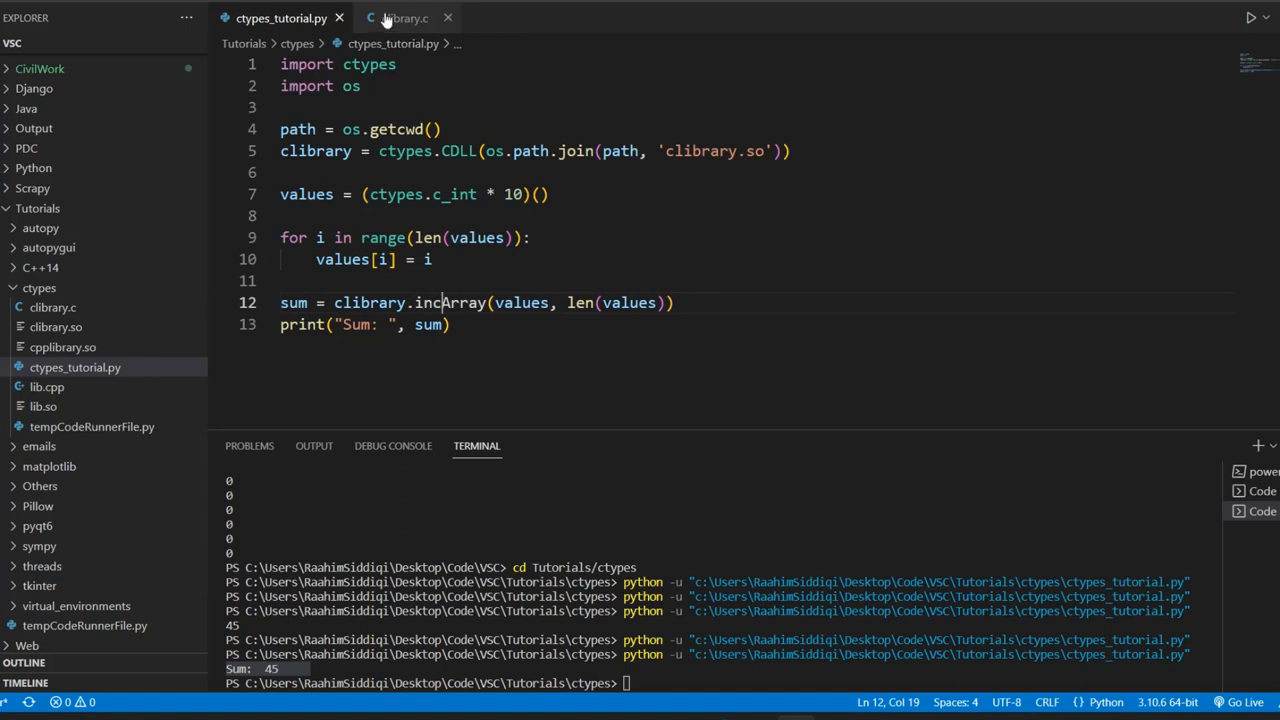
left_click(404, 18)
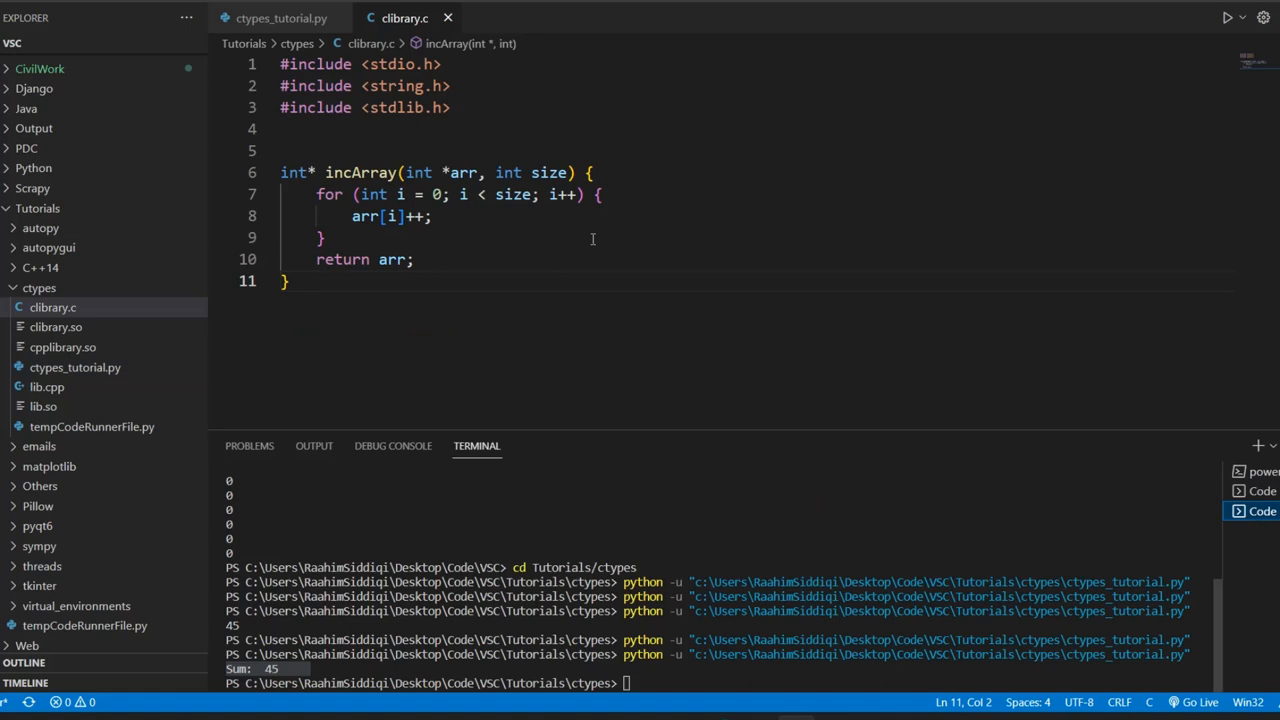
left_click(290, 18)
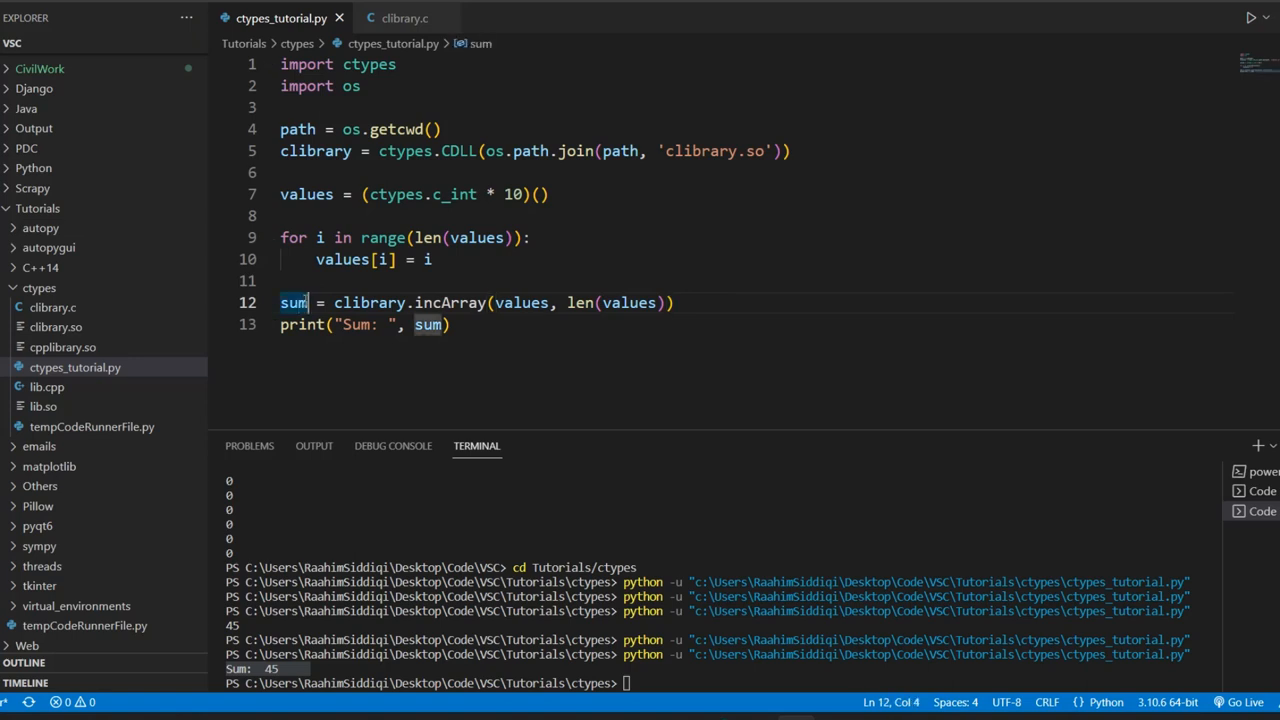
type("array")
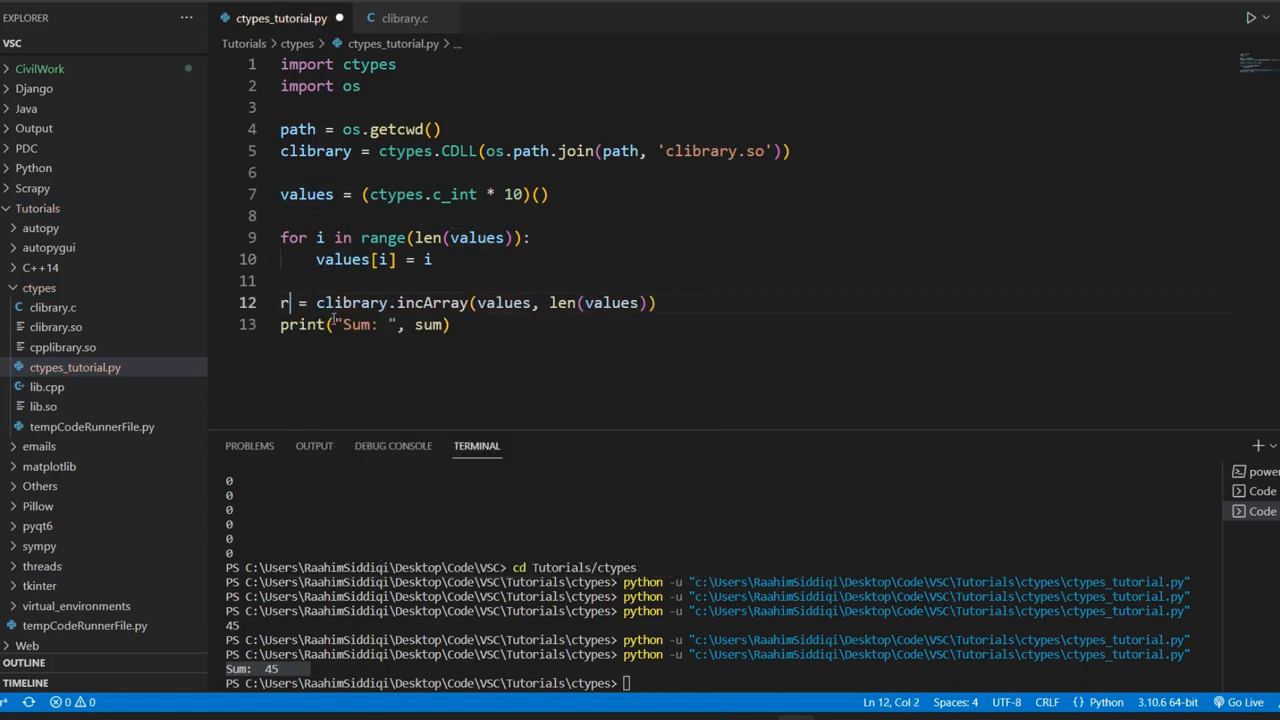
type("esult")
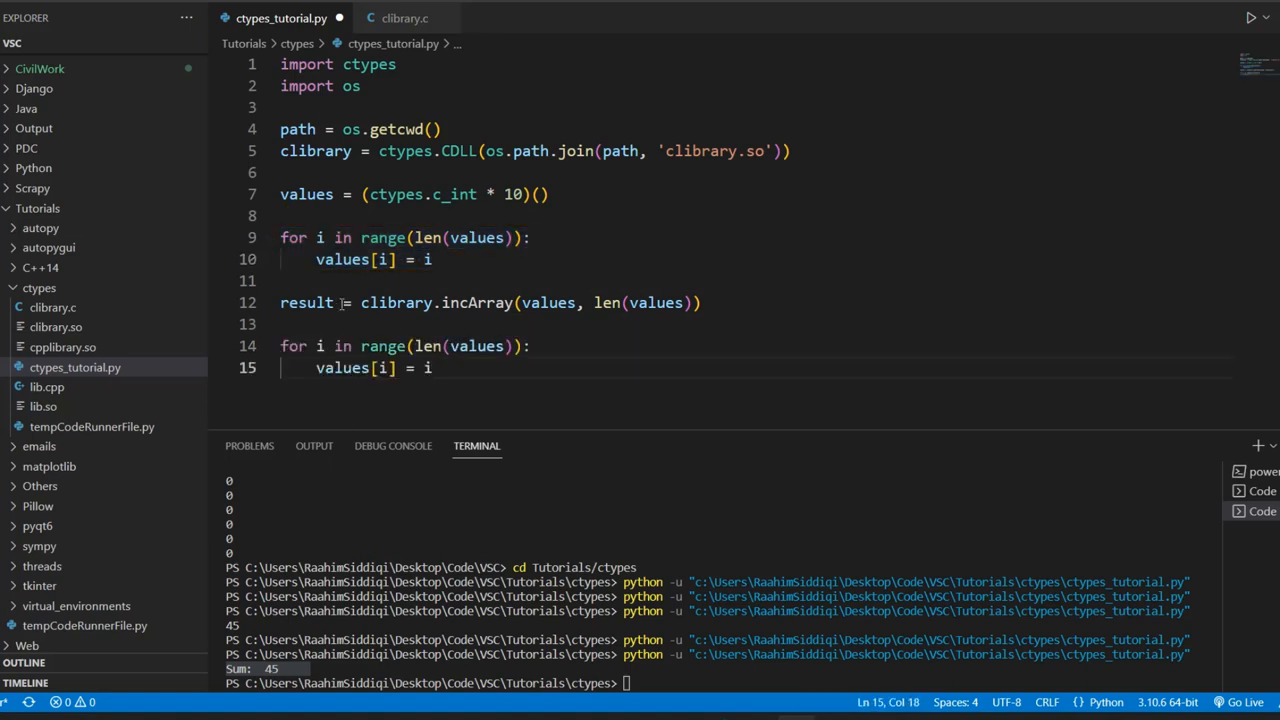
Change the output line to print(result)
double_click(306, 302)
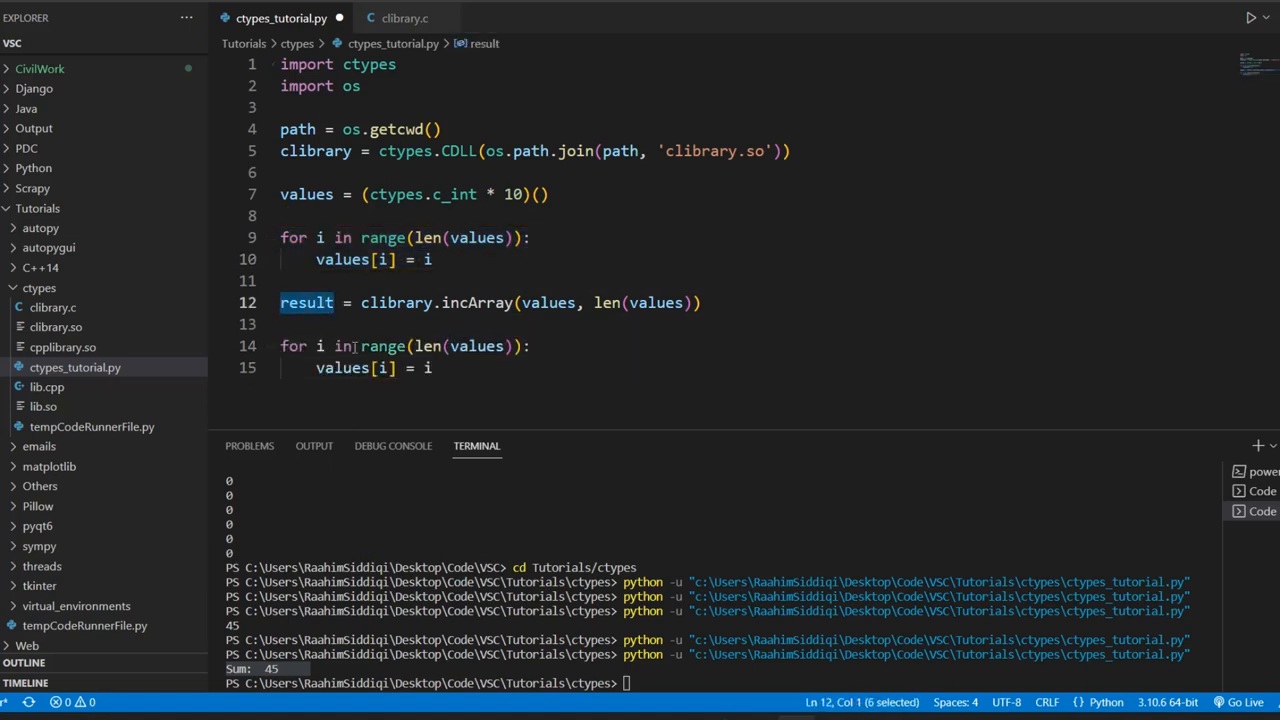
type("print()")
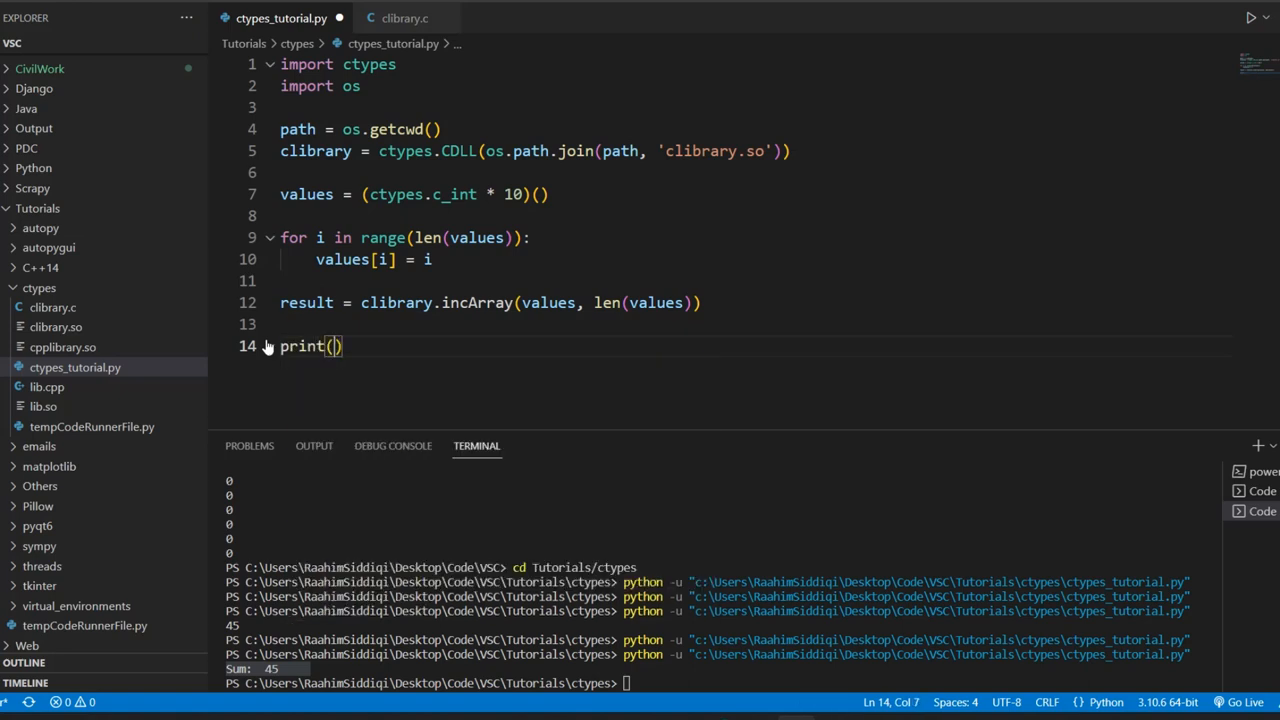
type("result")
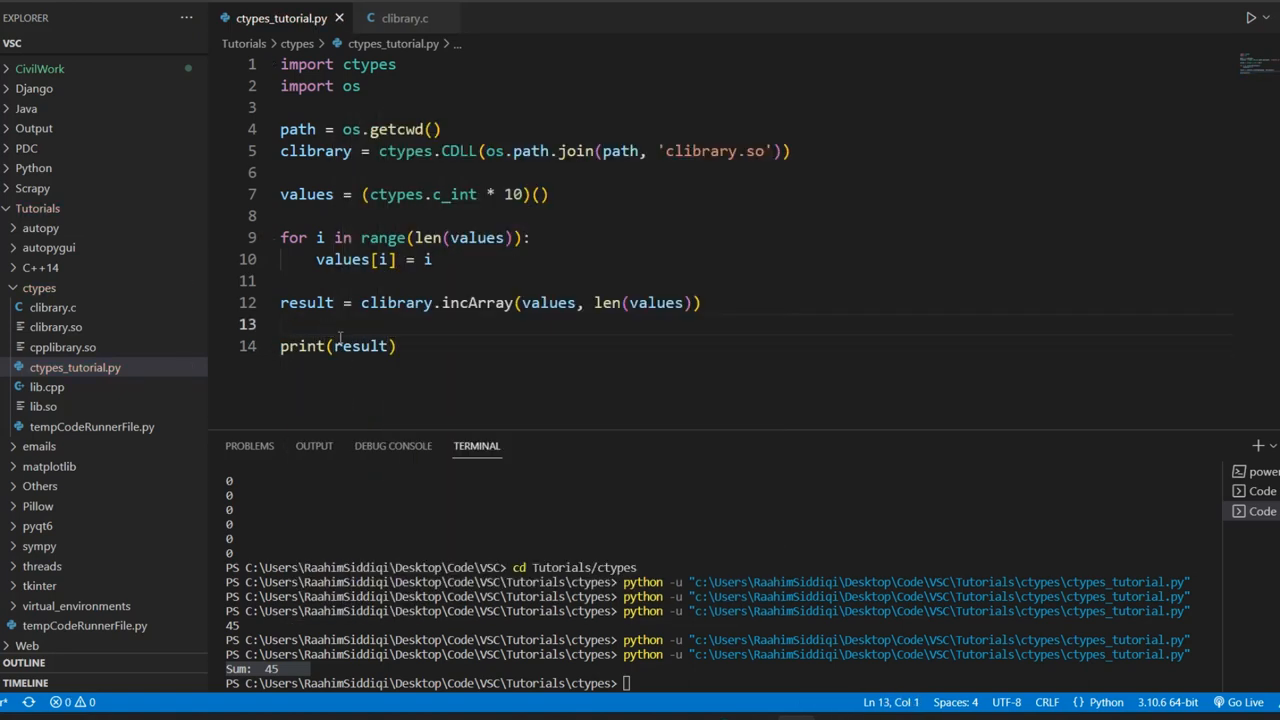
mouse_move(530, 340)
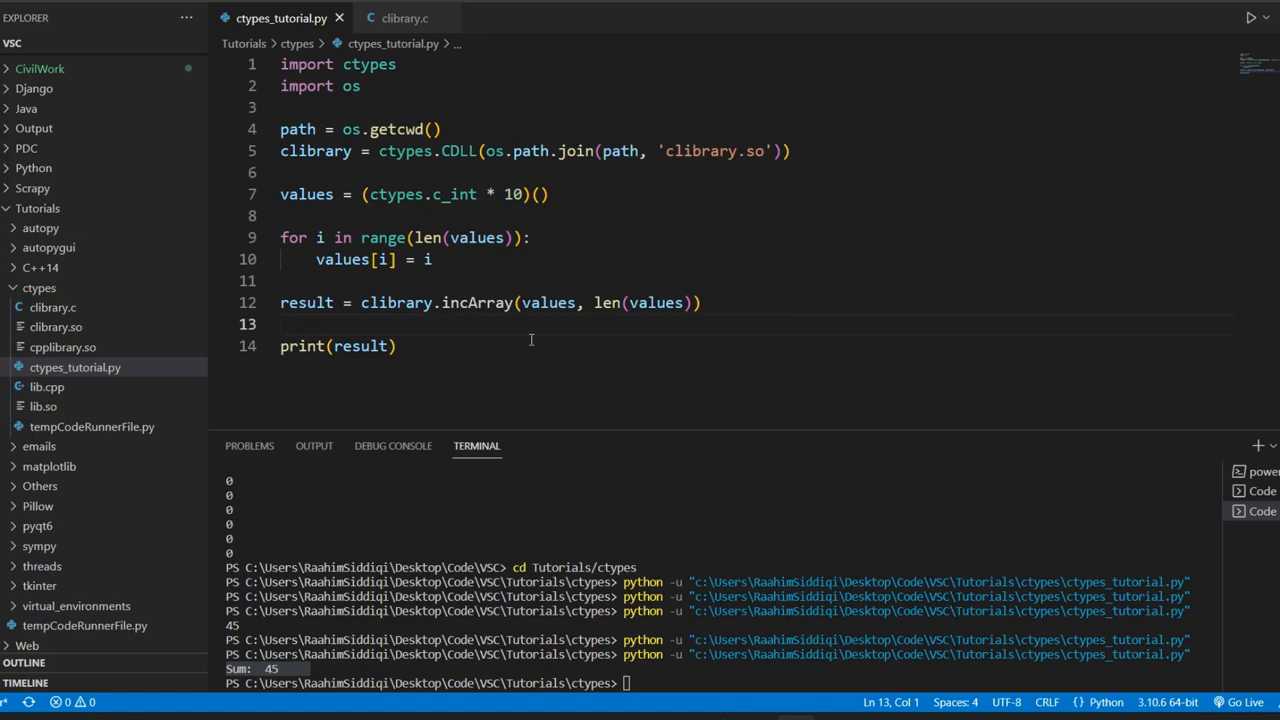
mouse_move(1252, 18)
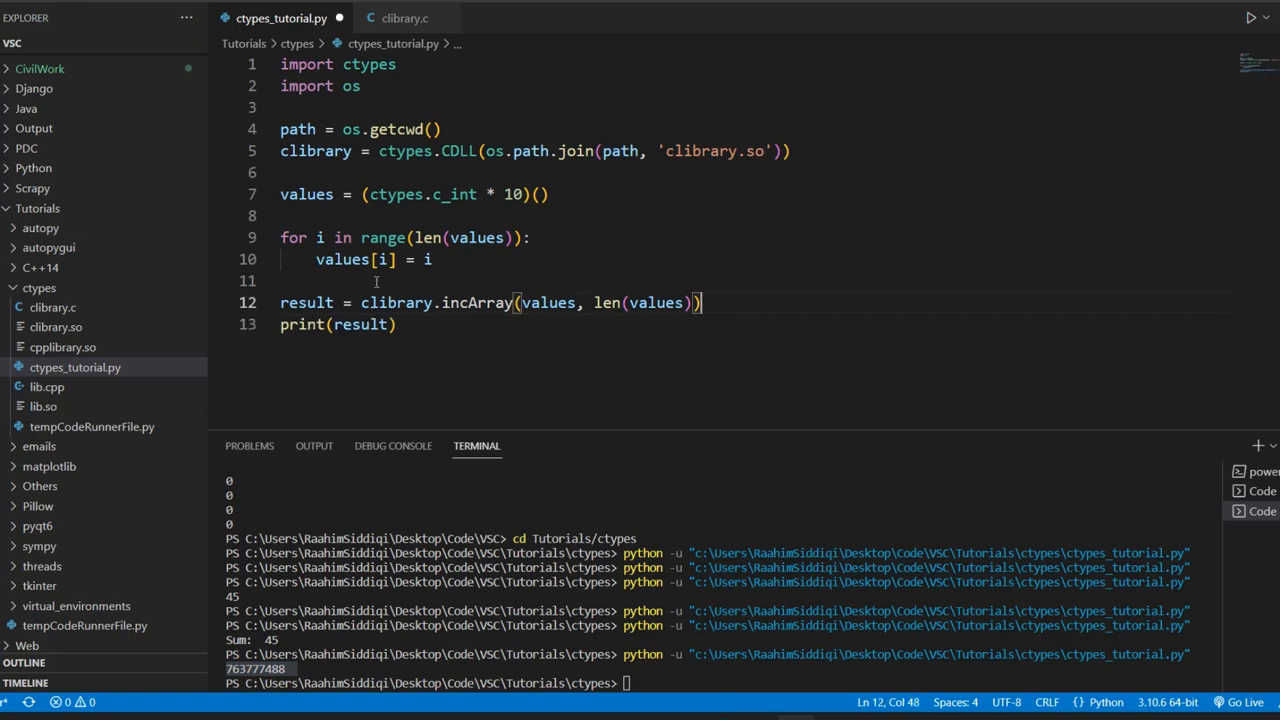
Set clibrary.incArray.restype = ctypes.POINTER(ctypes.c_int) above the call and rerun, printing an LP_c_long object
key("Enter")
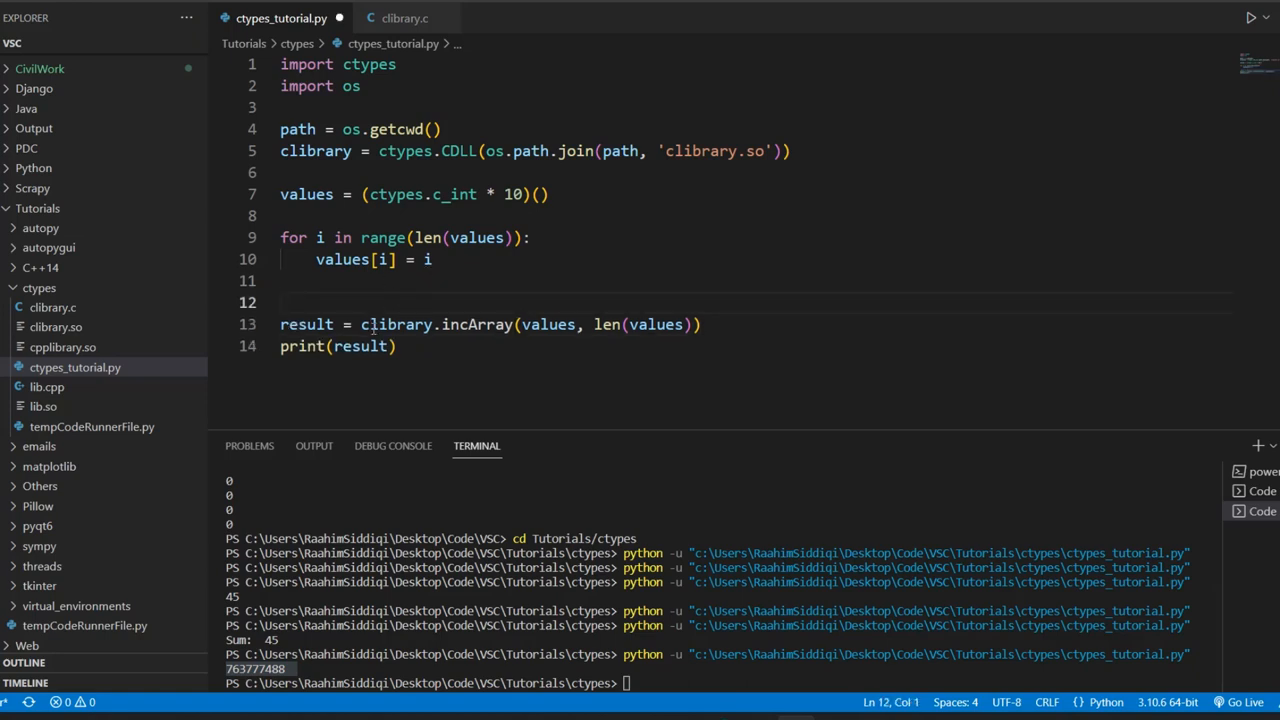
type("library.incArray")
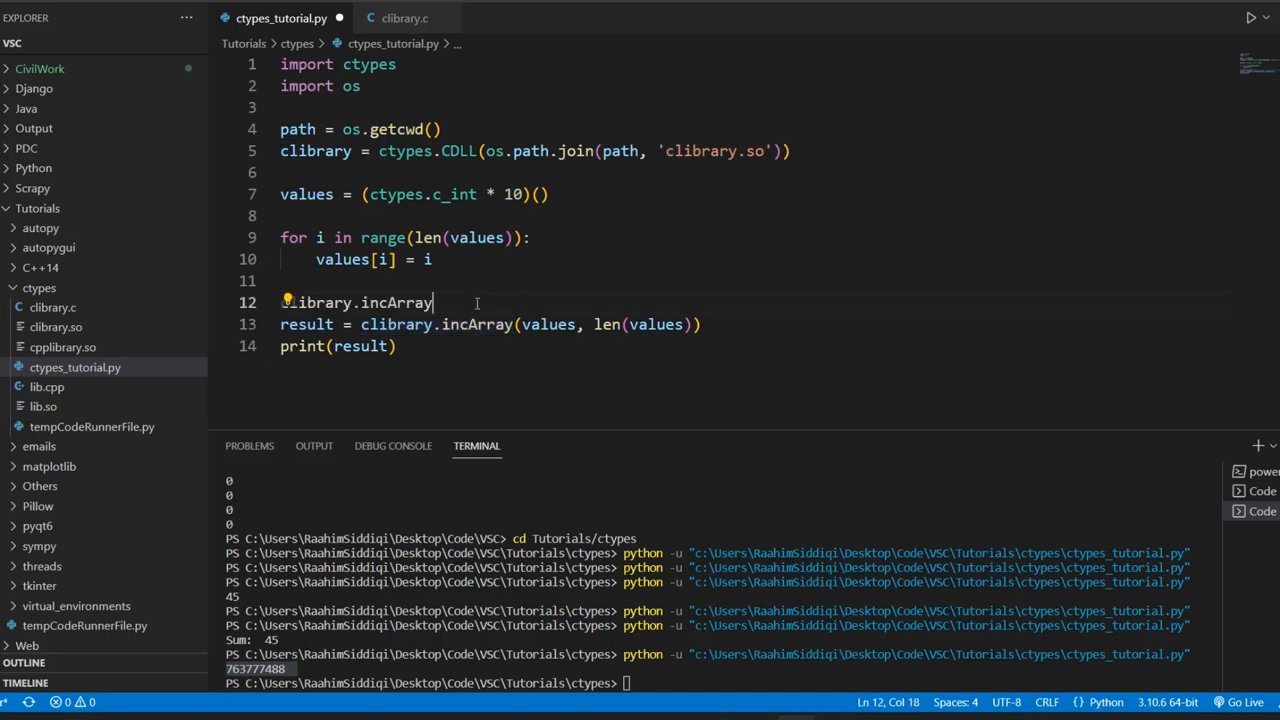
type(".restype =")
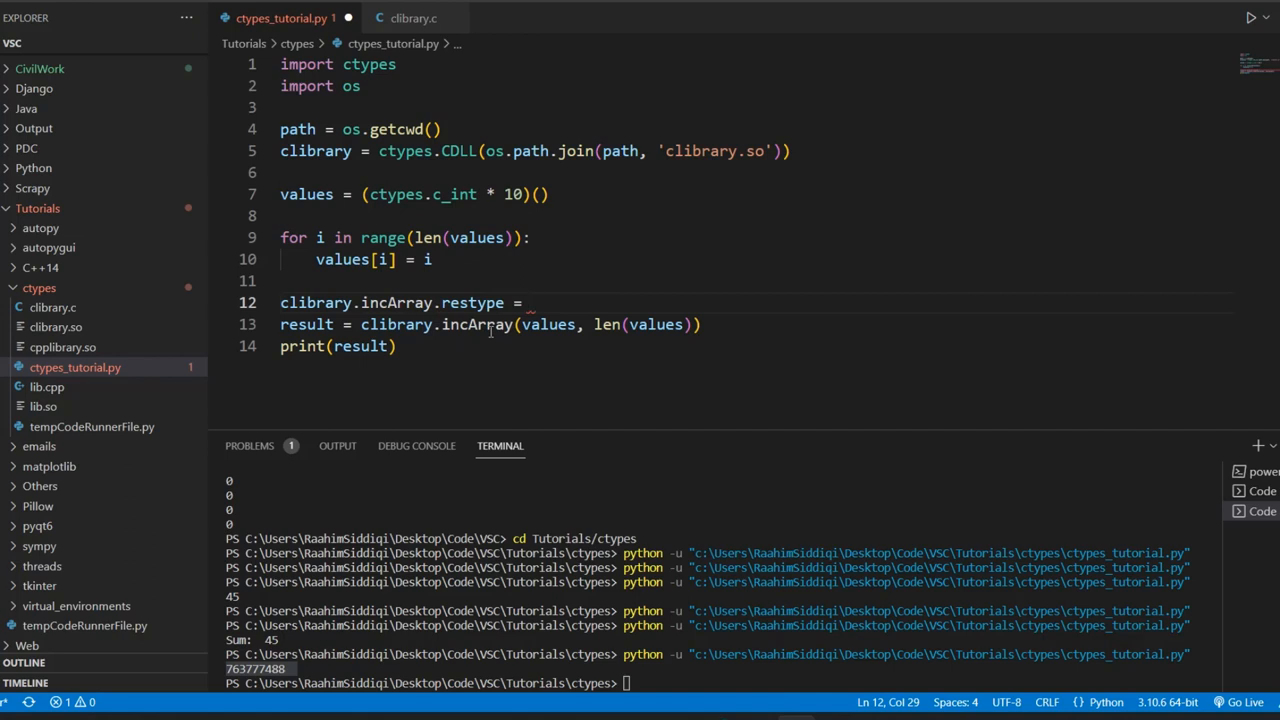
type("ctypes.POINTER(")
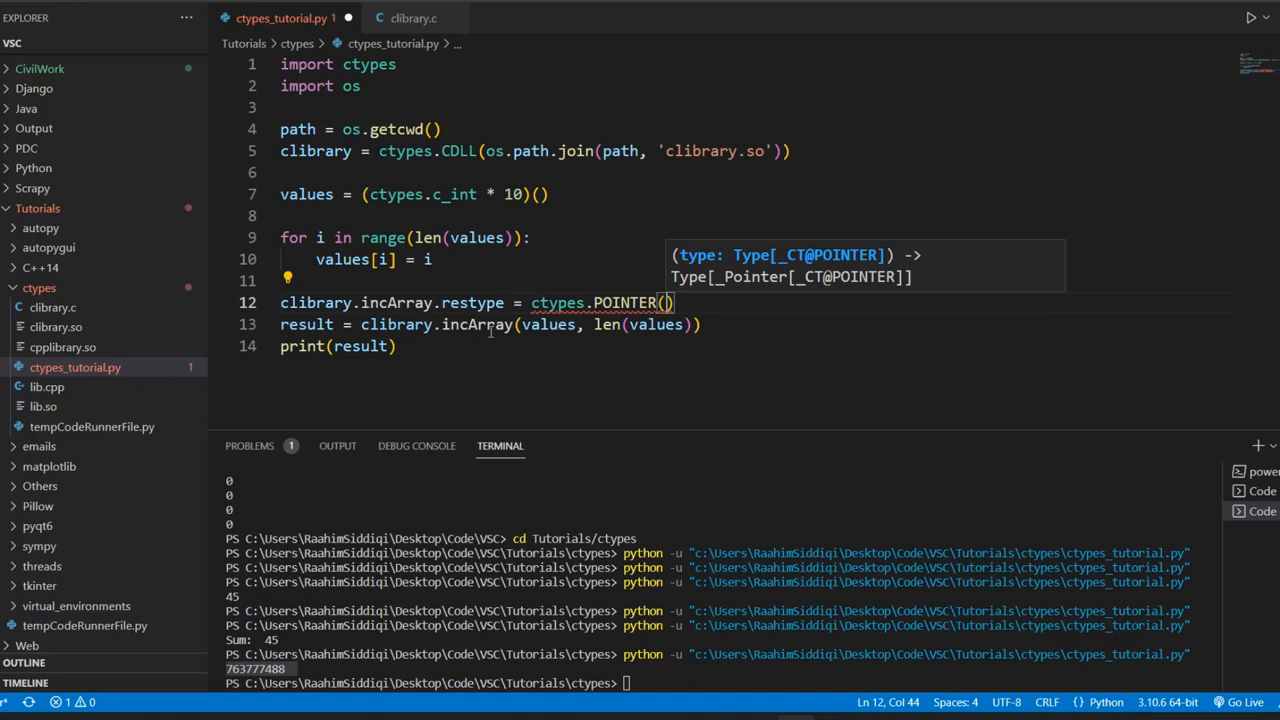
type("int")
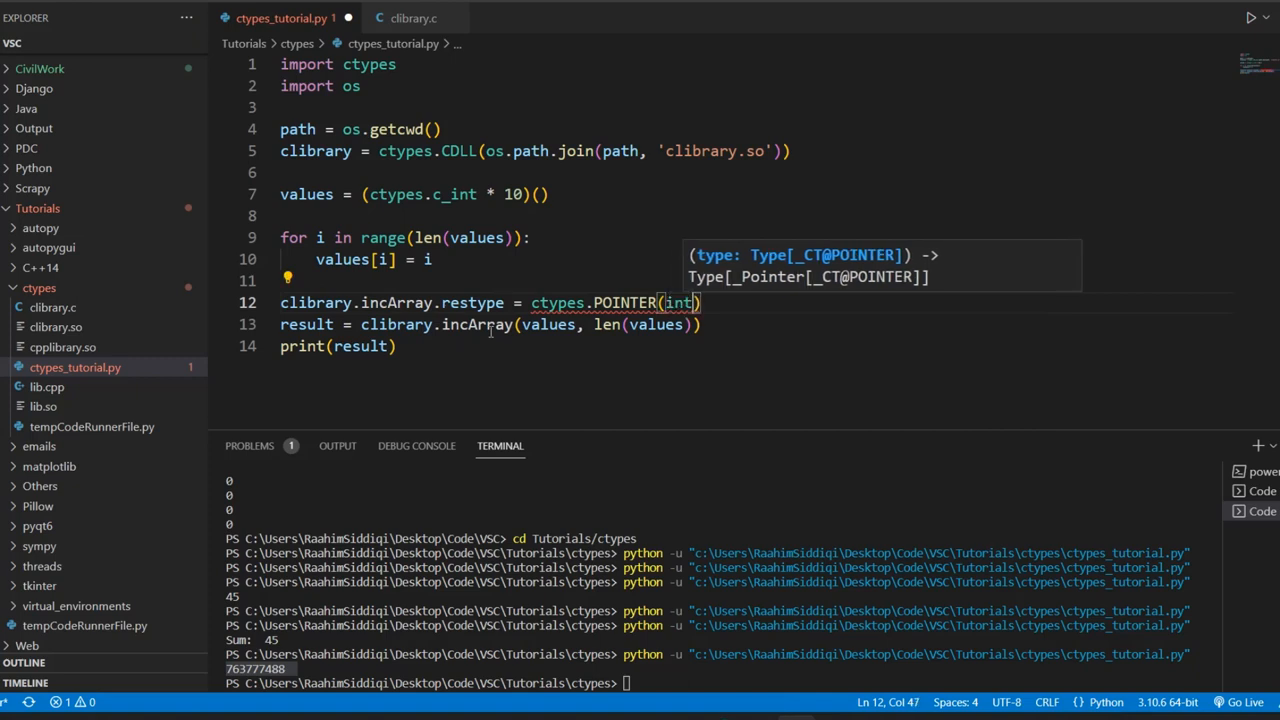
type("ctypes.c")
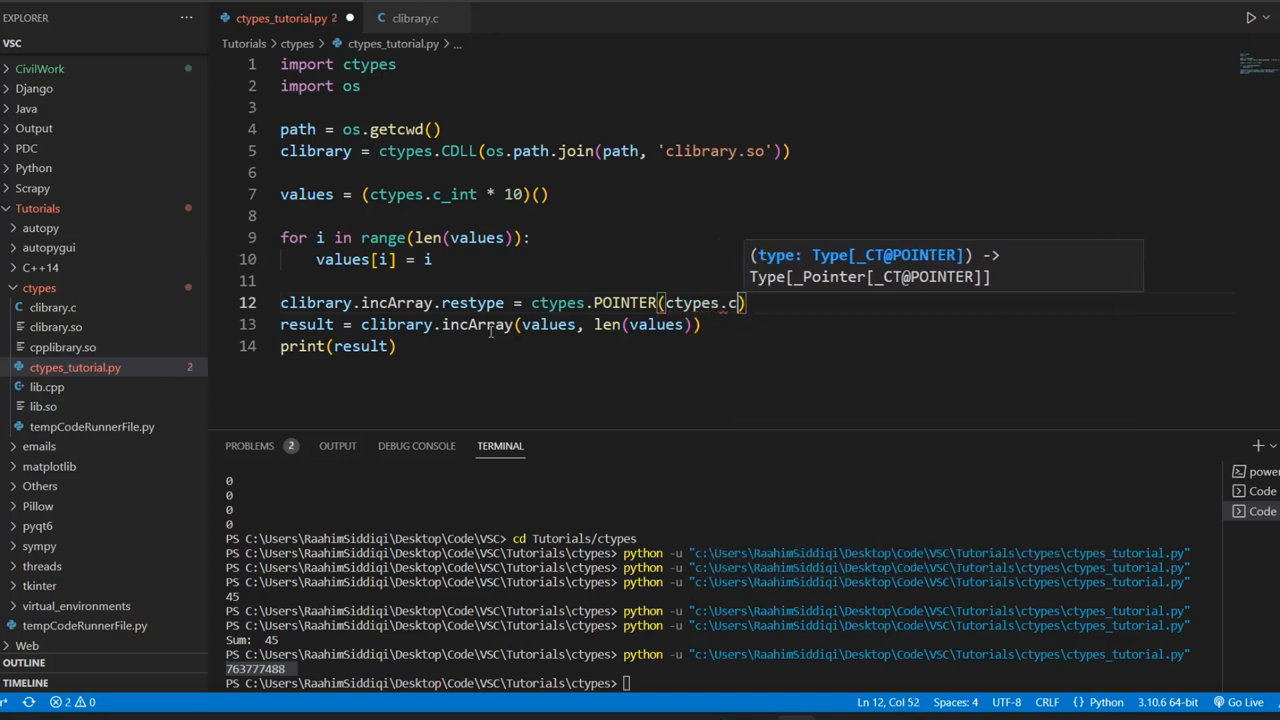
type("int")
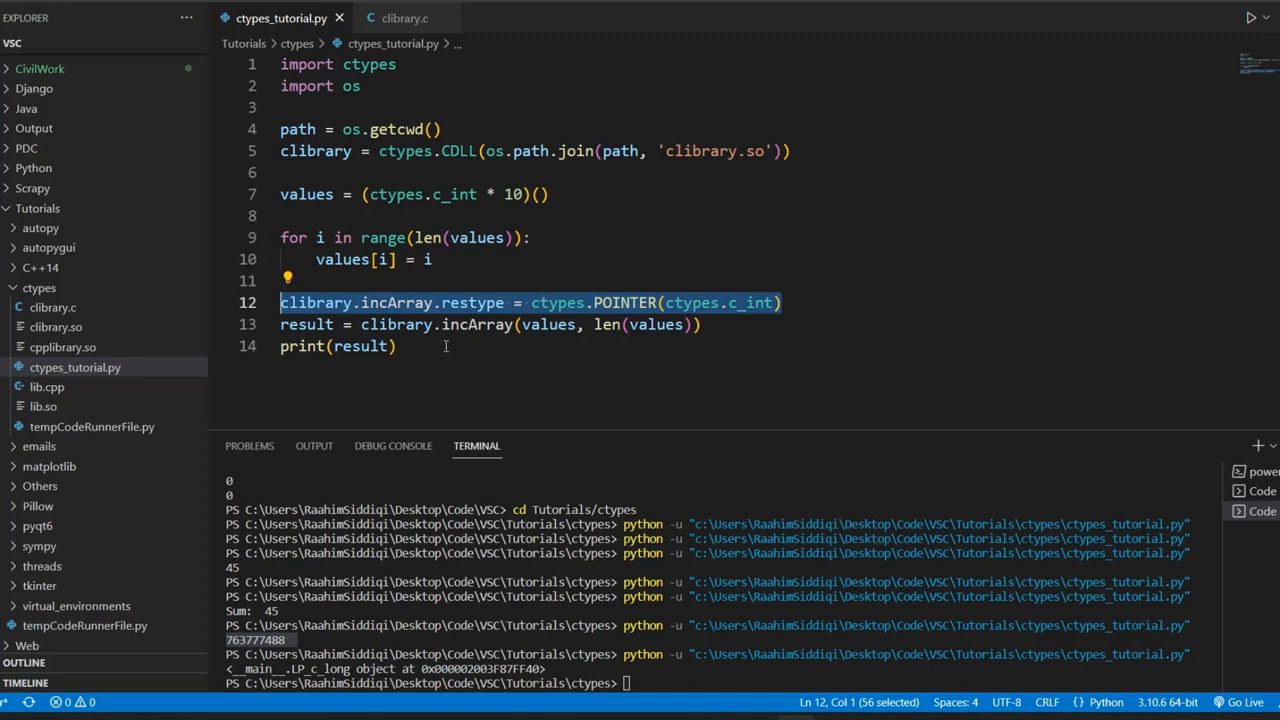
mouse_move(556, 672)
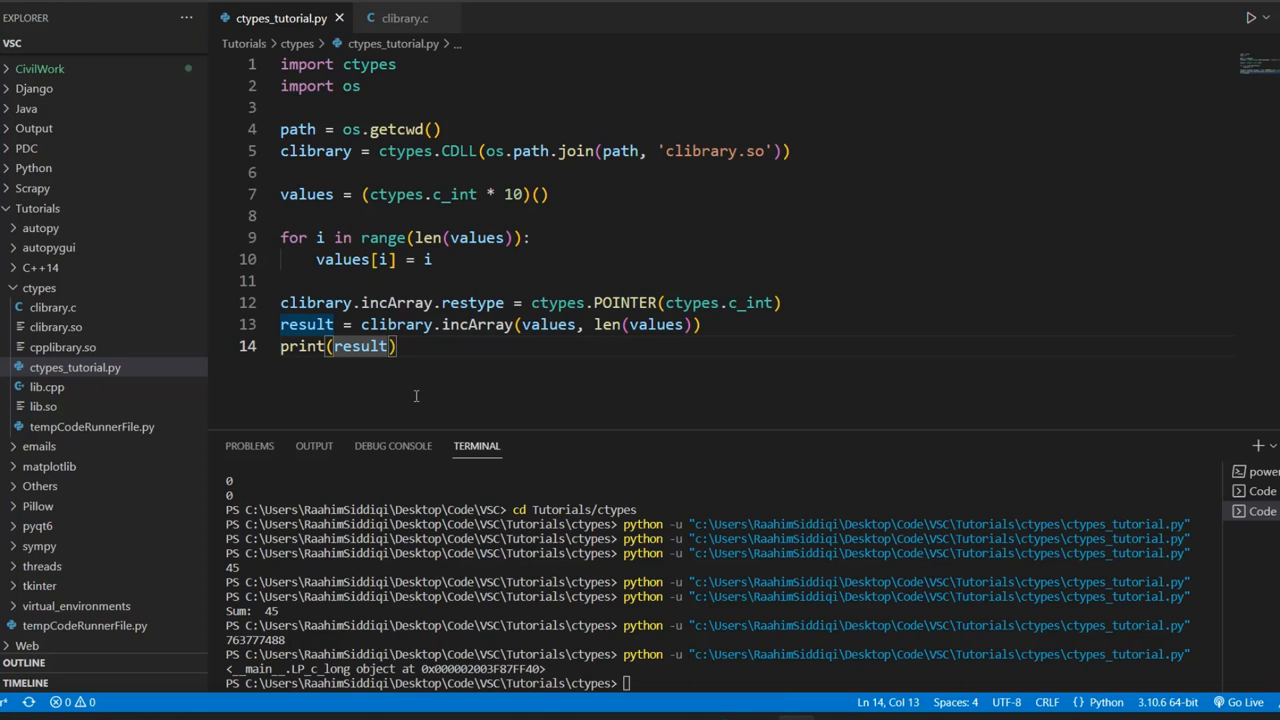
Change the print to result.contents, dismiss the battery warning, and rerun to get c_long(1)
type(".contents")
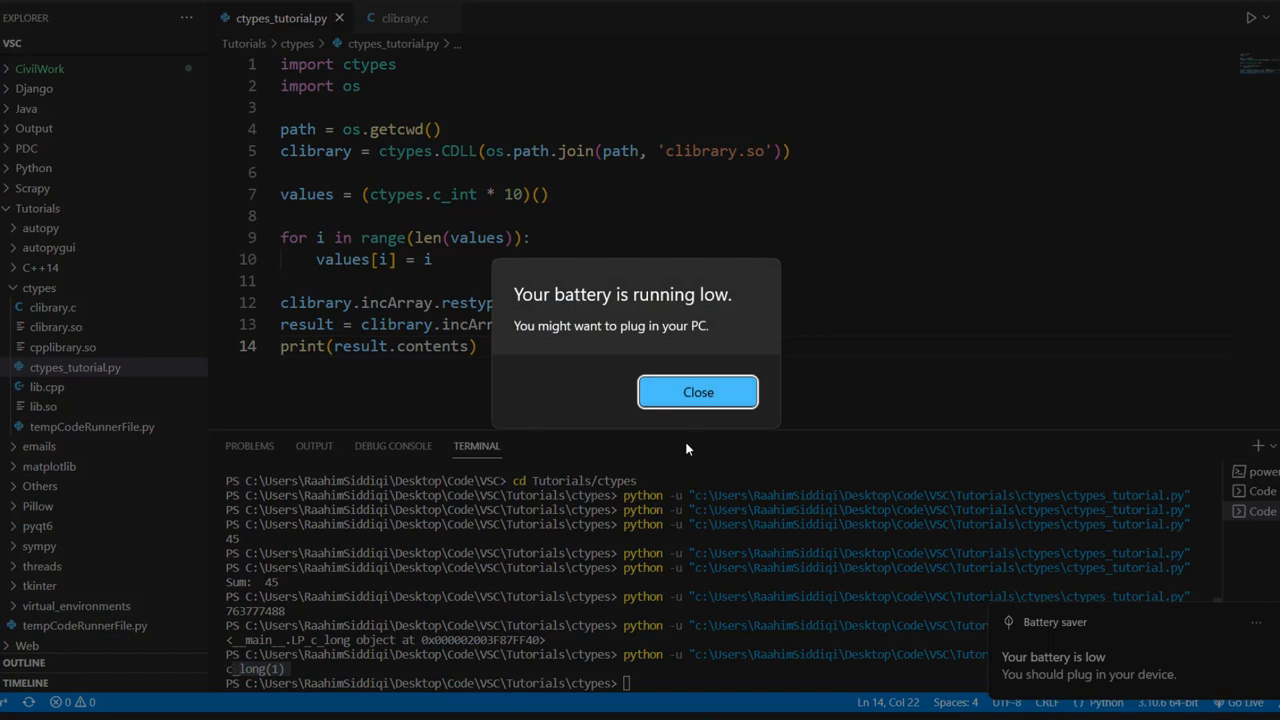
left_click(698, 392)
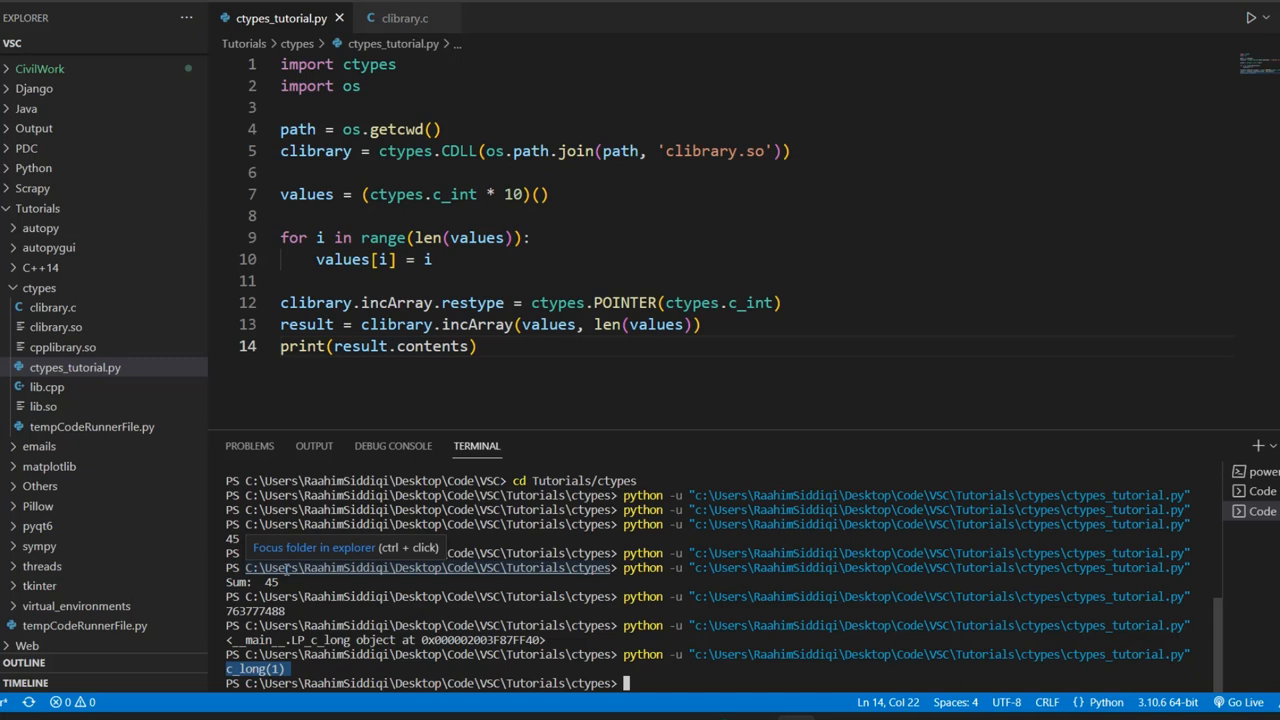
left_click(482, 346)
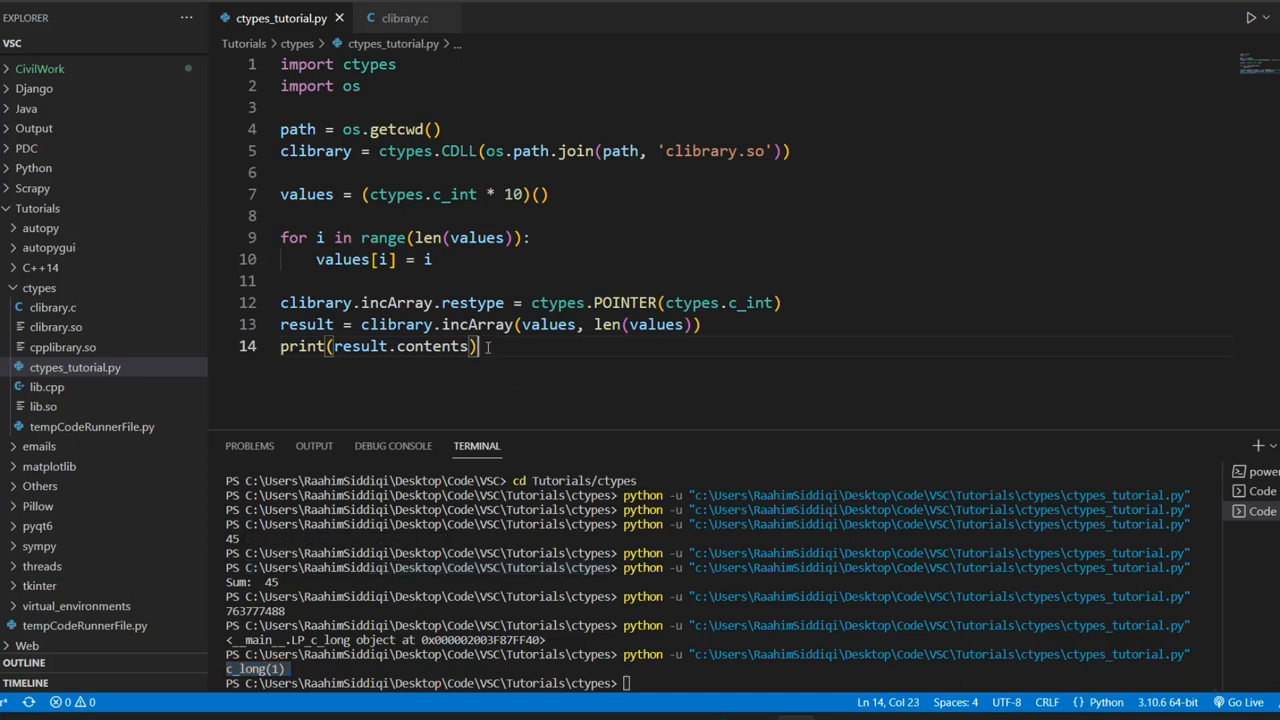
mouse_move(496, 352)
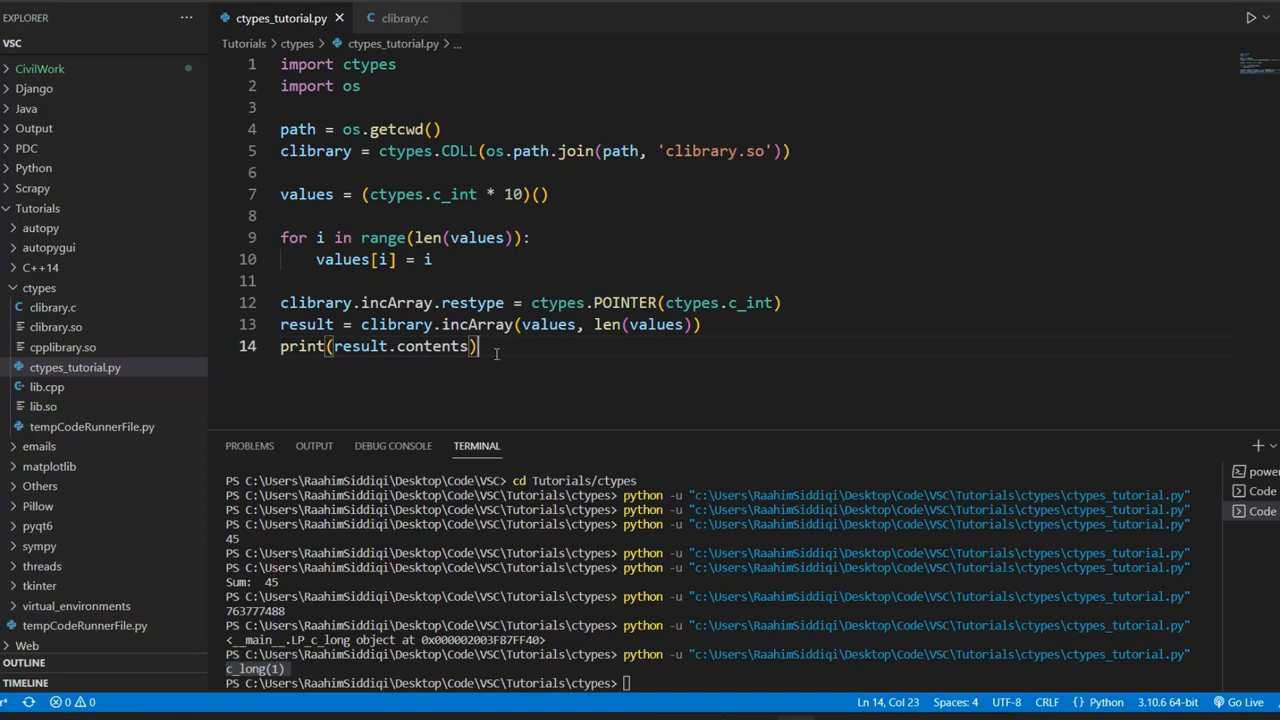
mouse_move(520, 366)
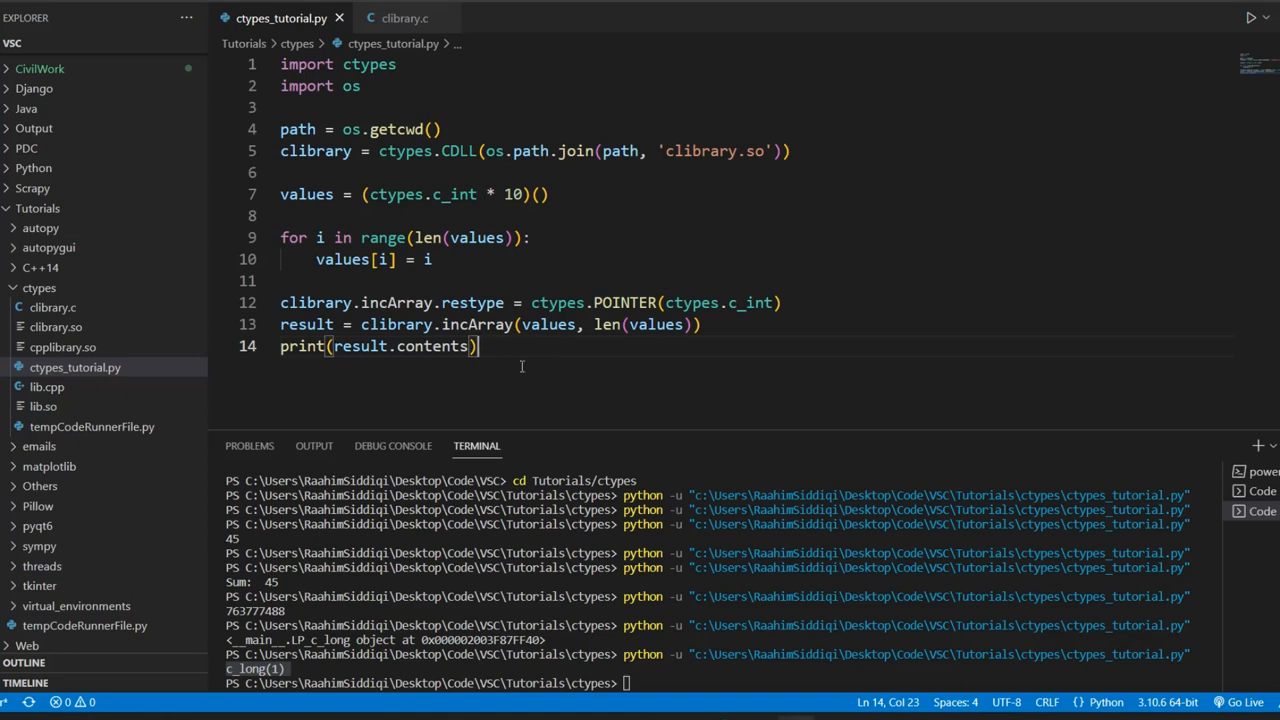
Add a for loop over range(10) printing result[i], run it to list 1–10, and remove the contents print
type("for (i)")
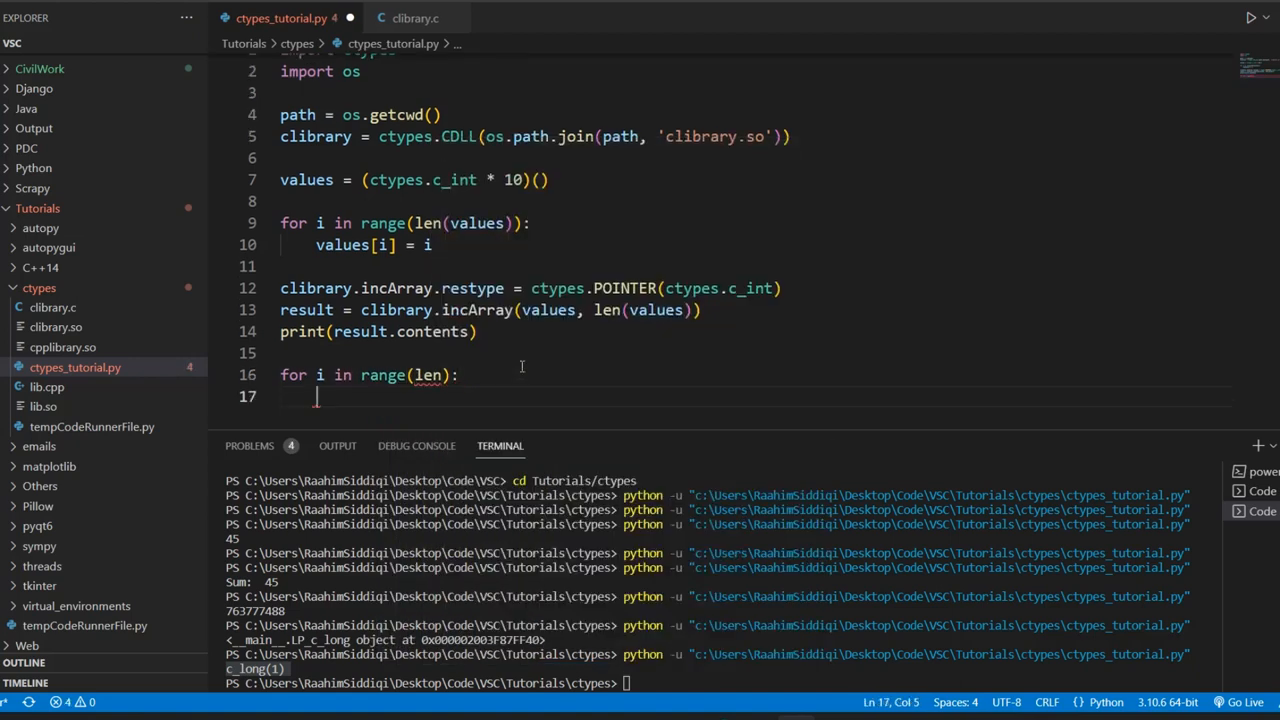
type("print(result.co")
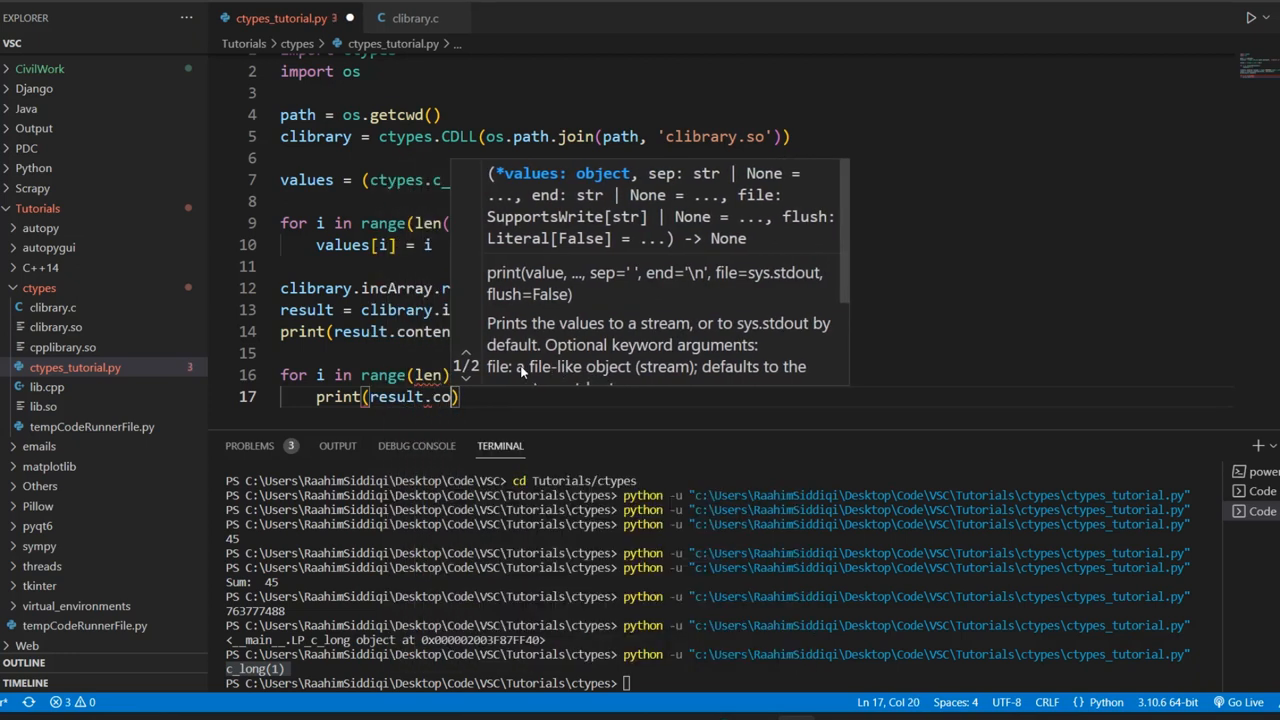
type("[")
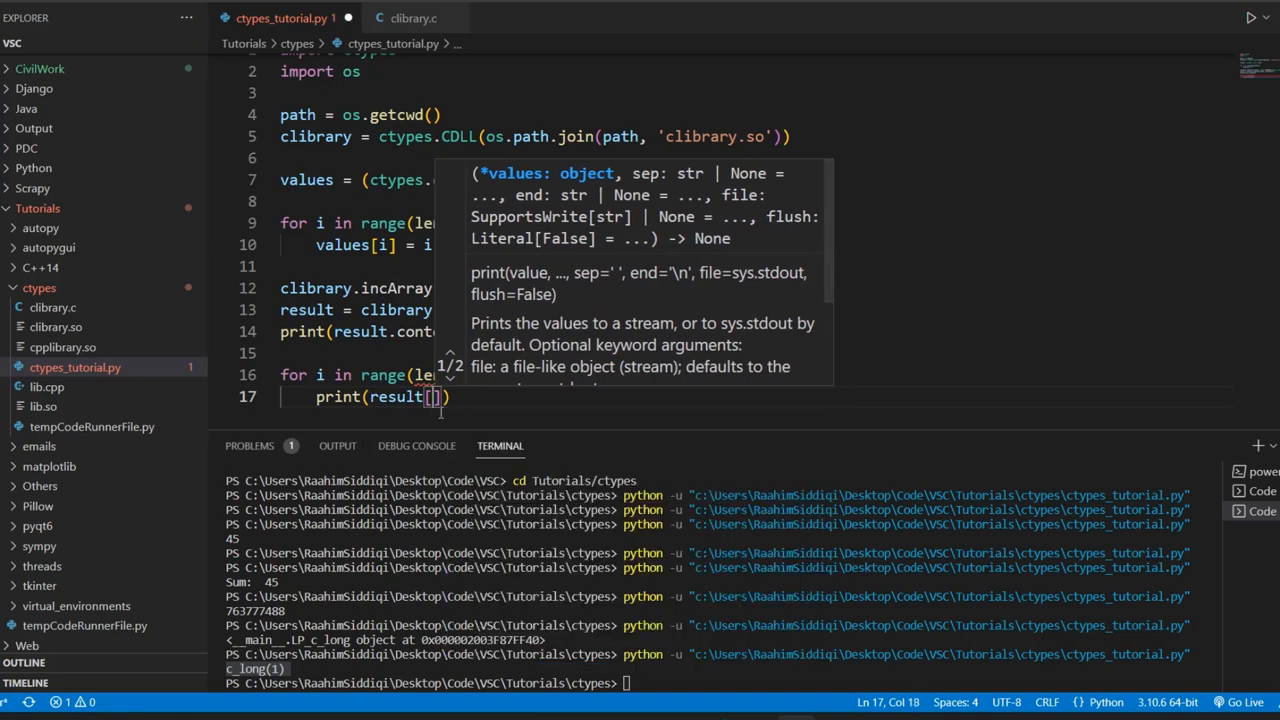
type("i")
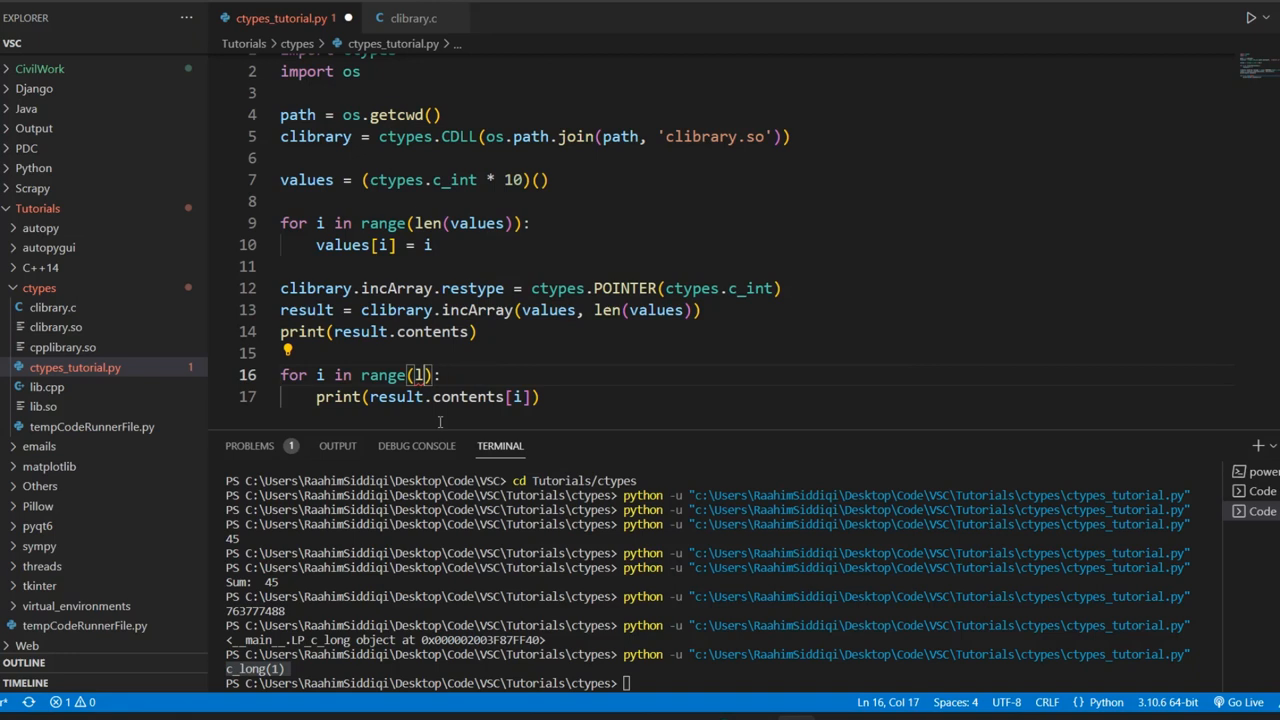
type("0")
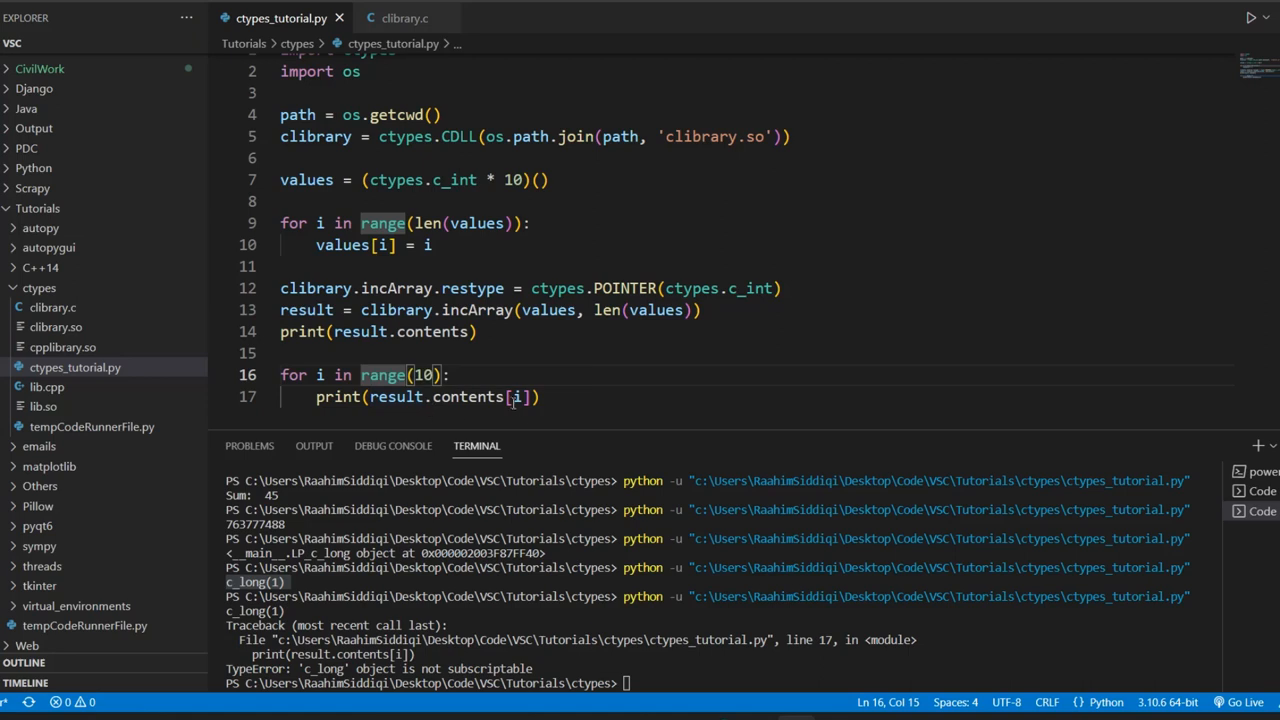
mouse_move(484, 396)
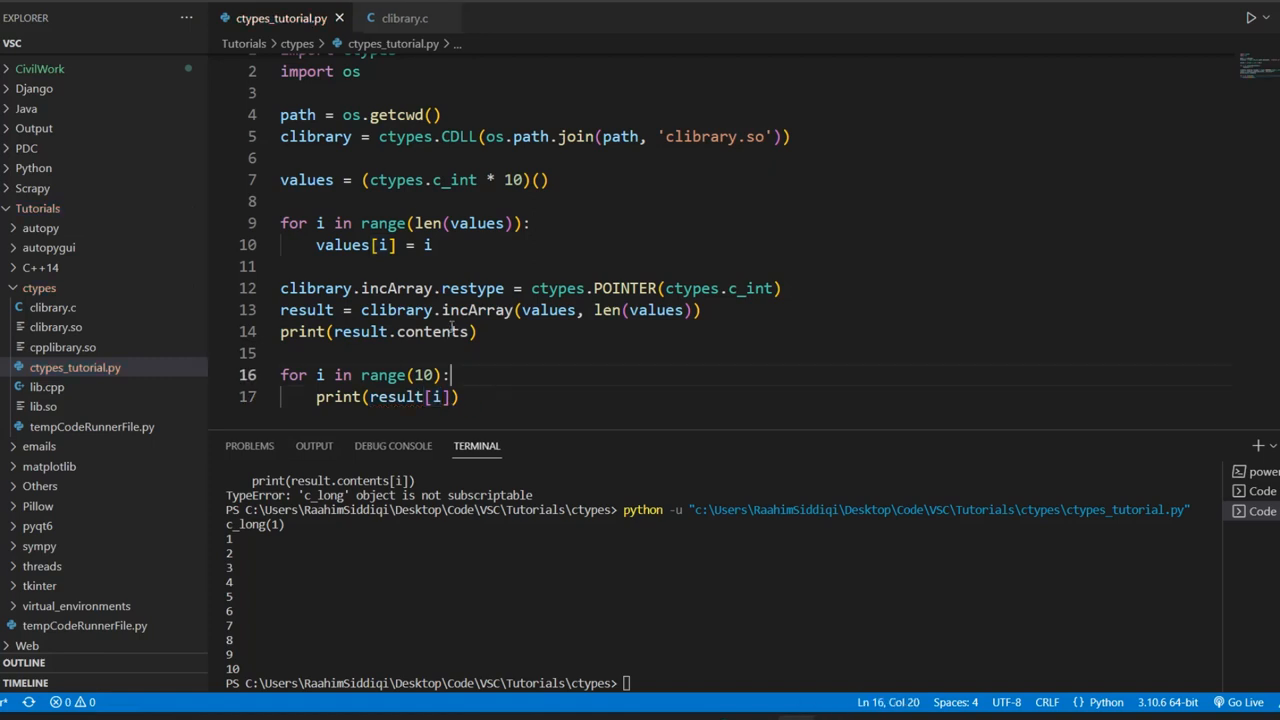
double_click(440, 332)
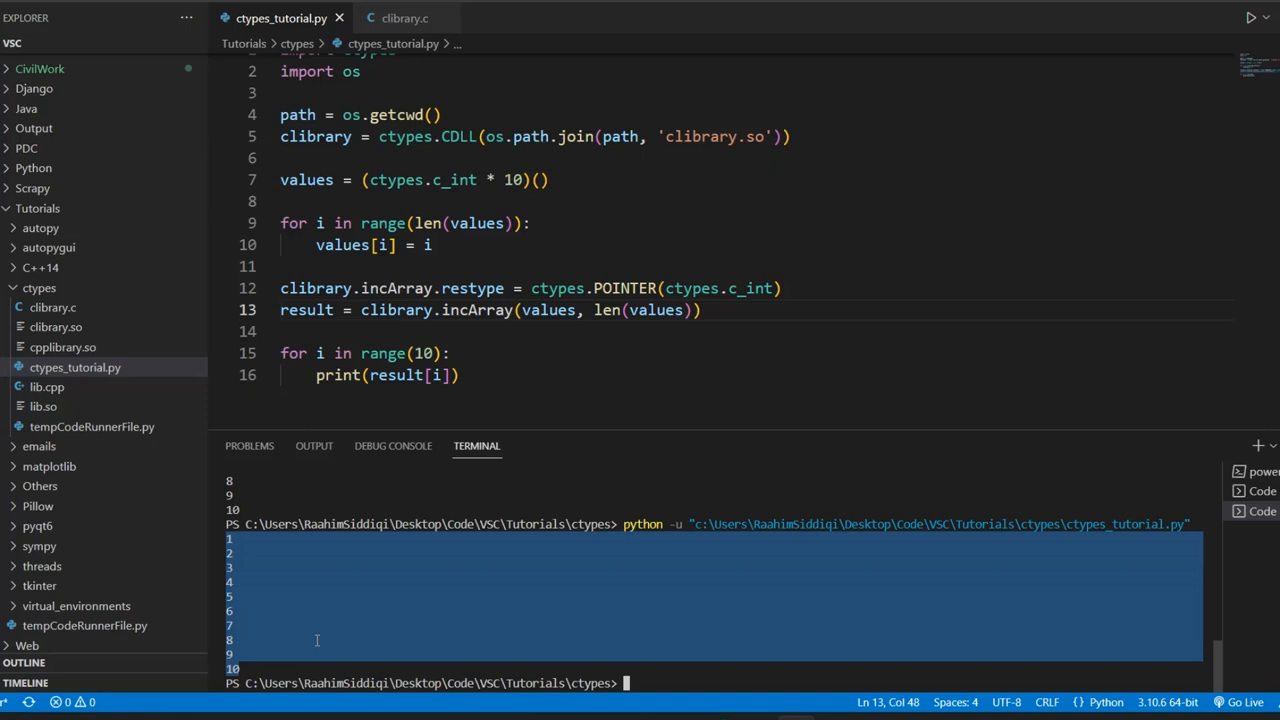
mouse_move(488, 352)
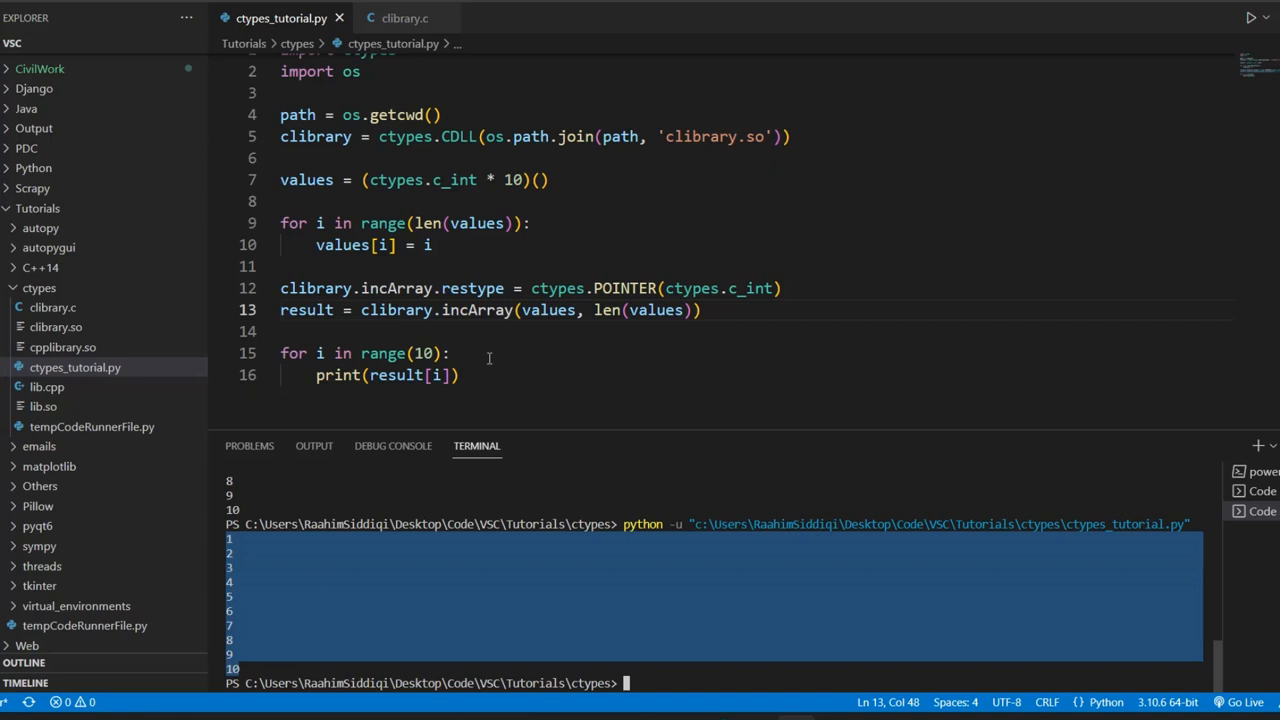
Flip between clibrary.c and the Python script, highlighting uses of result and starting a struct draft
left_click(398, 18)
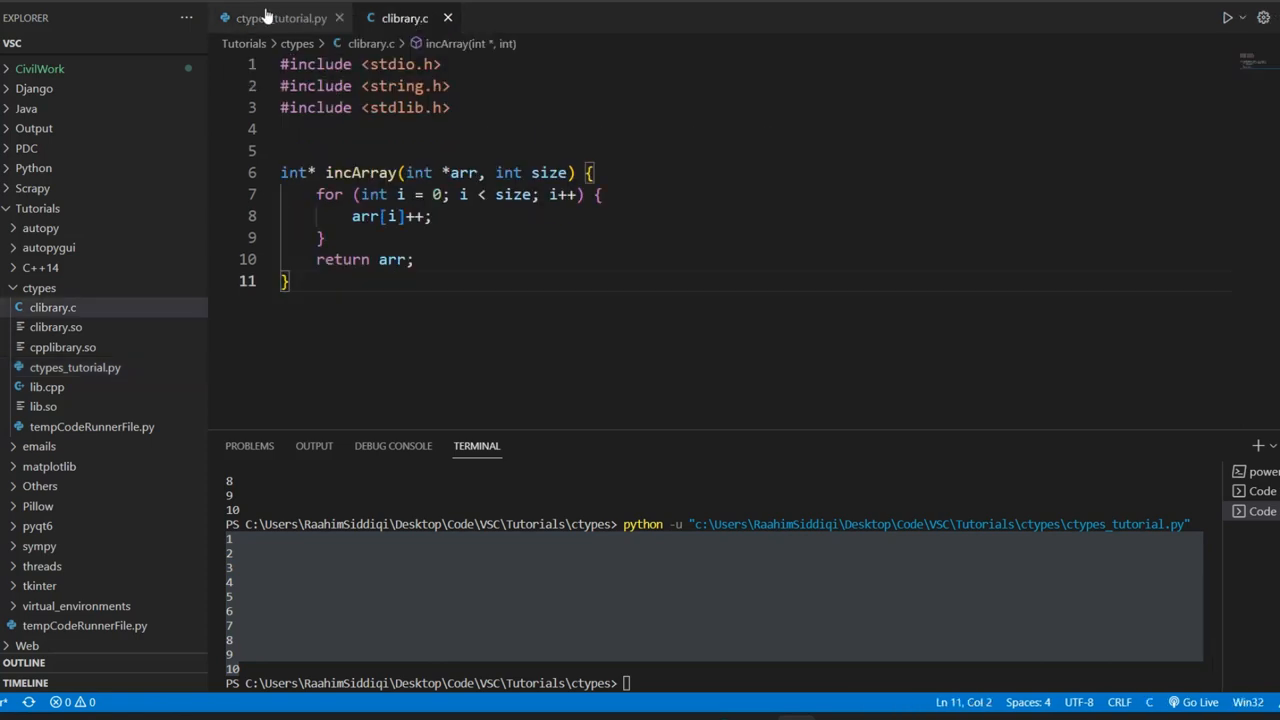
left_click(288, 18)
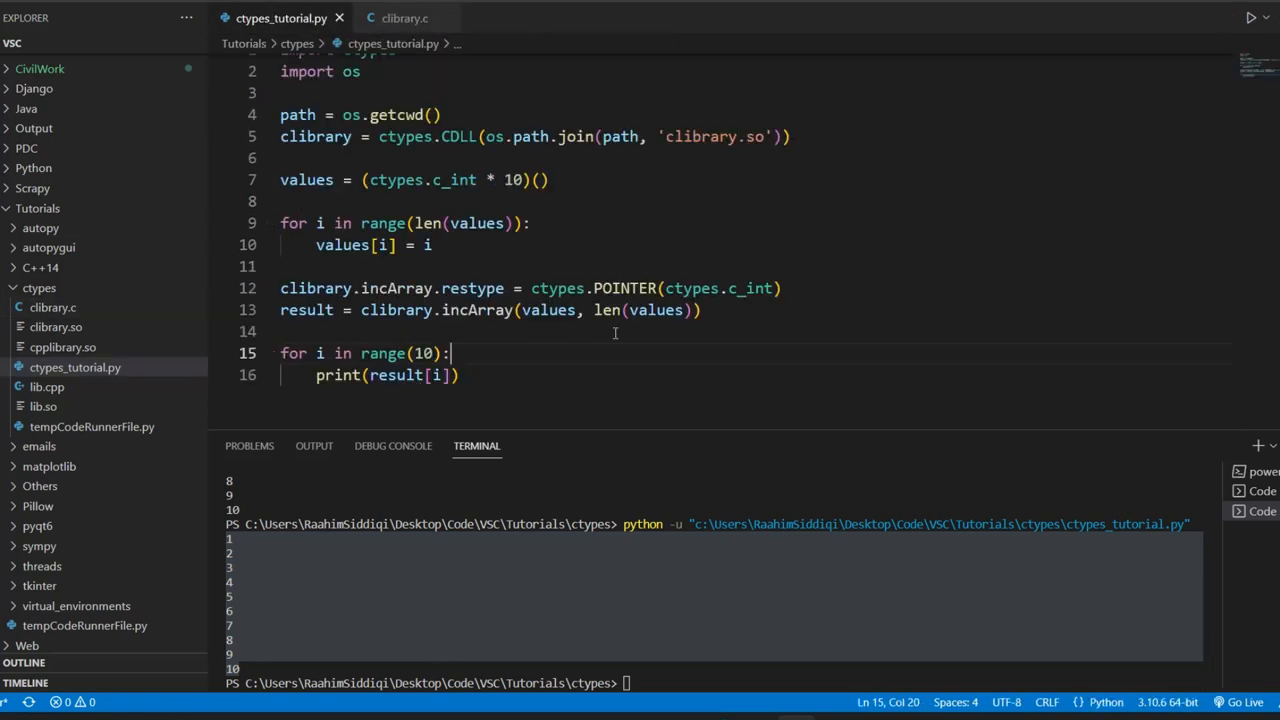
double_click(304, 308)
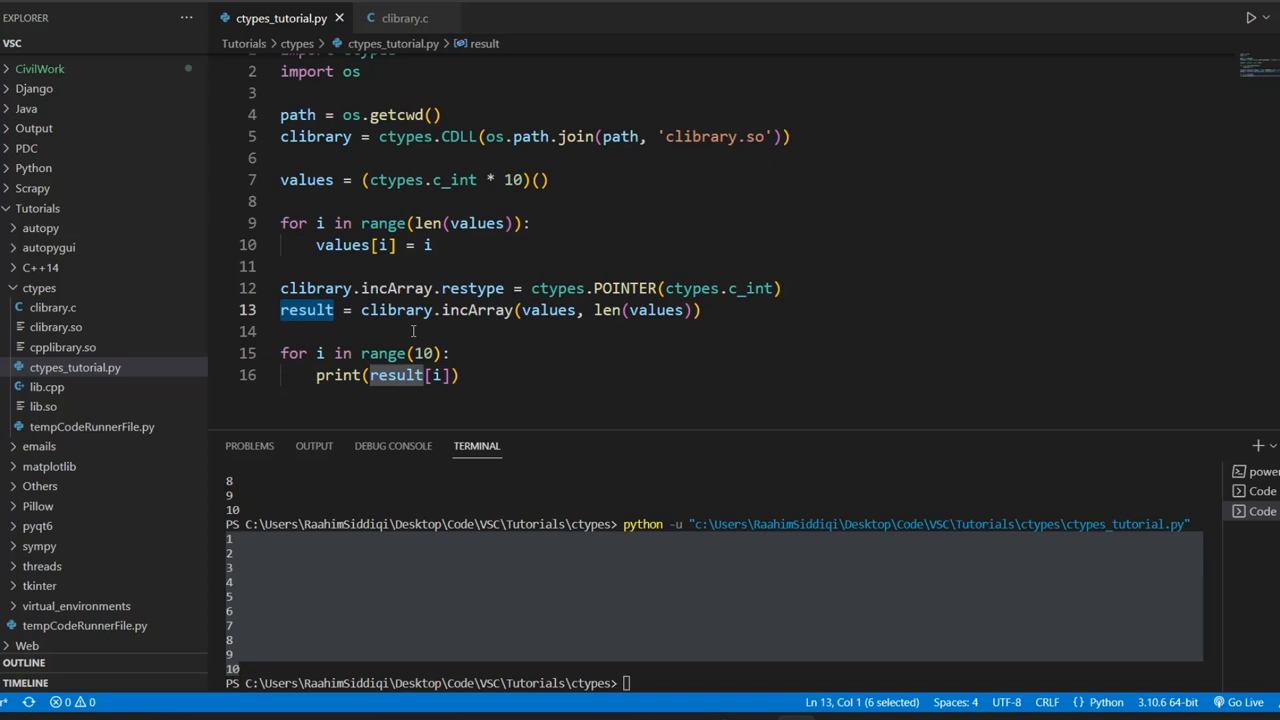
mouse_move(304, 310)
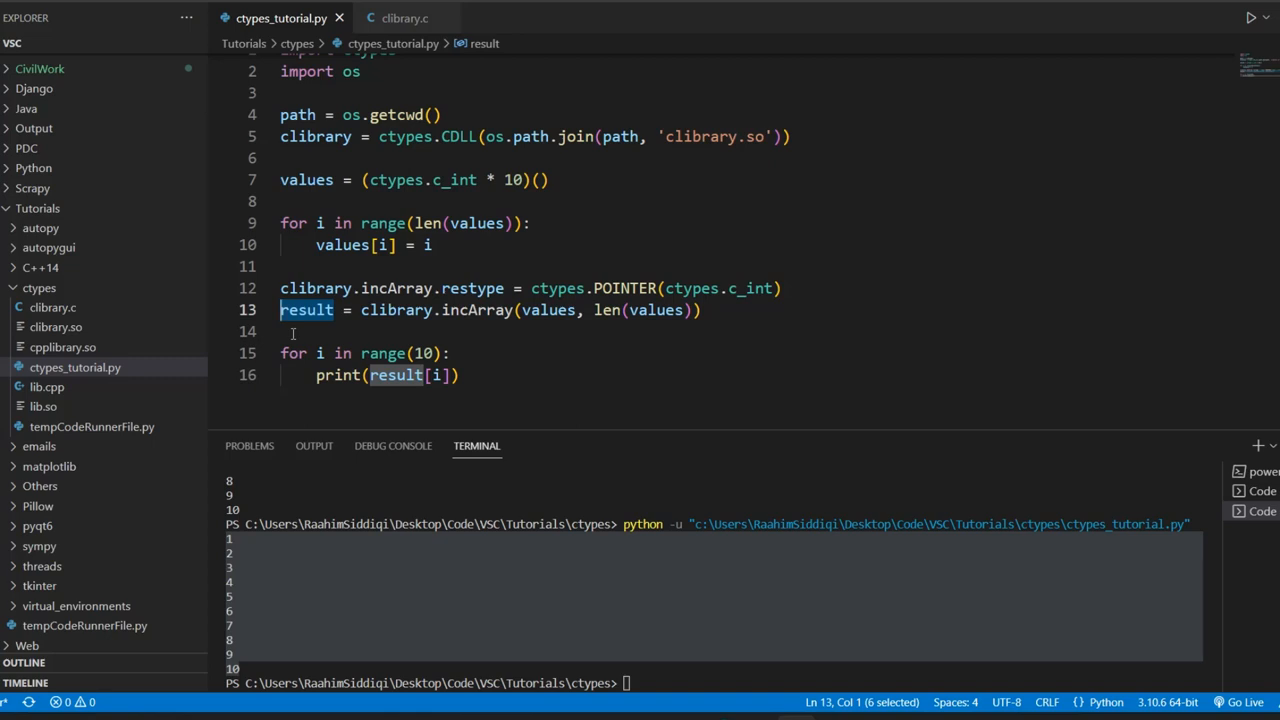
mouse_move(224, 222)
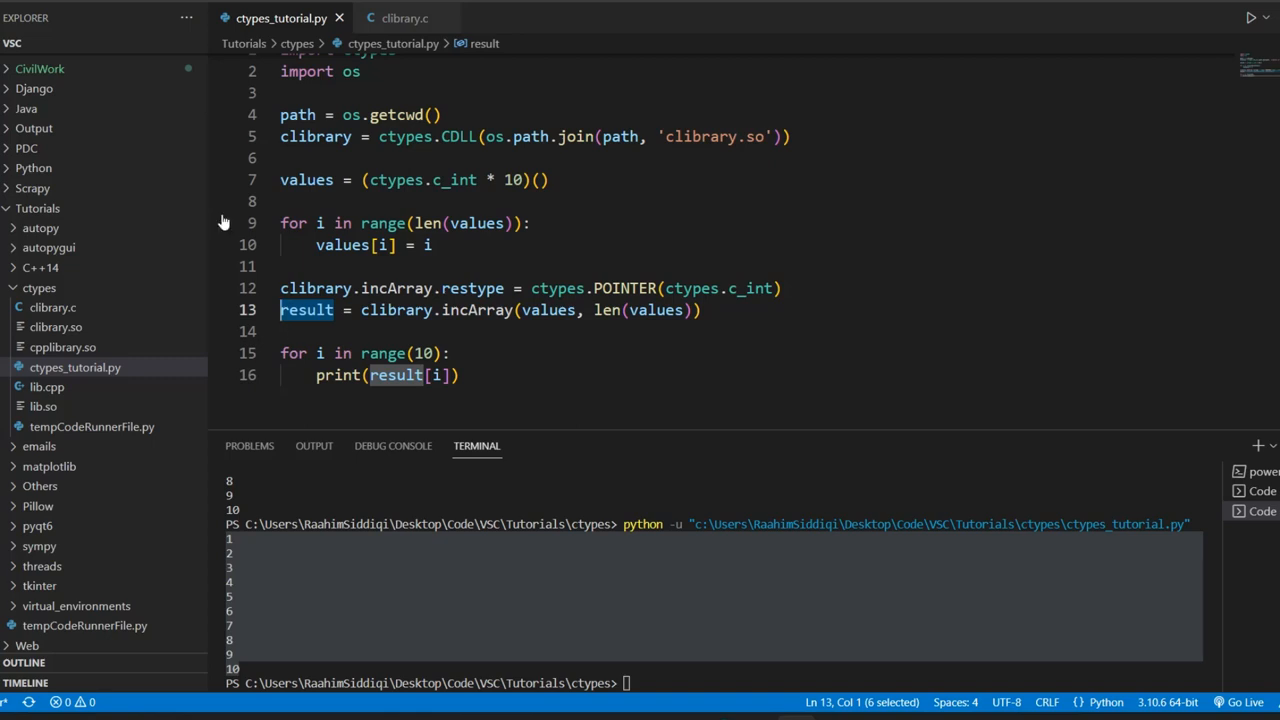
type("struct Array")
type("}")
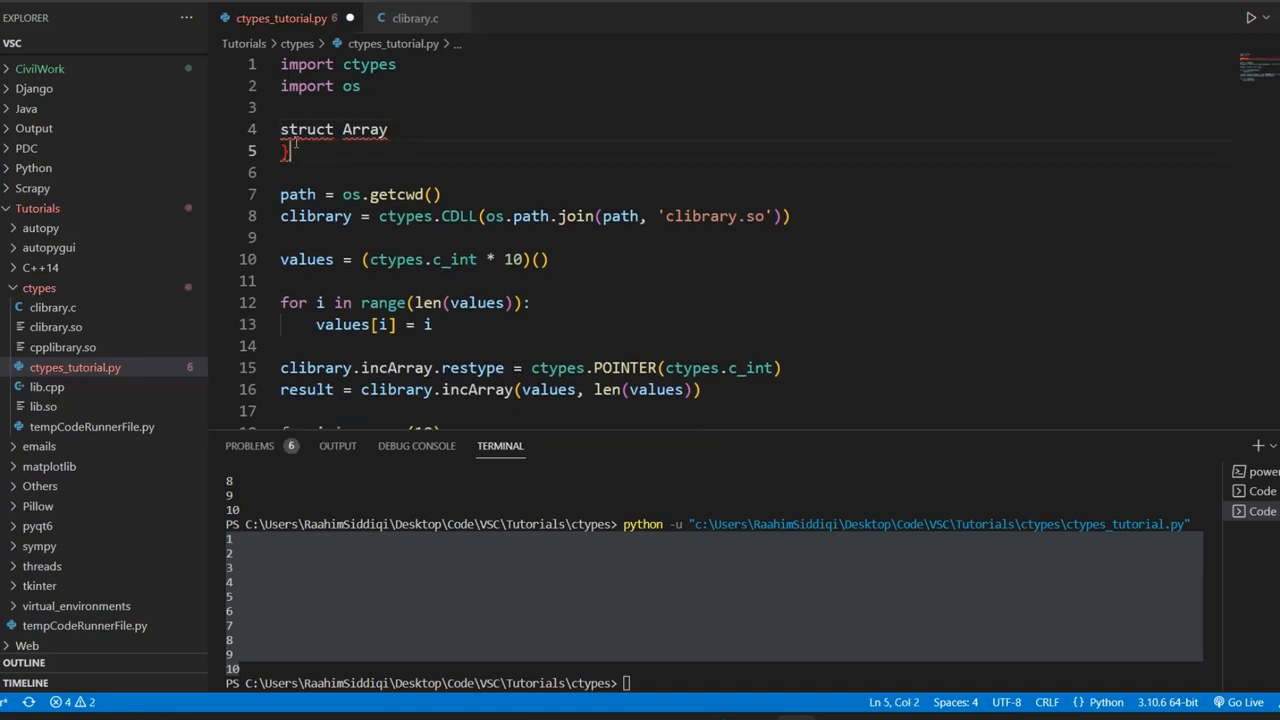
Draft struct Array { int * a in clibrary.c, then discard it leaving the file unchanged
left_click(408, 18)
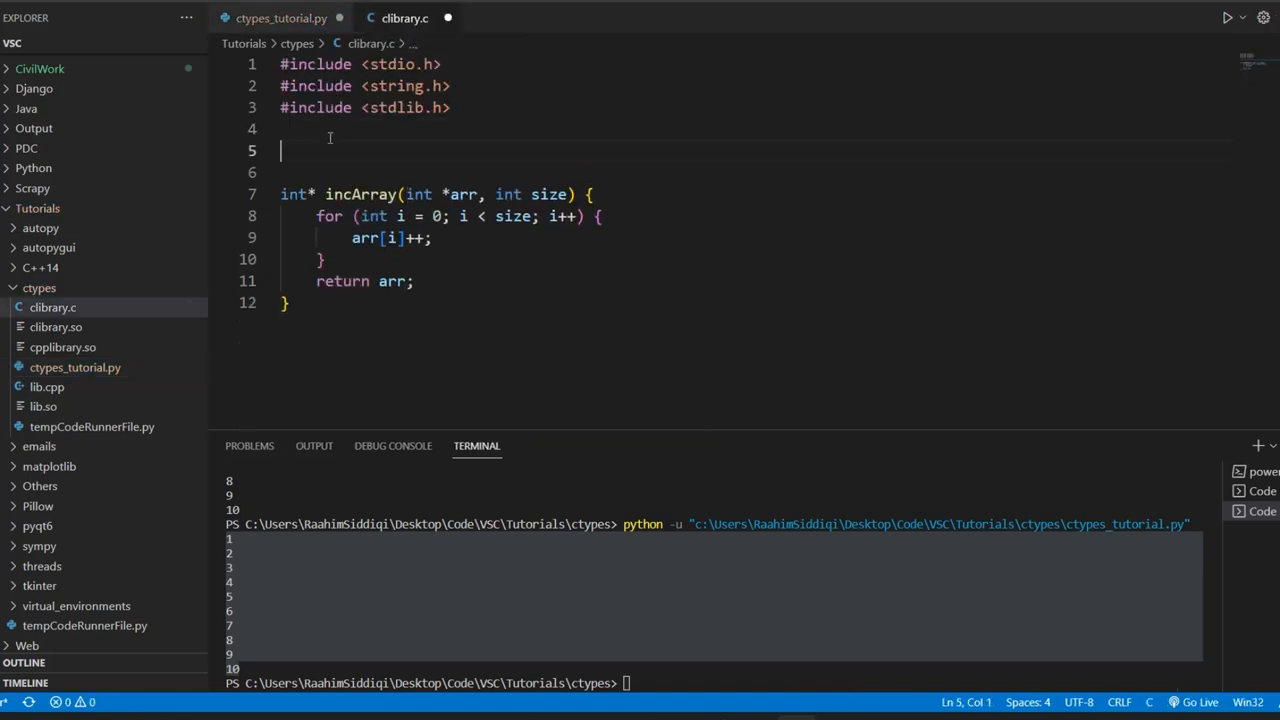
type("struct Array {")
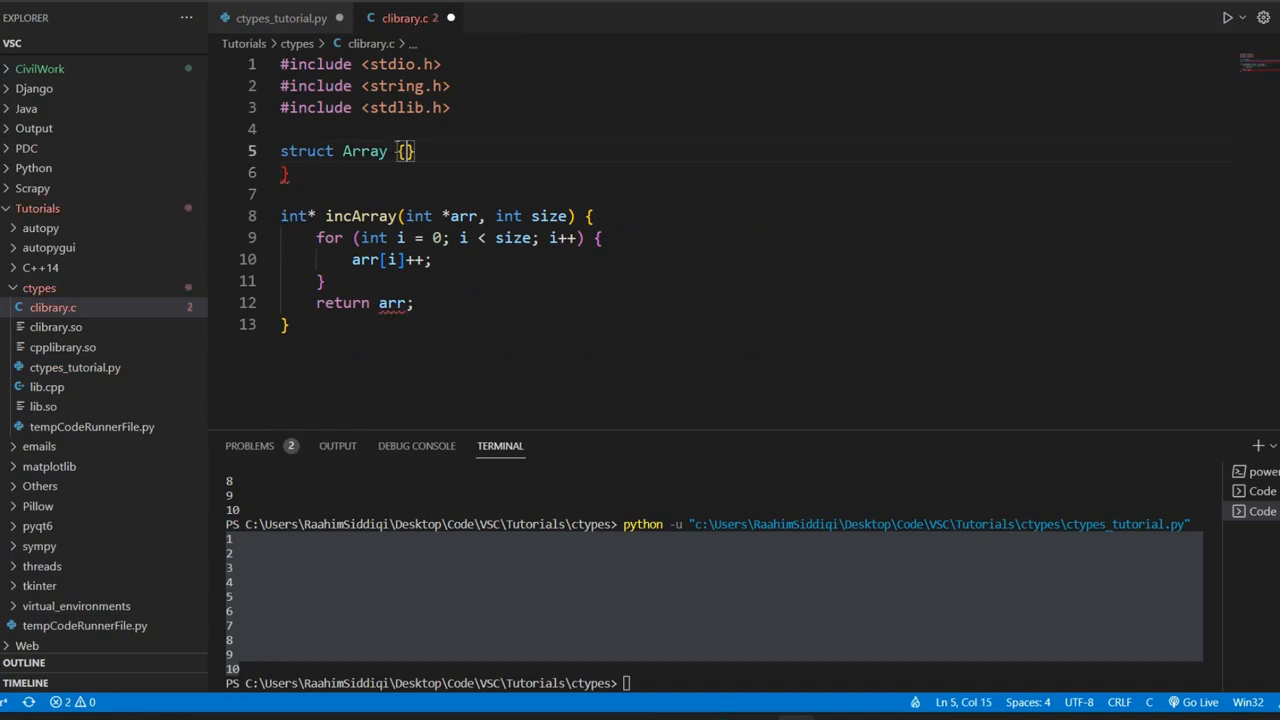
key("Enter")
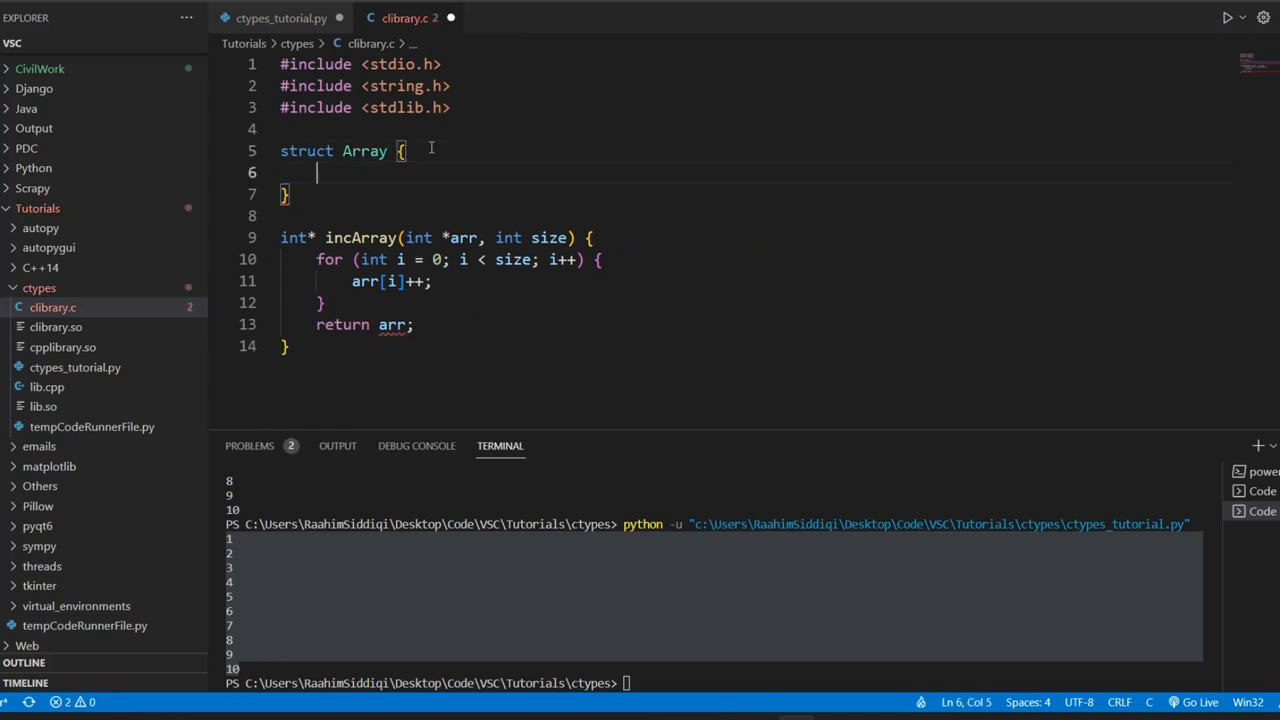
type("int")
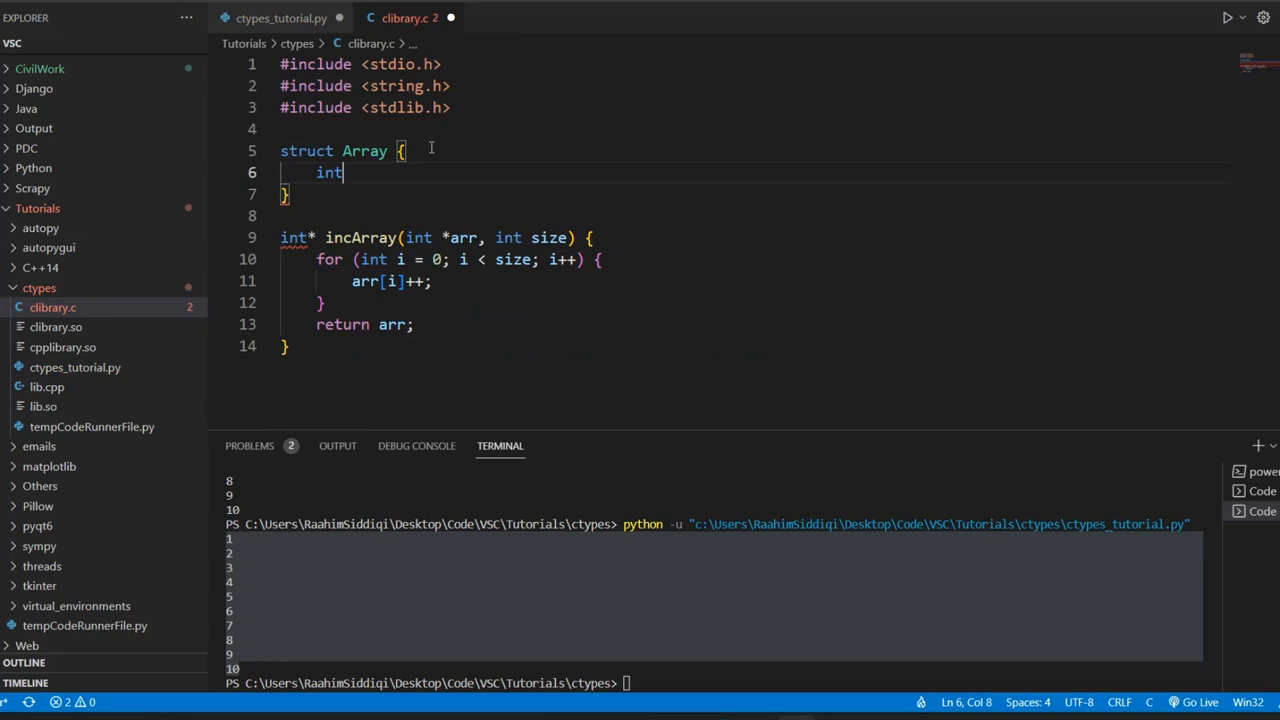
type("* a")
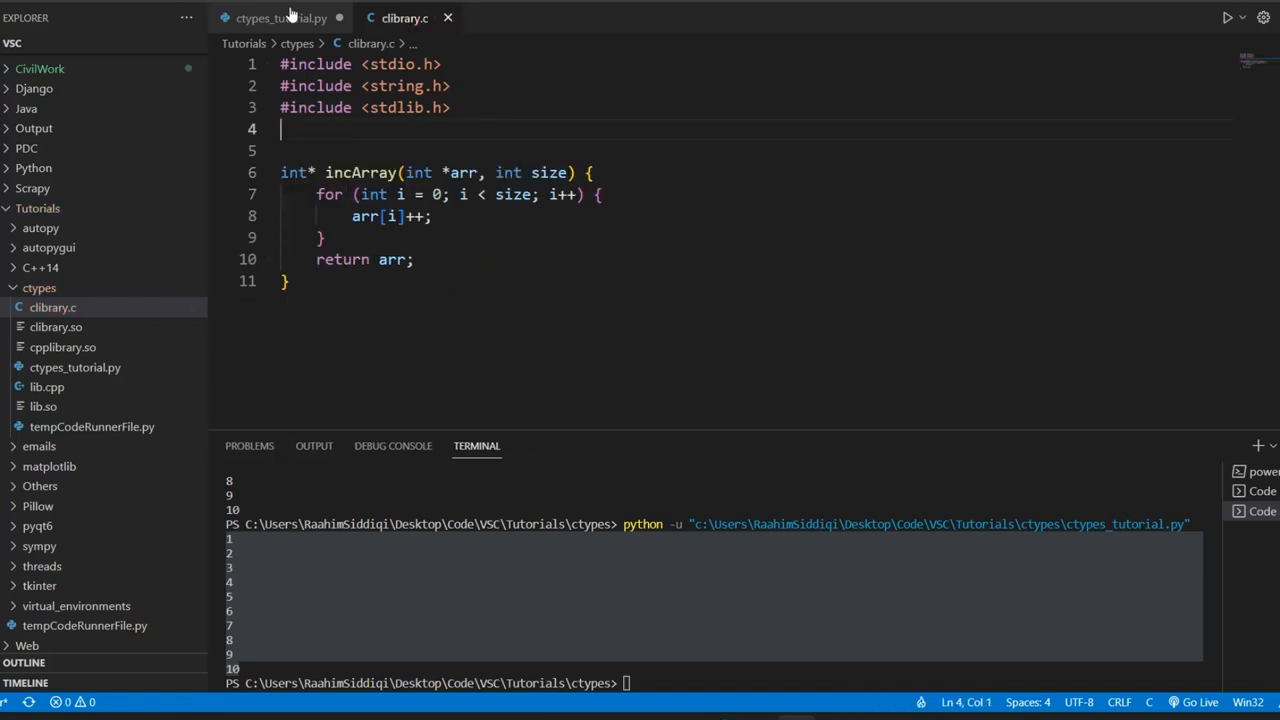
Rename incArray to getArray in the Python call and strip the parameters from the C function
left_click(290, 16)
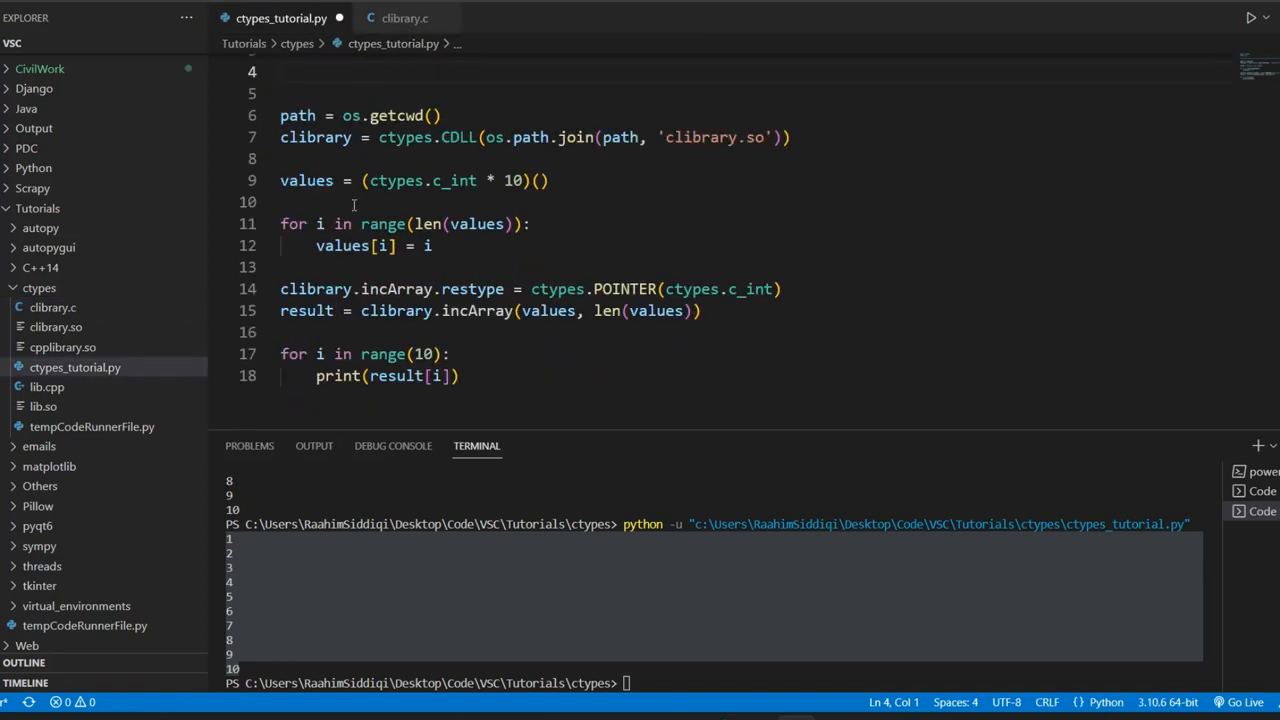
mouse_move(376, 18)
type("get")
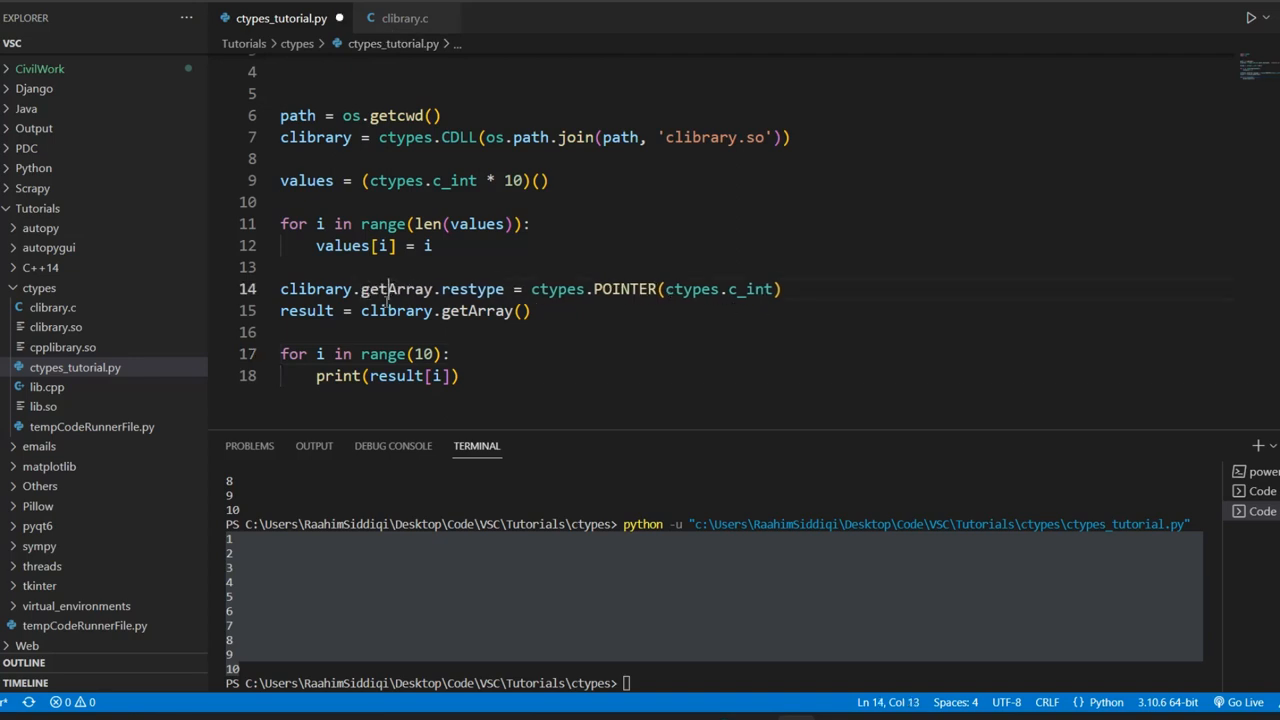
left_click(400, 18)
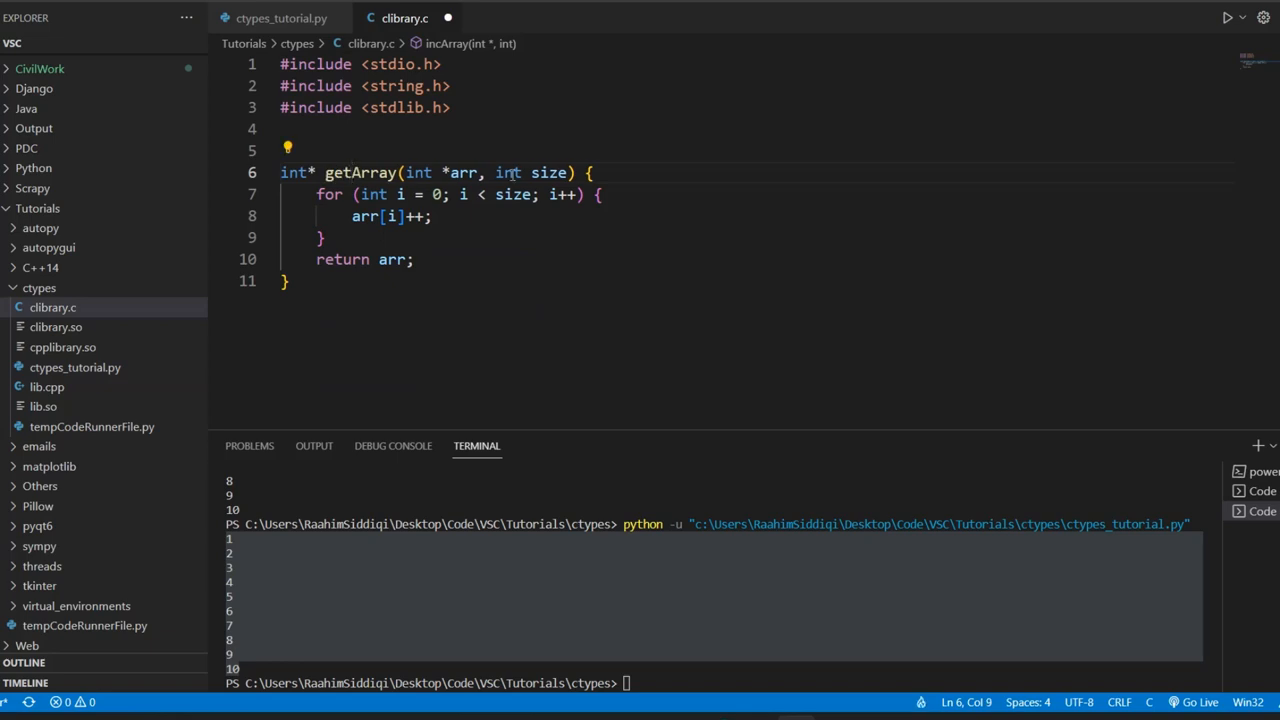
left_click_drag(418, 172, 572, 172)
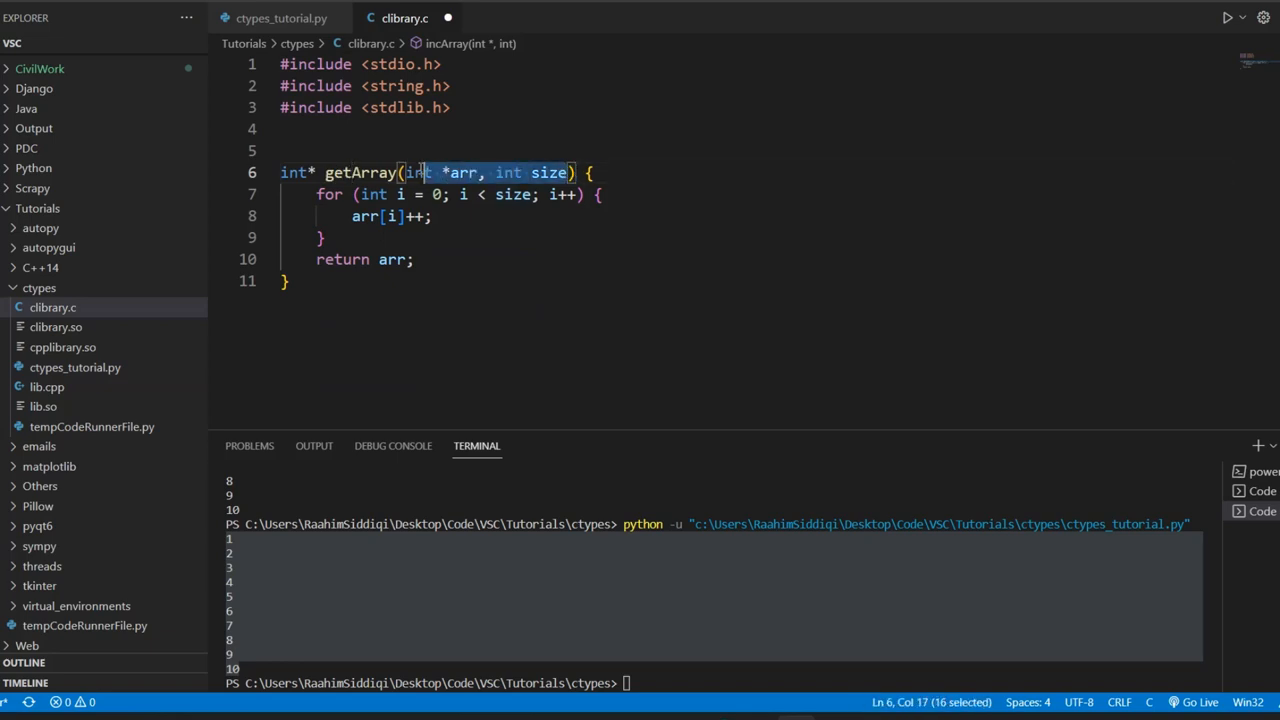
key("Delete")
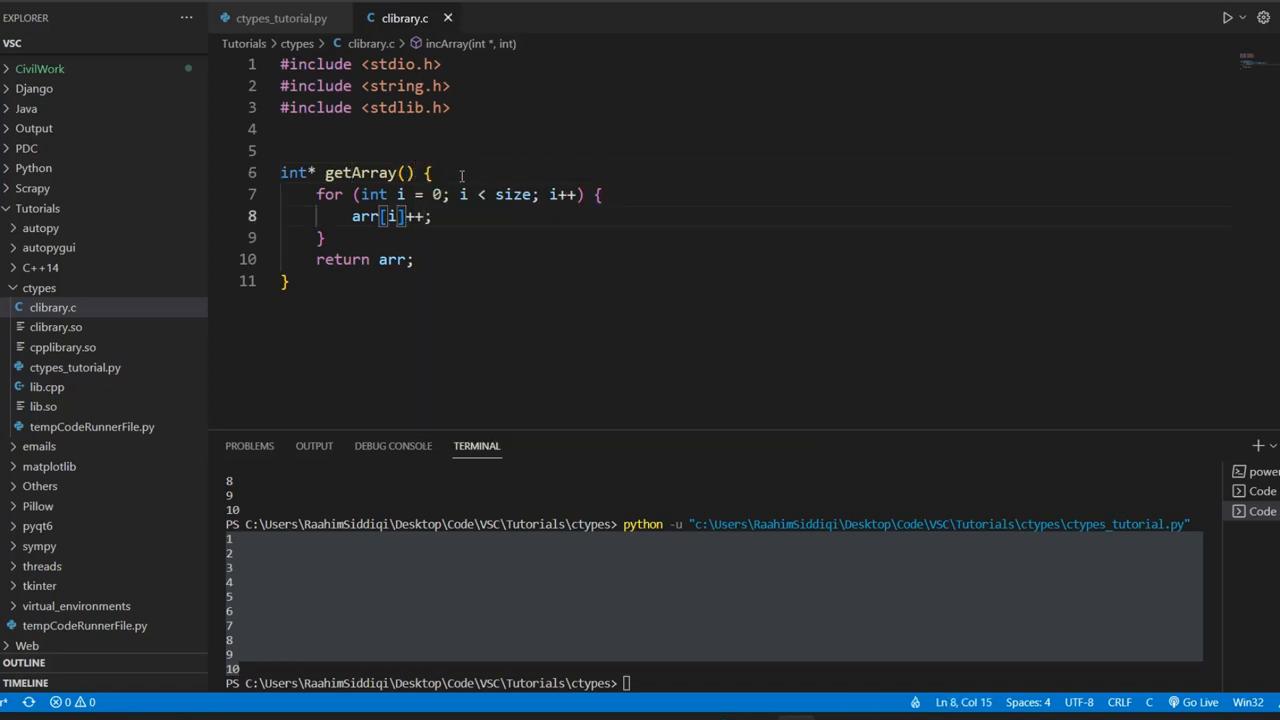
Reduce getArray's body to declaring int *arr and returning it, starting a for loop
key("Enter")
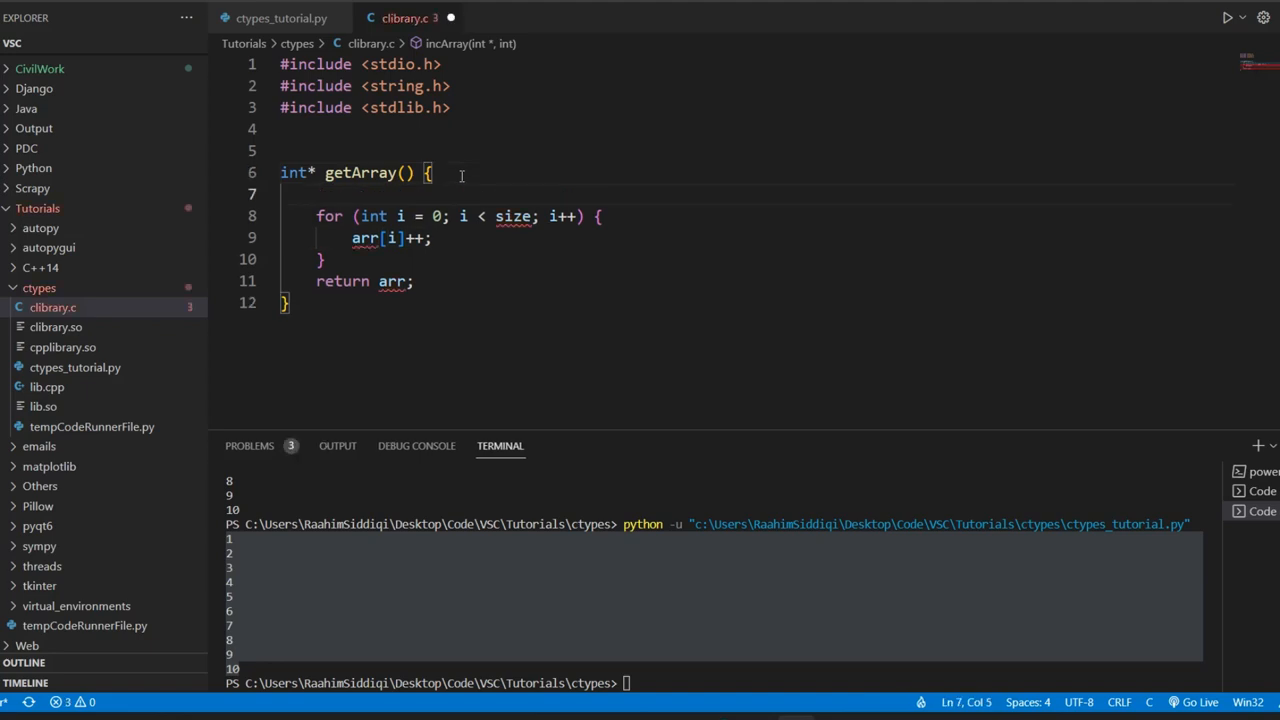
type("int")
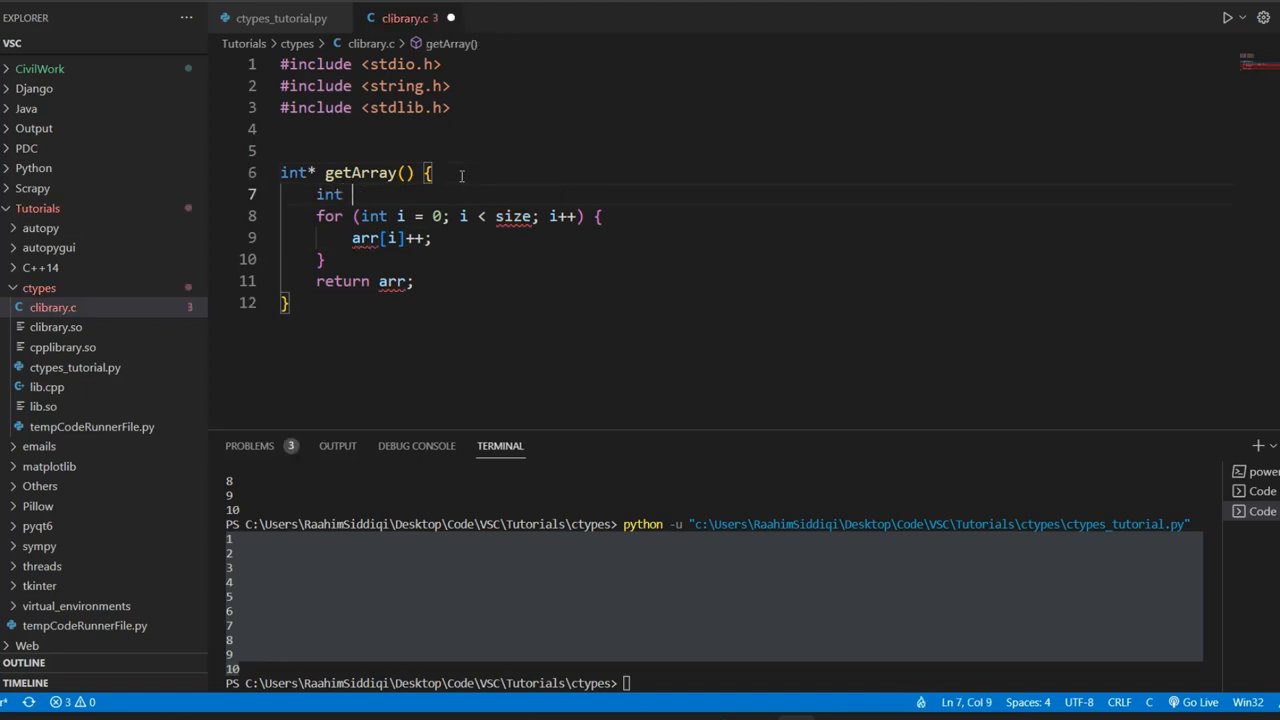
type("arr*")
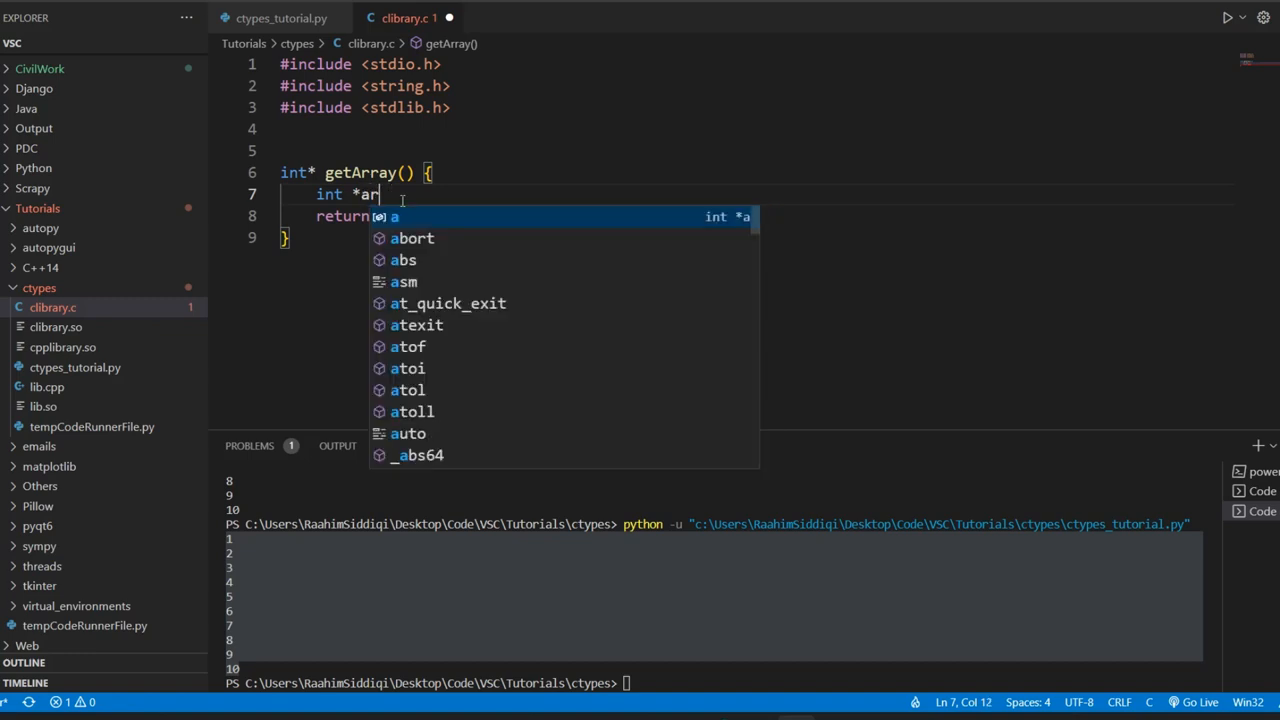
type("r;")
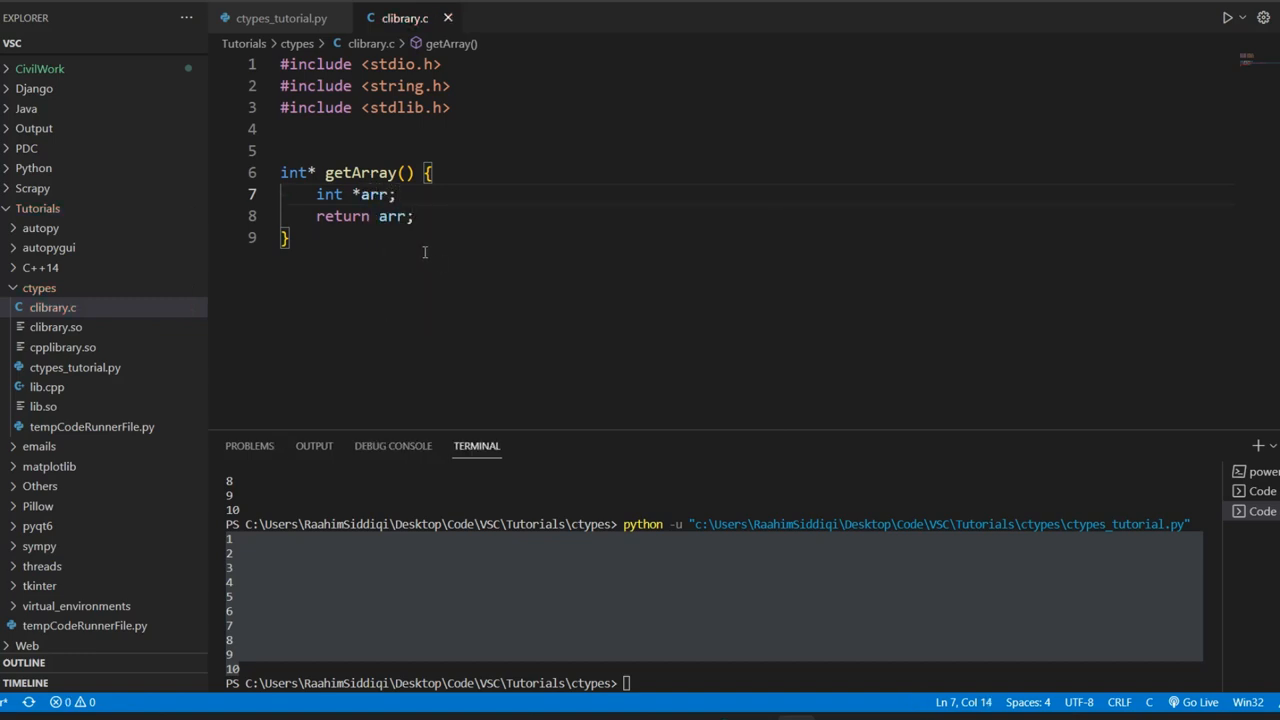
type("for")
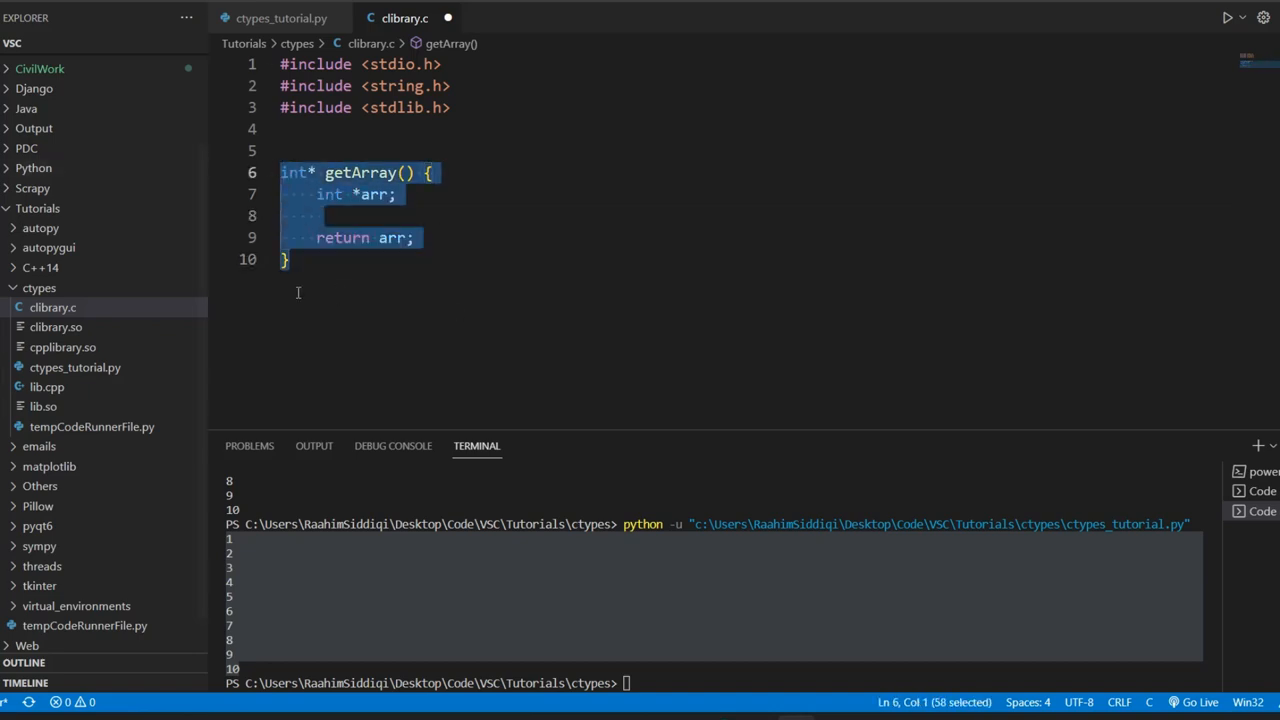
Fill getArray's loop for (int i = 0; i < 10; i++) arr[i] = i; and prepare the gcc shared-library build
left_click(396, 194)
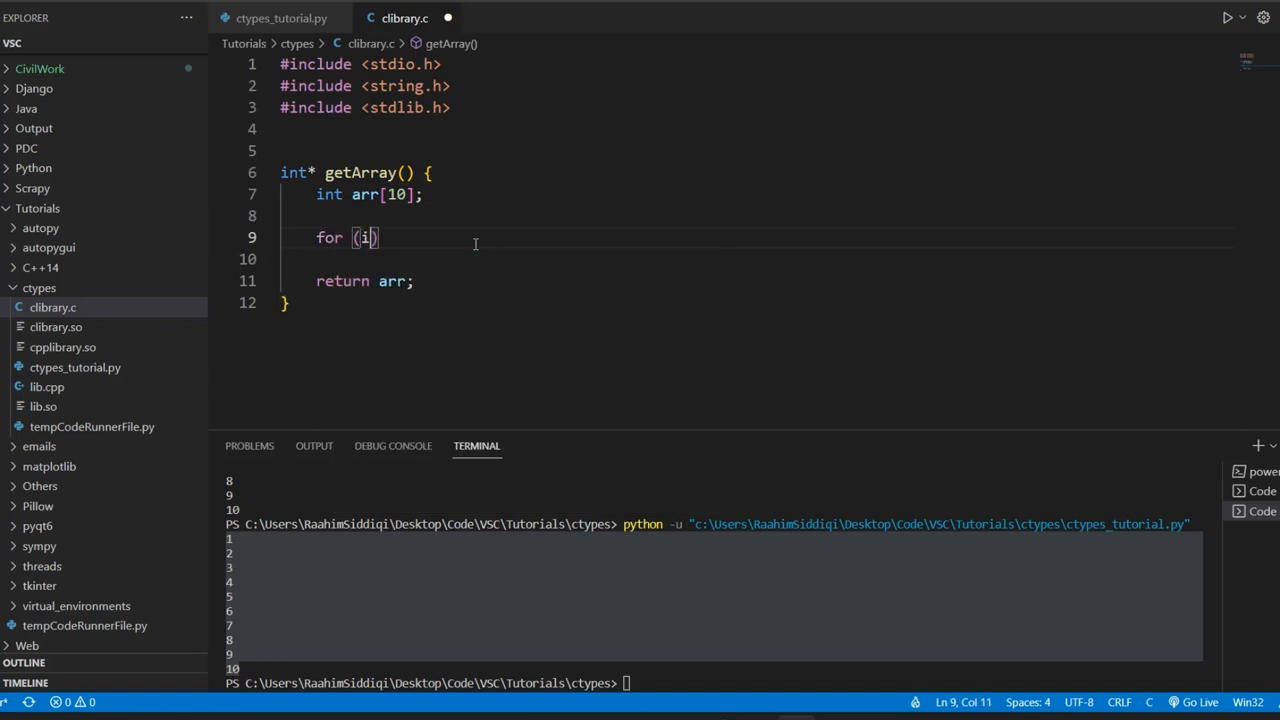
type("nt i = 0; I")
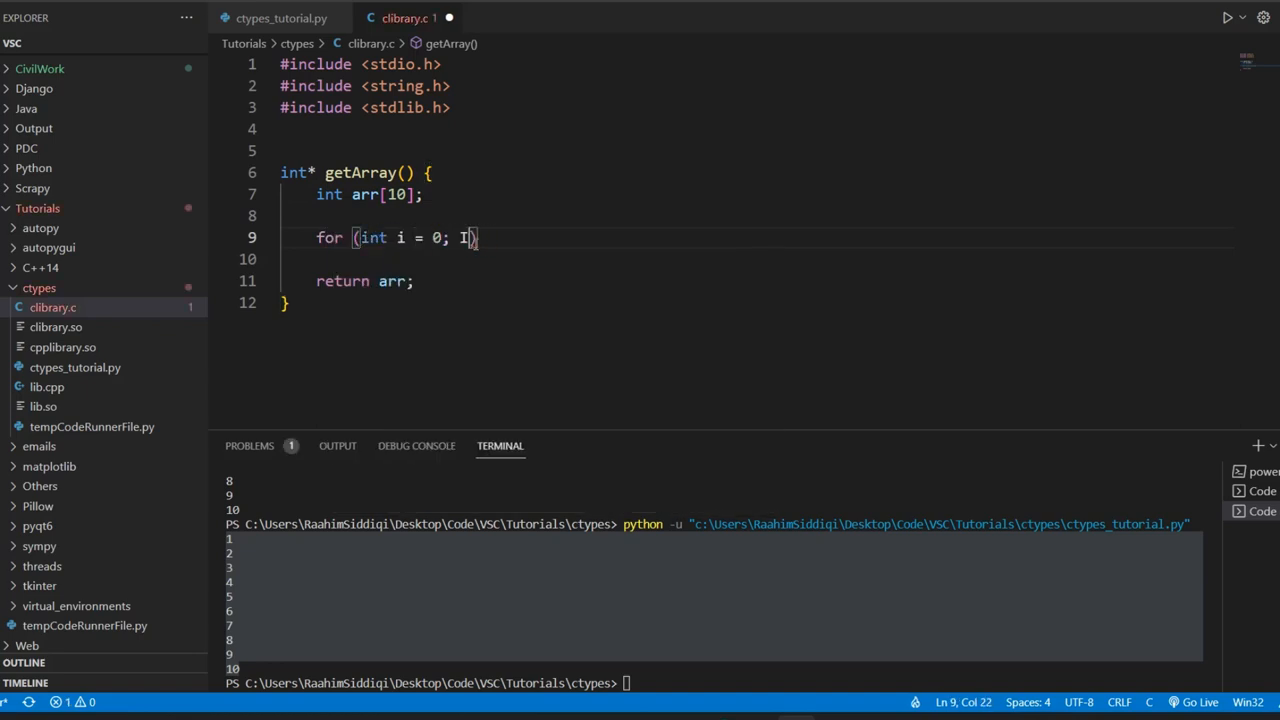
type("< 10; i++")
type("arr[")
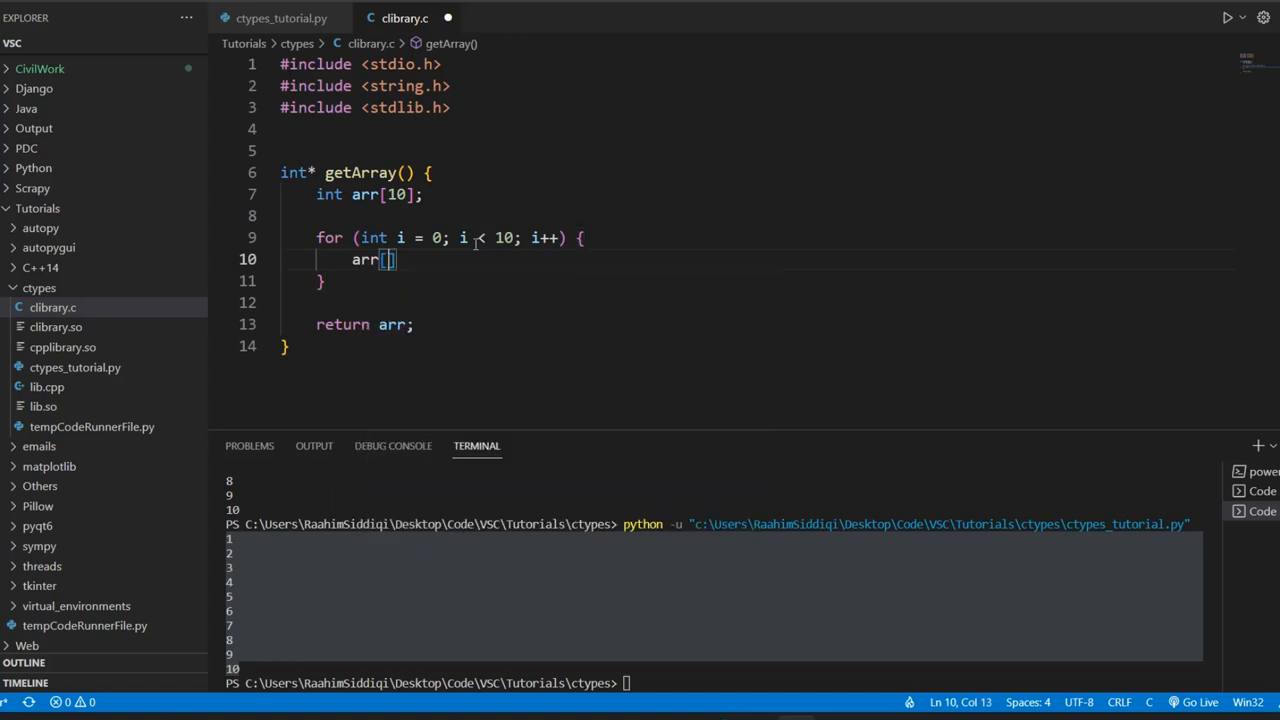
type("i] =")
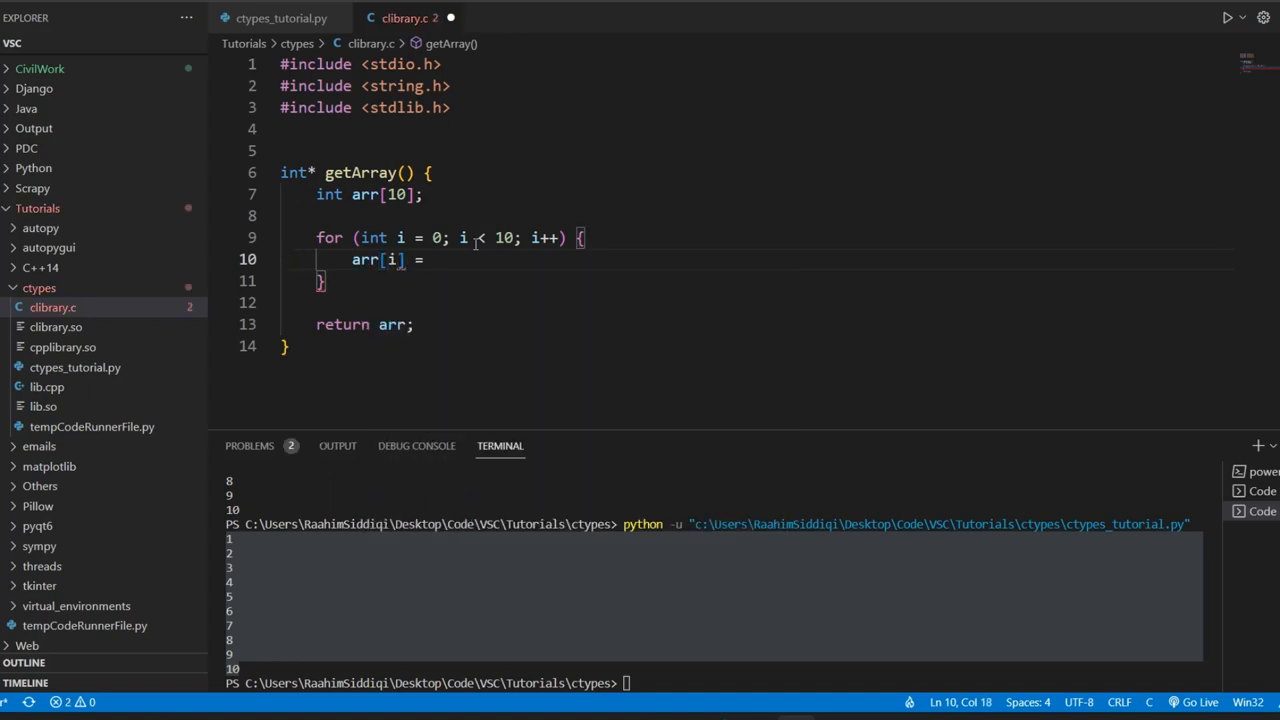
type("i;")
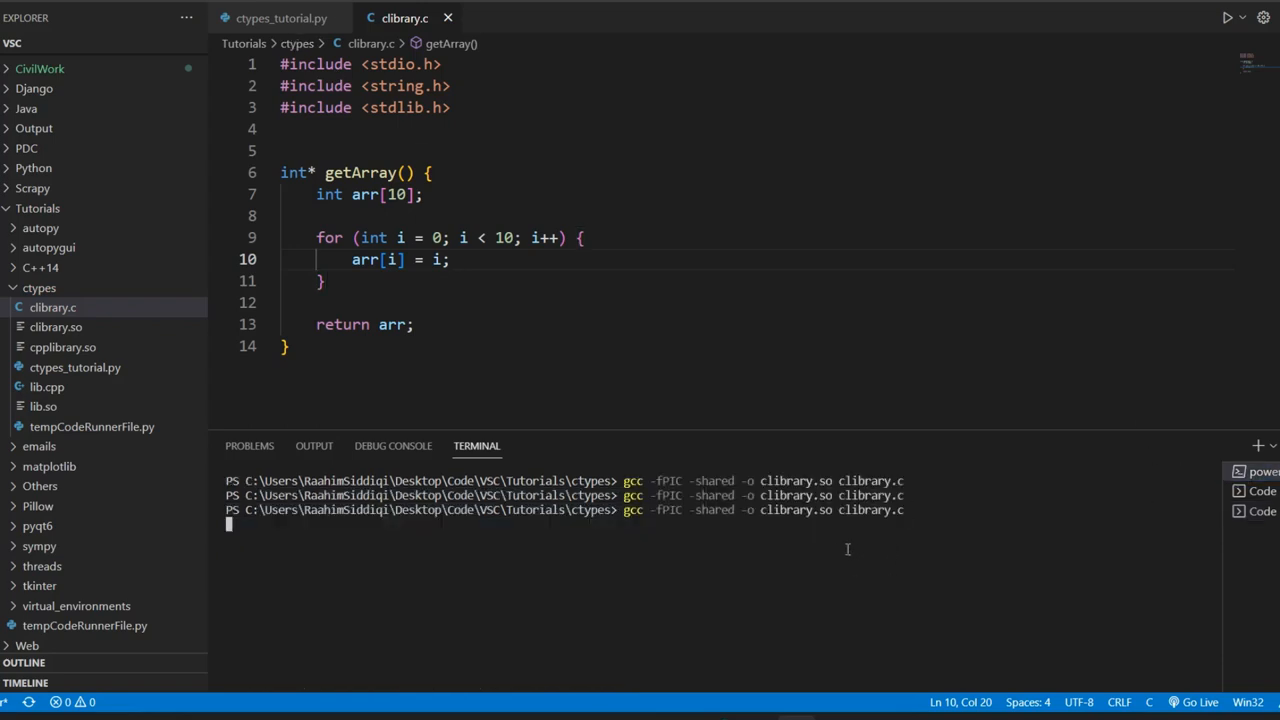
Run the gcc build, read the -Wreturn-local-addr warning about arr, and return to clibrary.c
key("Enter")
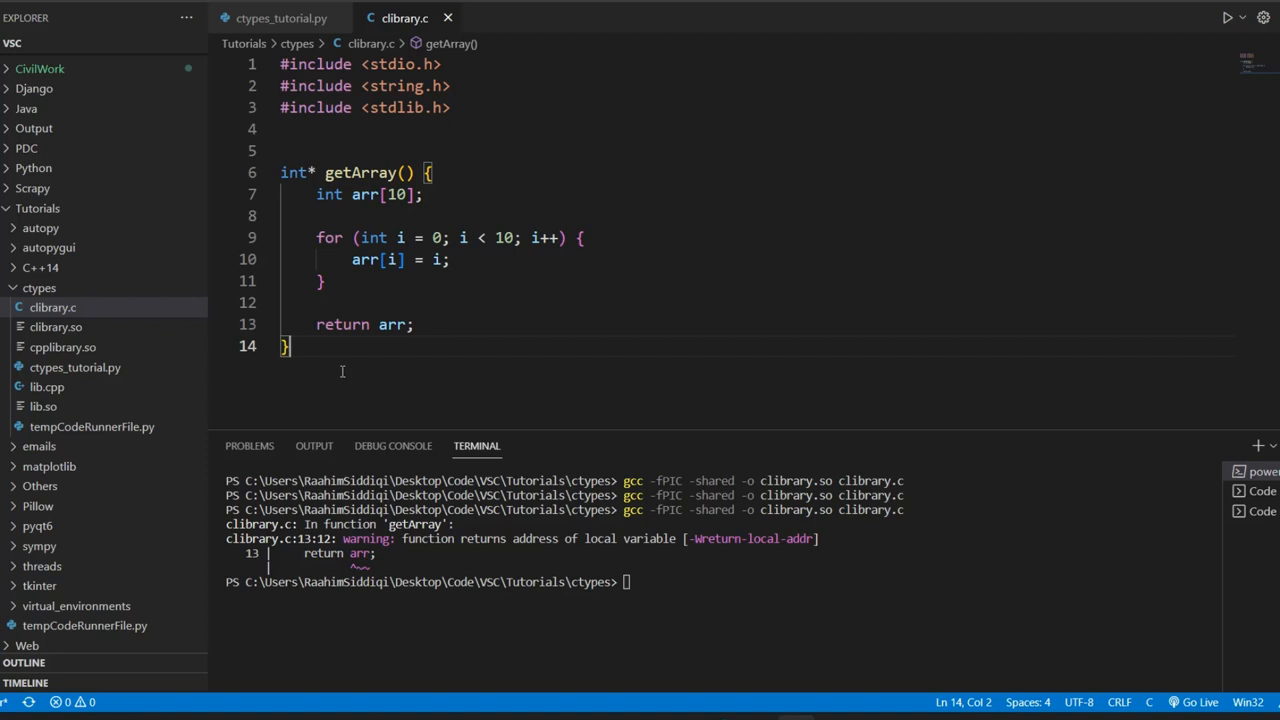
mouse_move(1212, 512)
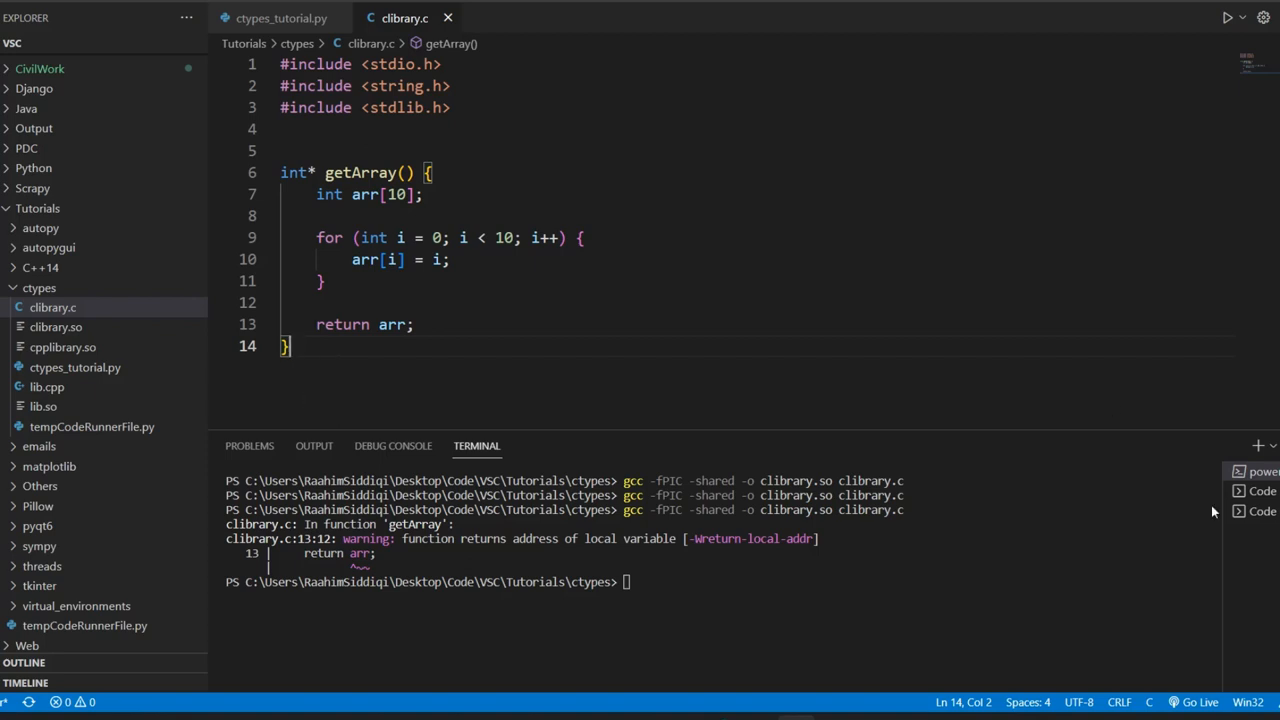
left_click(280, 18)
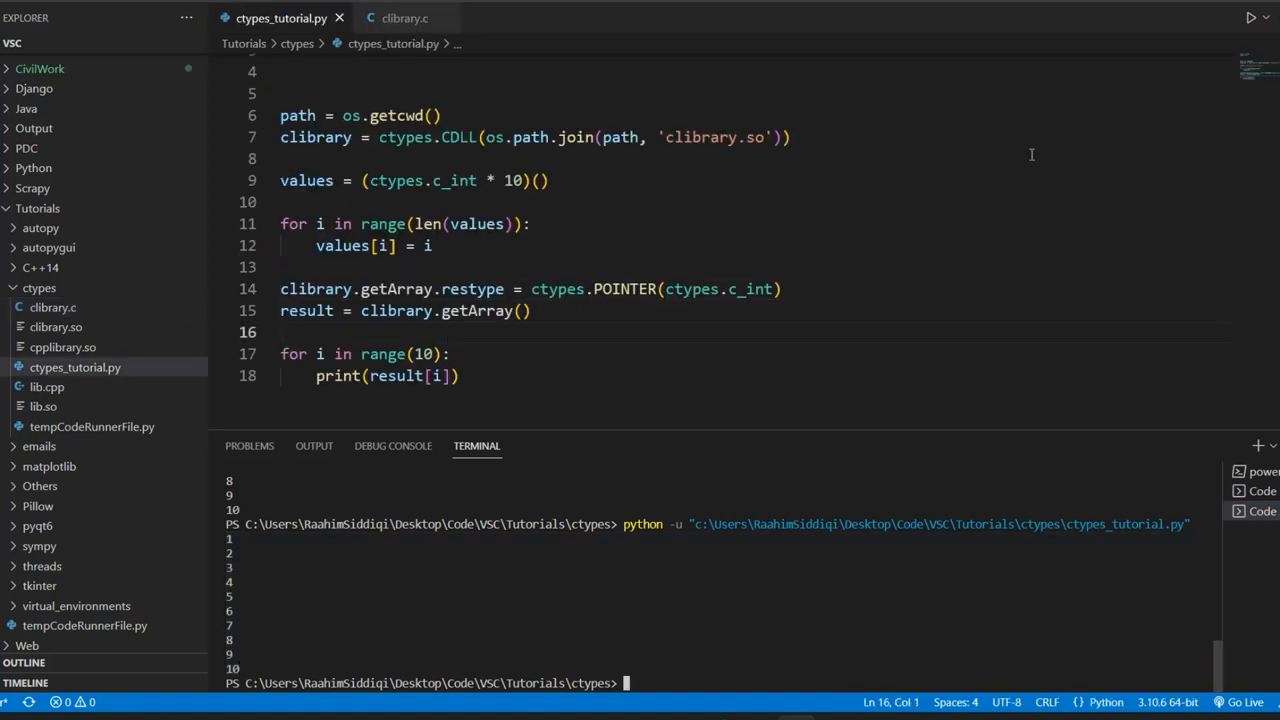
mouse_move(1254, 20)
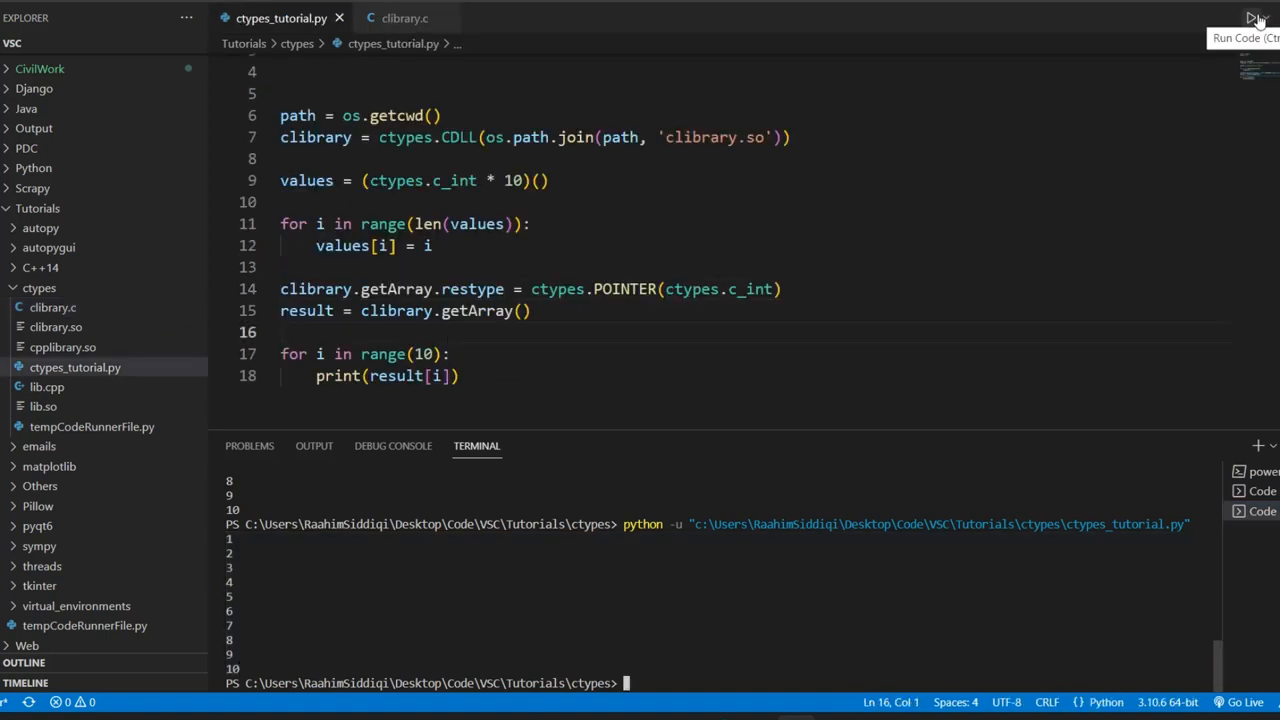
left_click(1252, 18)
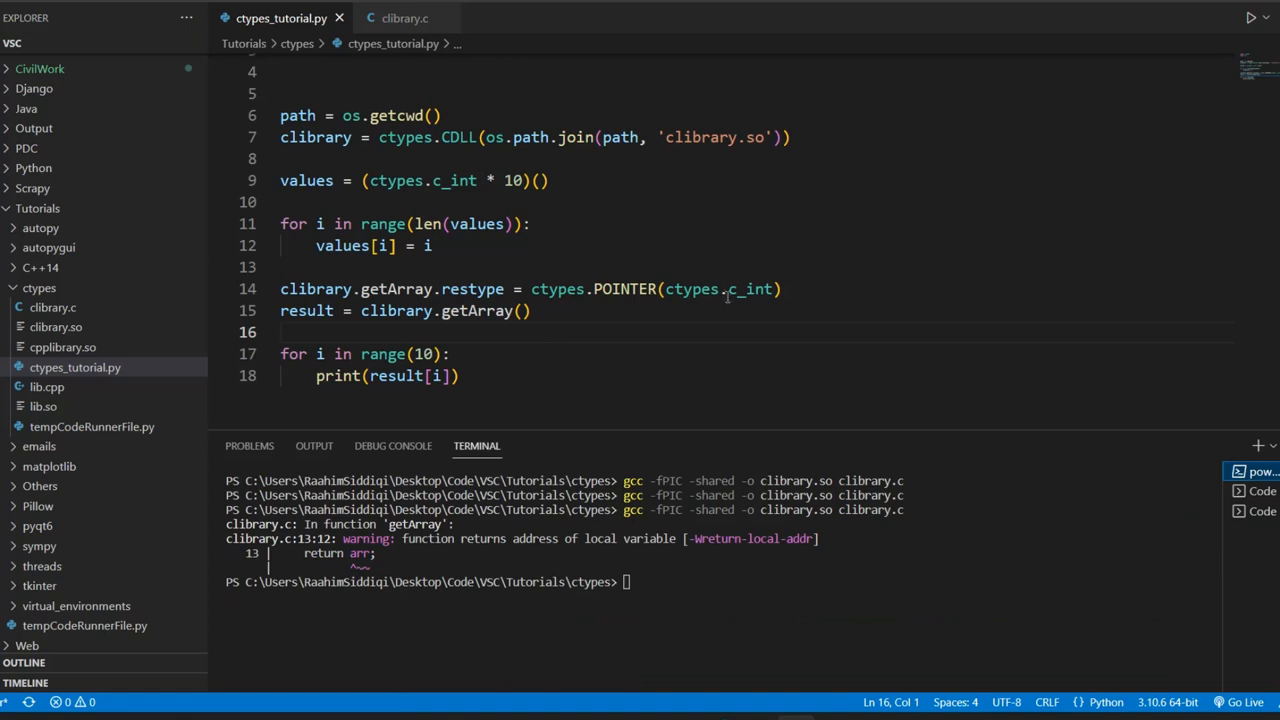
left_click(400, 18)
type("int *arr =")
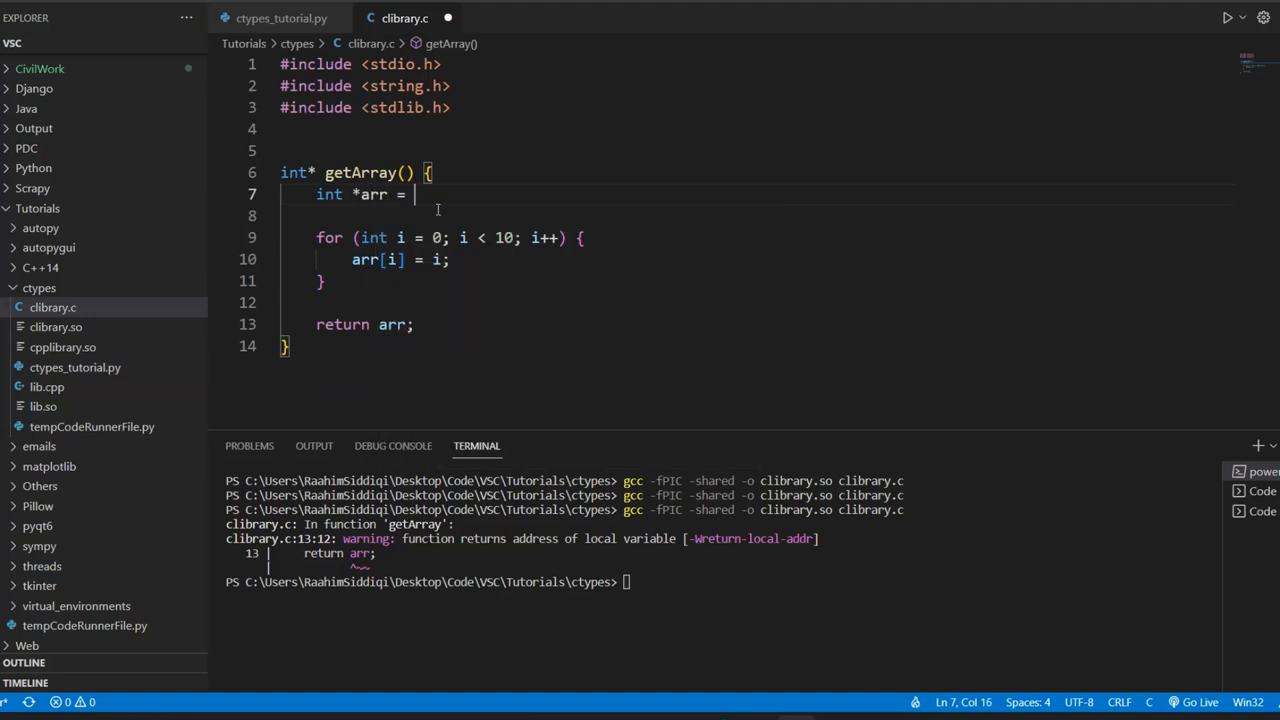
Allocate arr with malloc(10 * sizeof(int)), save, rebuild, and rerun the script to print 0–9
type("malloc()")
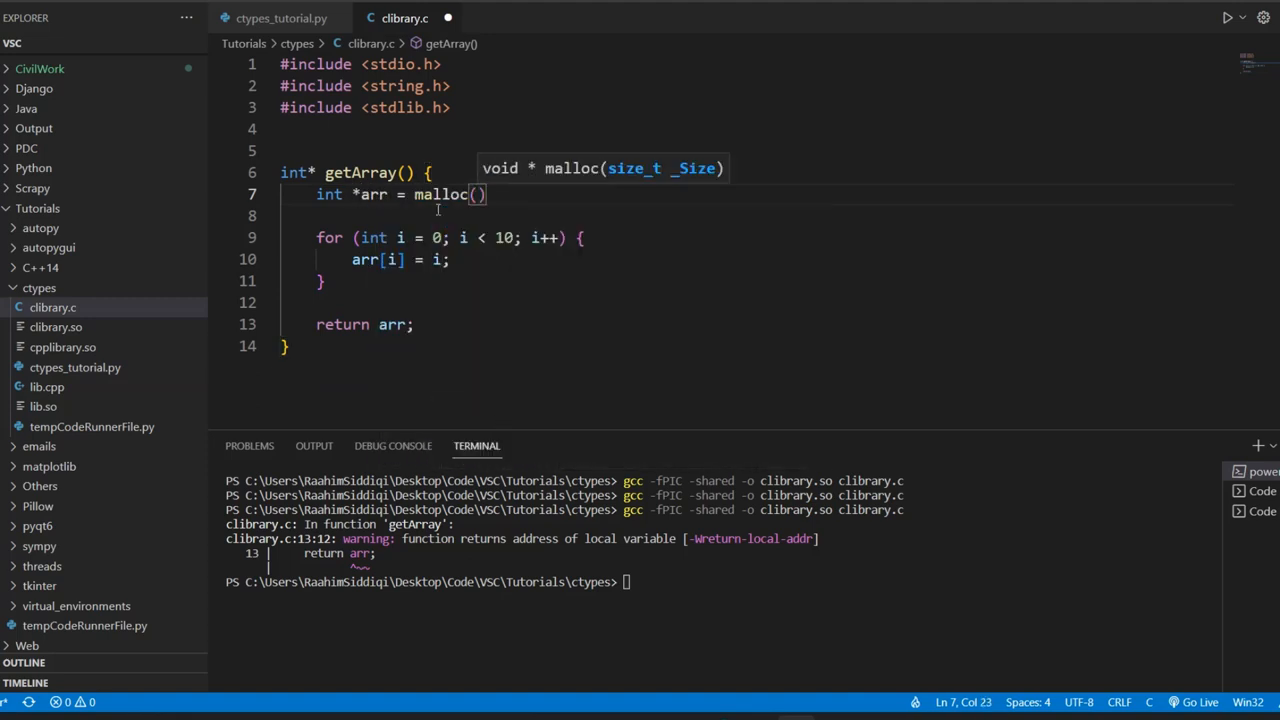
type("10 * sizeof(int")
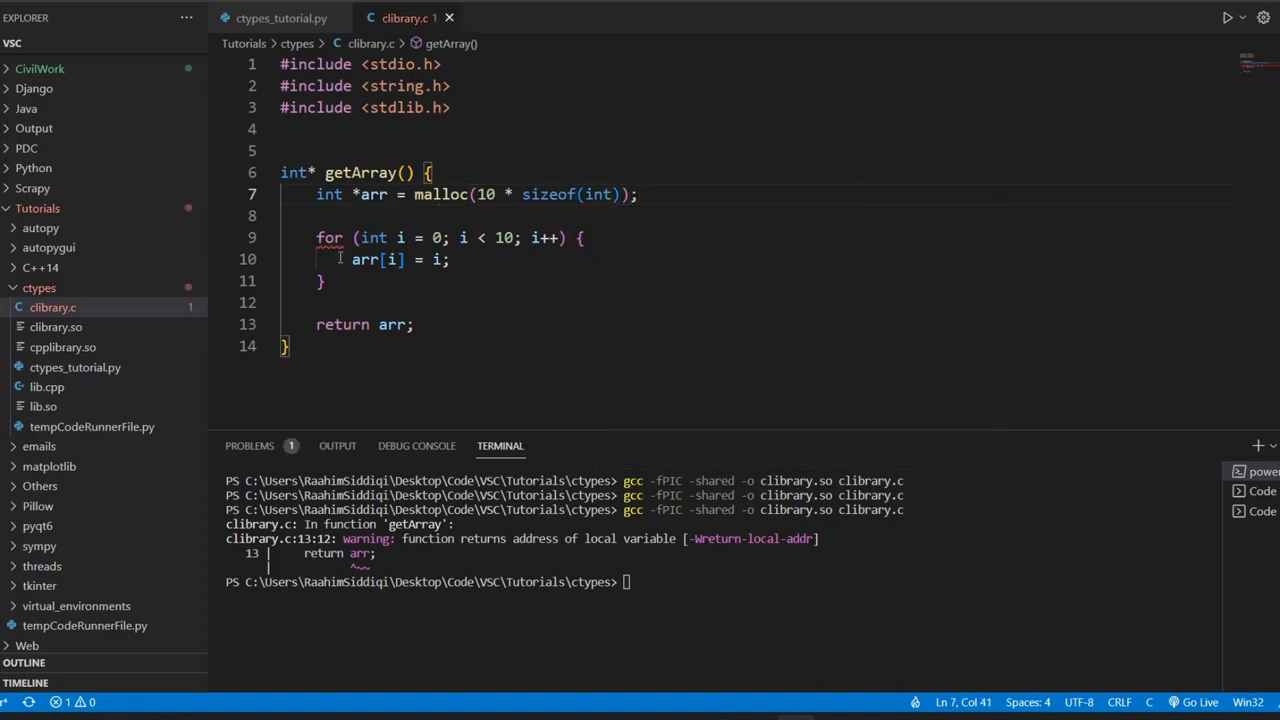
key("Enter")
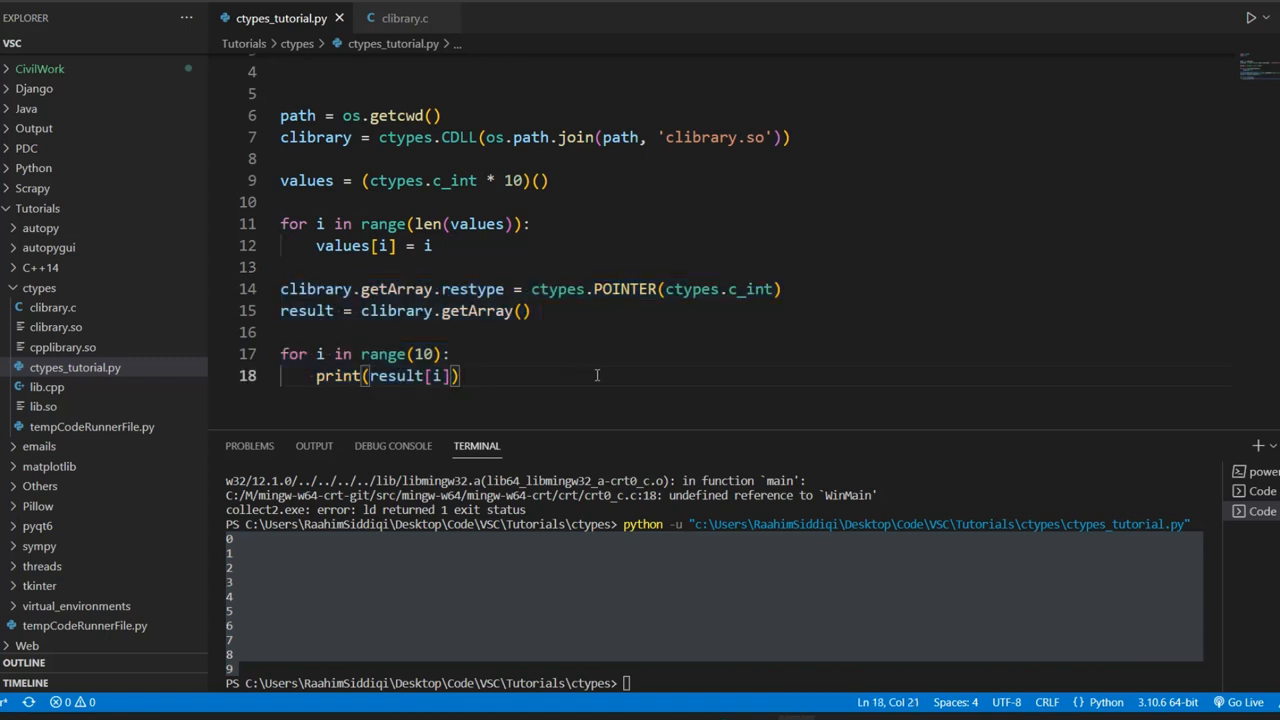
Add void free_memory(int *arr) { free(arr); } to clibrary.c and rebuild clibrary.so
left_click(400, 18)
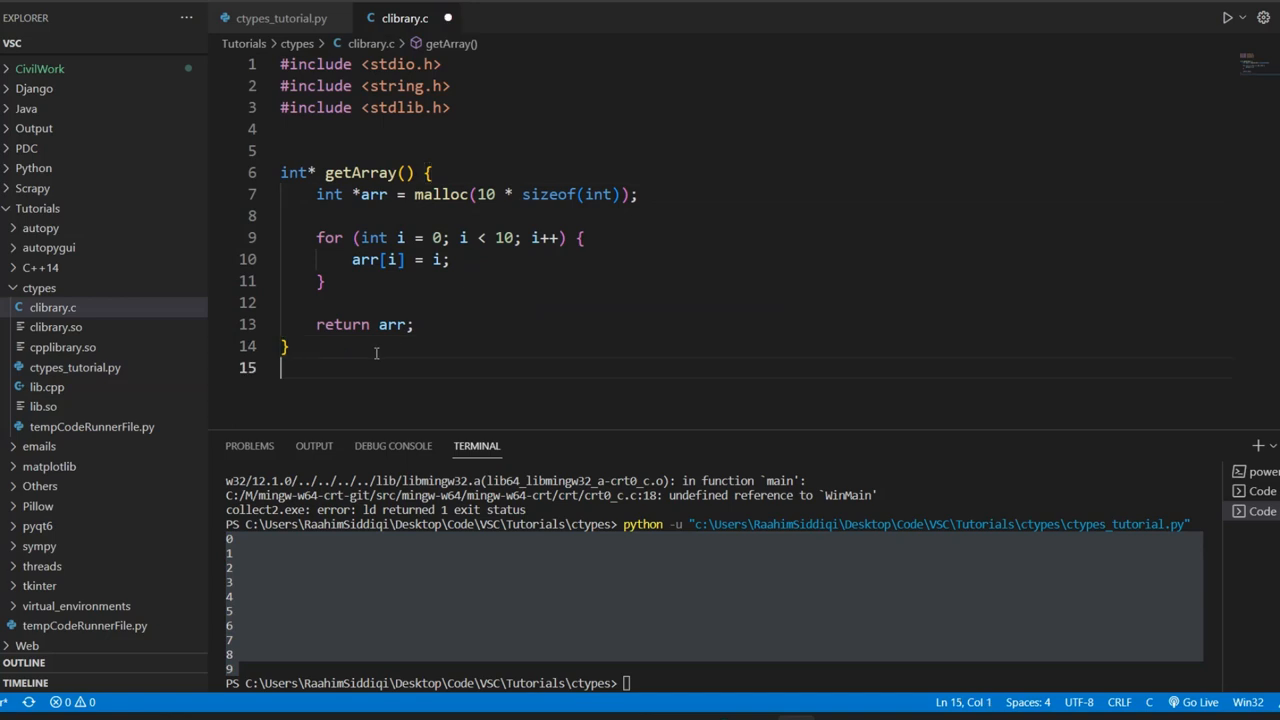
type("void fre")
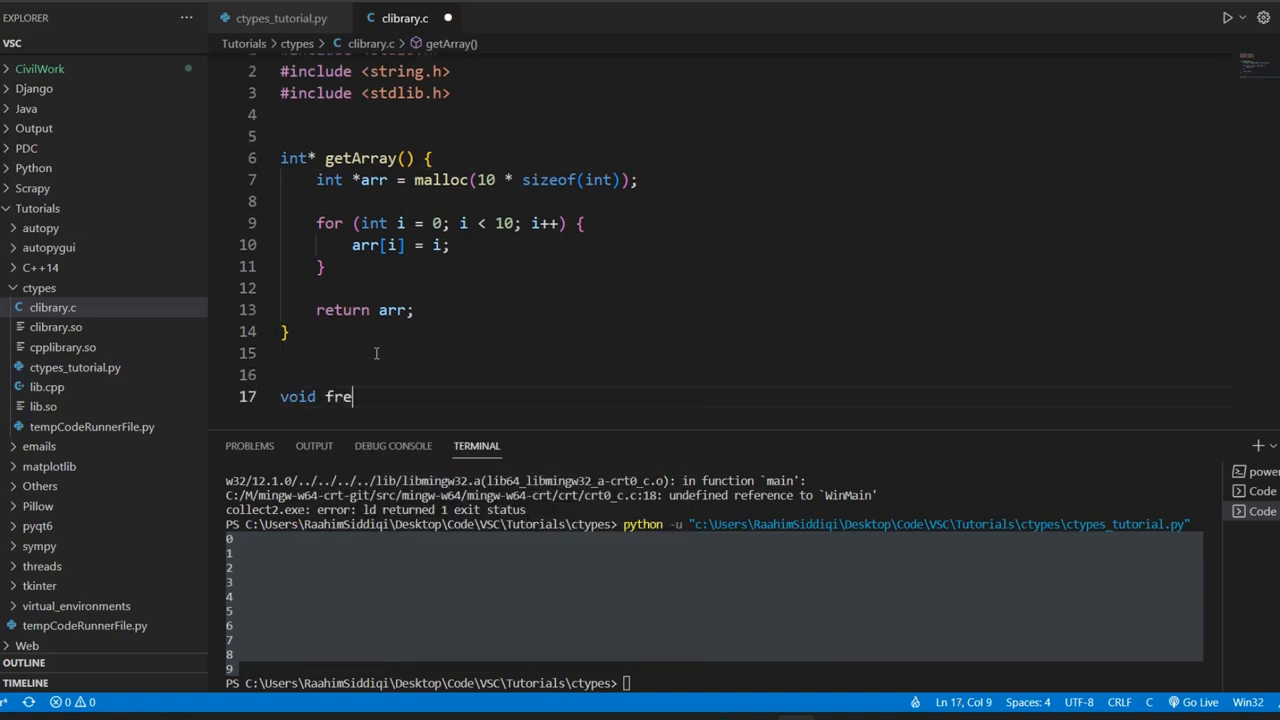
type("e_memor")
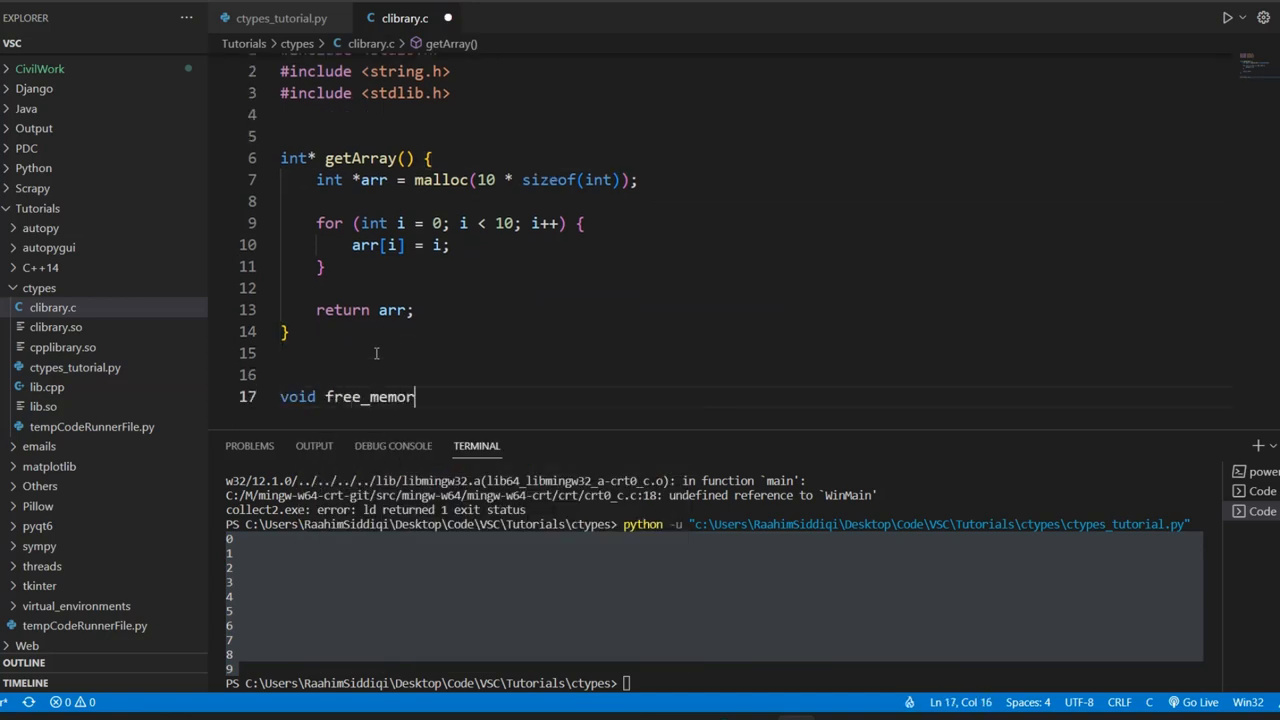
type("y()")
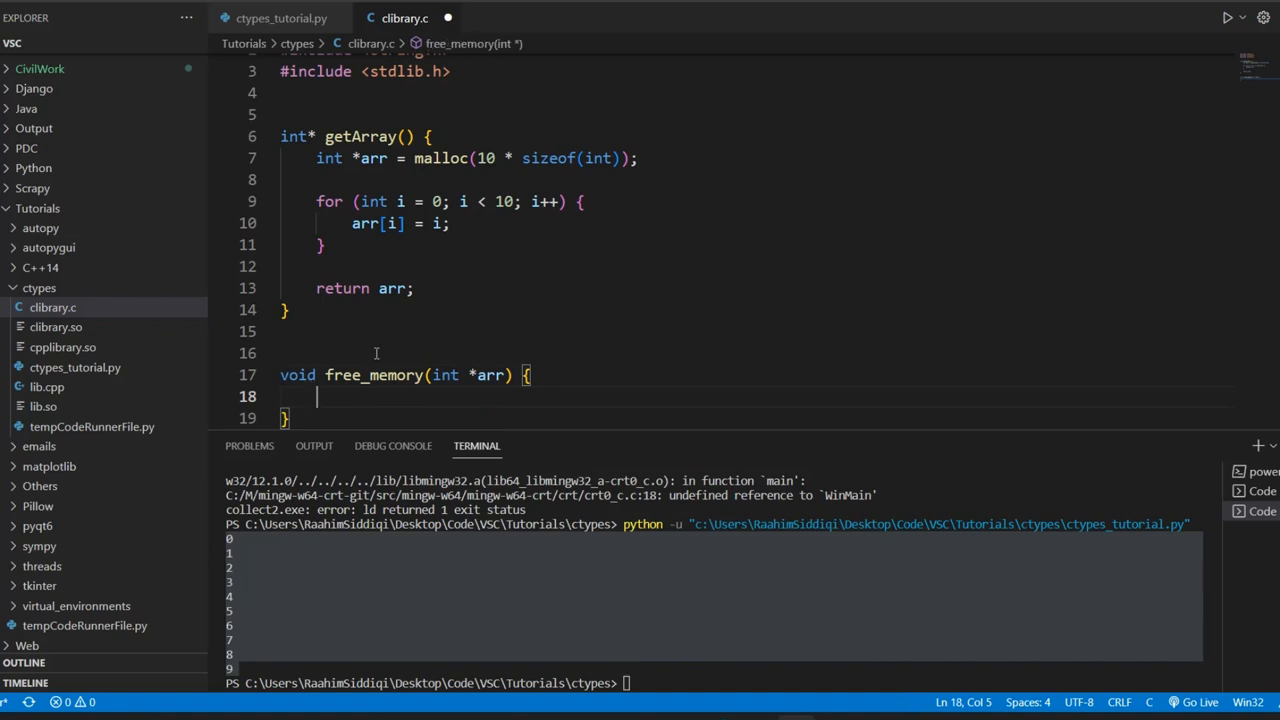
type("free()")
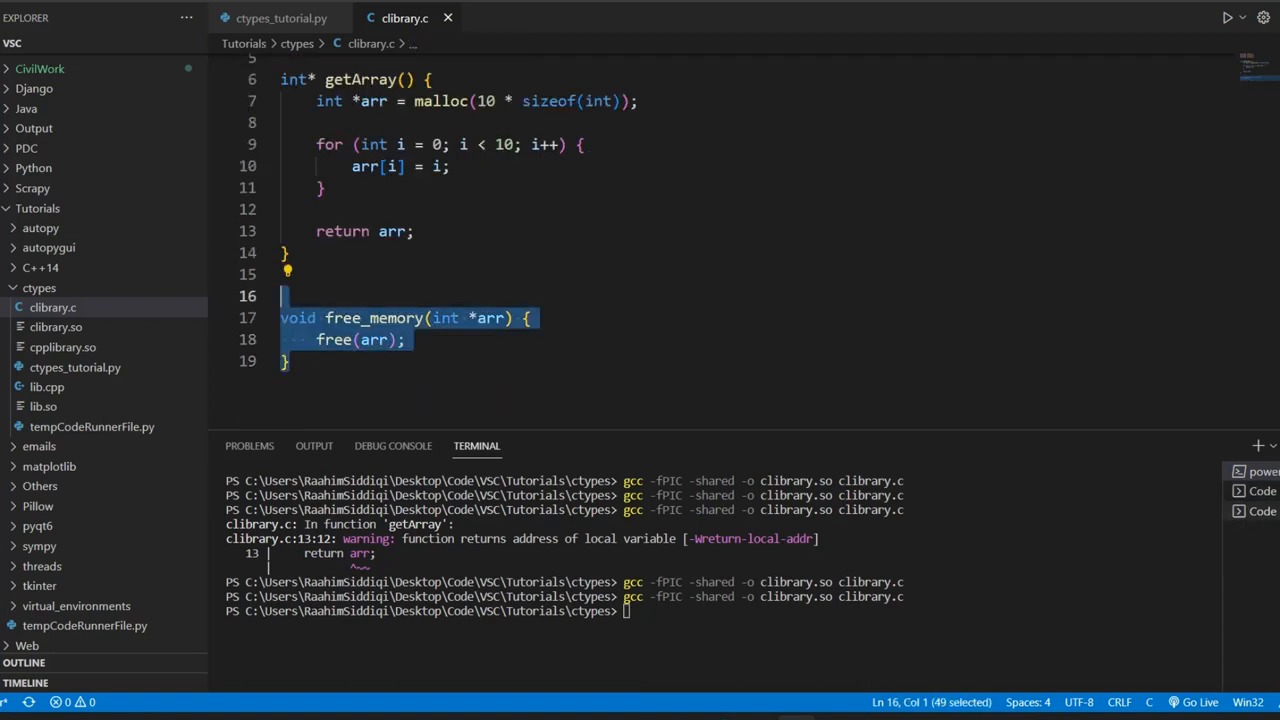
left_click(280, 18)
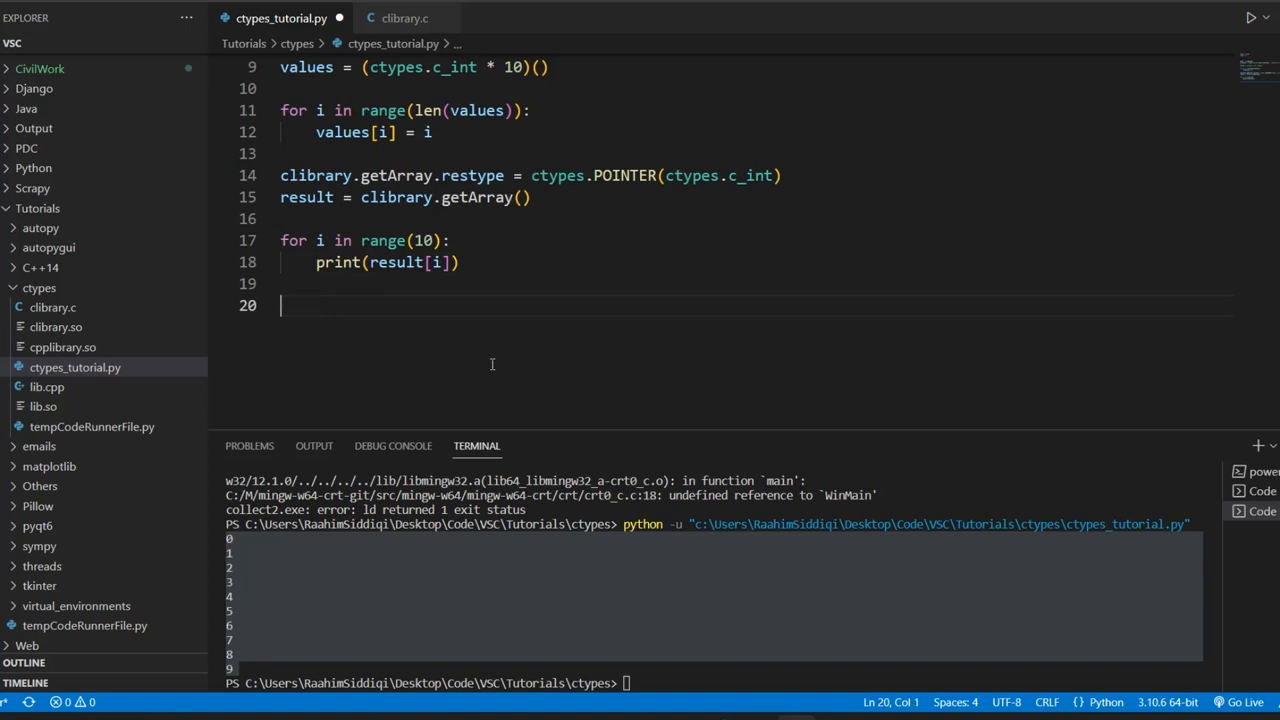
Append 'other stuff', 'you are done', '# we free me...' comments and a clibrary.free_memory(result) call
type("//")
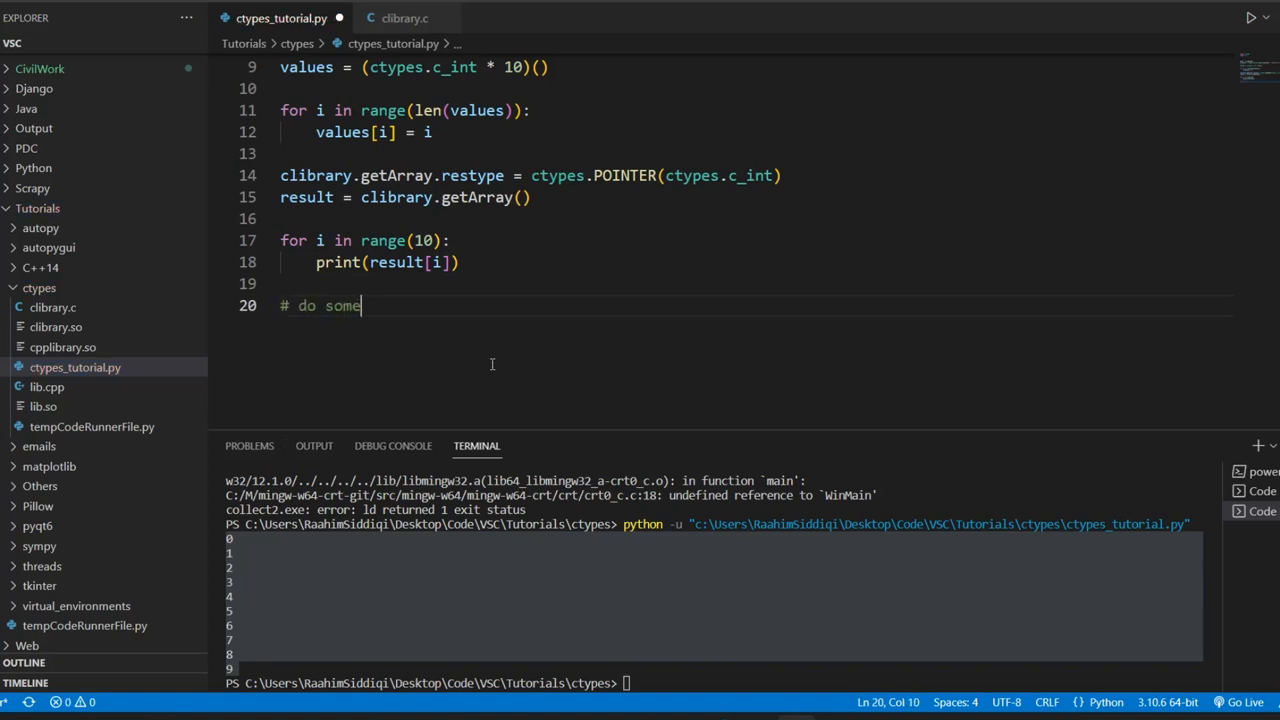
type("other s")
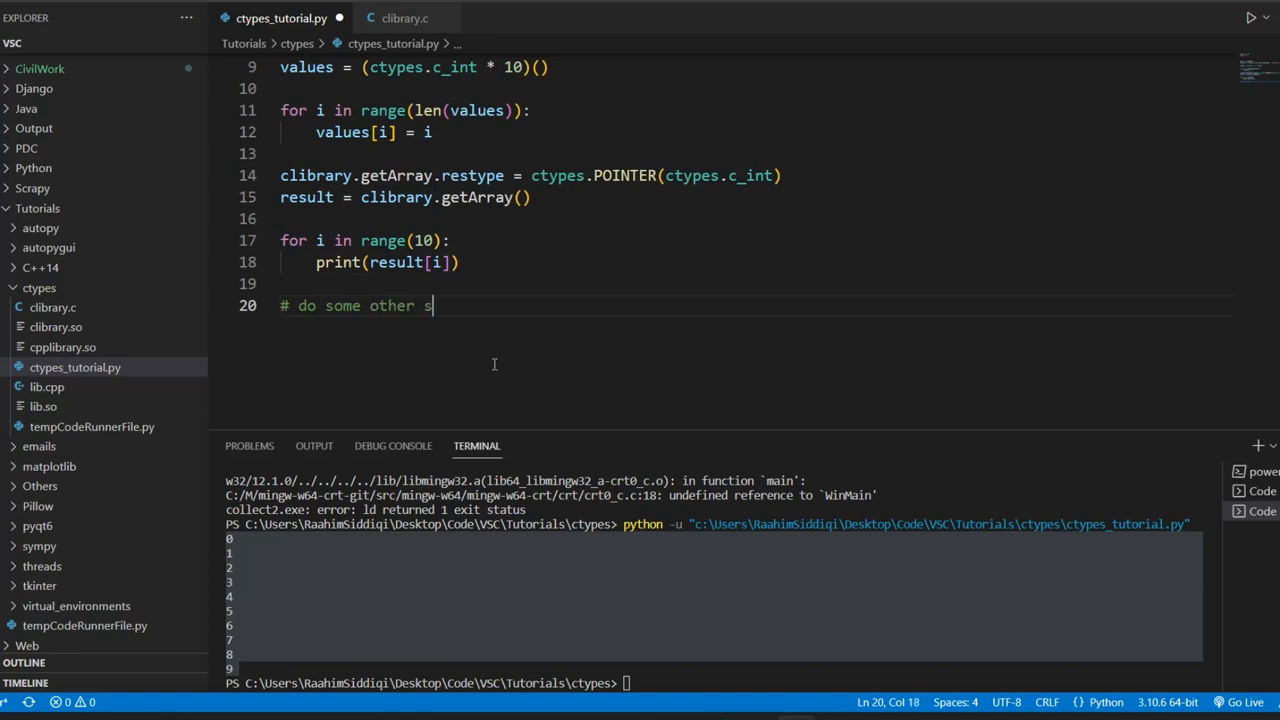
type("tuff")
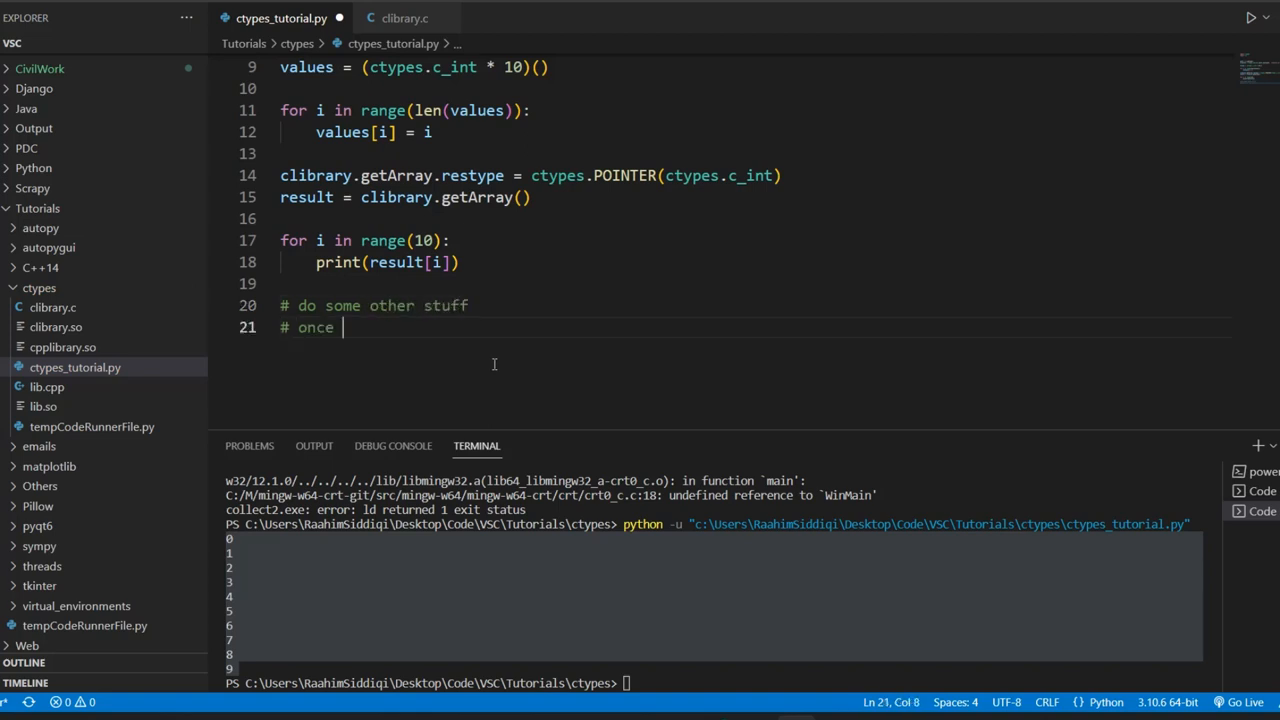
type("you are done")
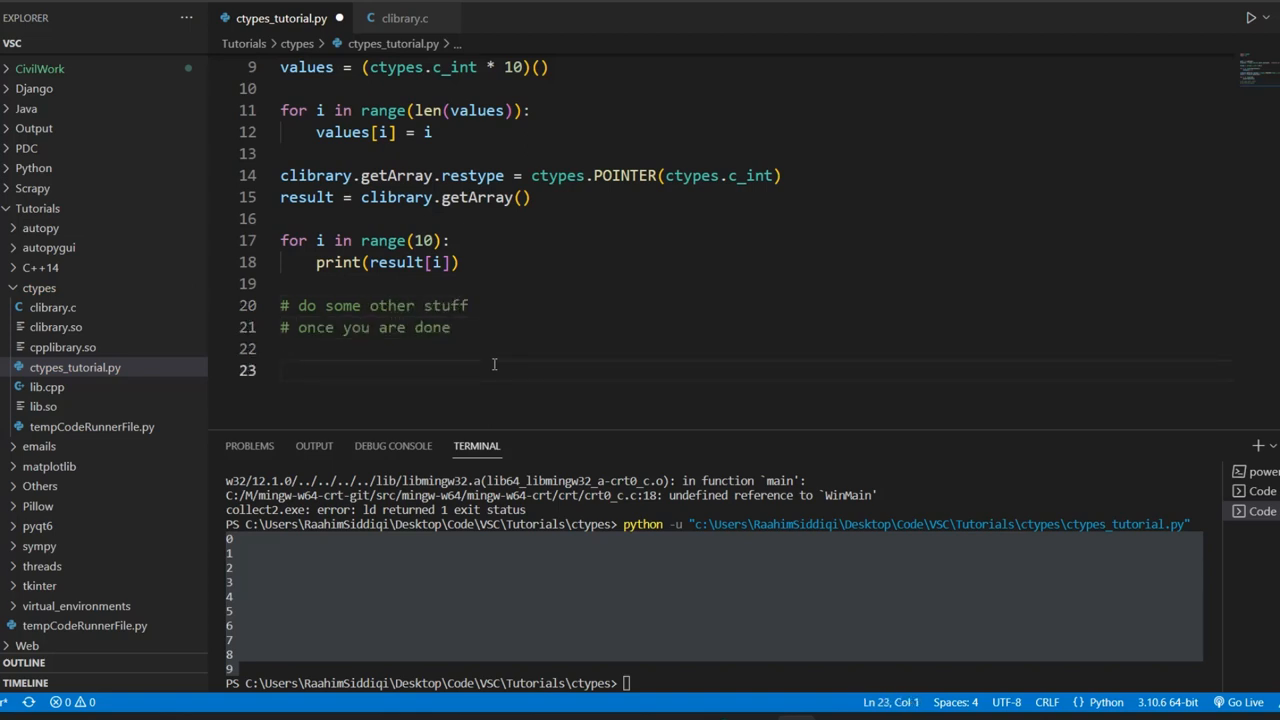
type("# we free memory")
type("clibrary")
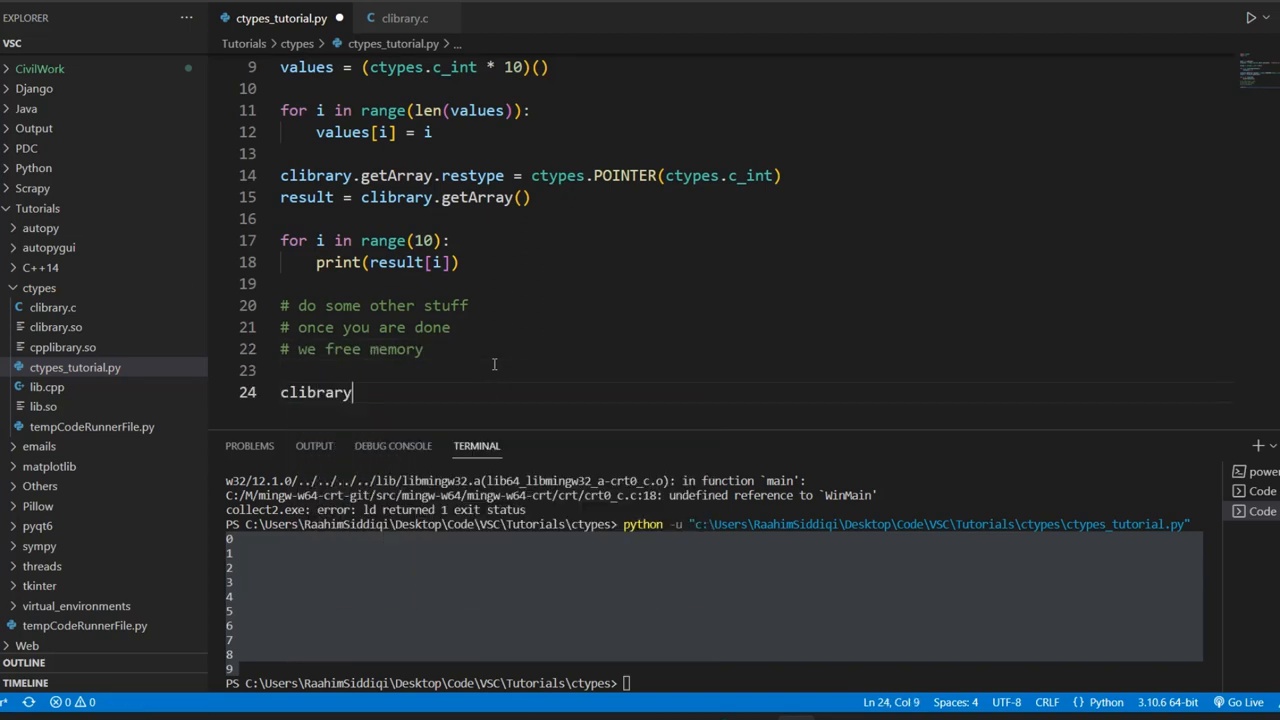
type(".free_mm")
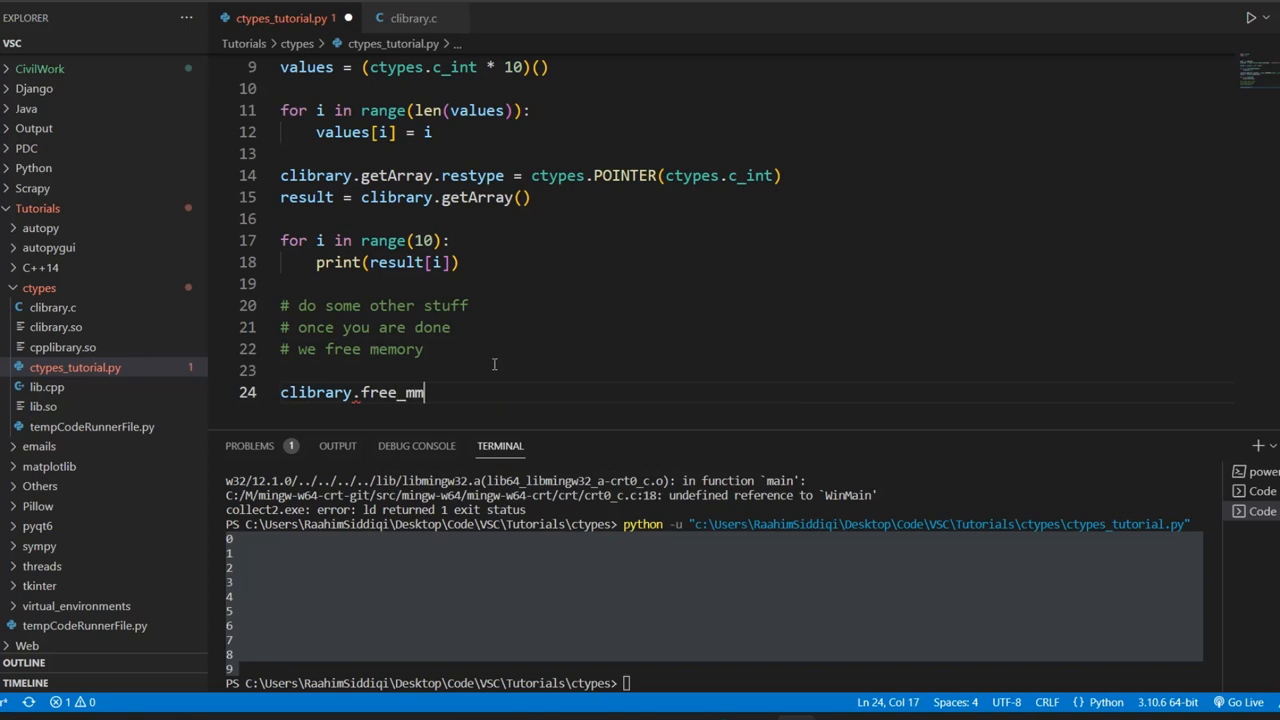
type("ory()")
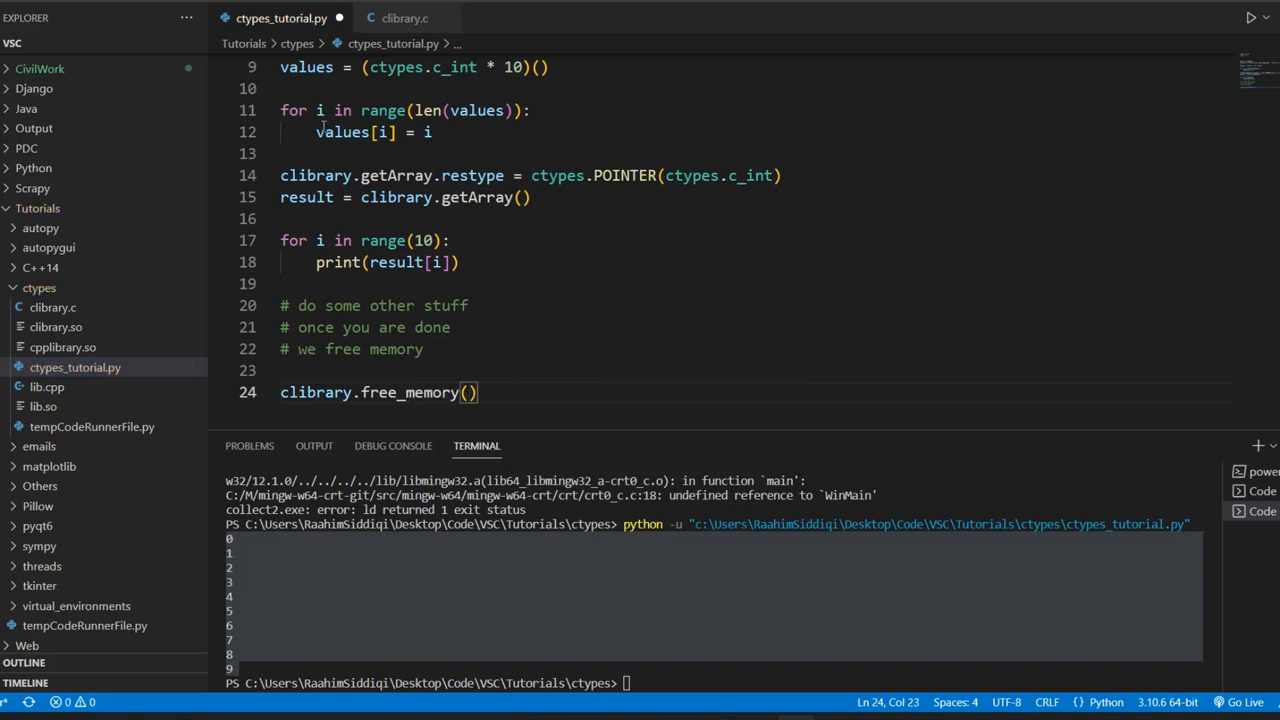
Check free_memory's signature in clibrary.c, then rerun the Python script
left_click(404, 18)
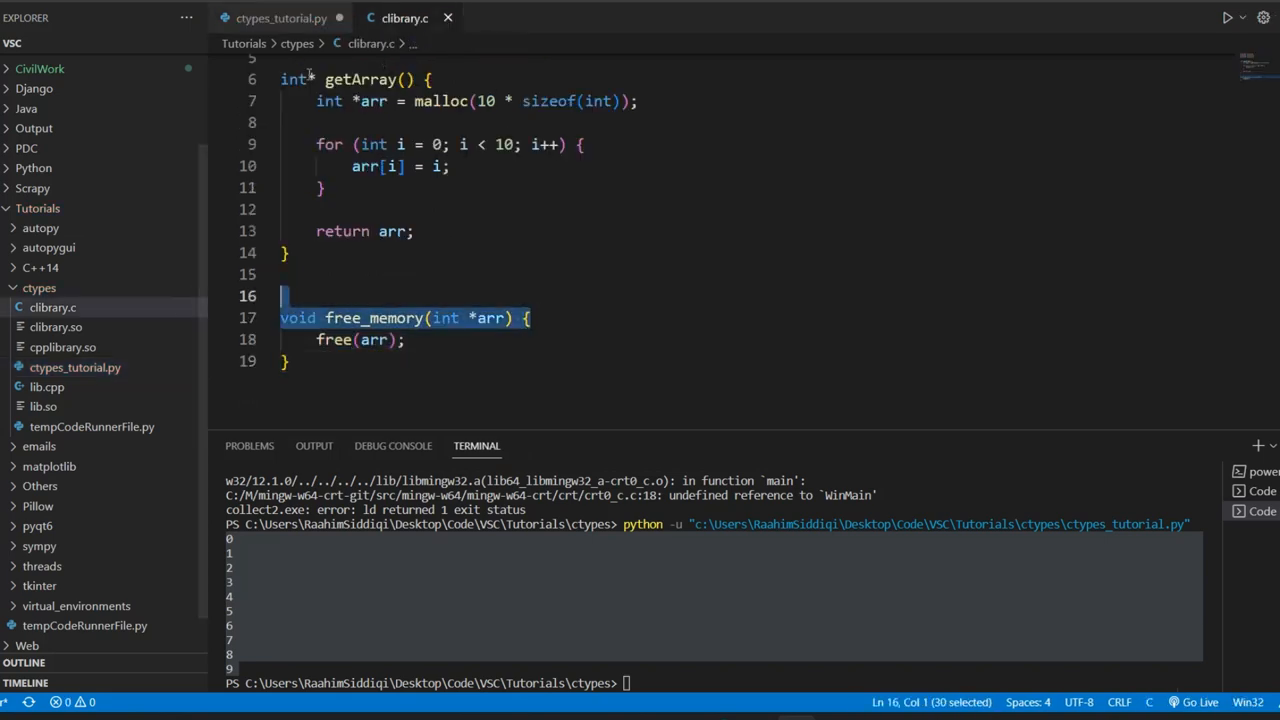
left_click(288, 18)
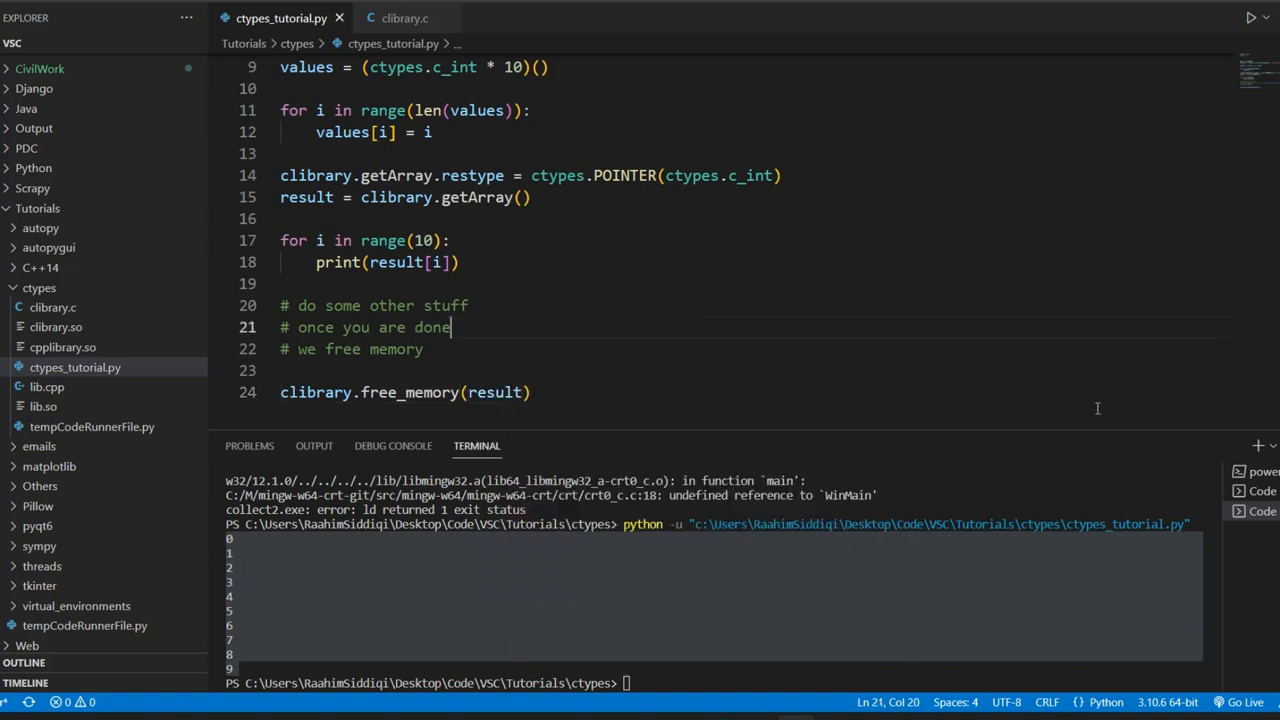
left_click(402, 18)
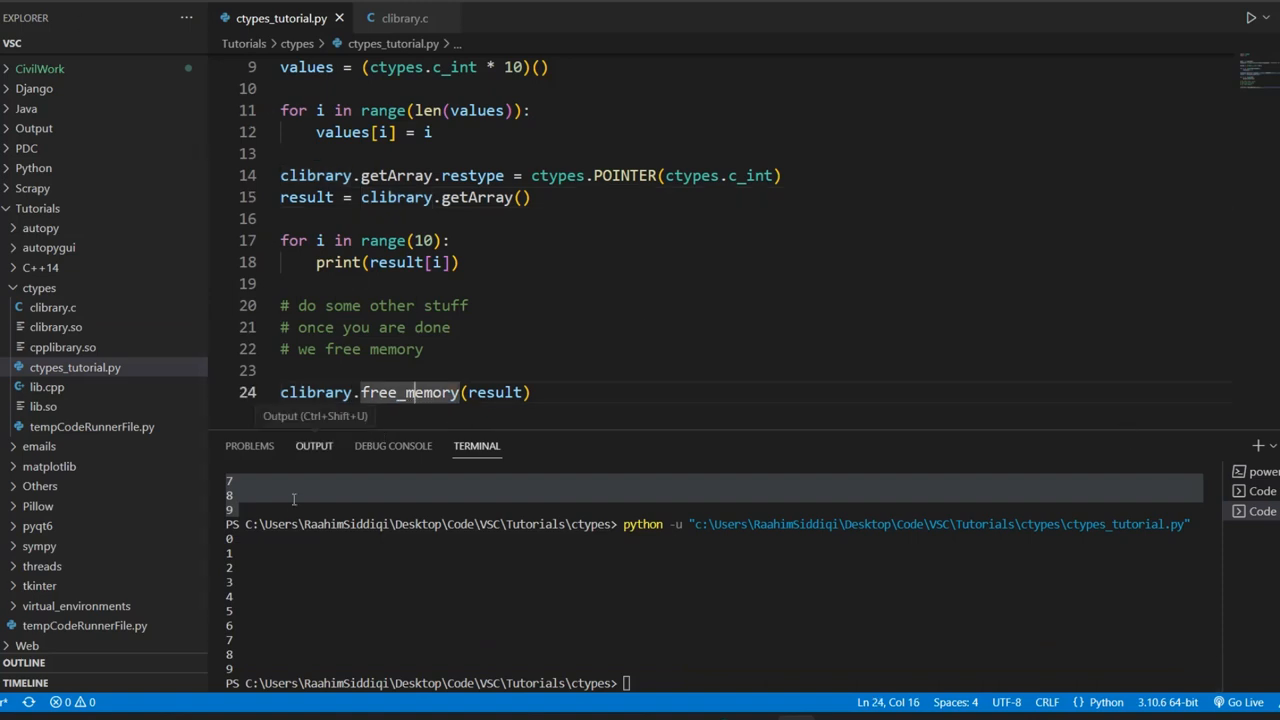
left_click(400, 18)
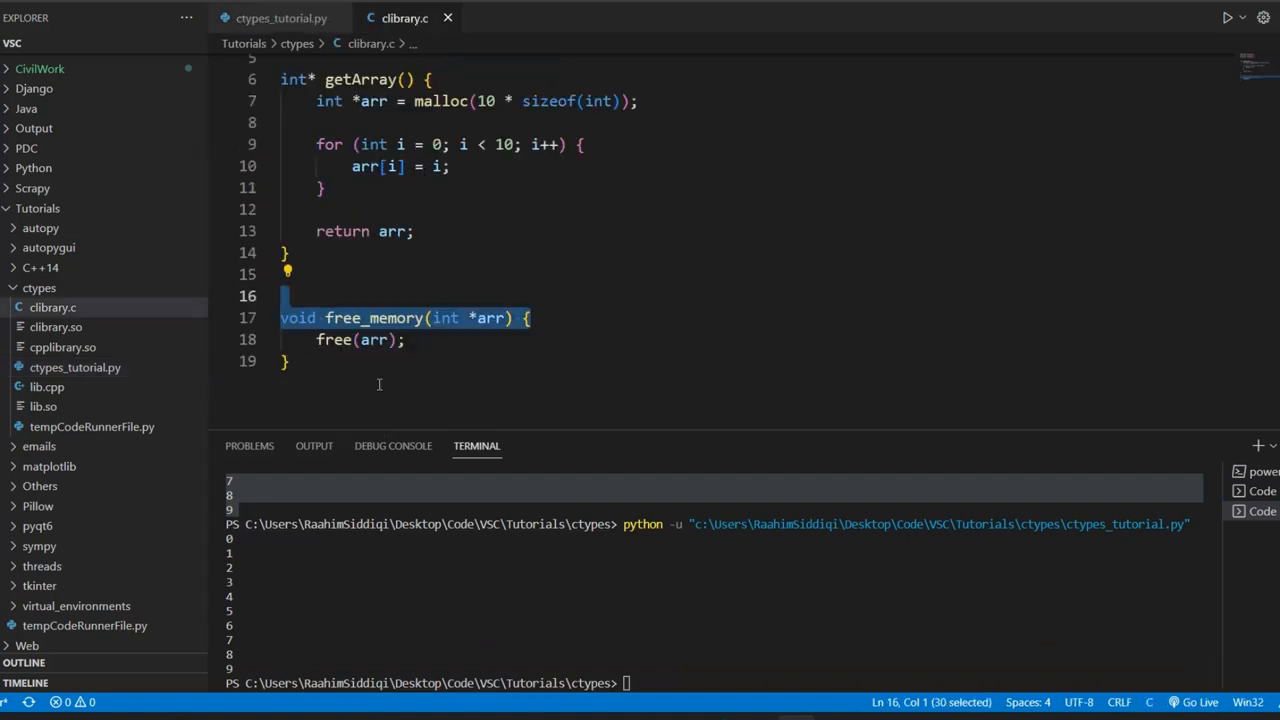
Return to ctypes_tutorial.py to review the array-printing and free_memory call
left_click(284, 16)
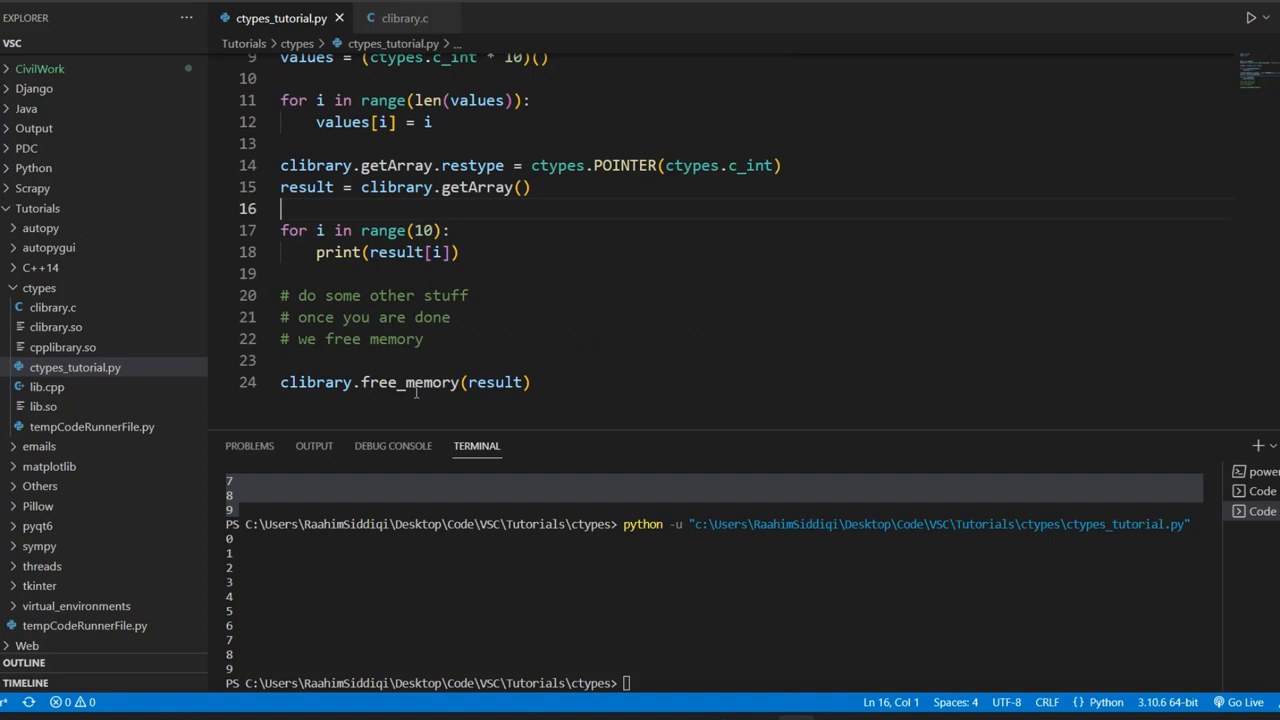
mouse_move(812, 202)
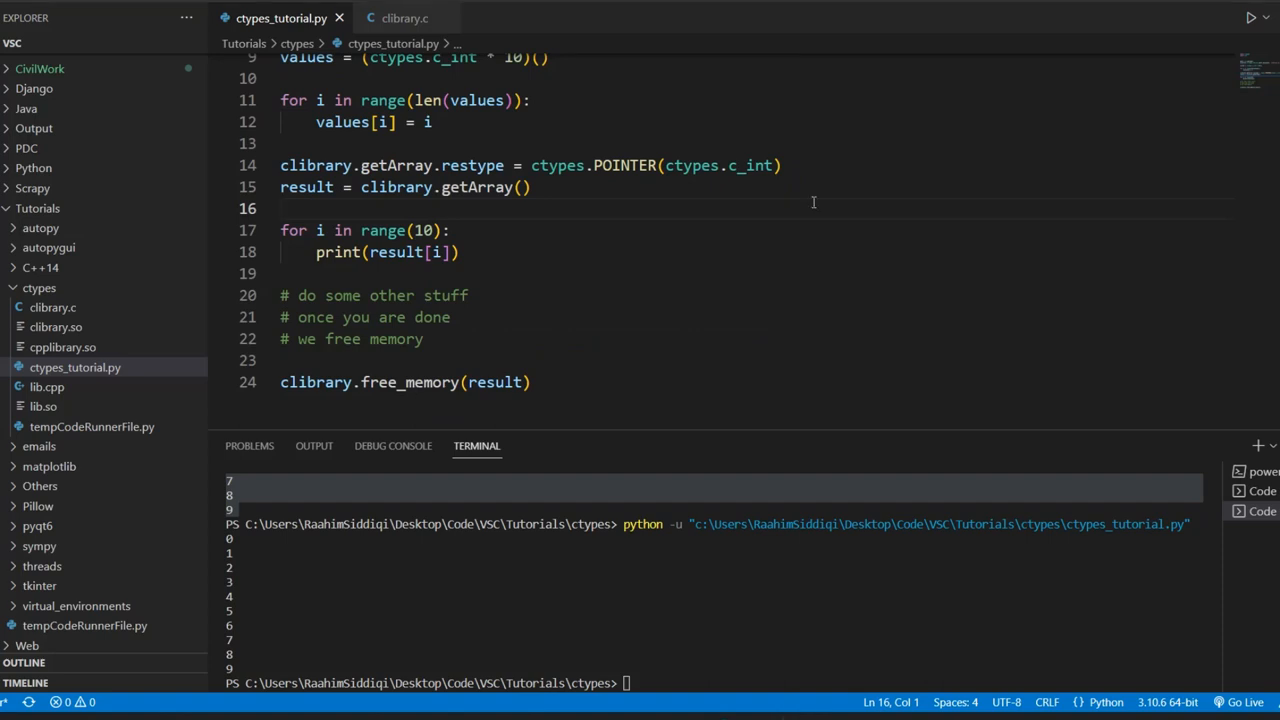